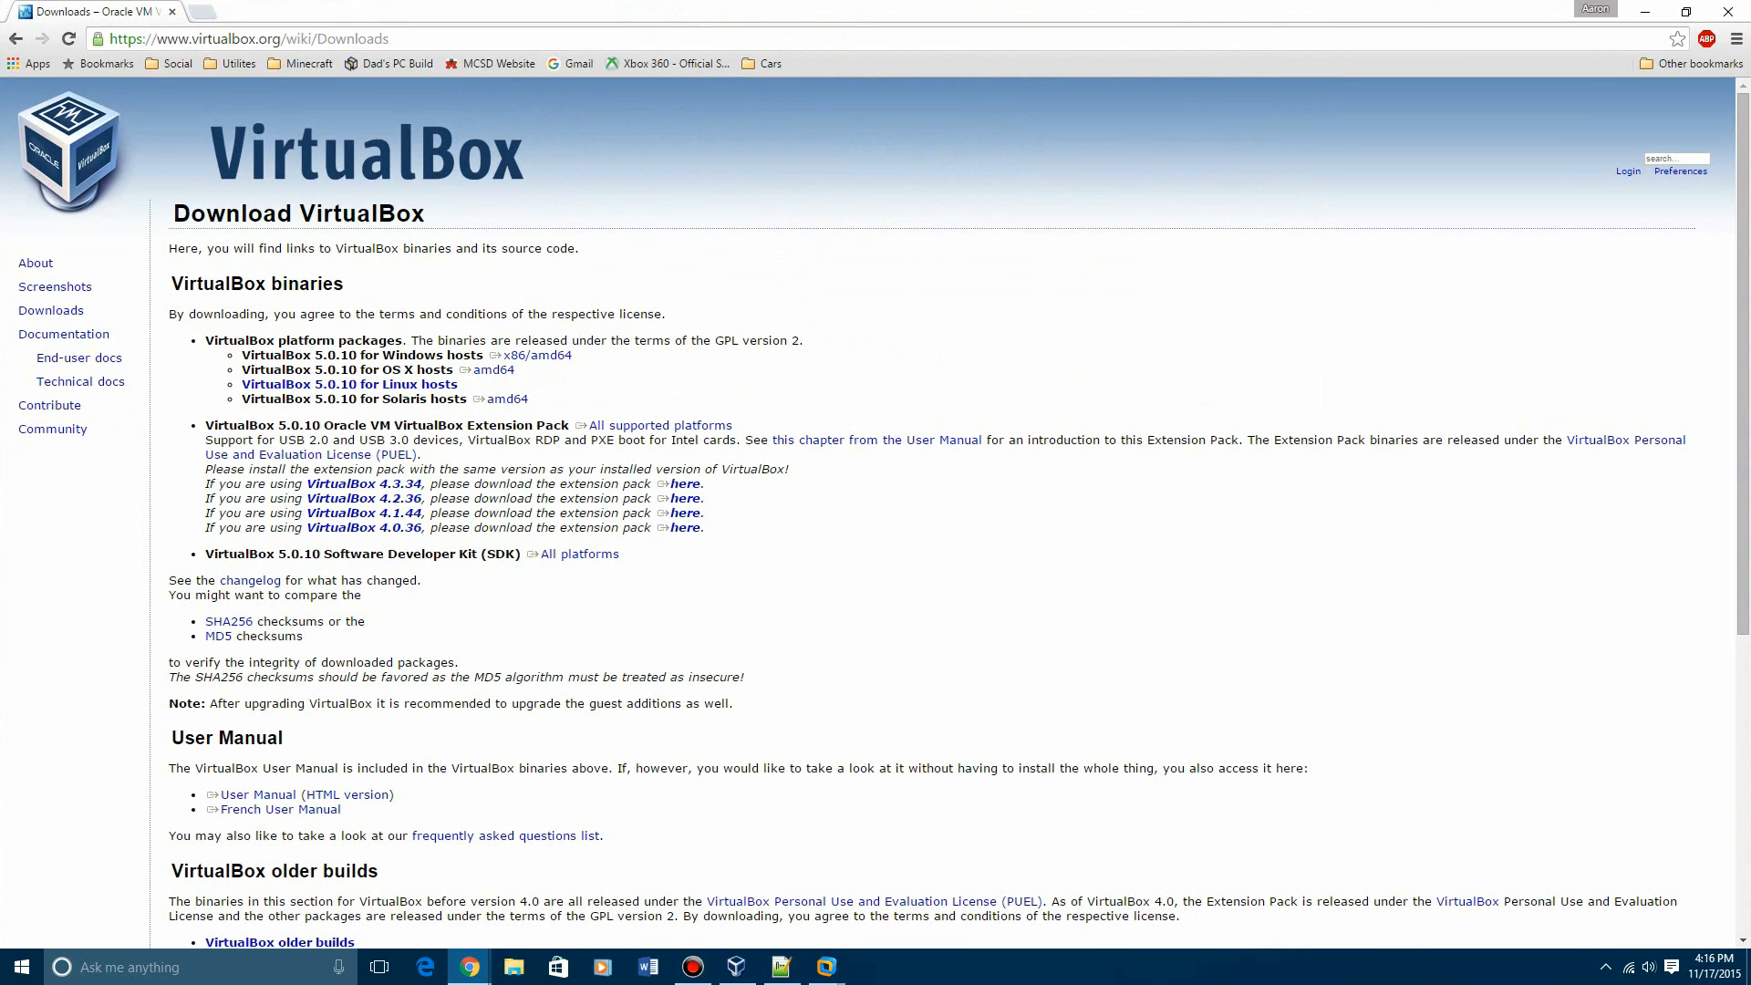
Switch from the Chrome VirtualBox downloads page to VMware Workstation's empty My Computer library
double_click(349, 484)
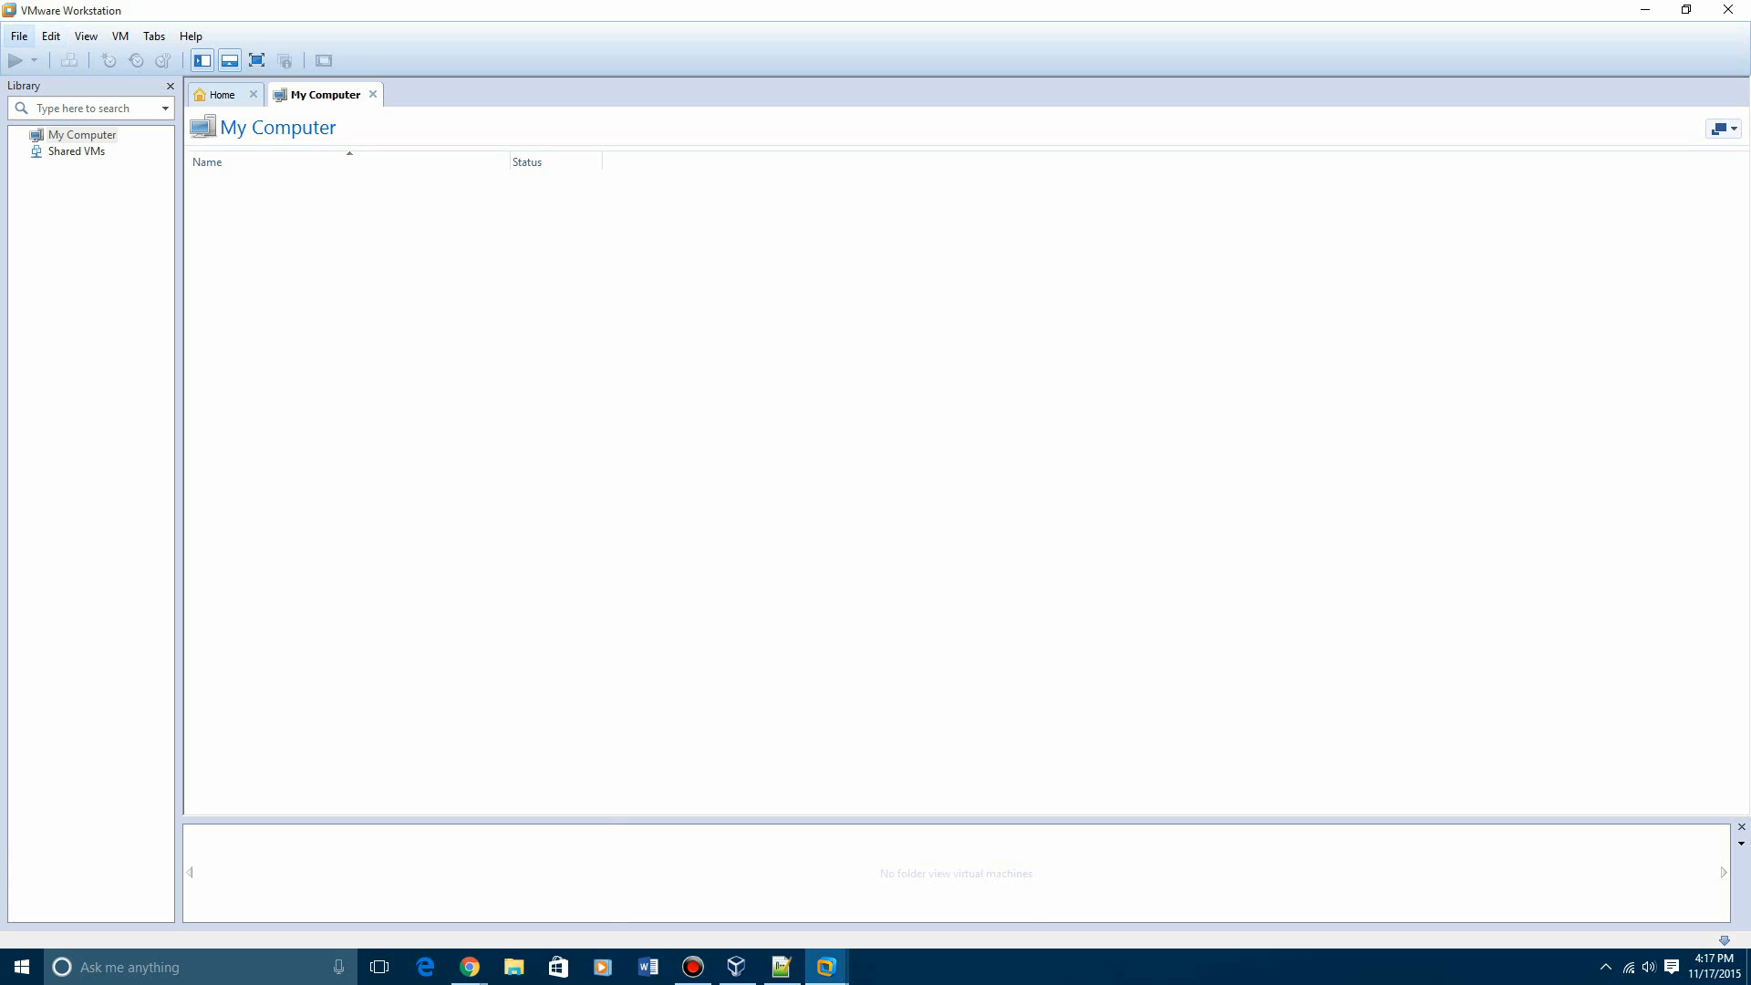
Start the New Virtual Machine wizard with the Typical configuration
left_click(83, 134)
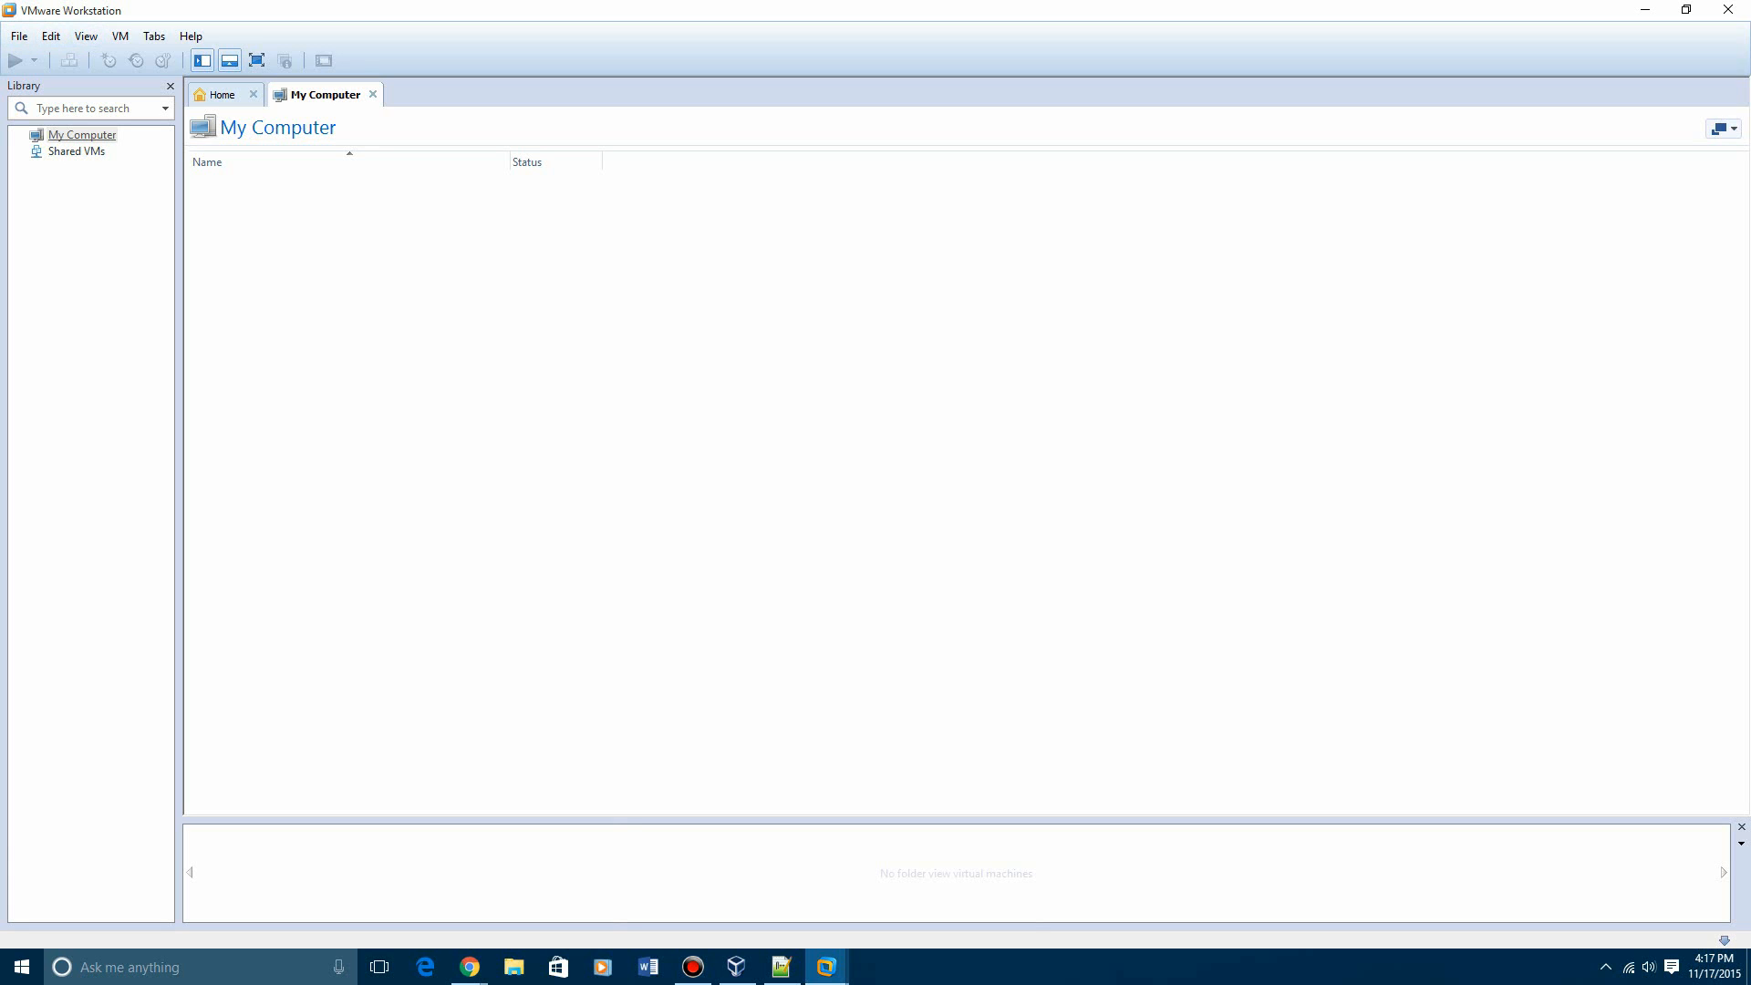
left_click(18, 36)
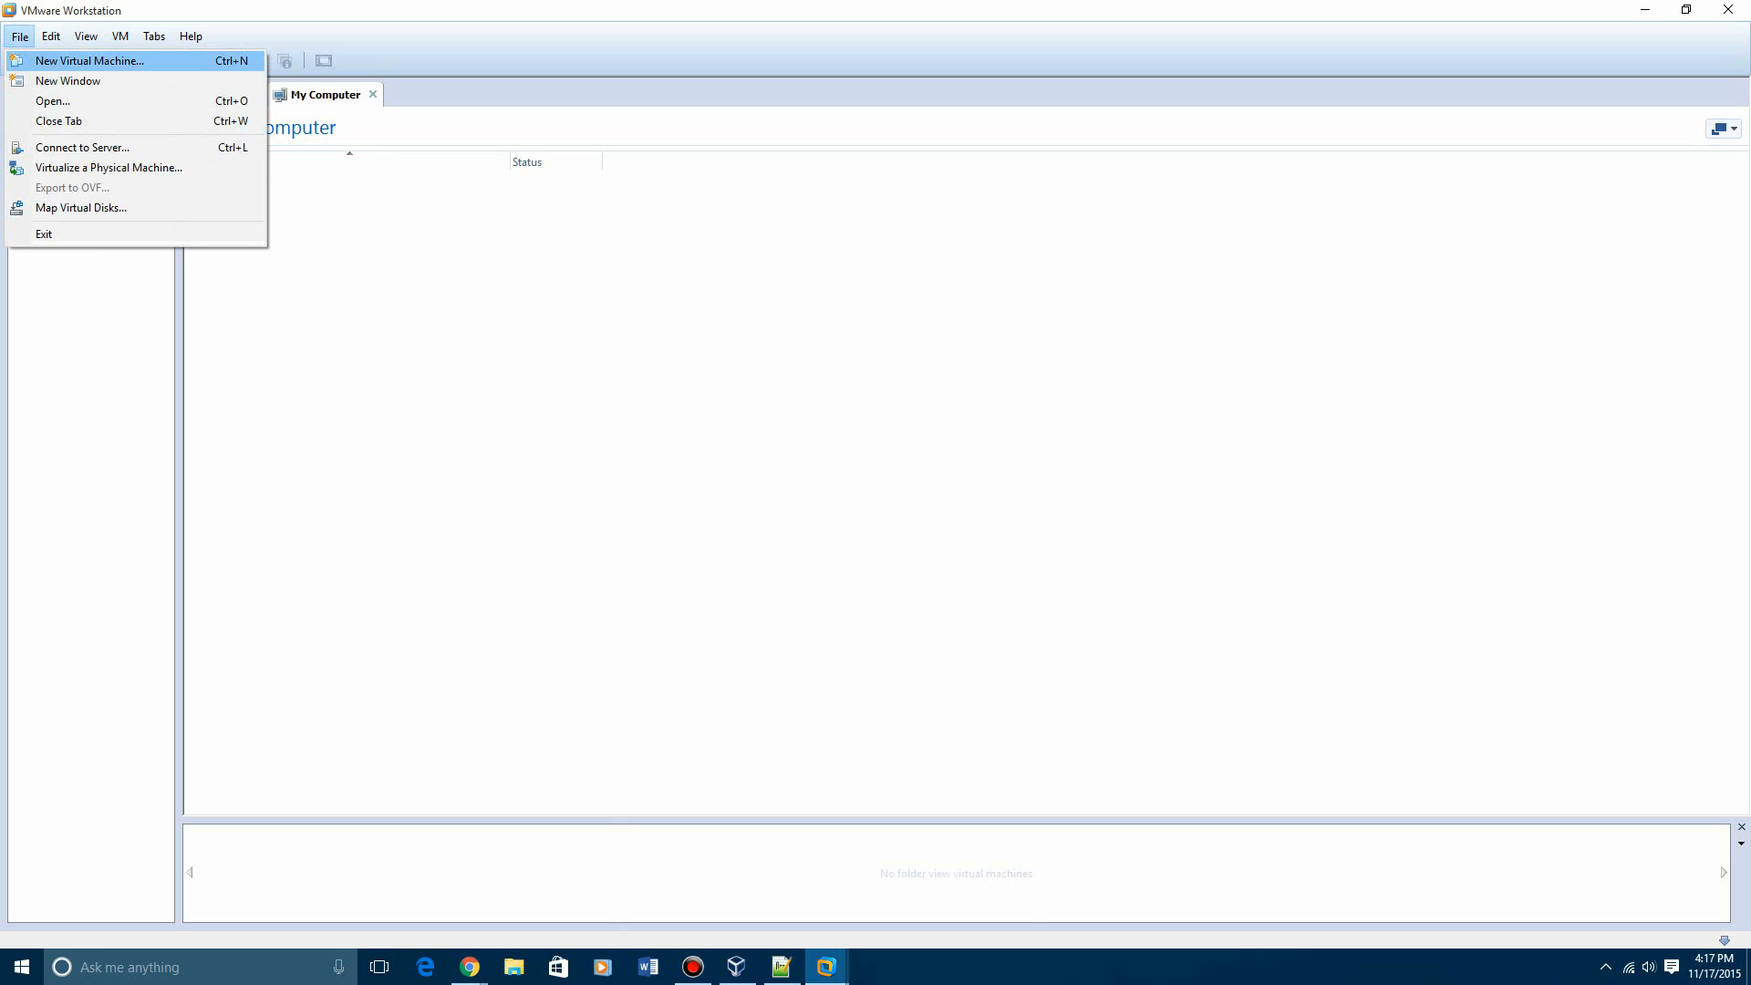
left_click(89, 60)
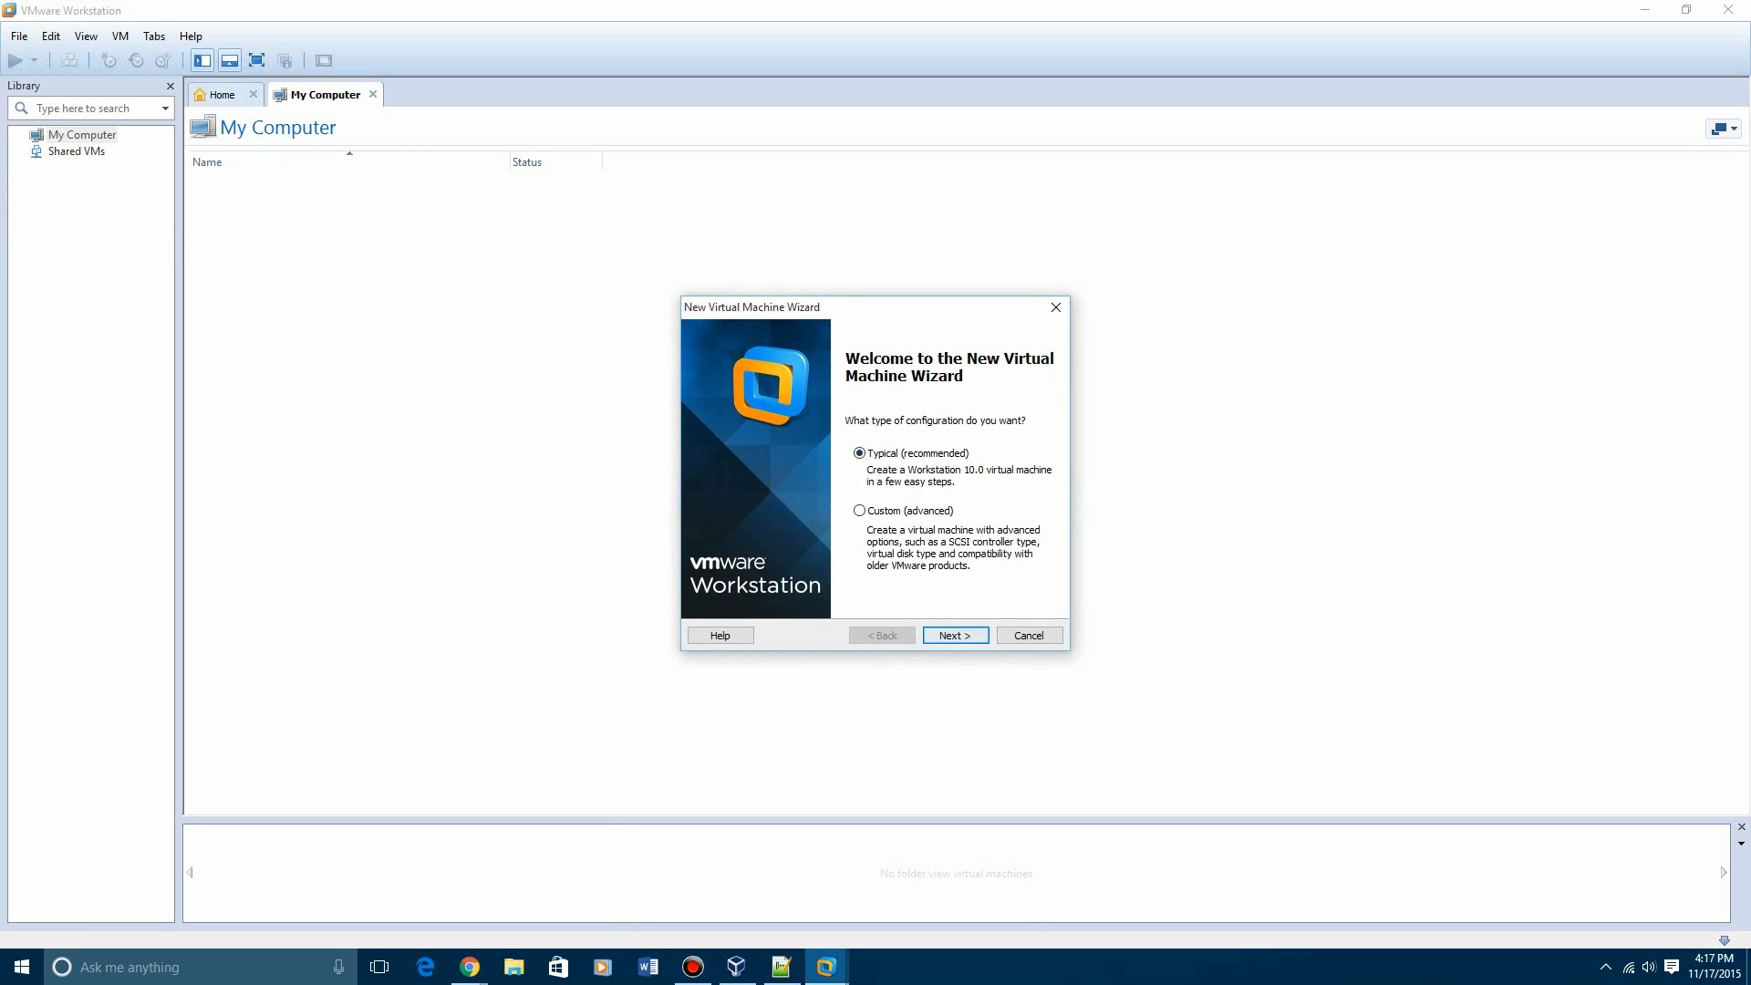
left_click(954, 635)
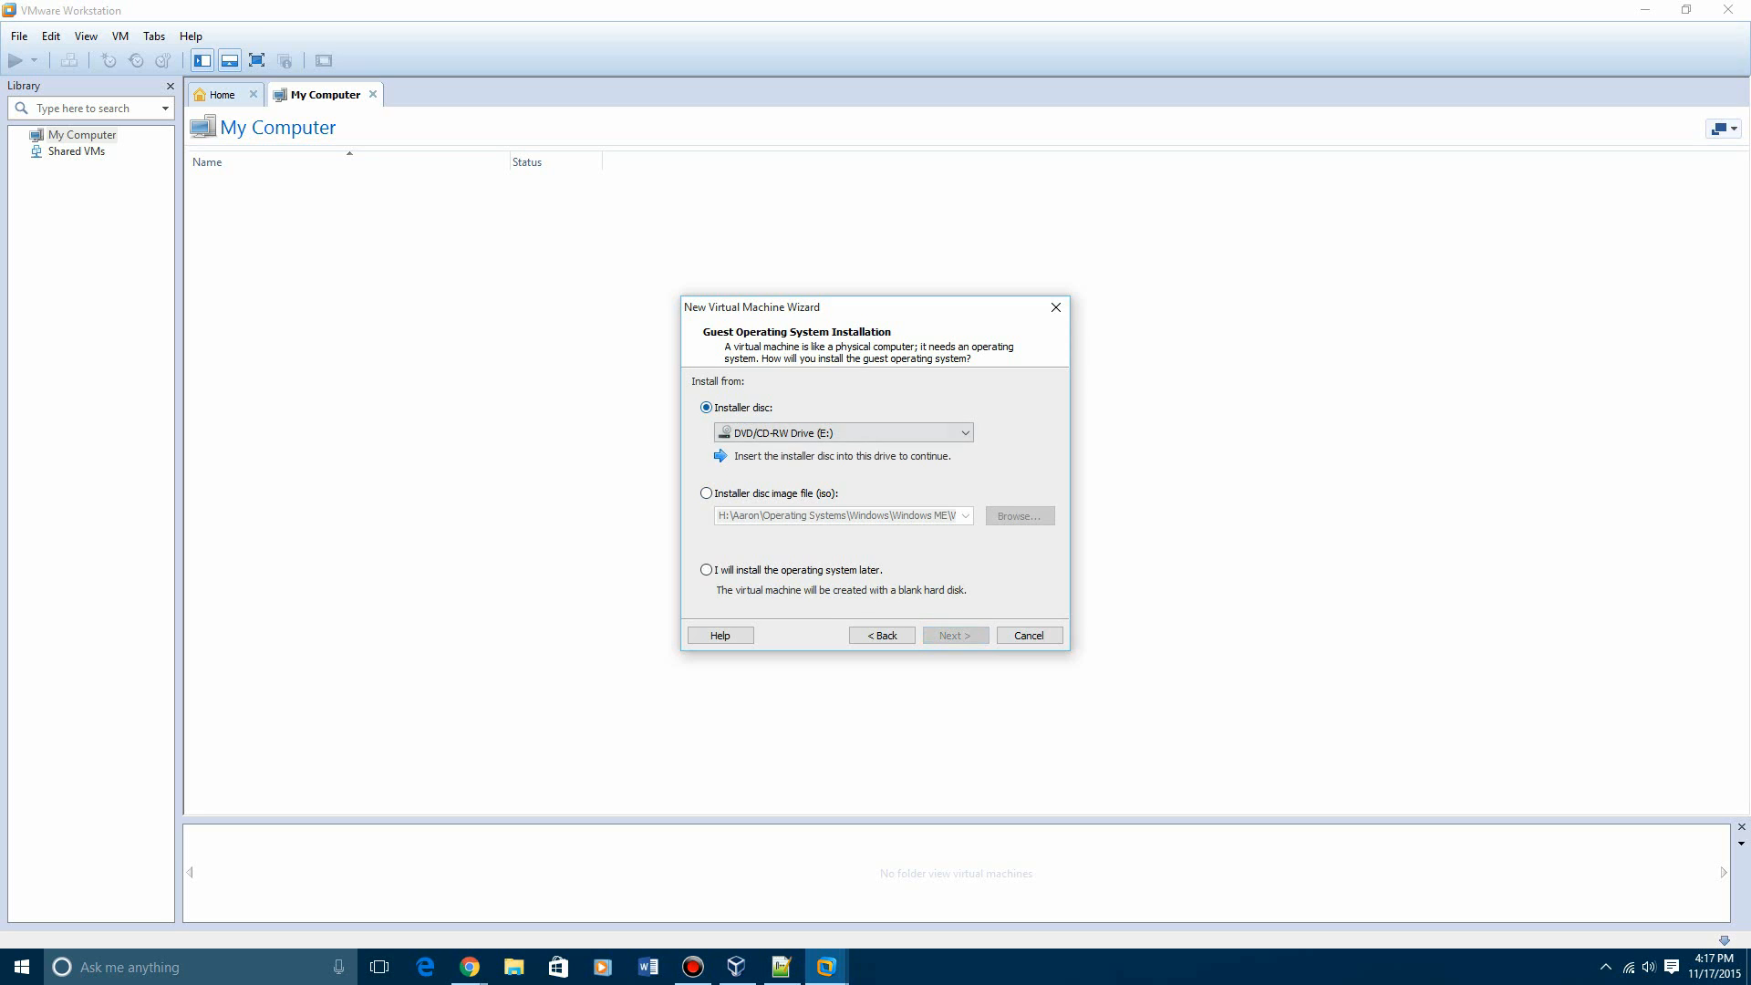
Choose OS install later, Windows Me, default name, and a single-file virtual disk
left_click(705, 492)
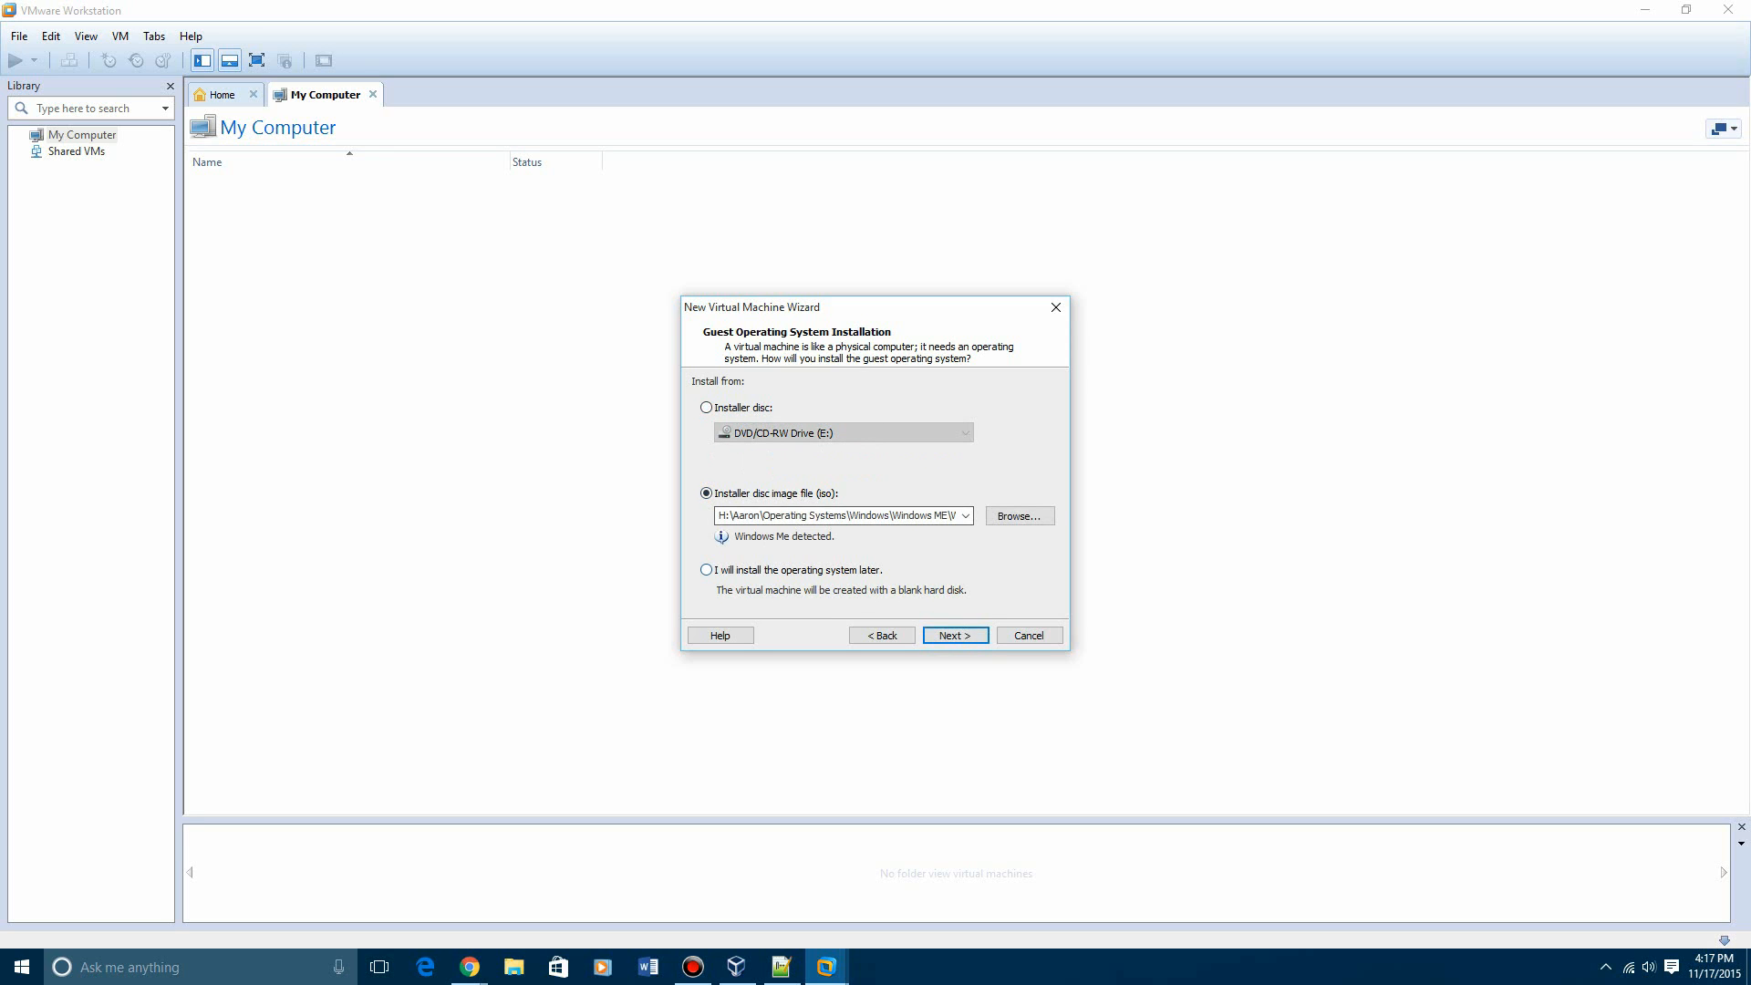
left_click(706, 569)
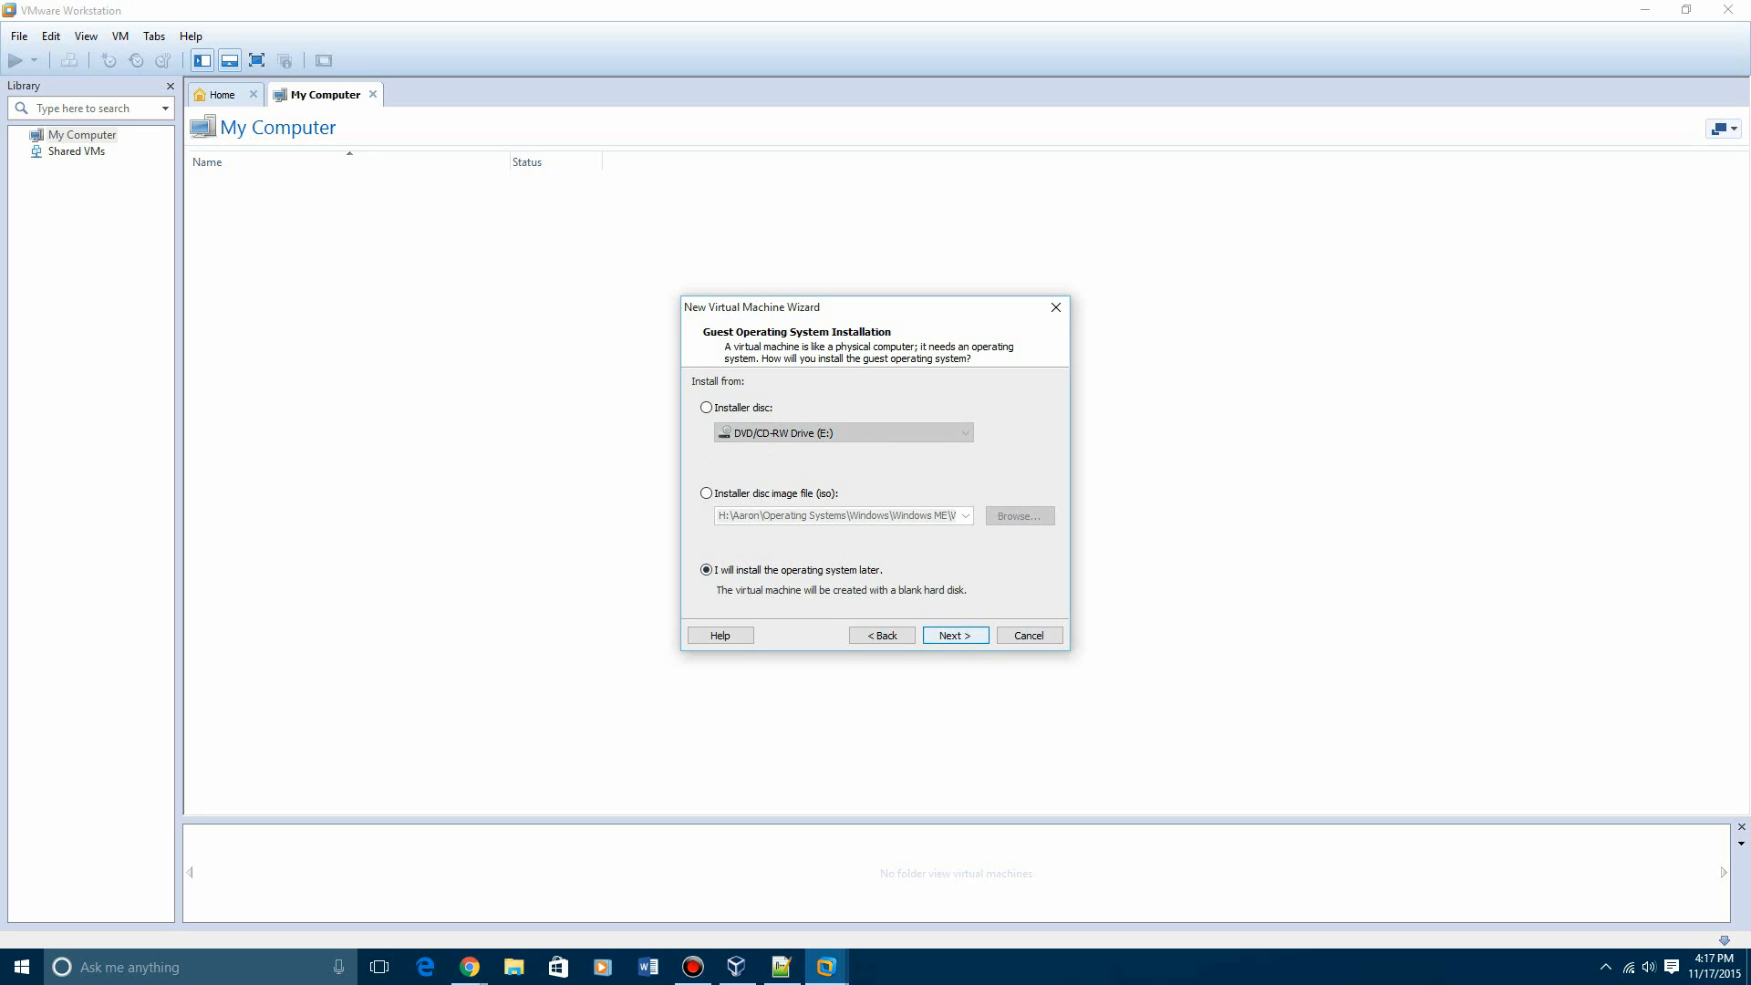
left_click(951, 635)
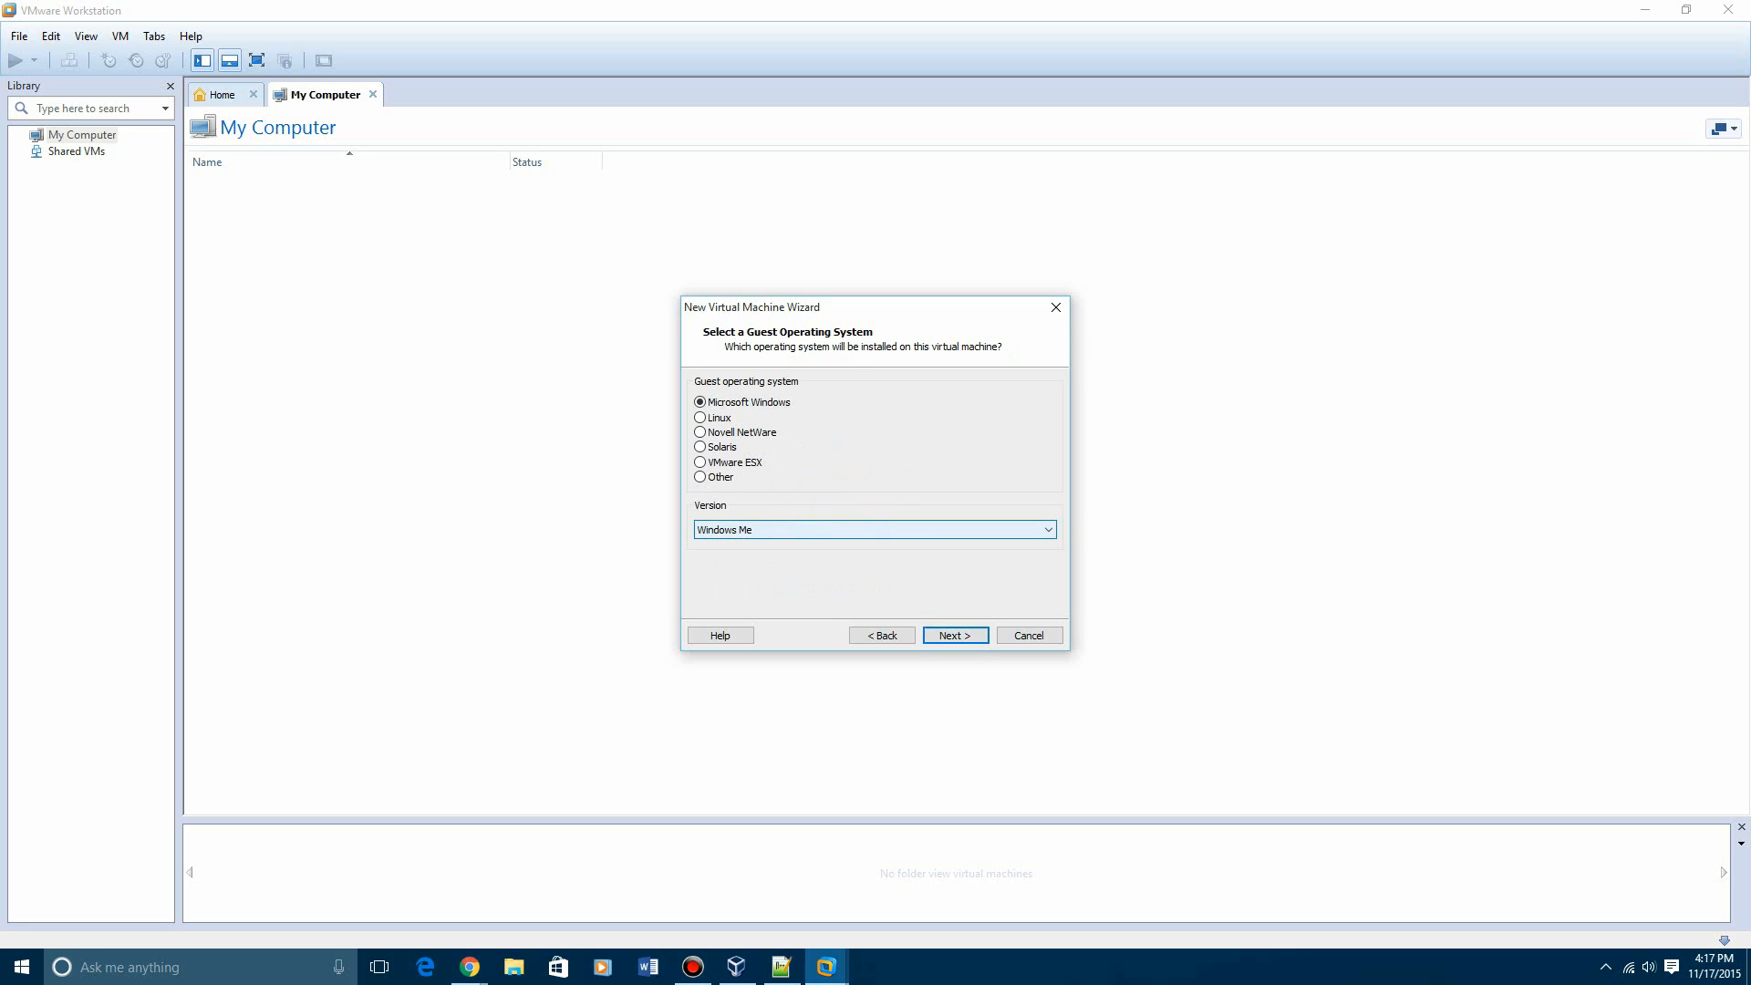
left_click(952, 635)
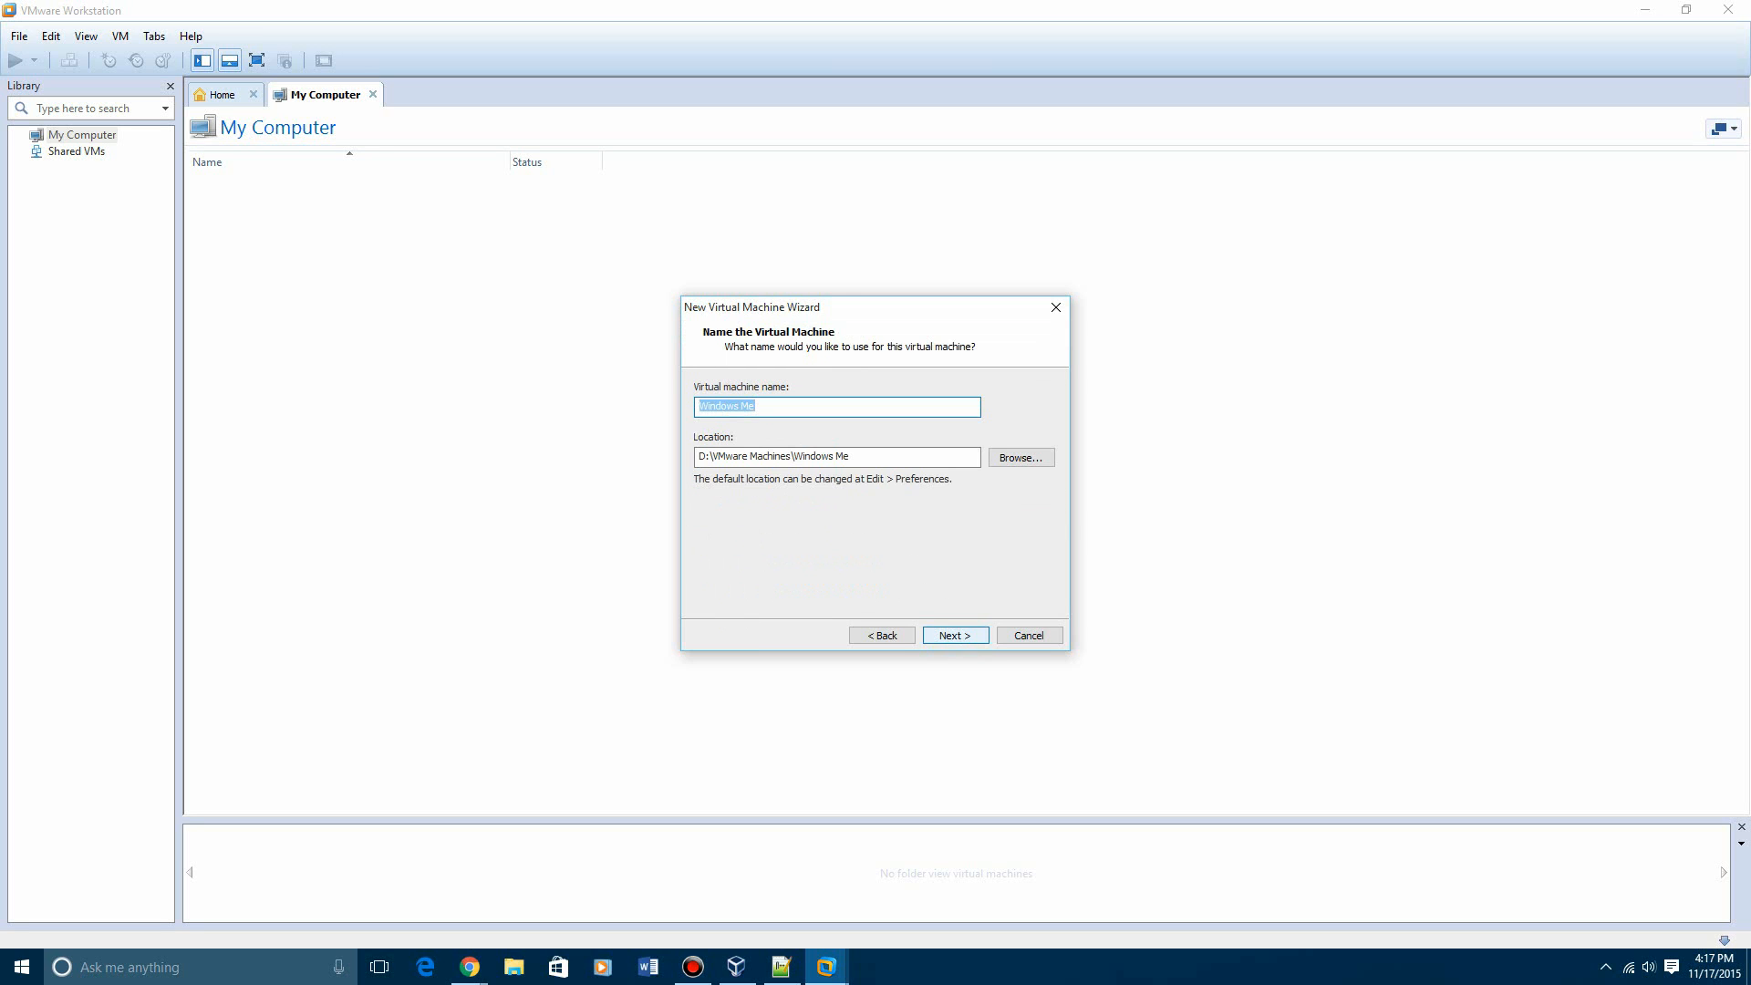
left_click(952, 635)
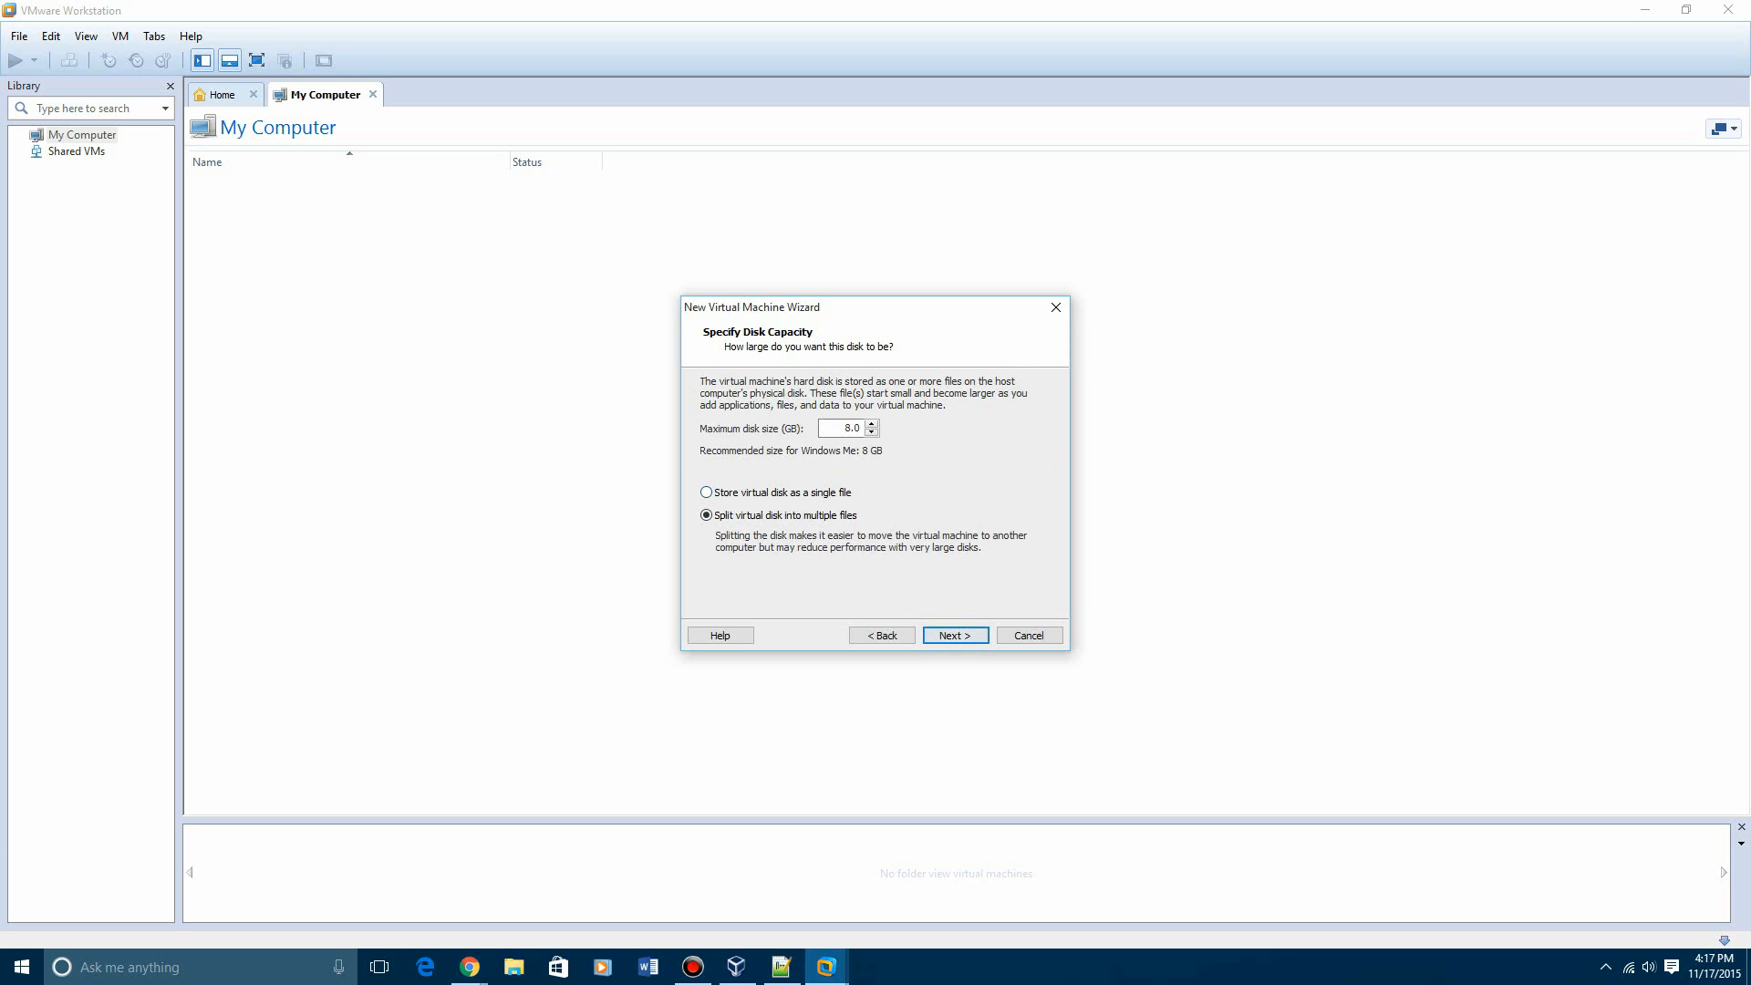
left_click(706, 491)
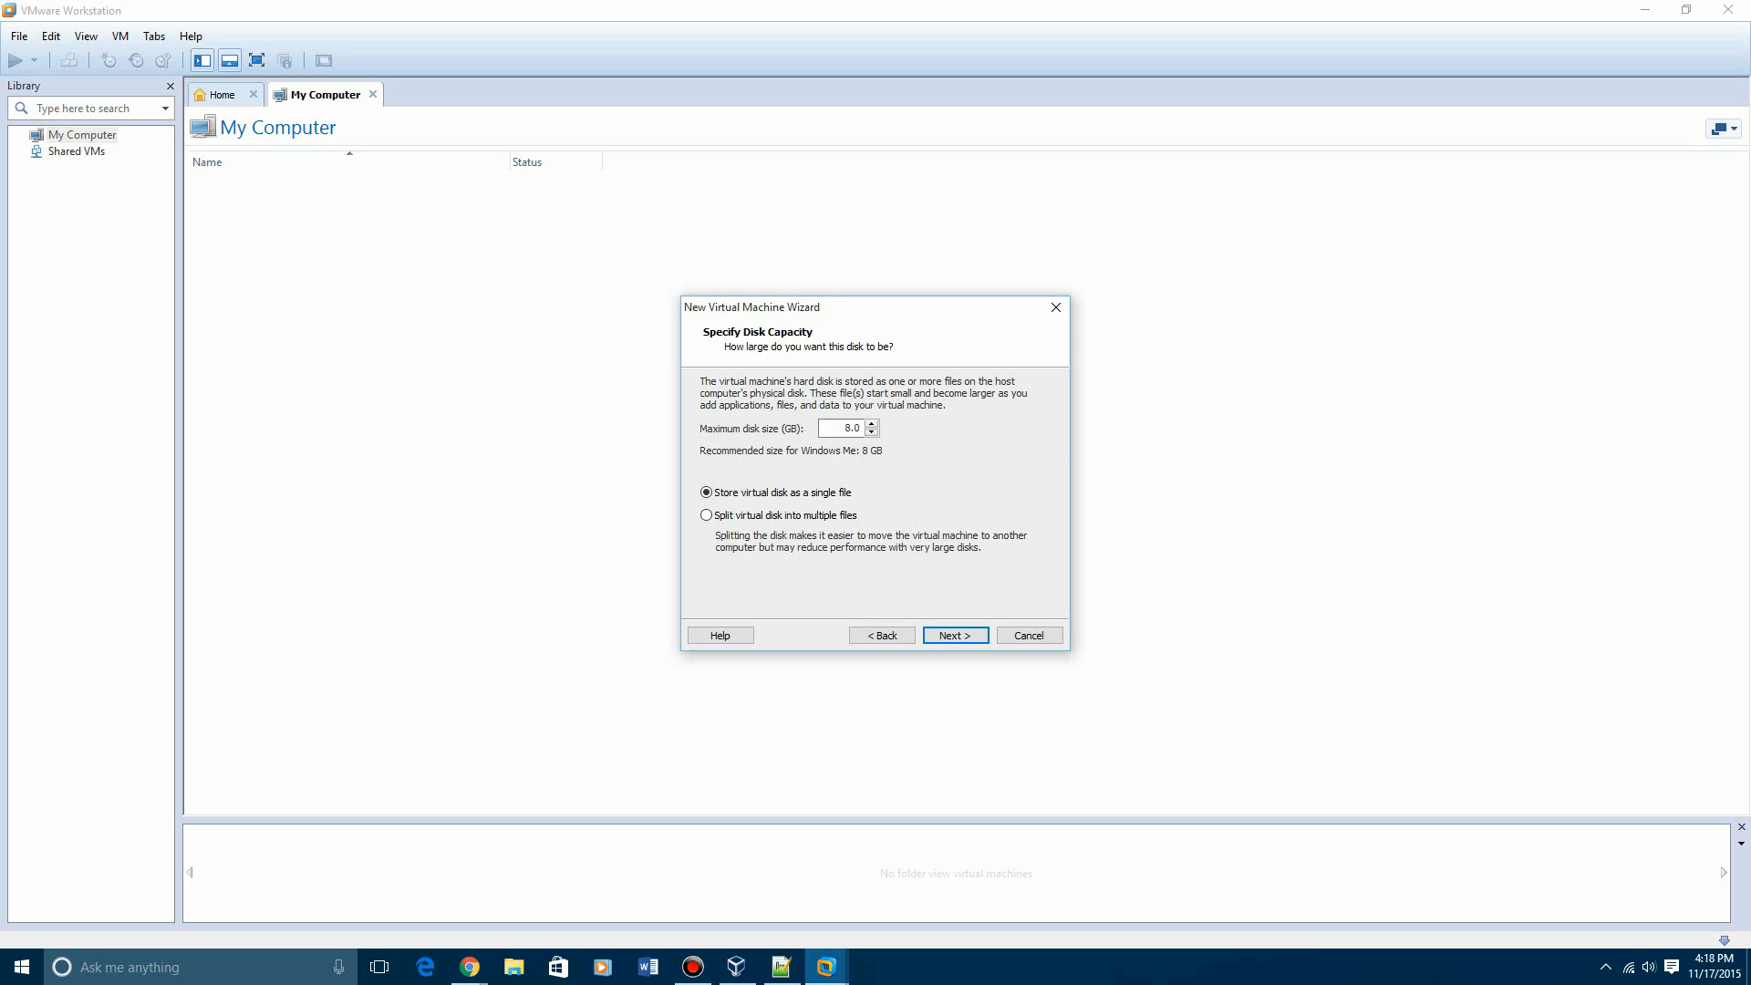
left_click(954, 635)
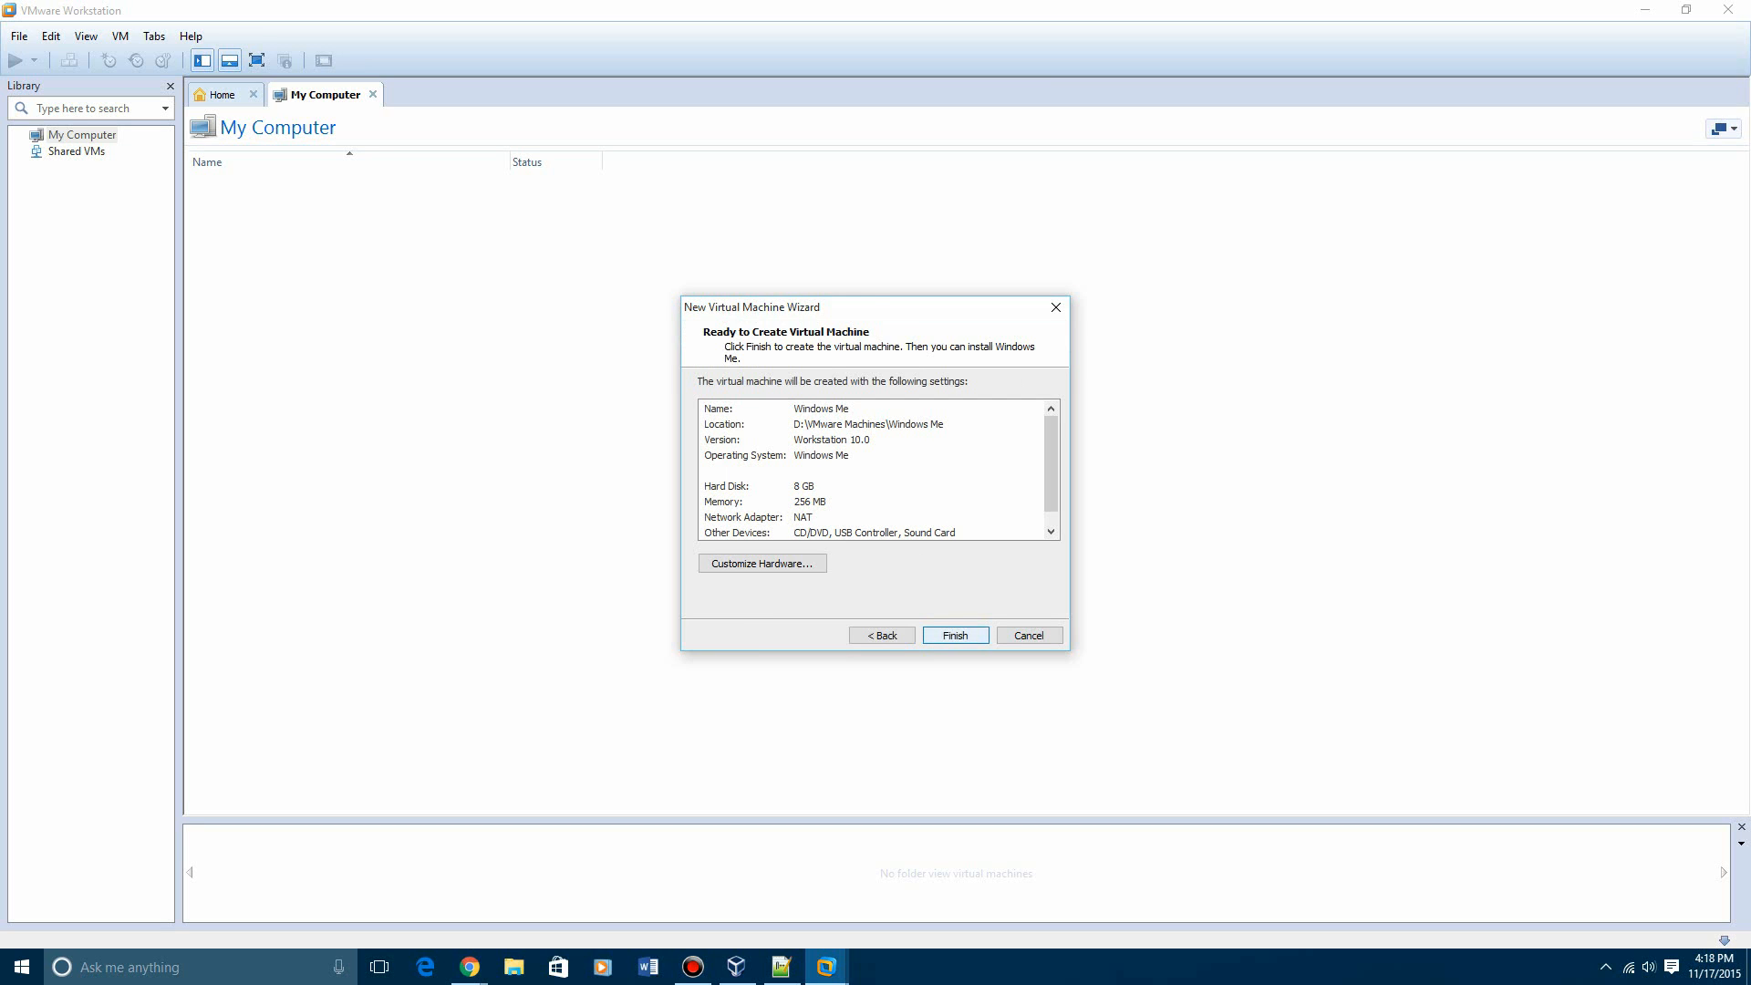
left_click(762, 562)
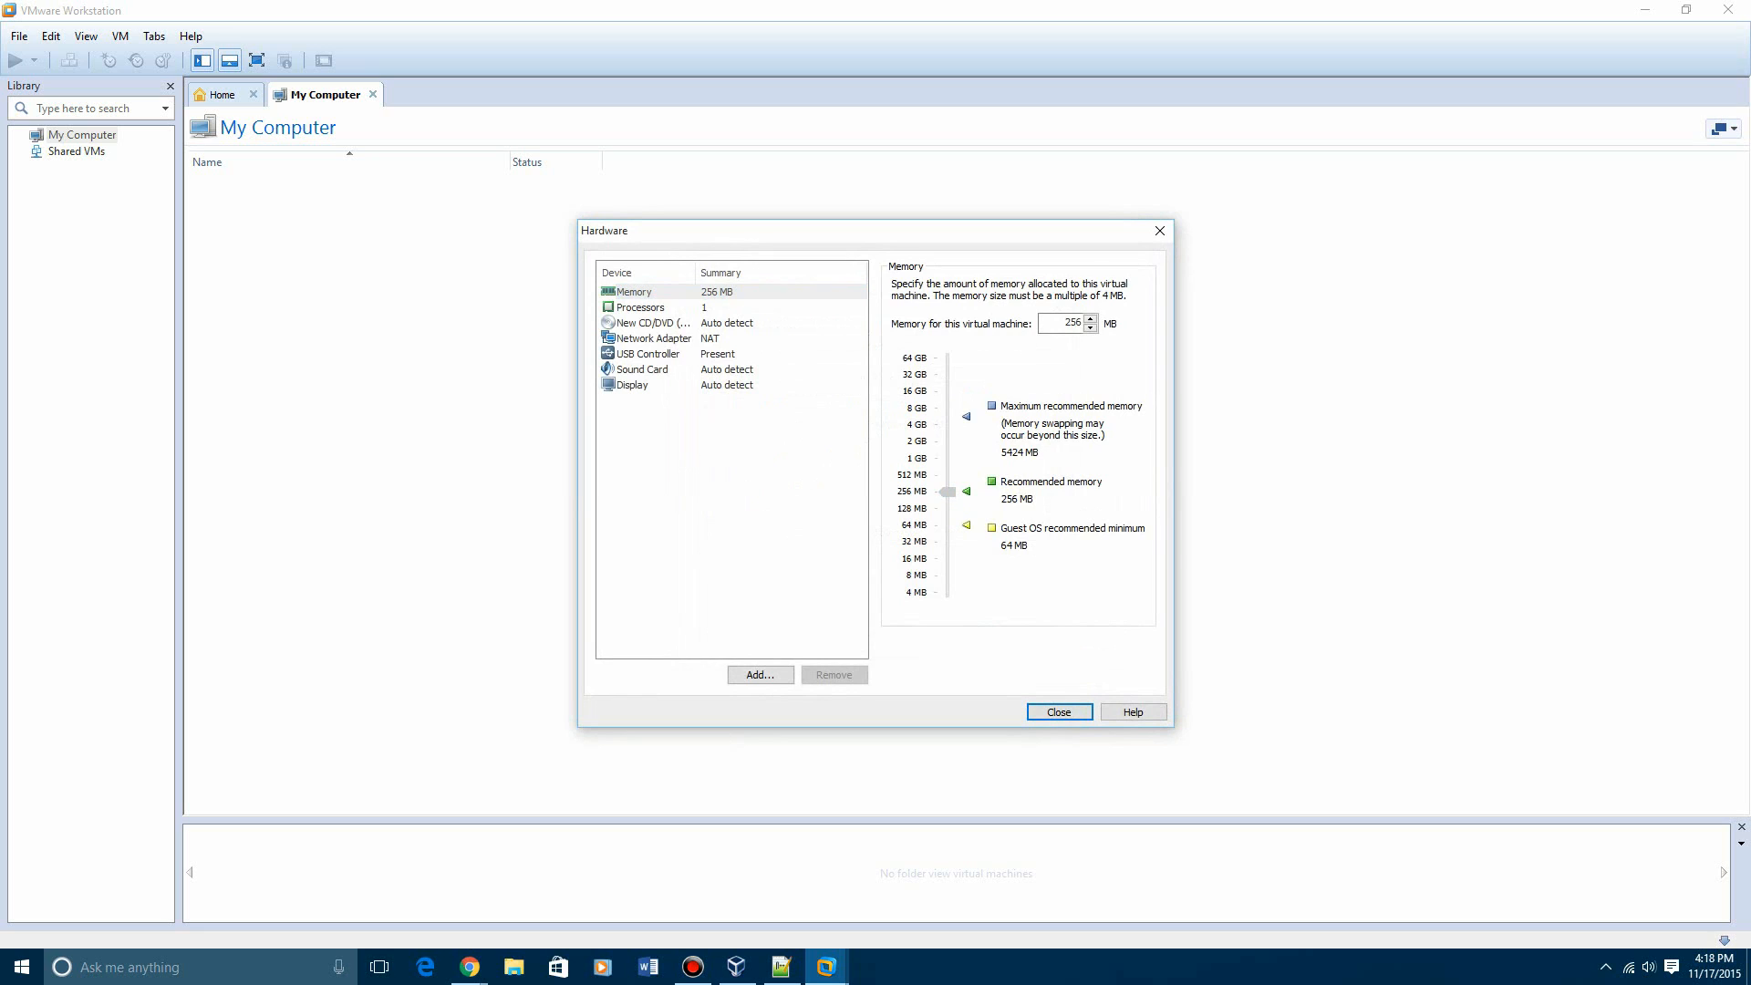
Lower the VM's memory to 128 MB and finish creating the machine
left_click_drag(949, 492, 948, 508)
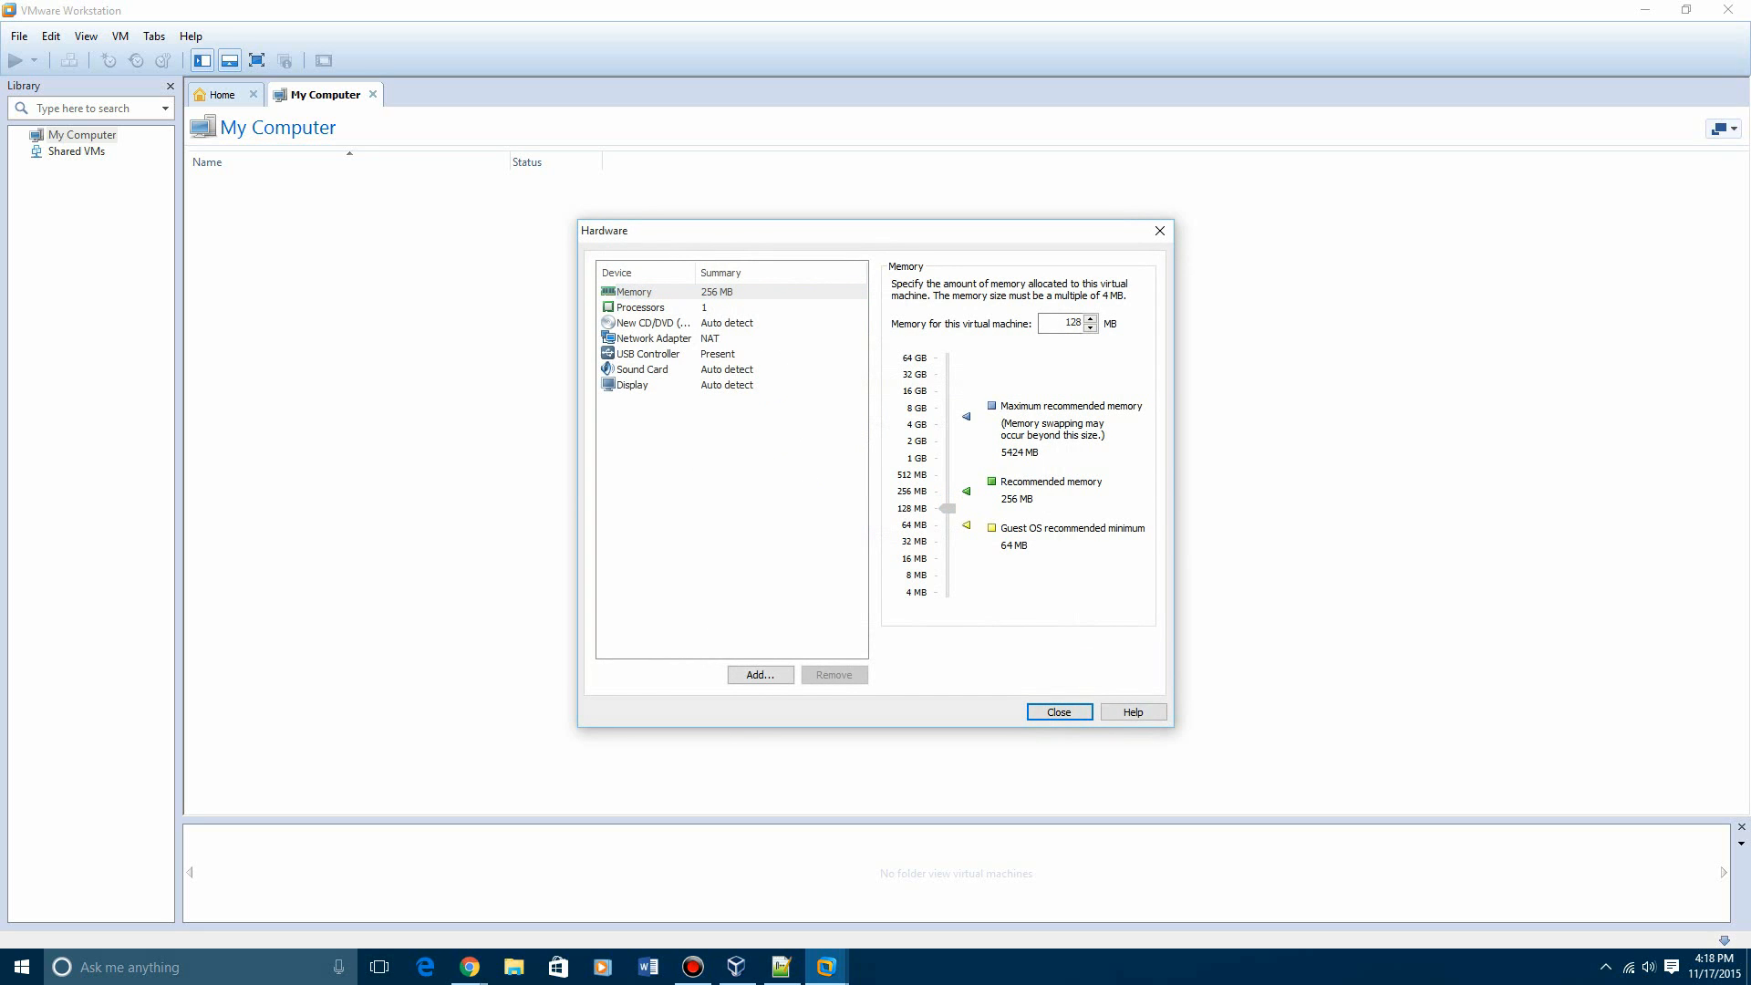
left_click(948, 508)
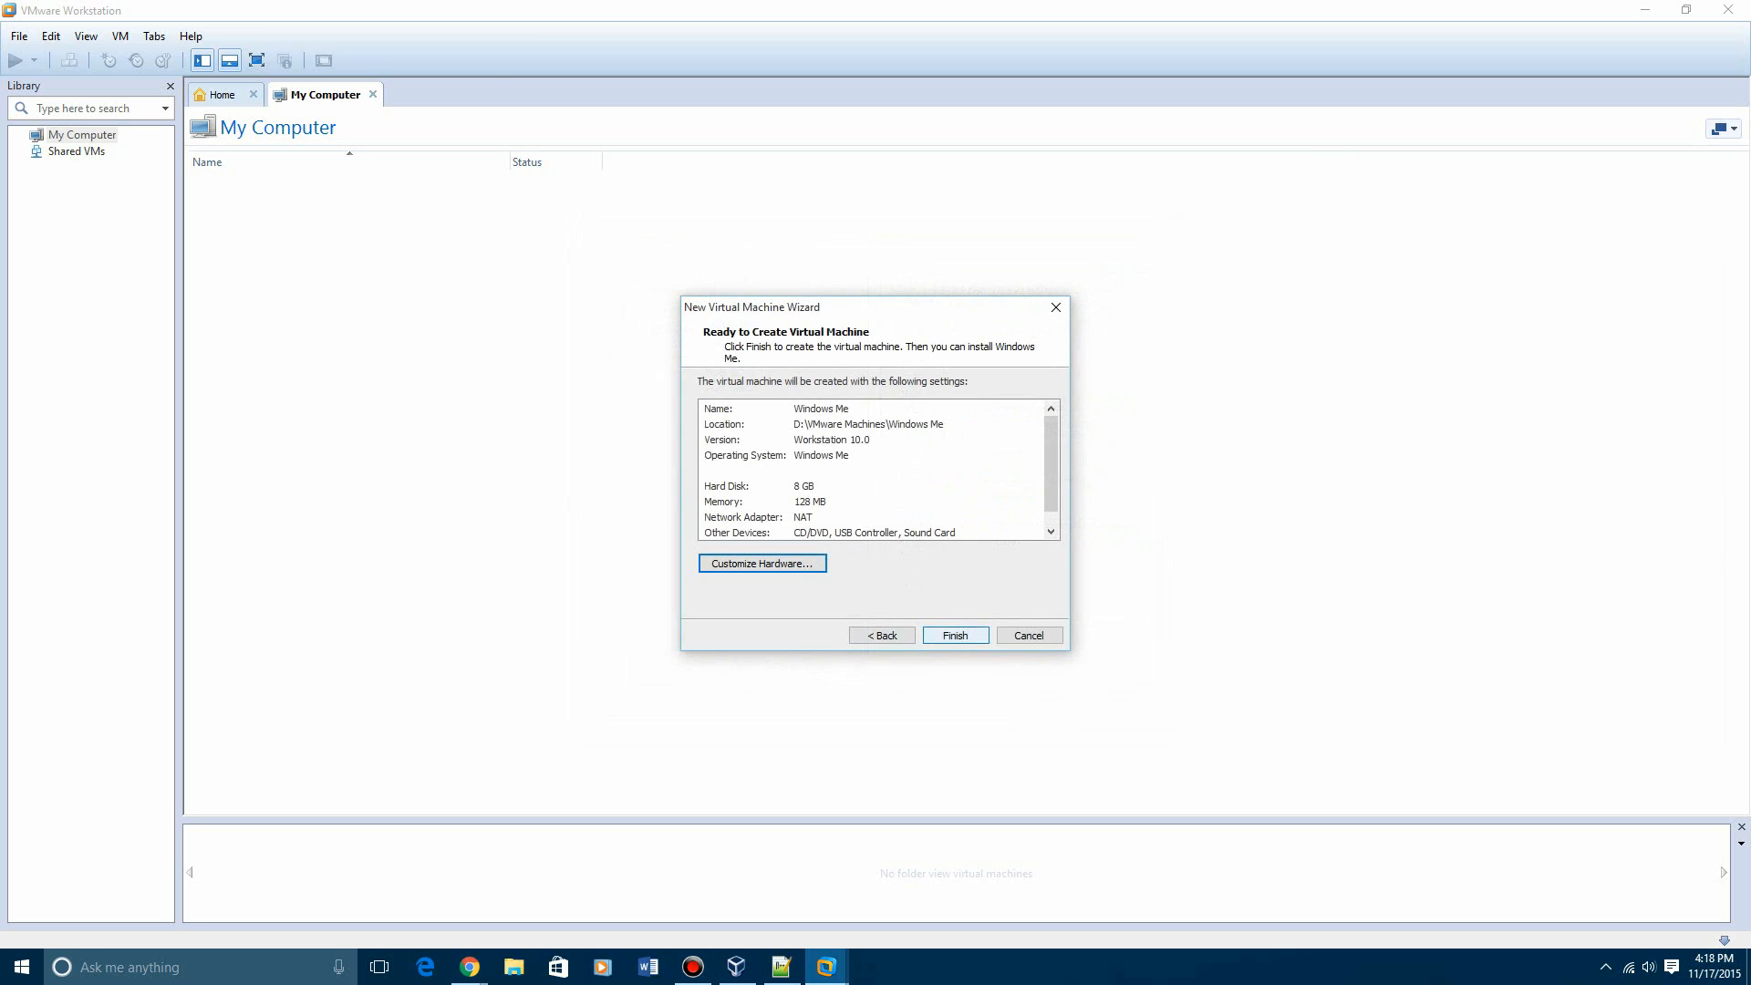
left_click(954, 635)
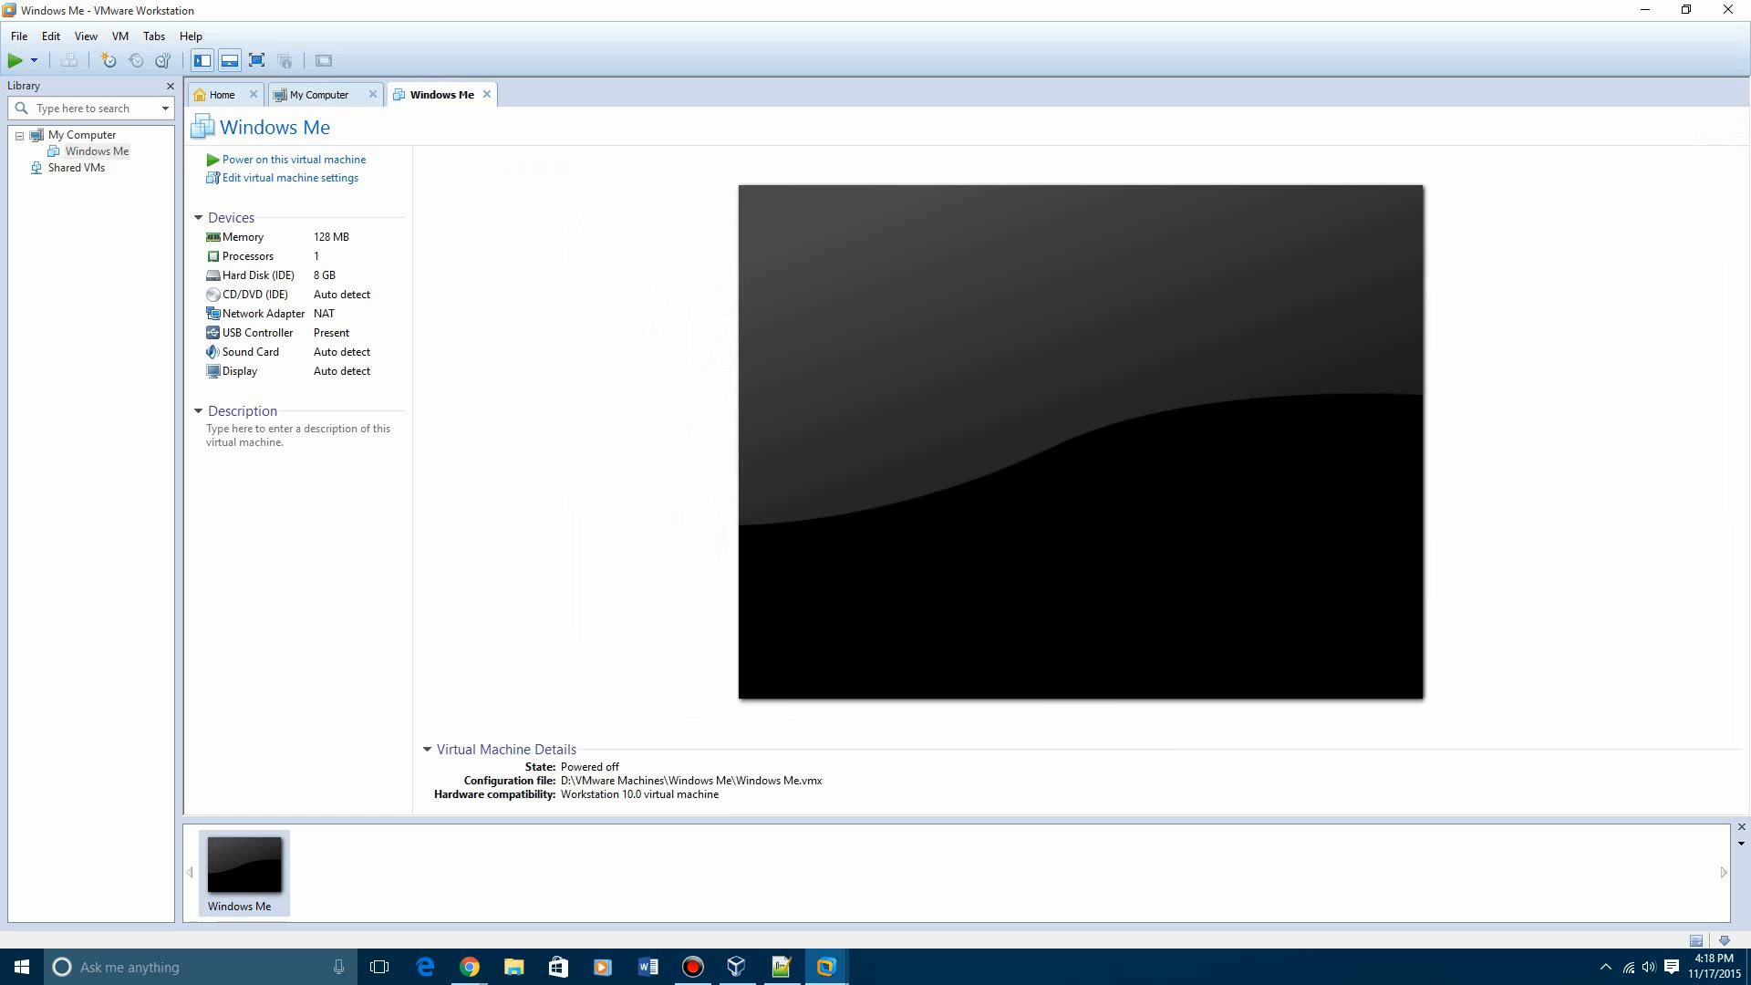
mouse_move(290, 178)
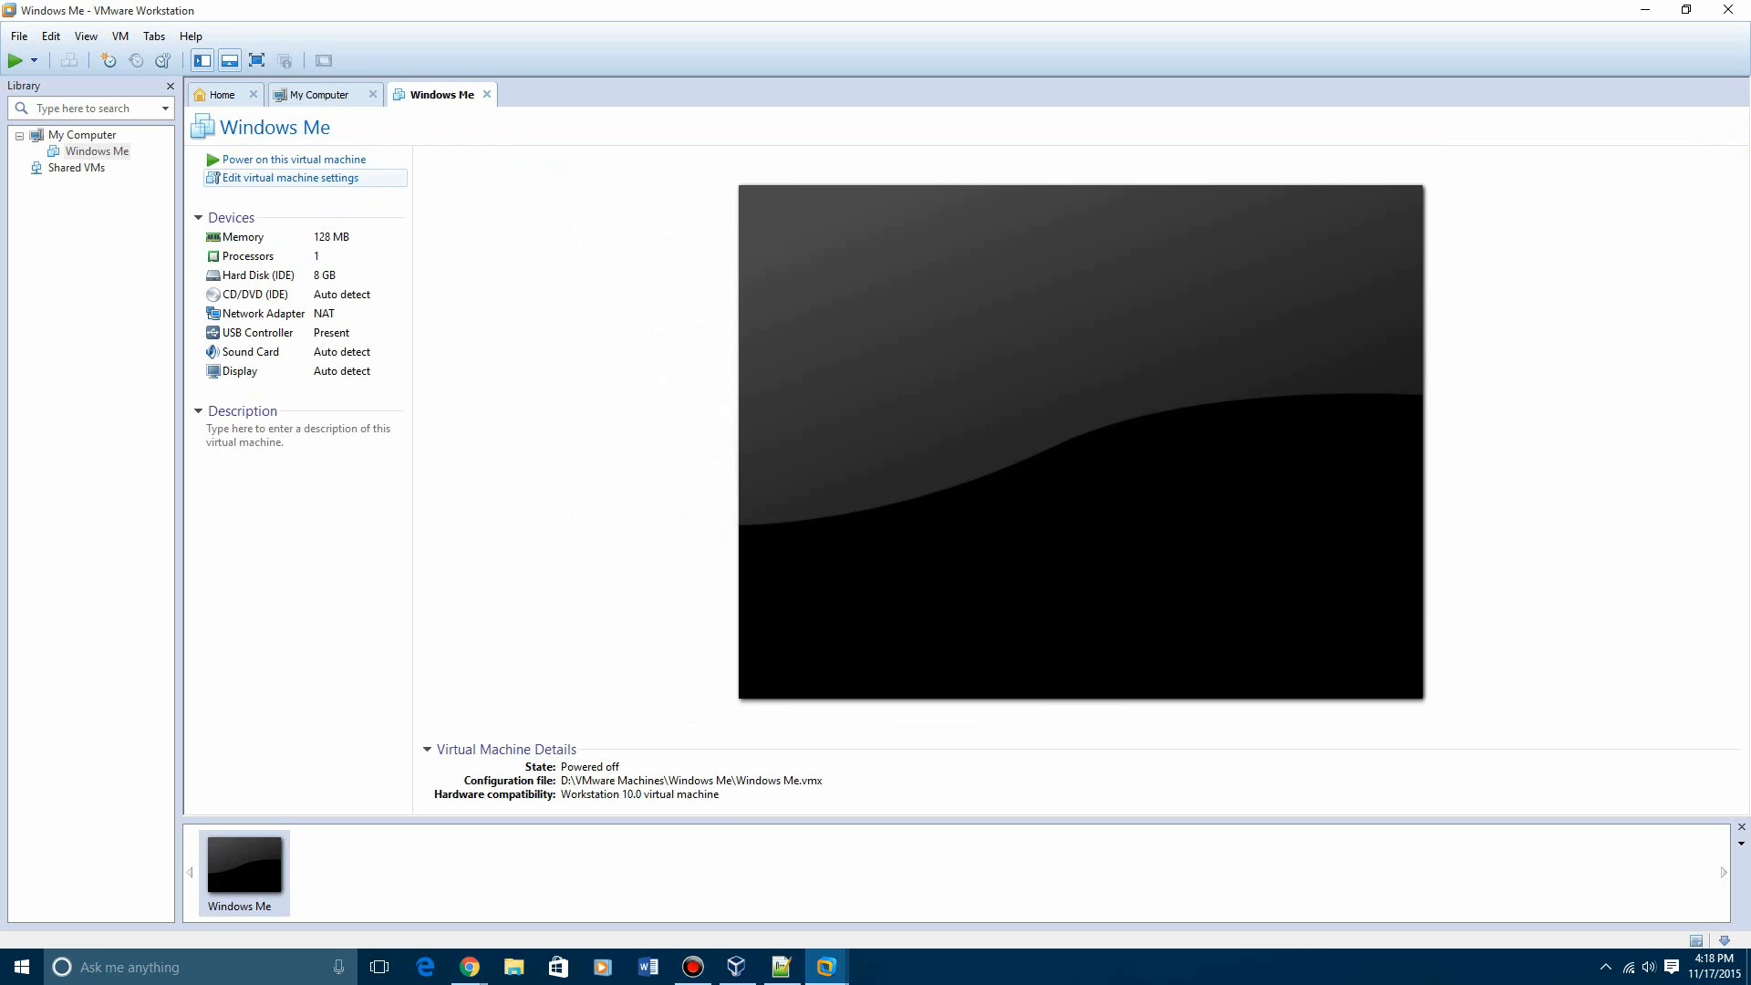
Add a floppy drive to the Windows Me VM that uses an image file
left_click(293, 177)
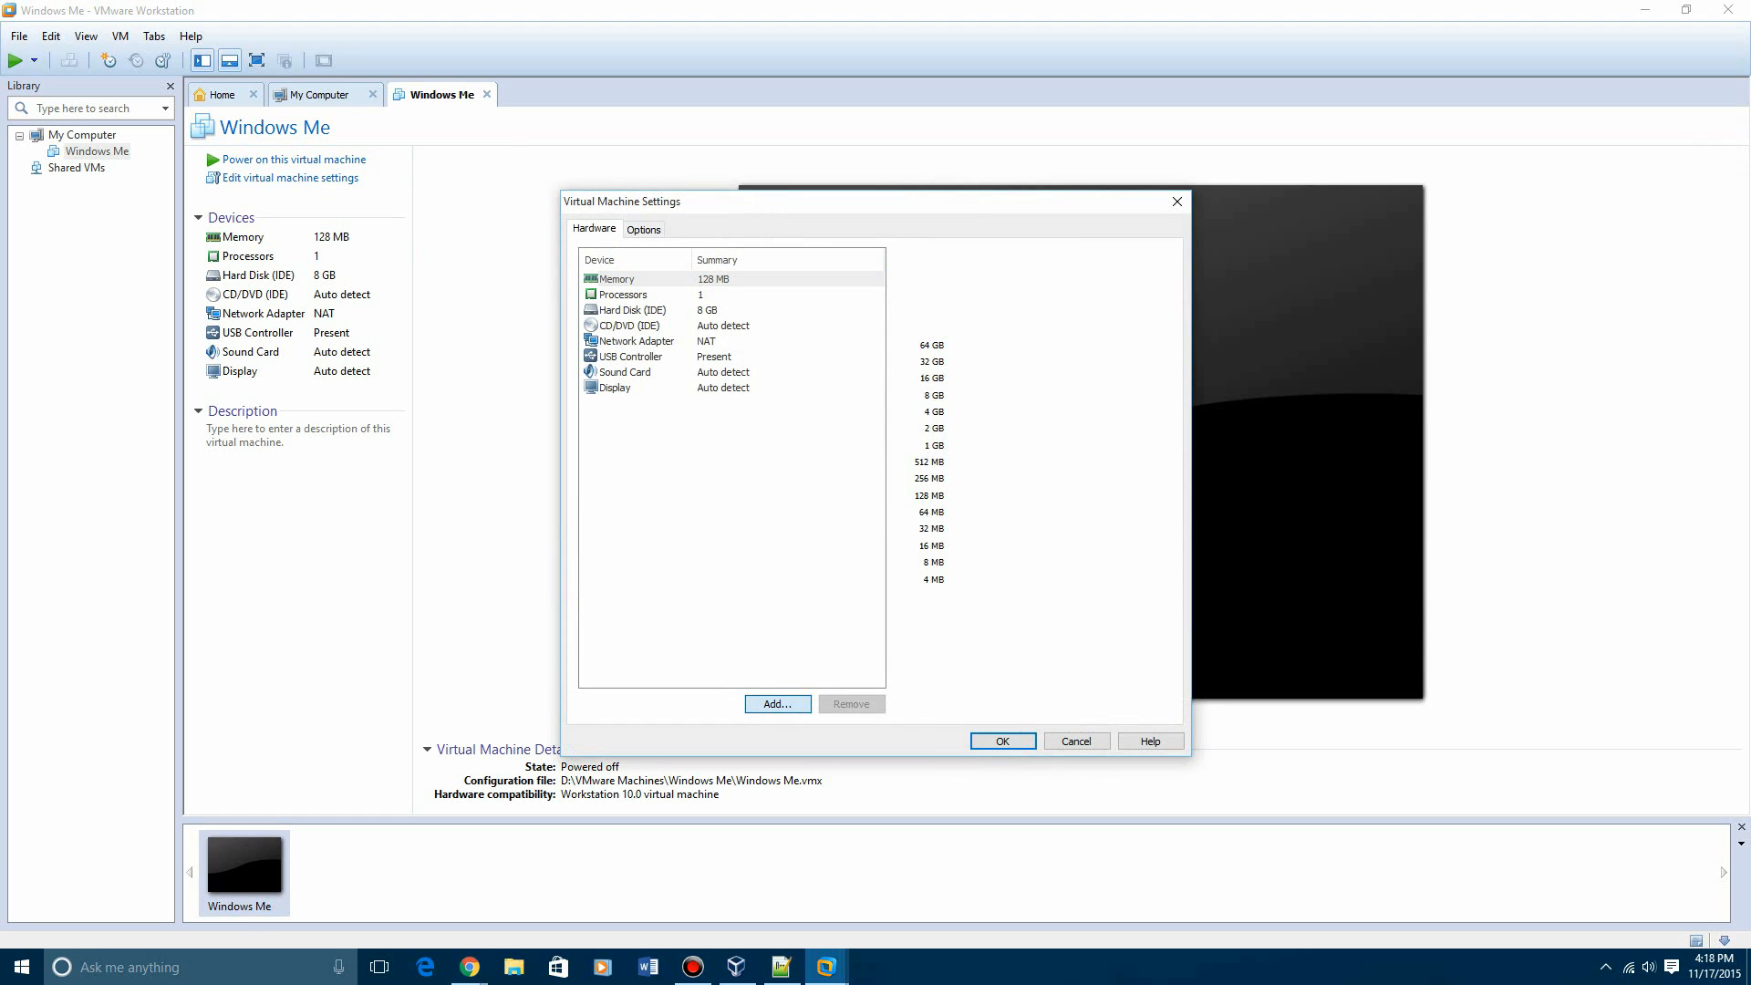
left_click(777, 704)
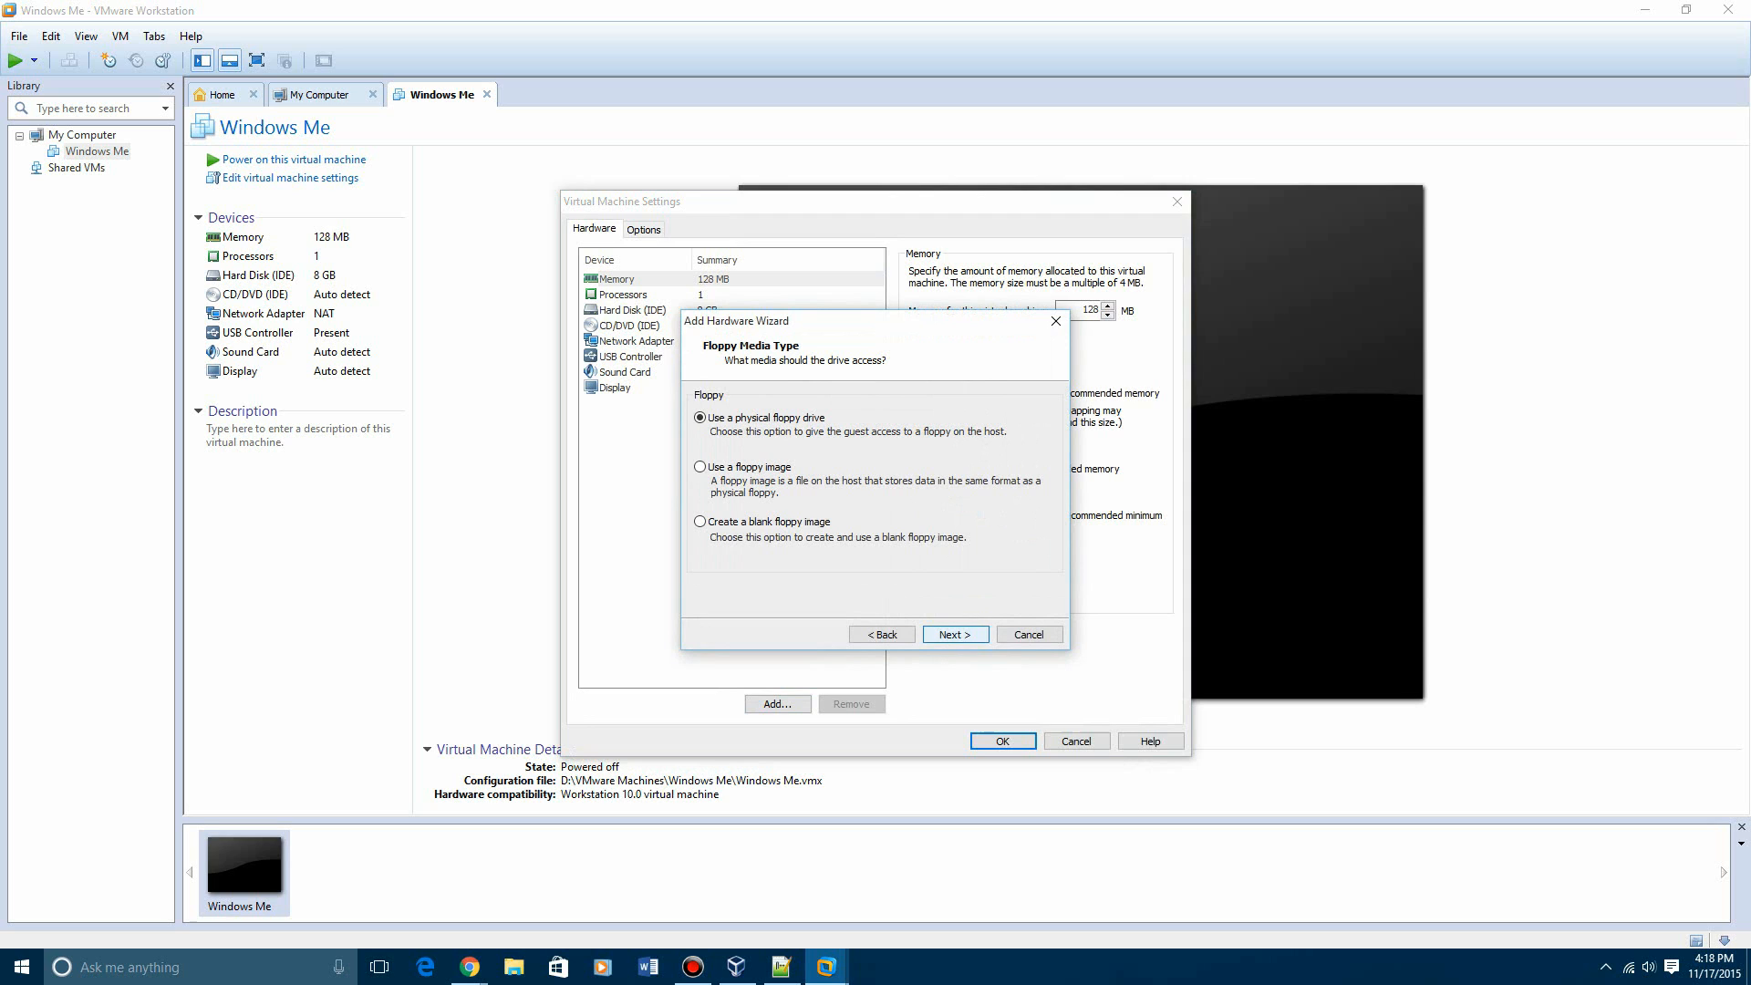
left_click(700, 466)
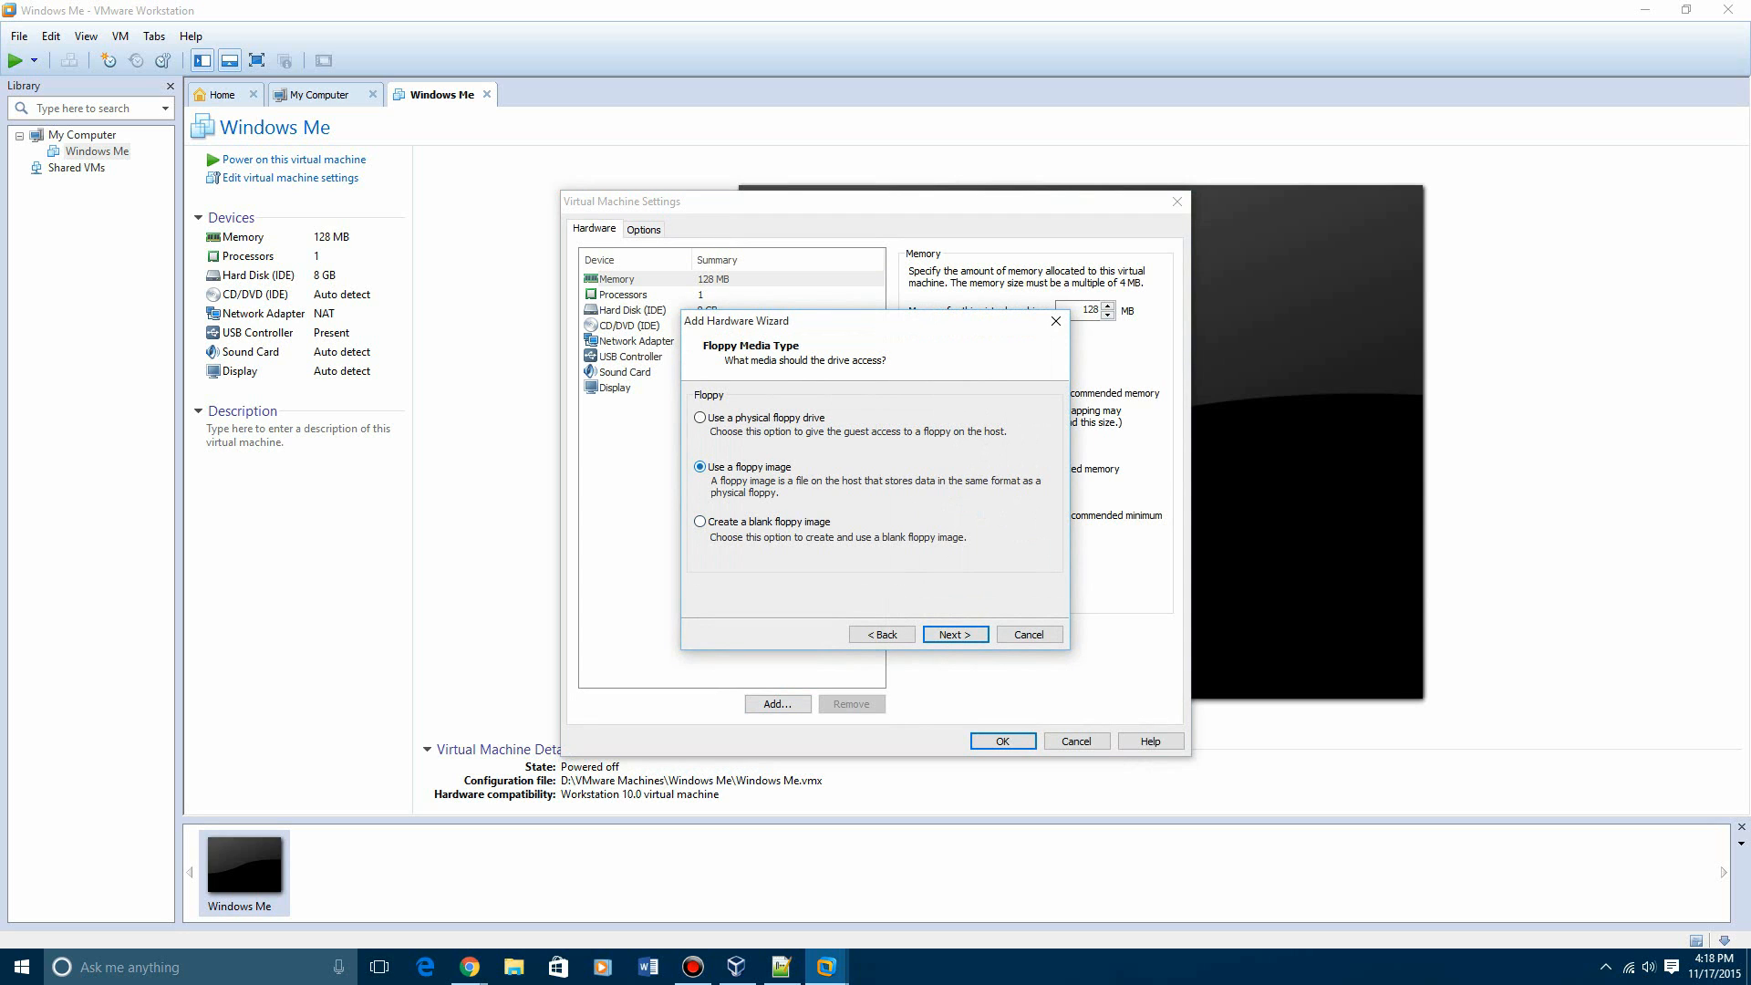
left_click(953, 633)
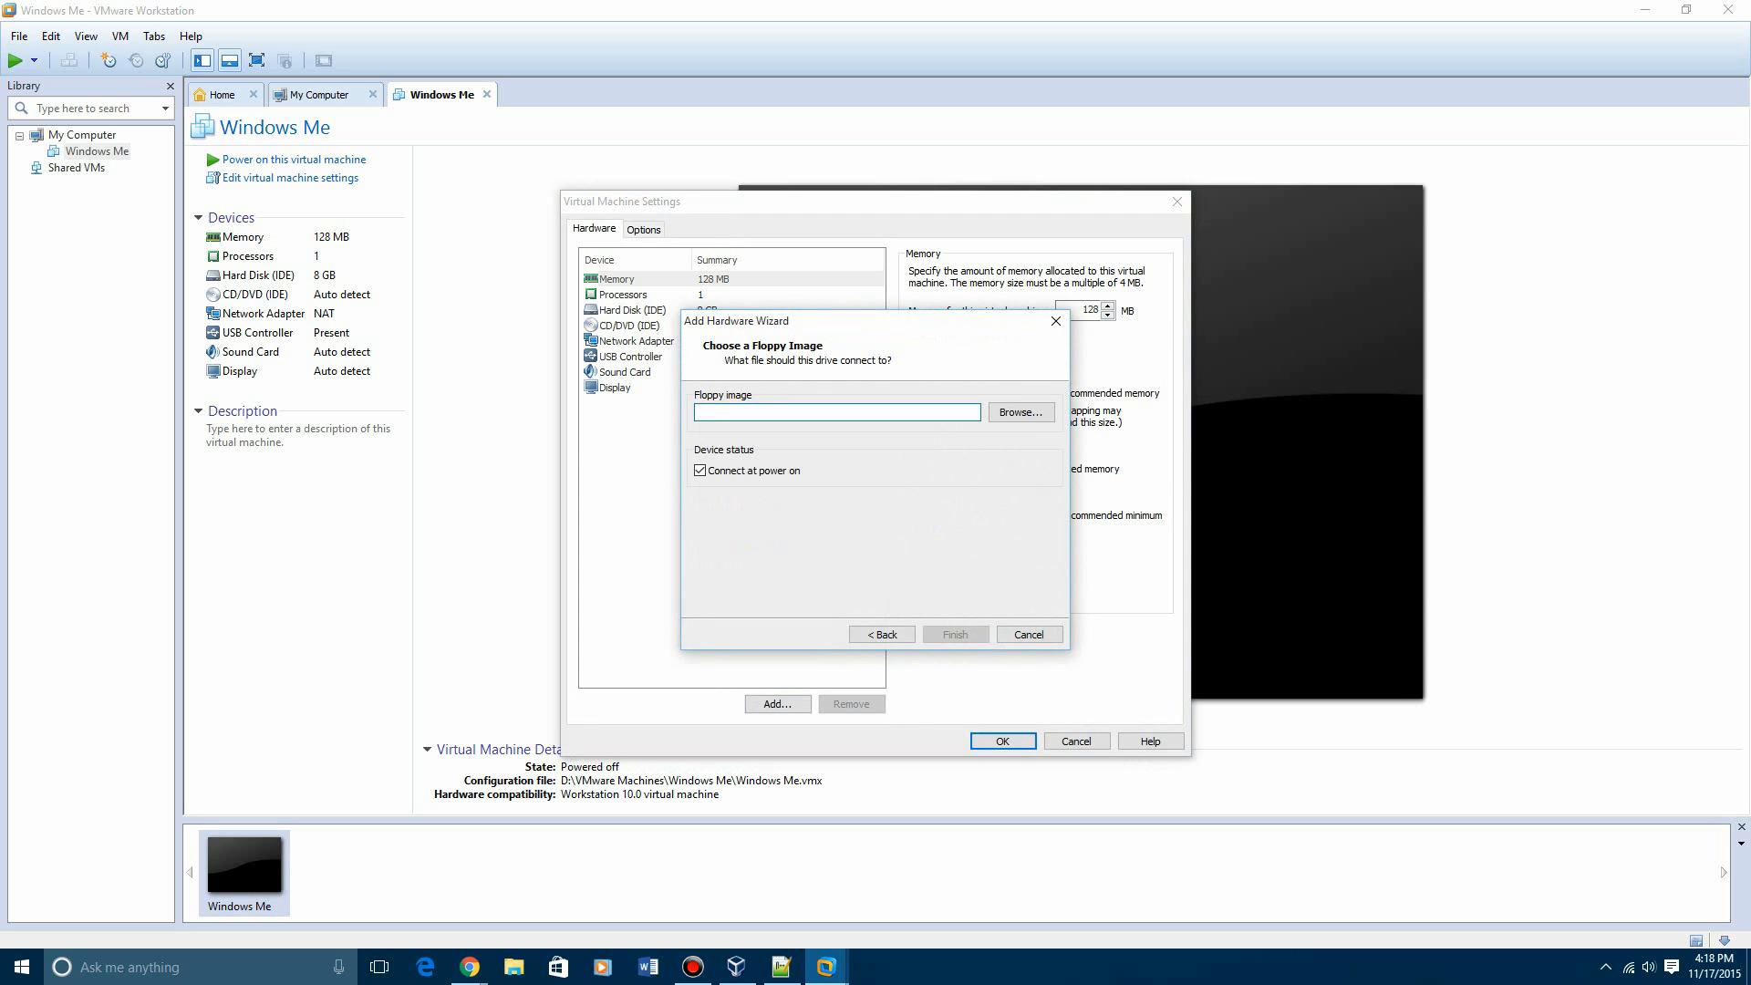
Load the MS-DOS 6.22 setup disk image from the FreeAgent Drive and save the settings
left_click(1018, 413)
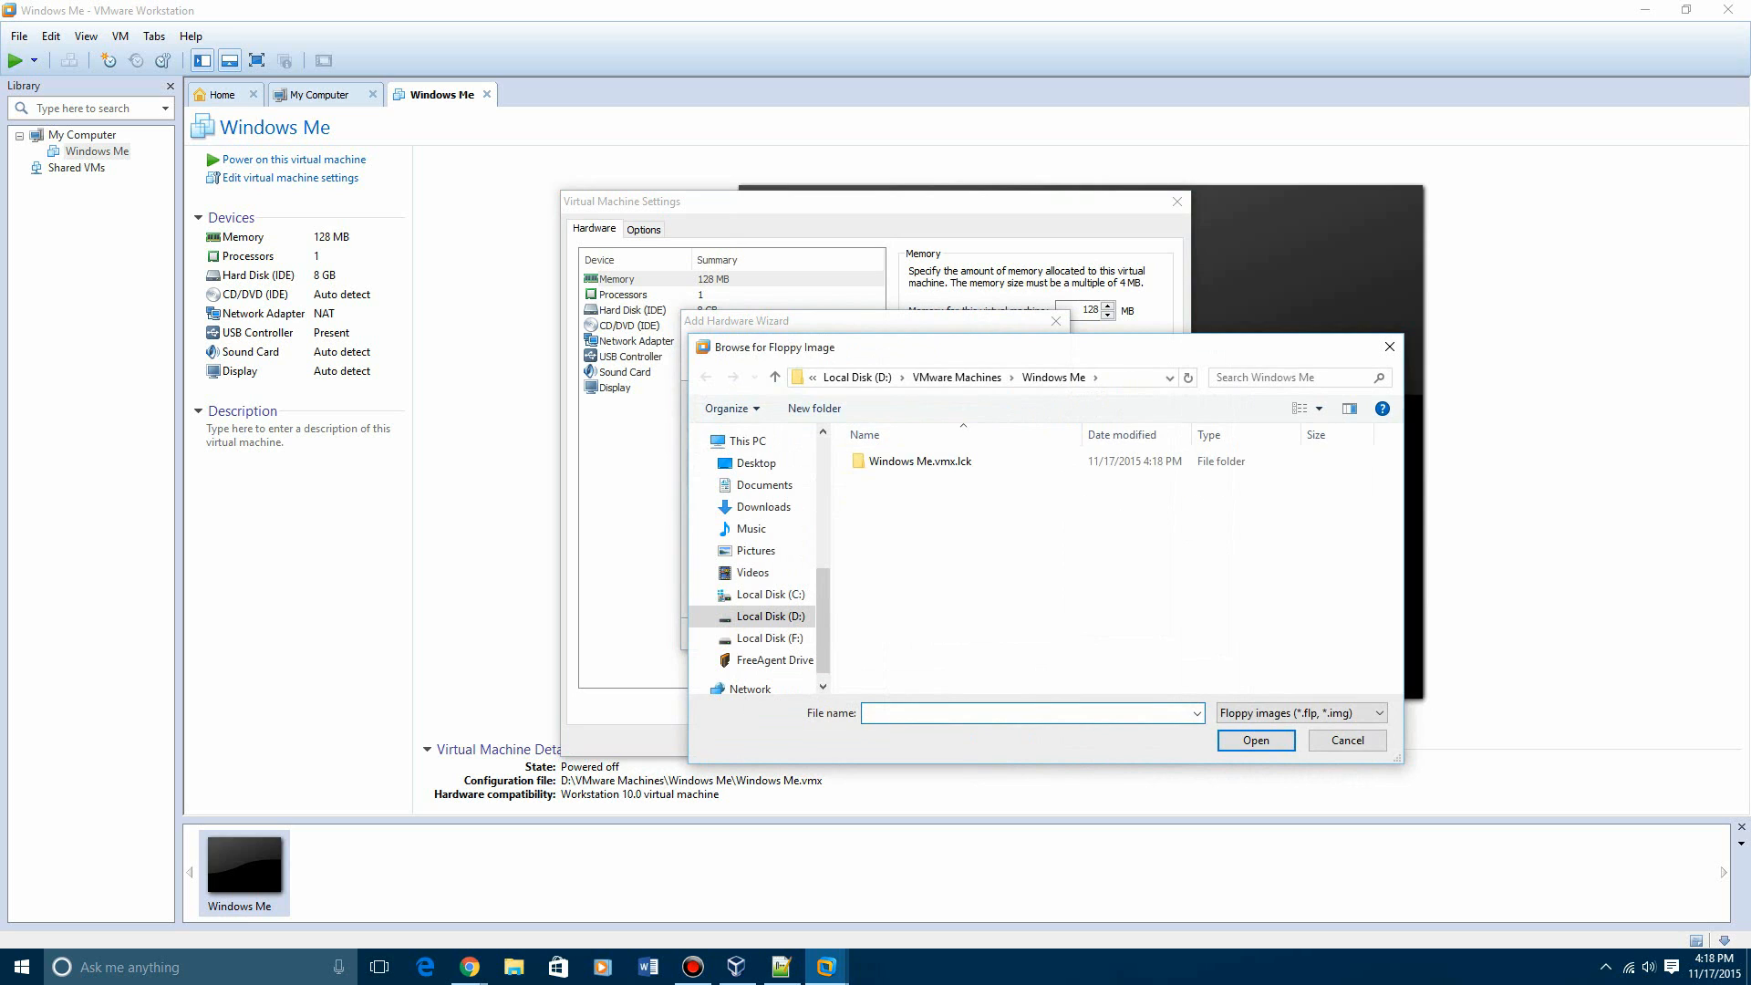
left_click(773, 661)
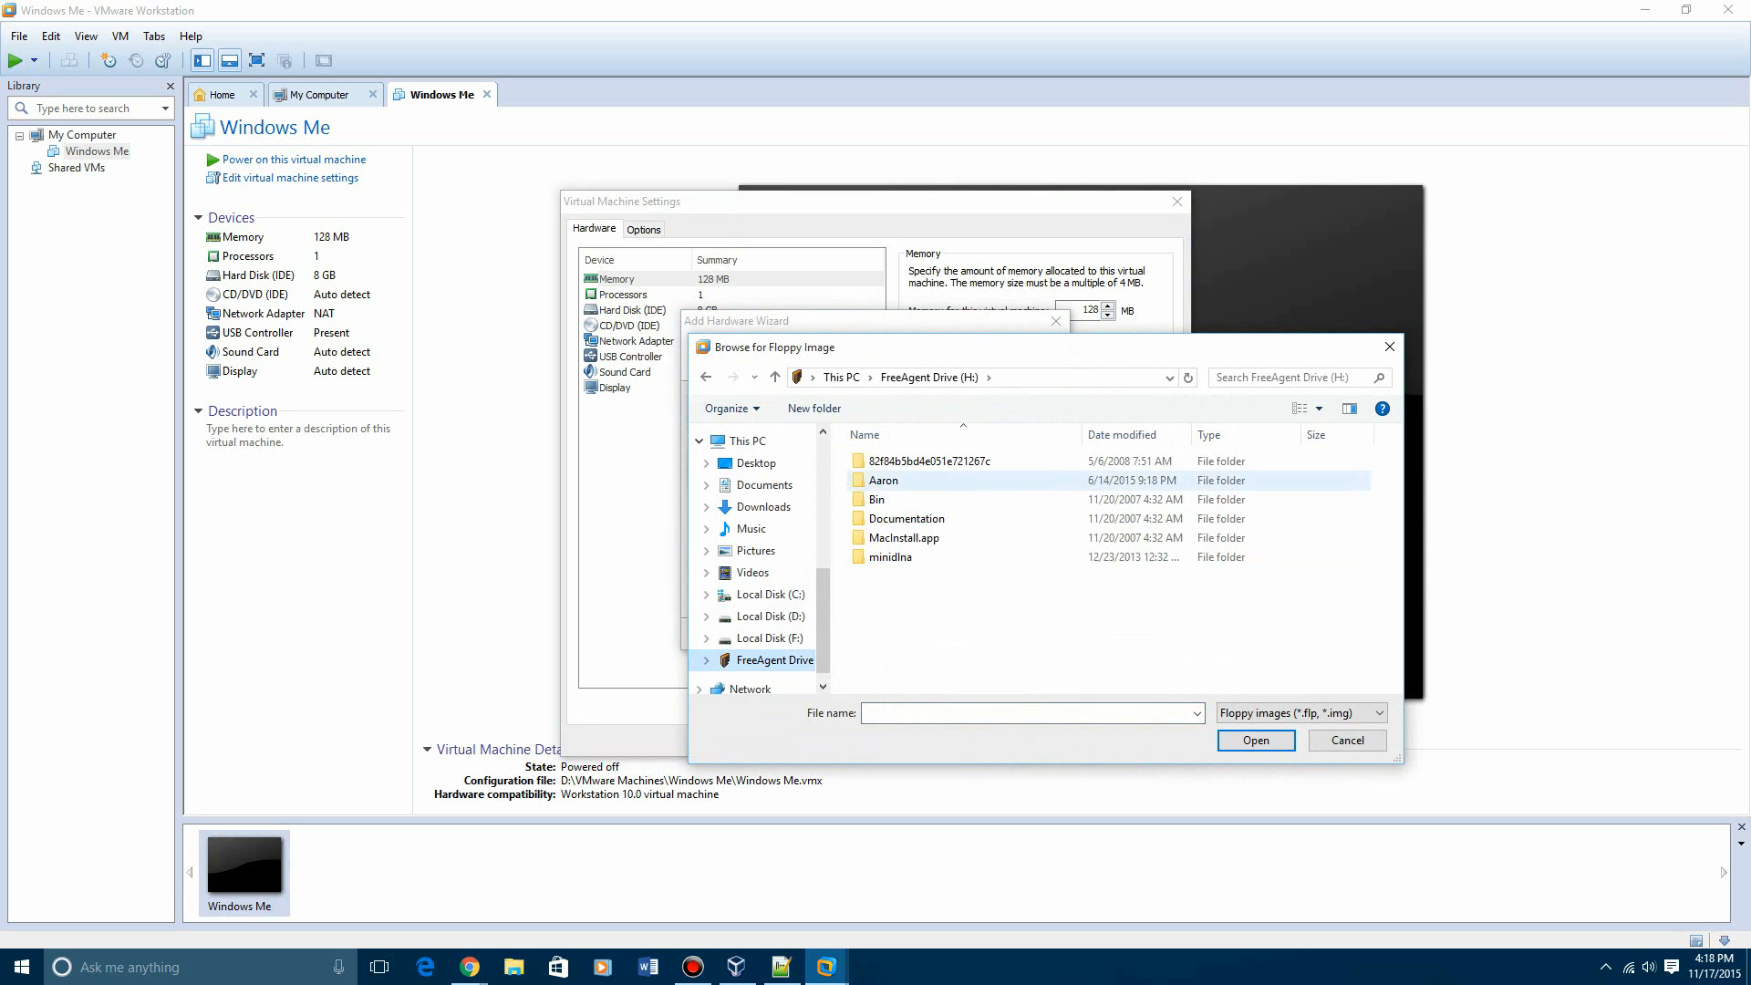
double_click(884, 479)
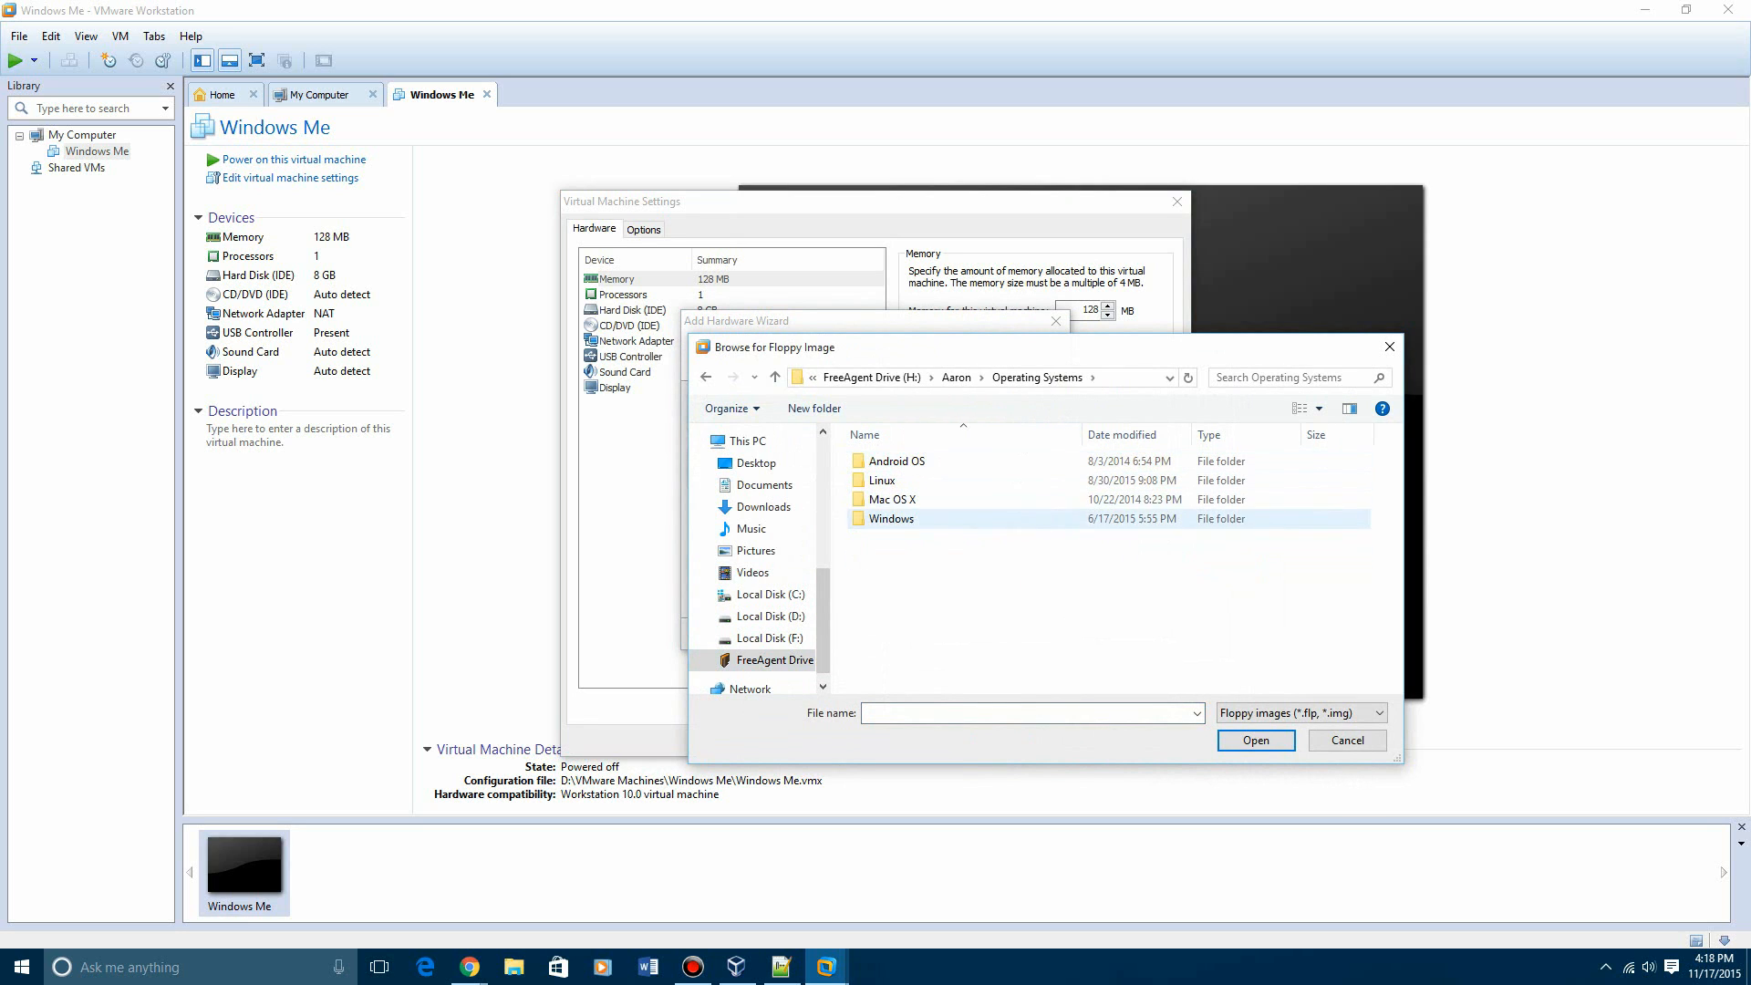
double_click(891, 518)
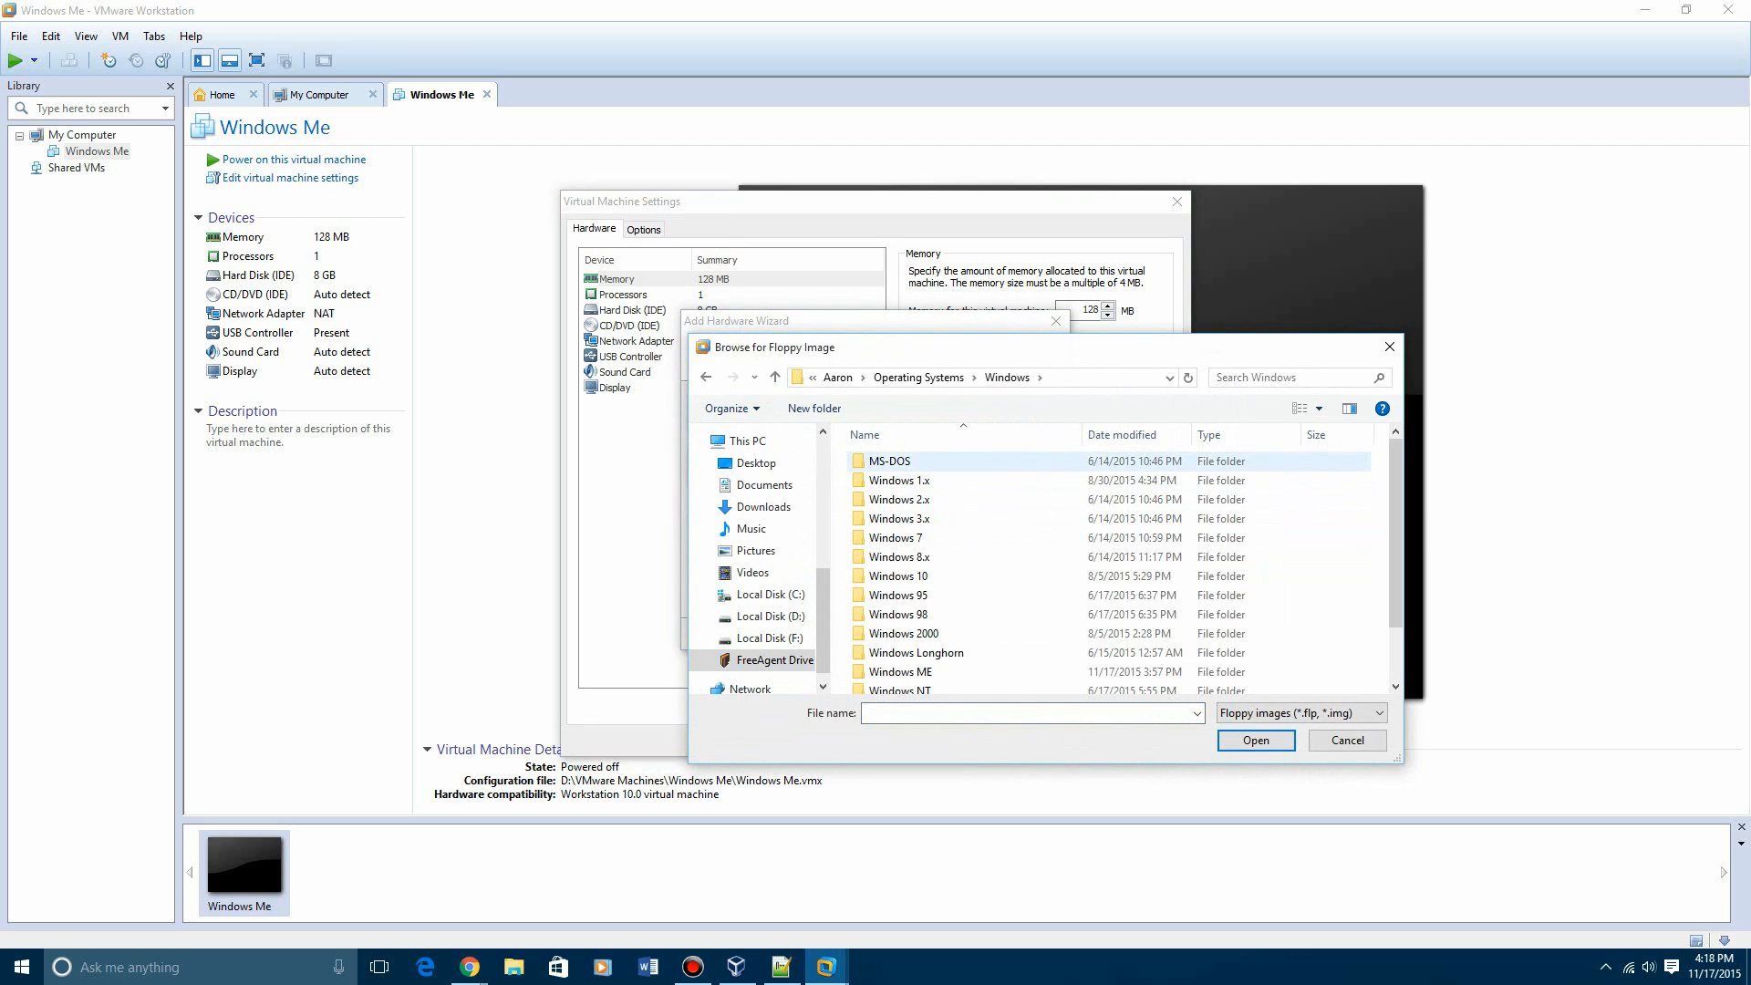
double_click(890, 460)
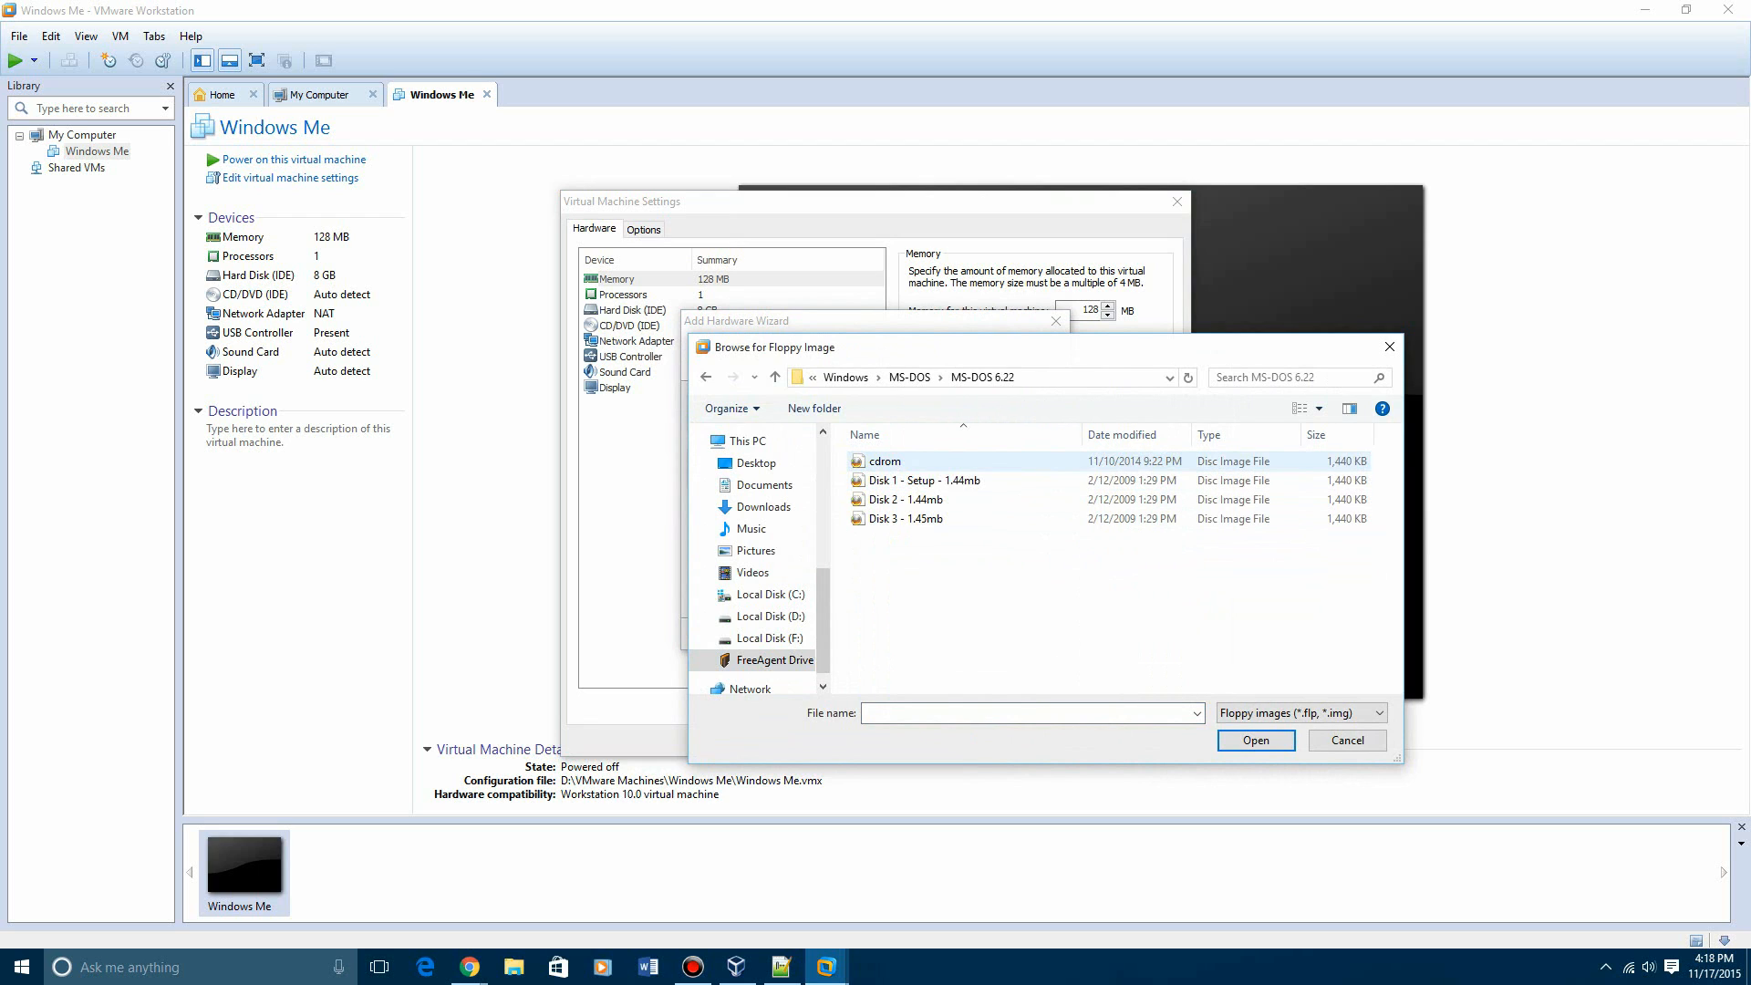
left_click(920, 499)
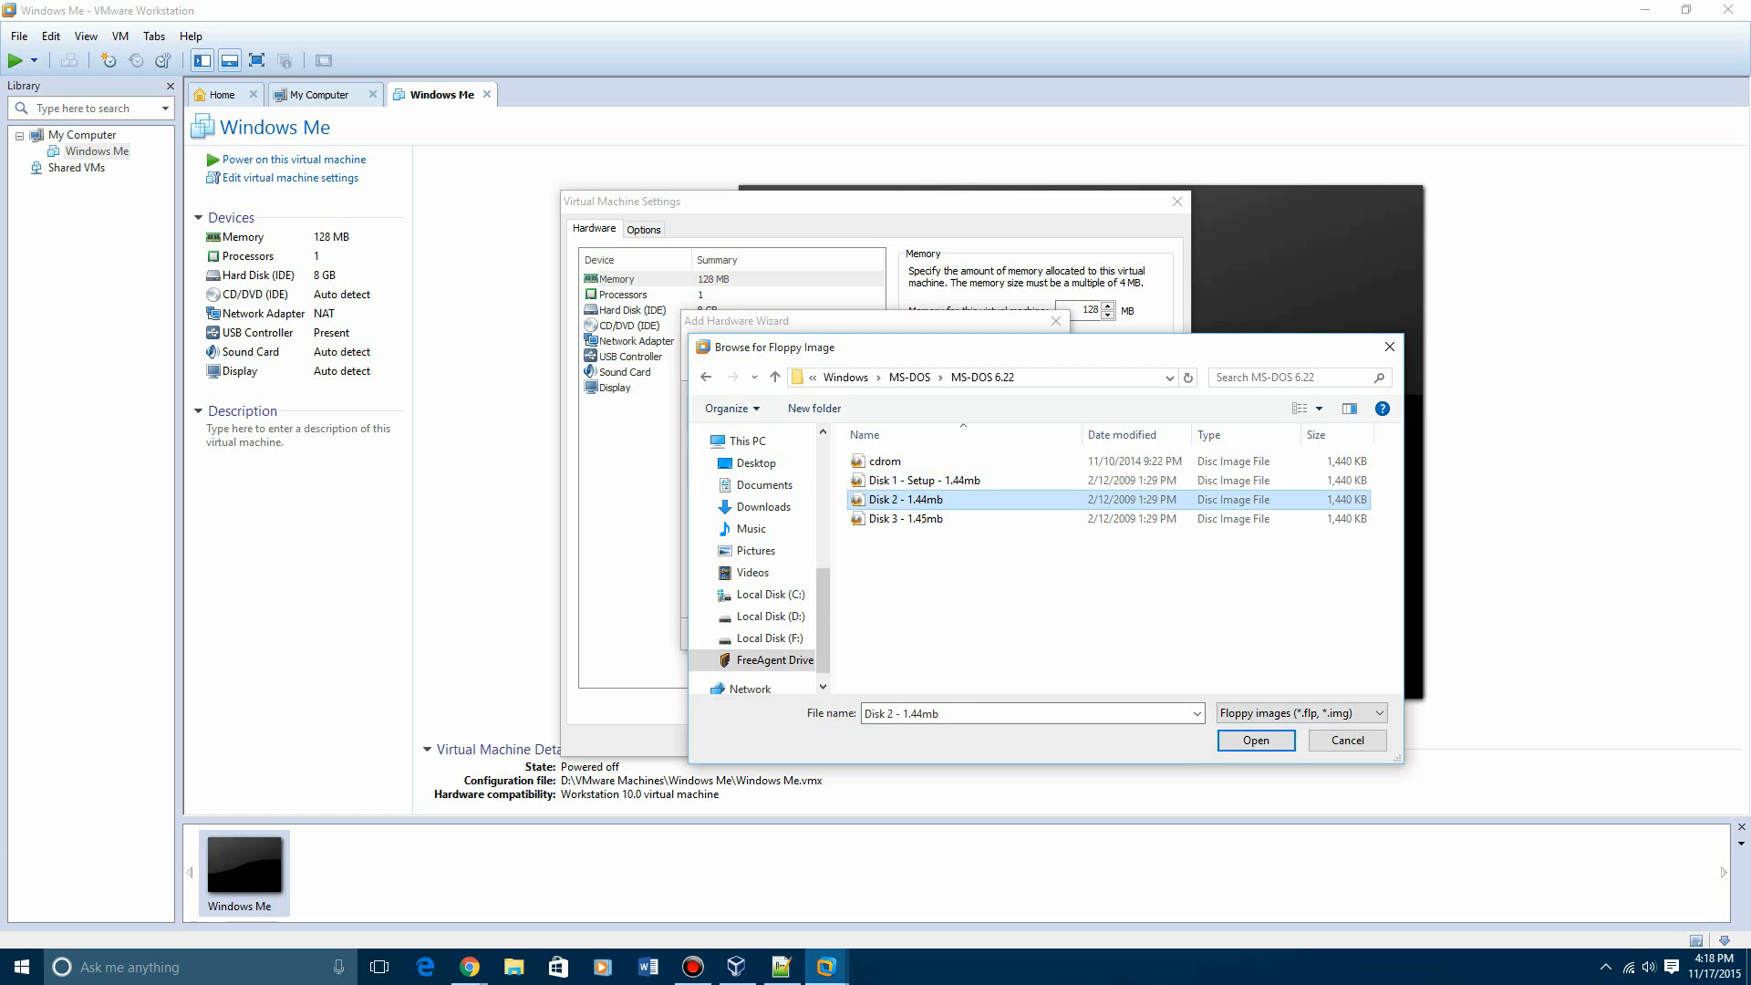
left_click(1254, 741)
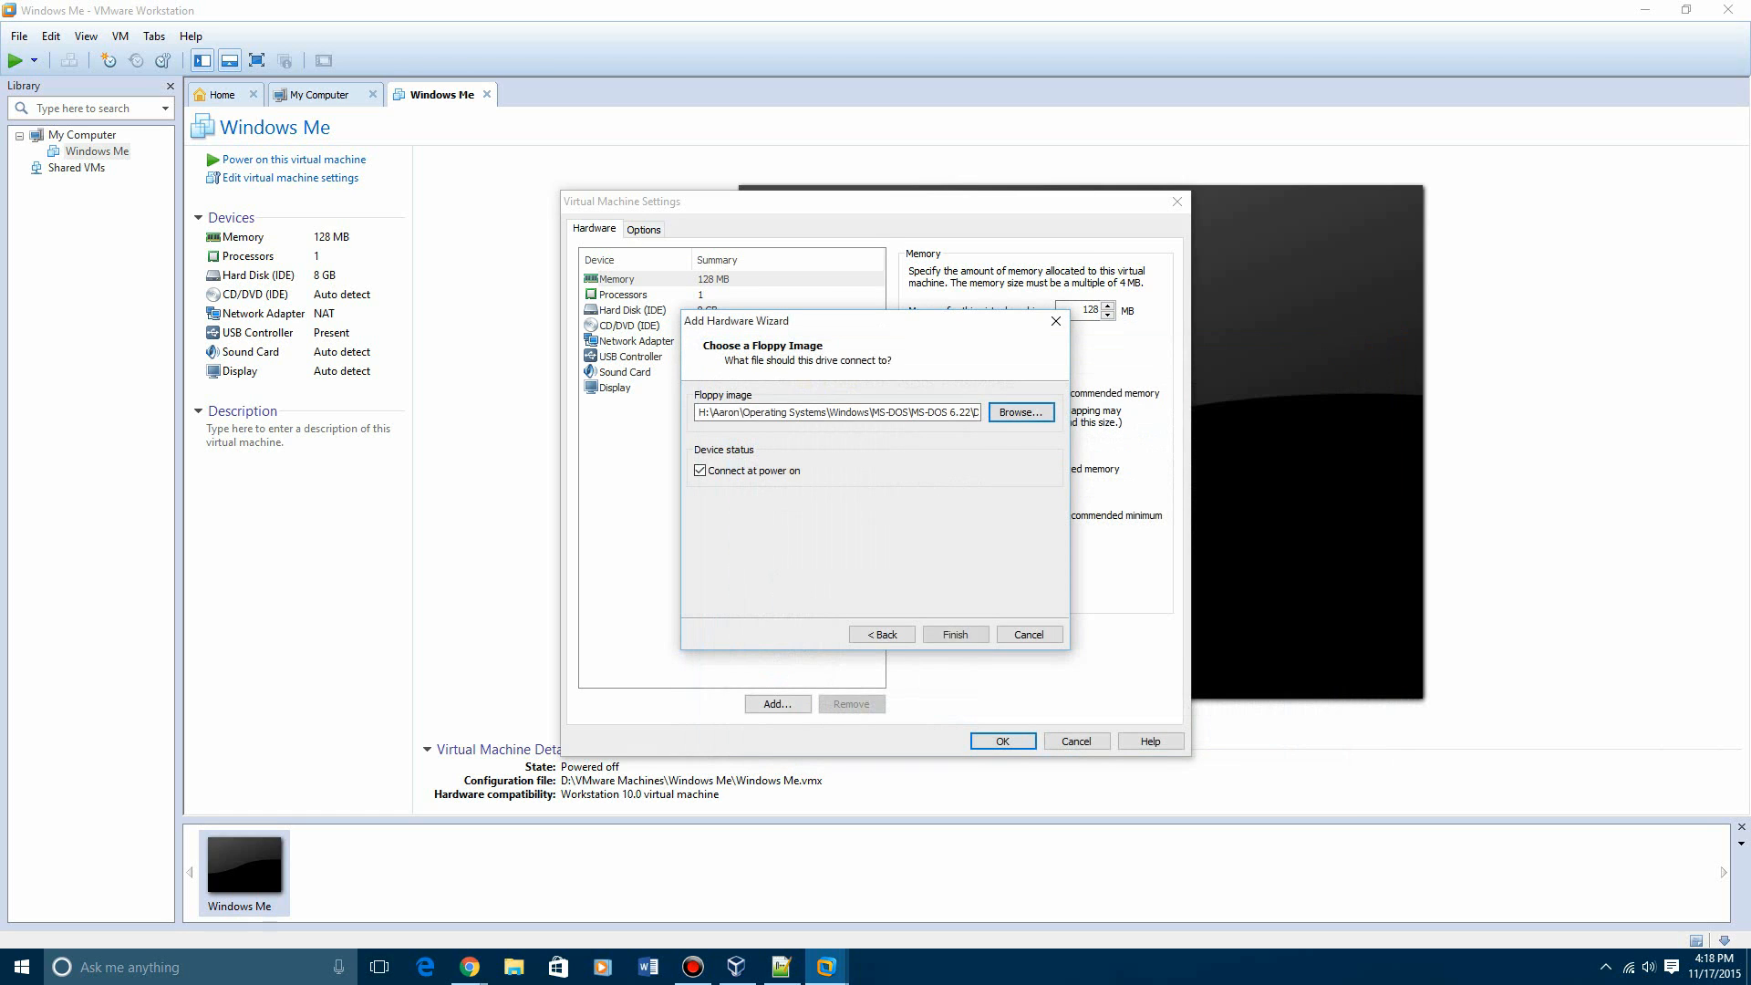
left_click(954, 633)
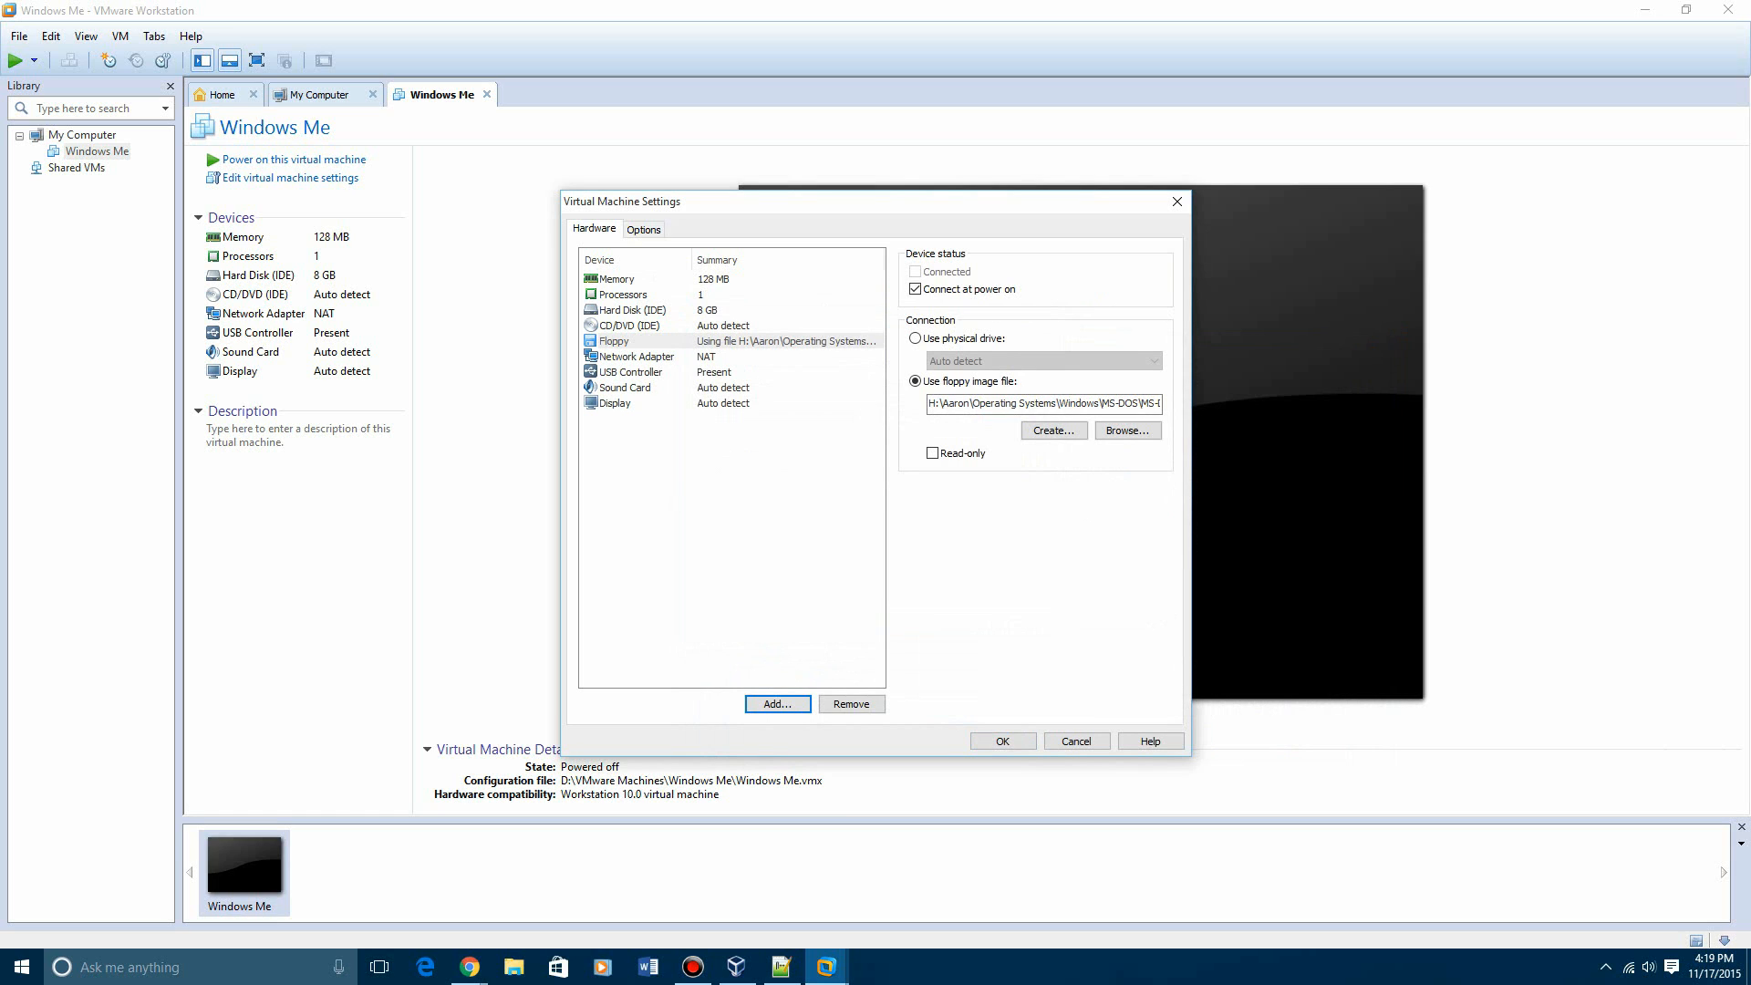
left_click(1001, 740)
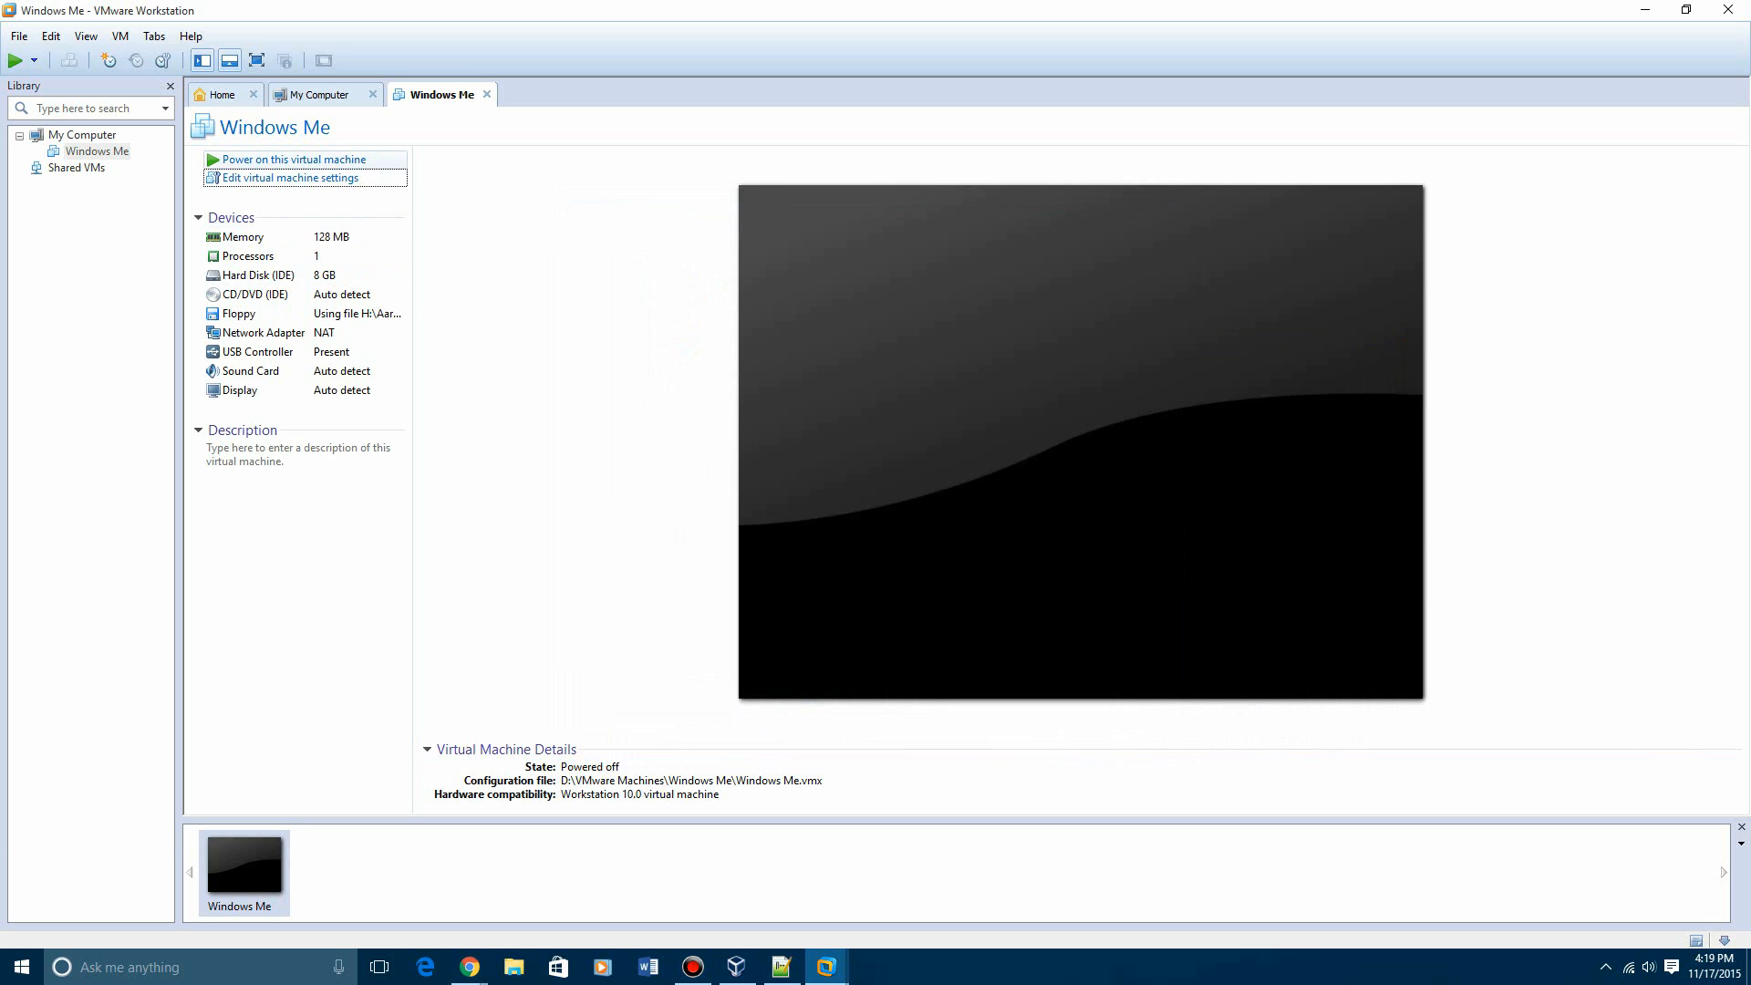
Power on the VM and accept the MS-DOS 6.22 setup prompts and system settings
left_click(295, 159)
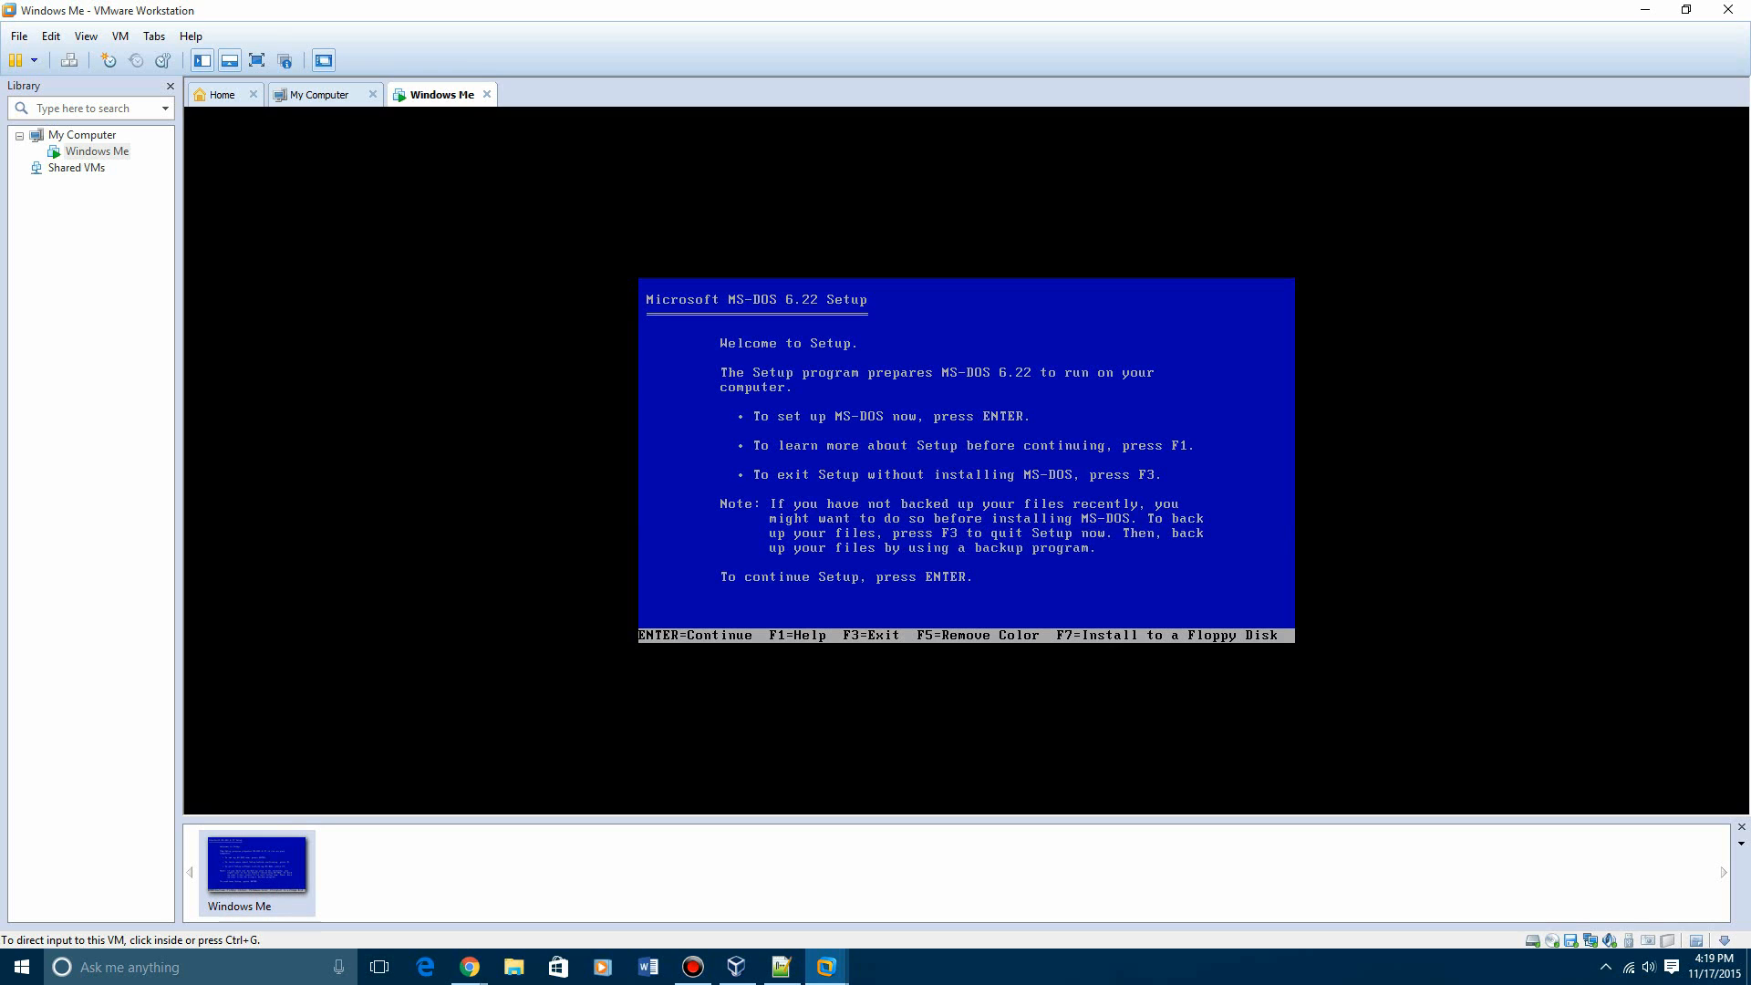
key("enter")
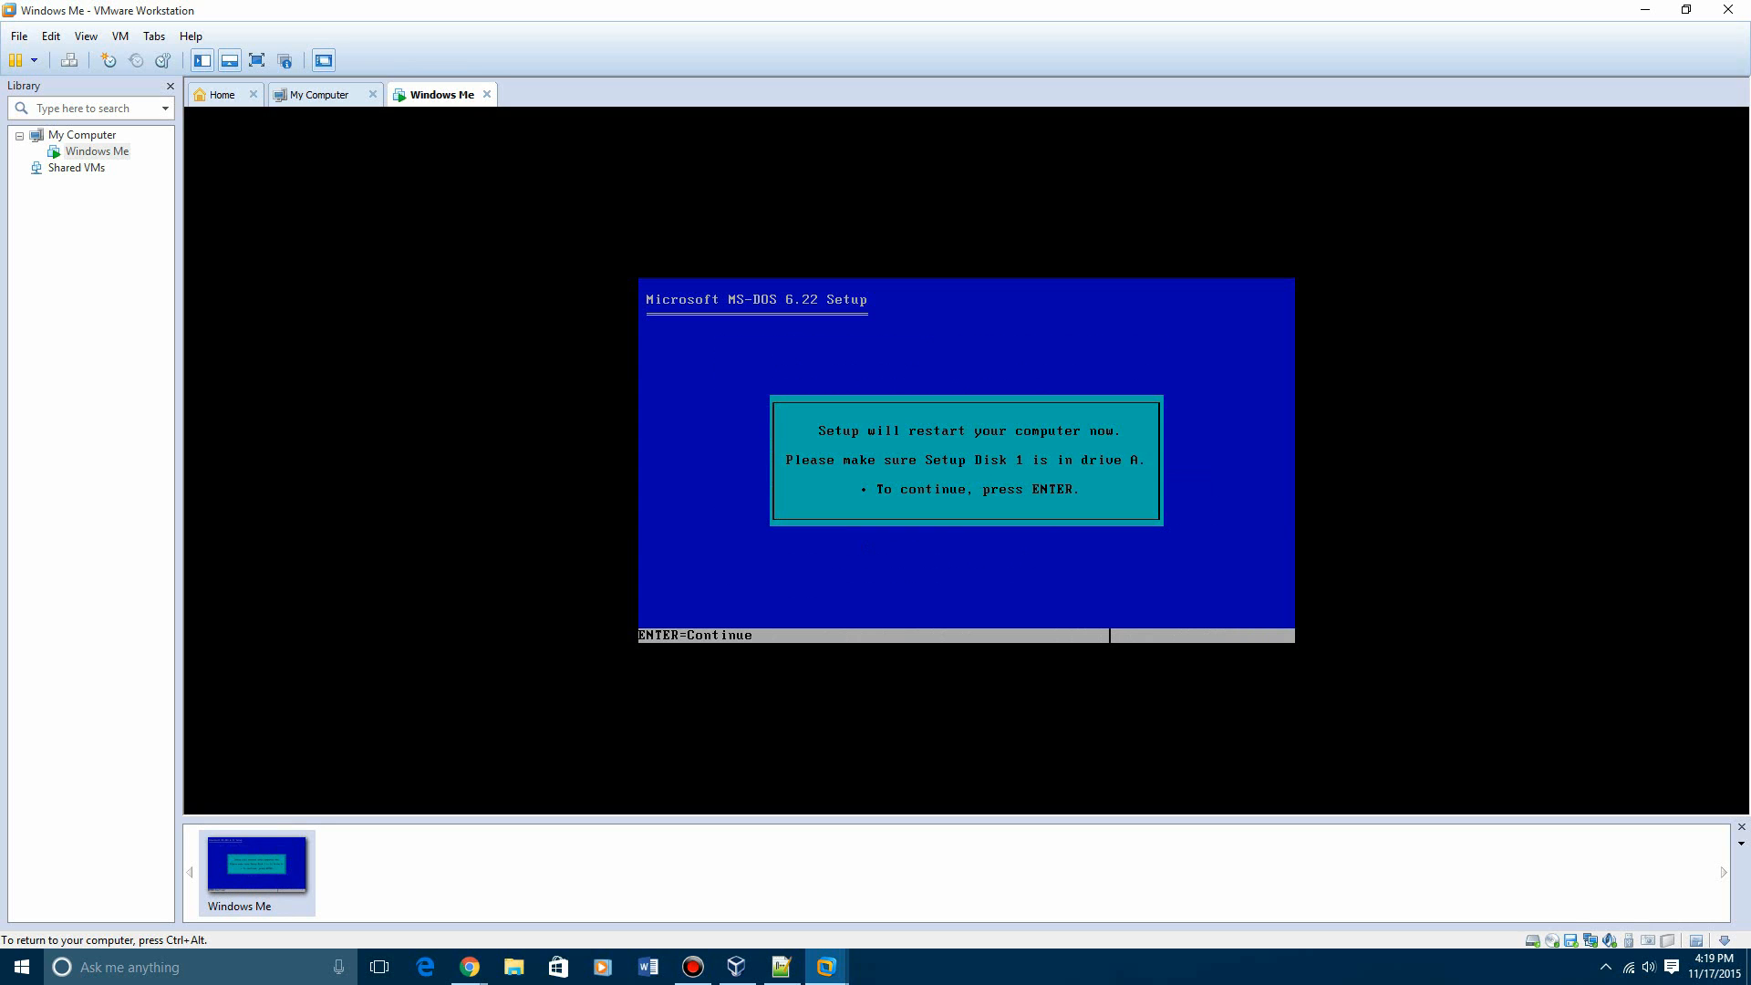
key("enter")
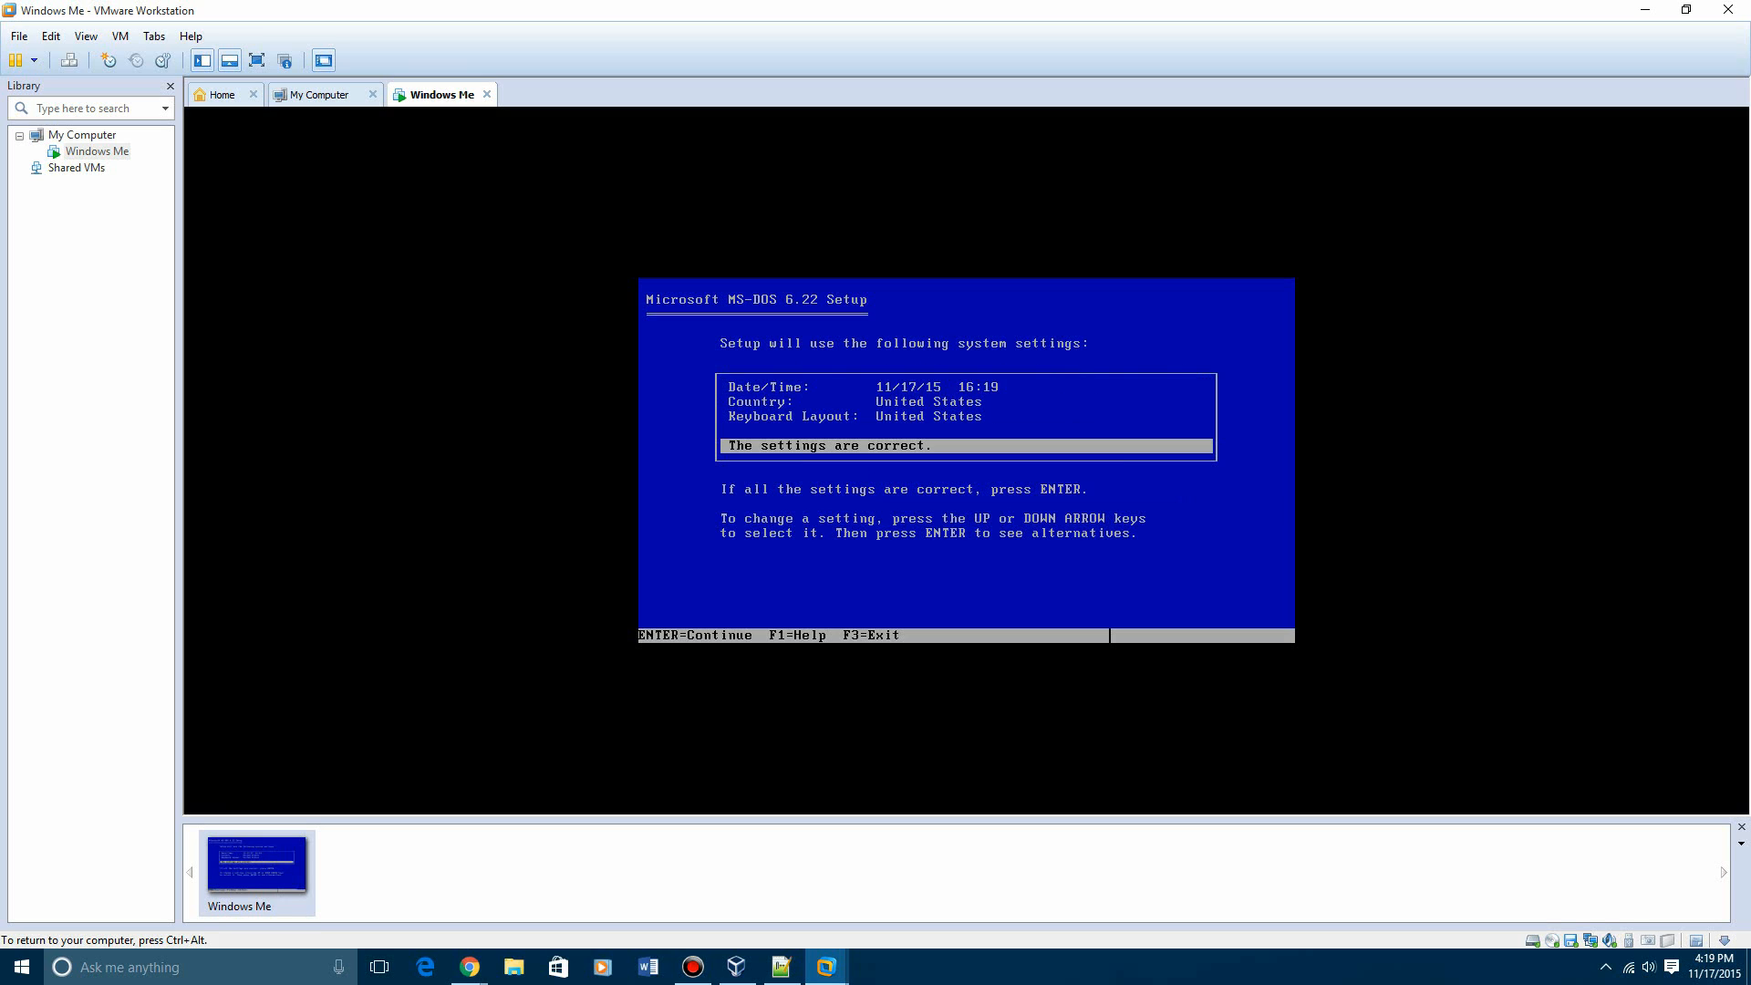
key("enter")
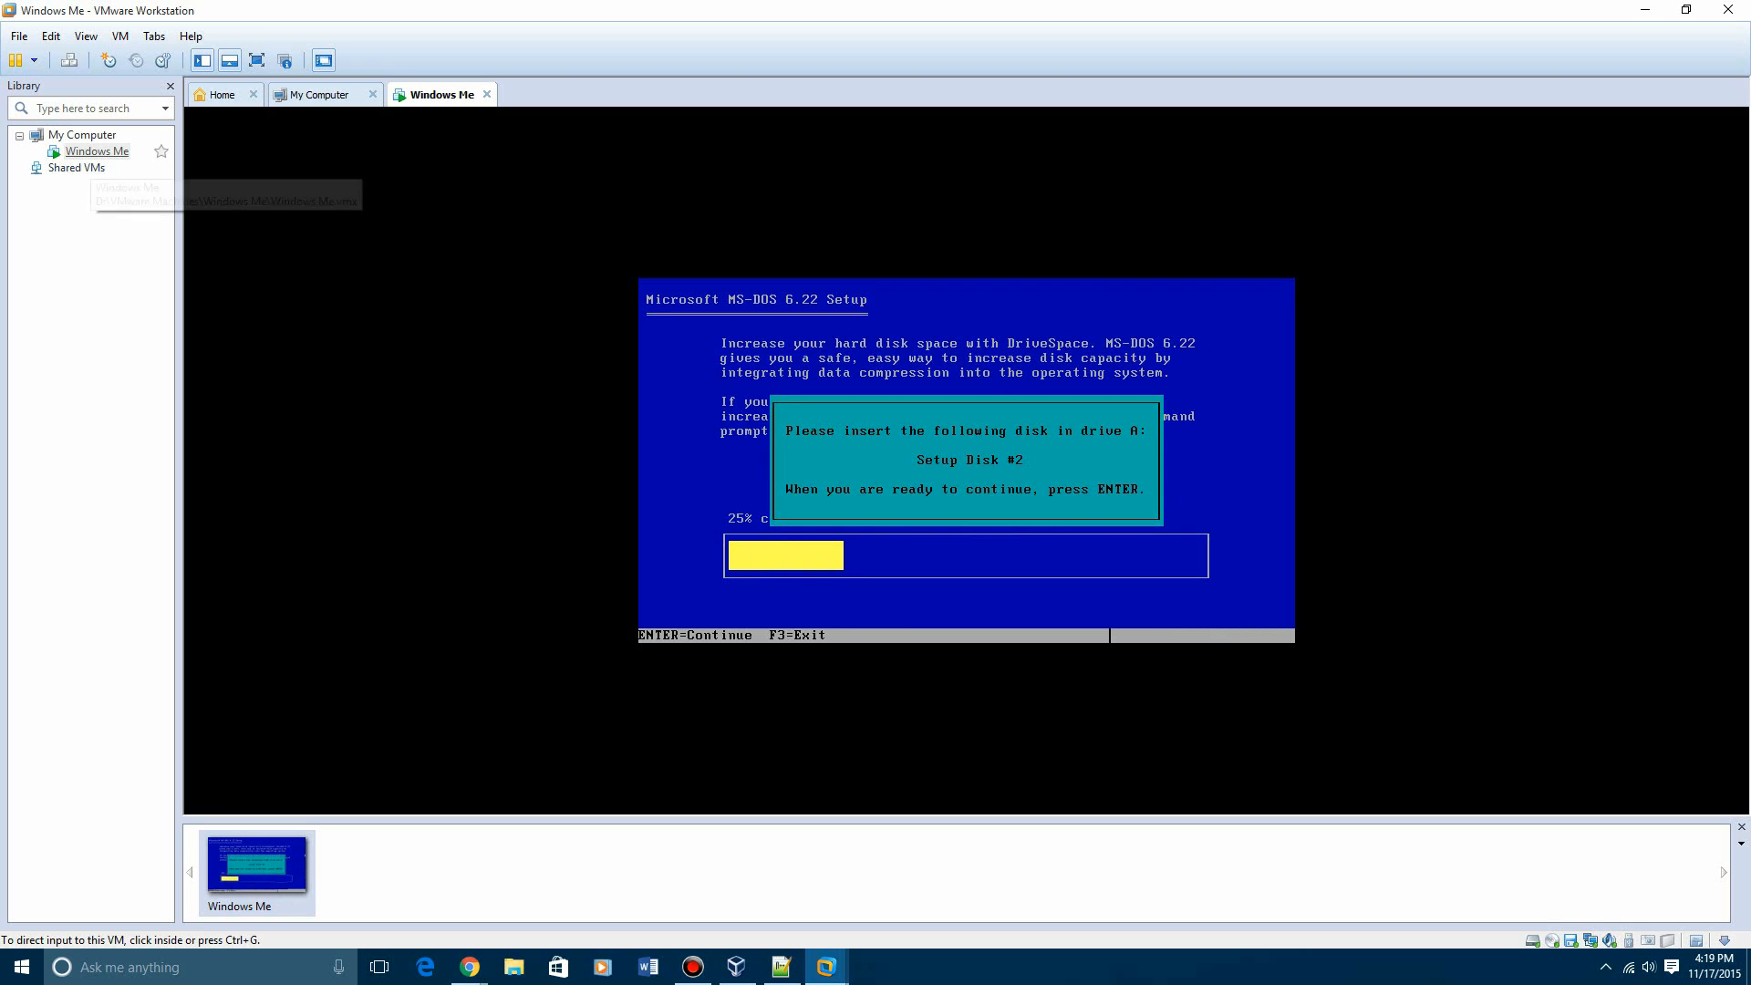
Swap the floppy drive to the MS-DOS Disk 2 image so setup continues
right_click(97, 150)
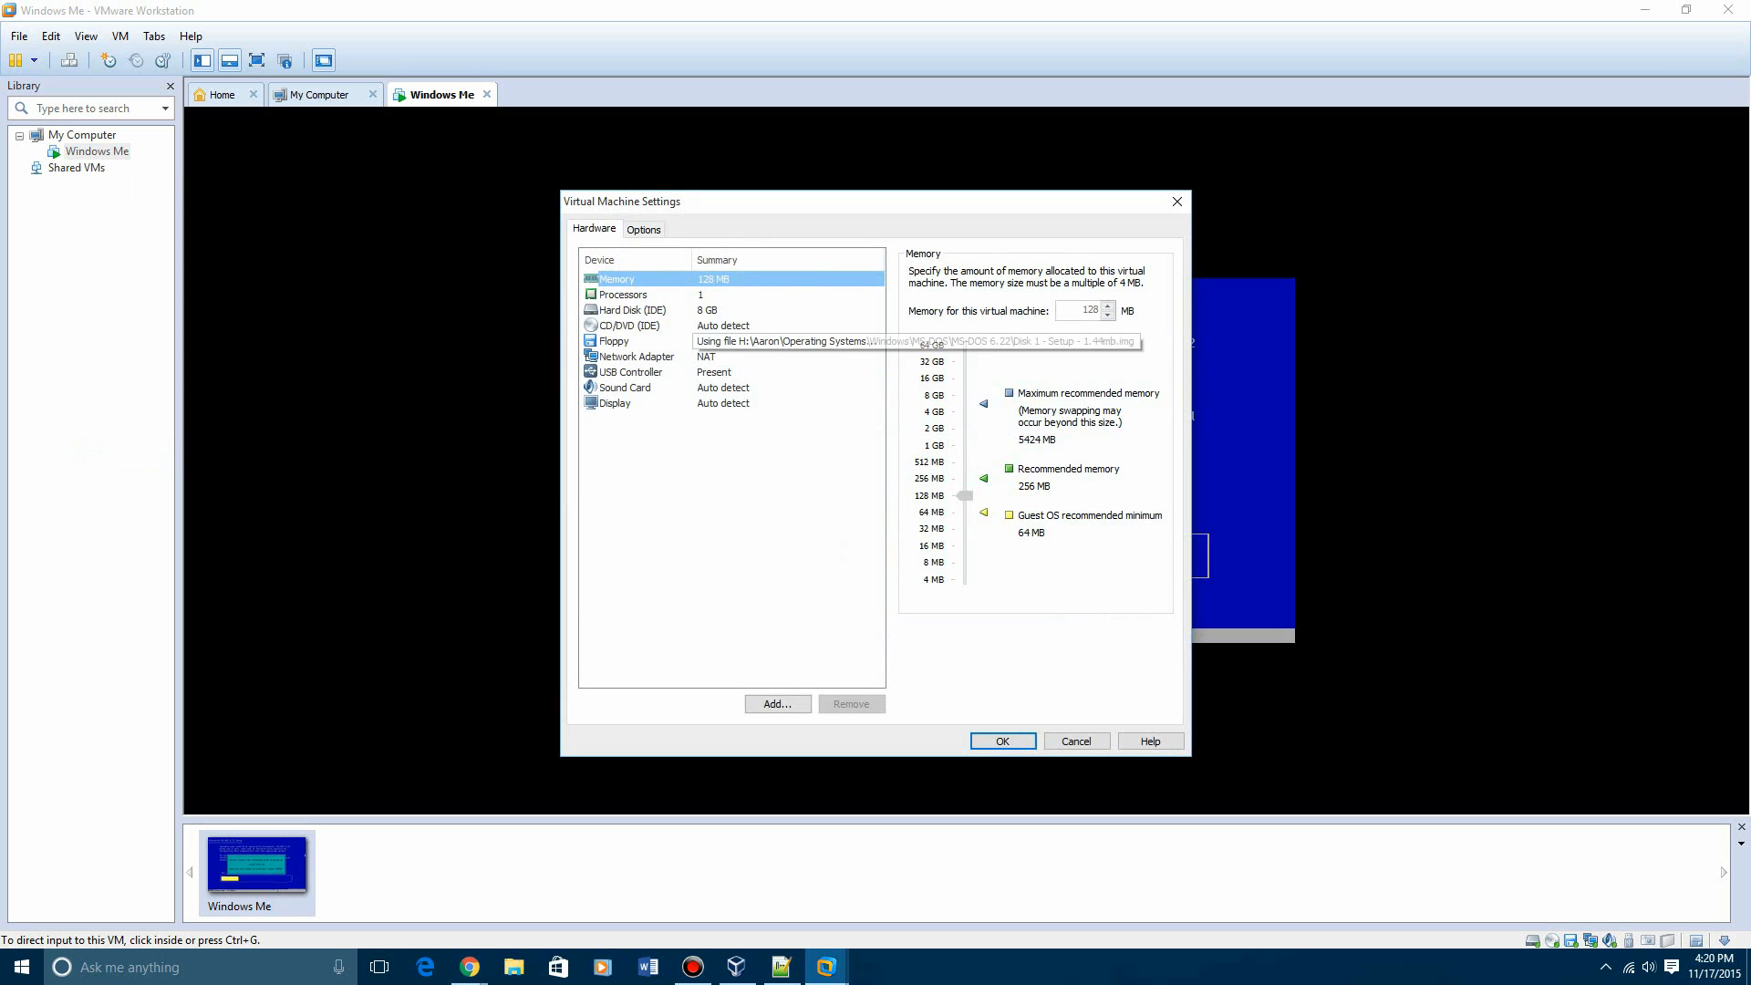
left_click(614, 340)
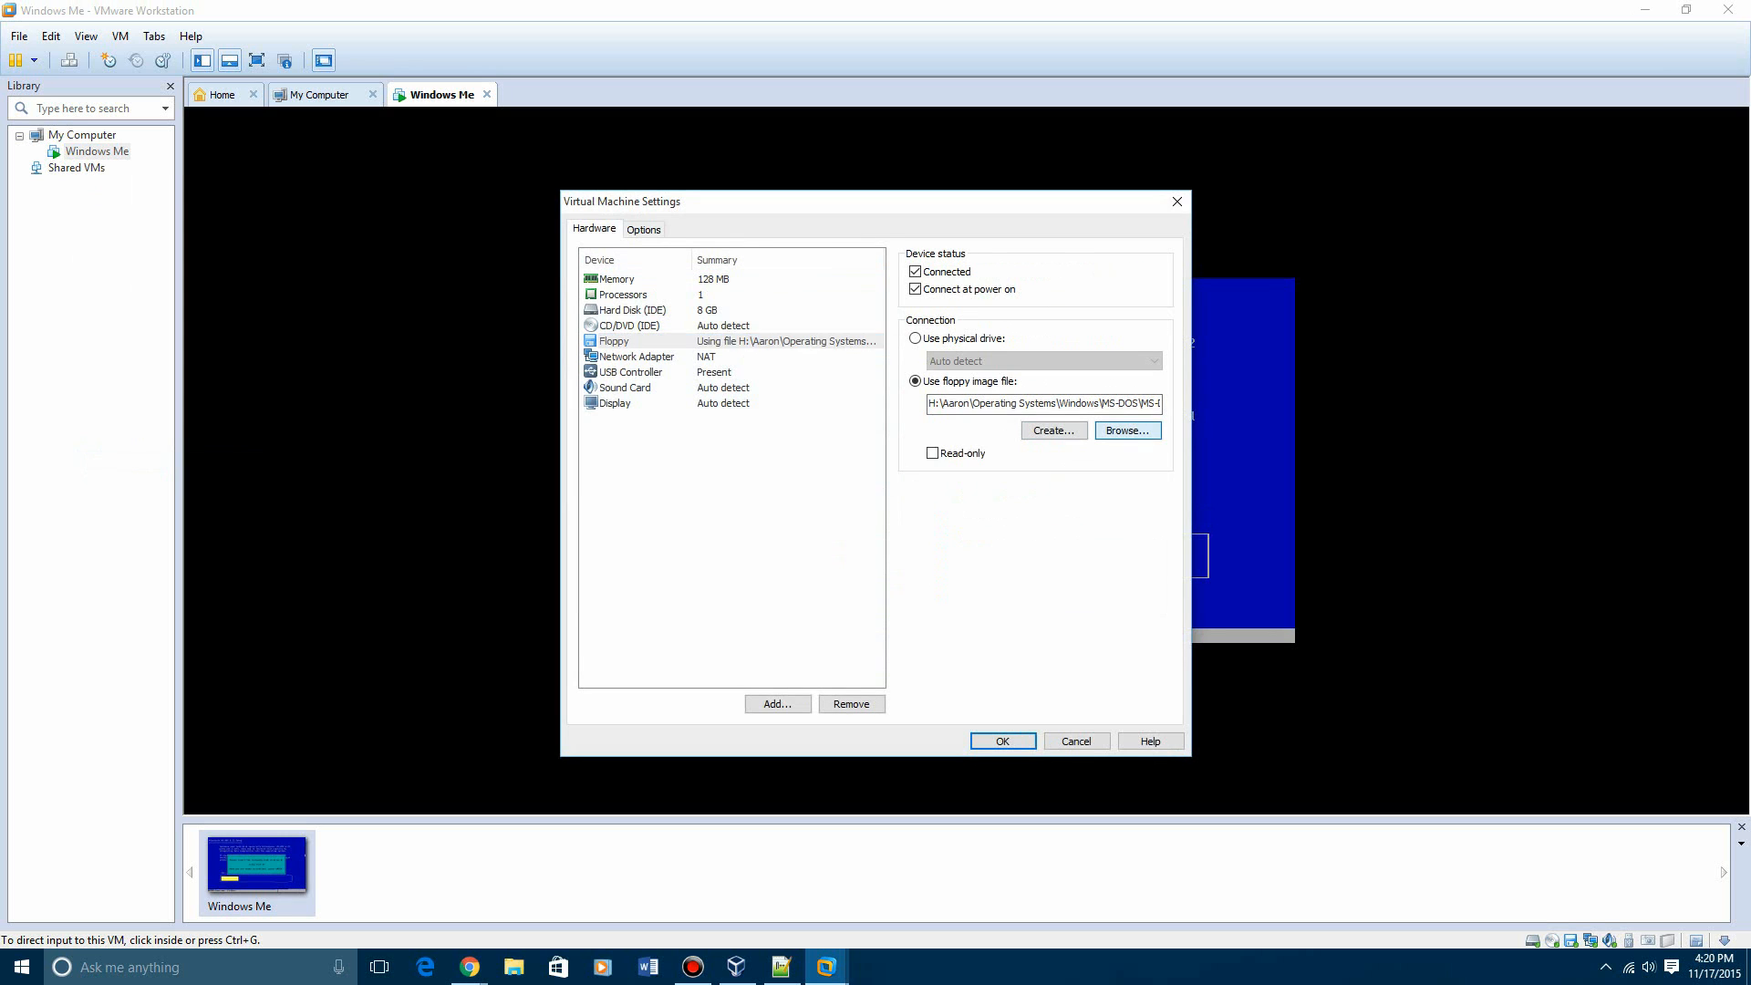
left_click(1126, 429)
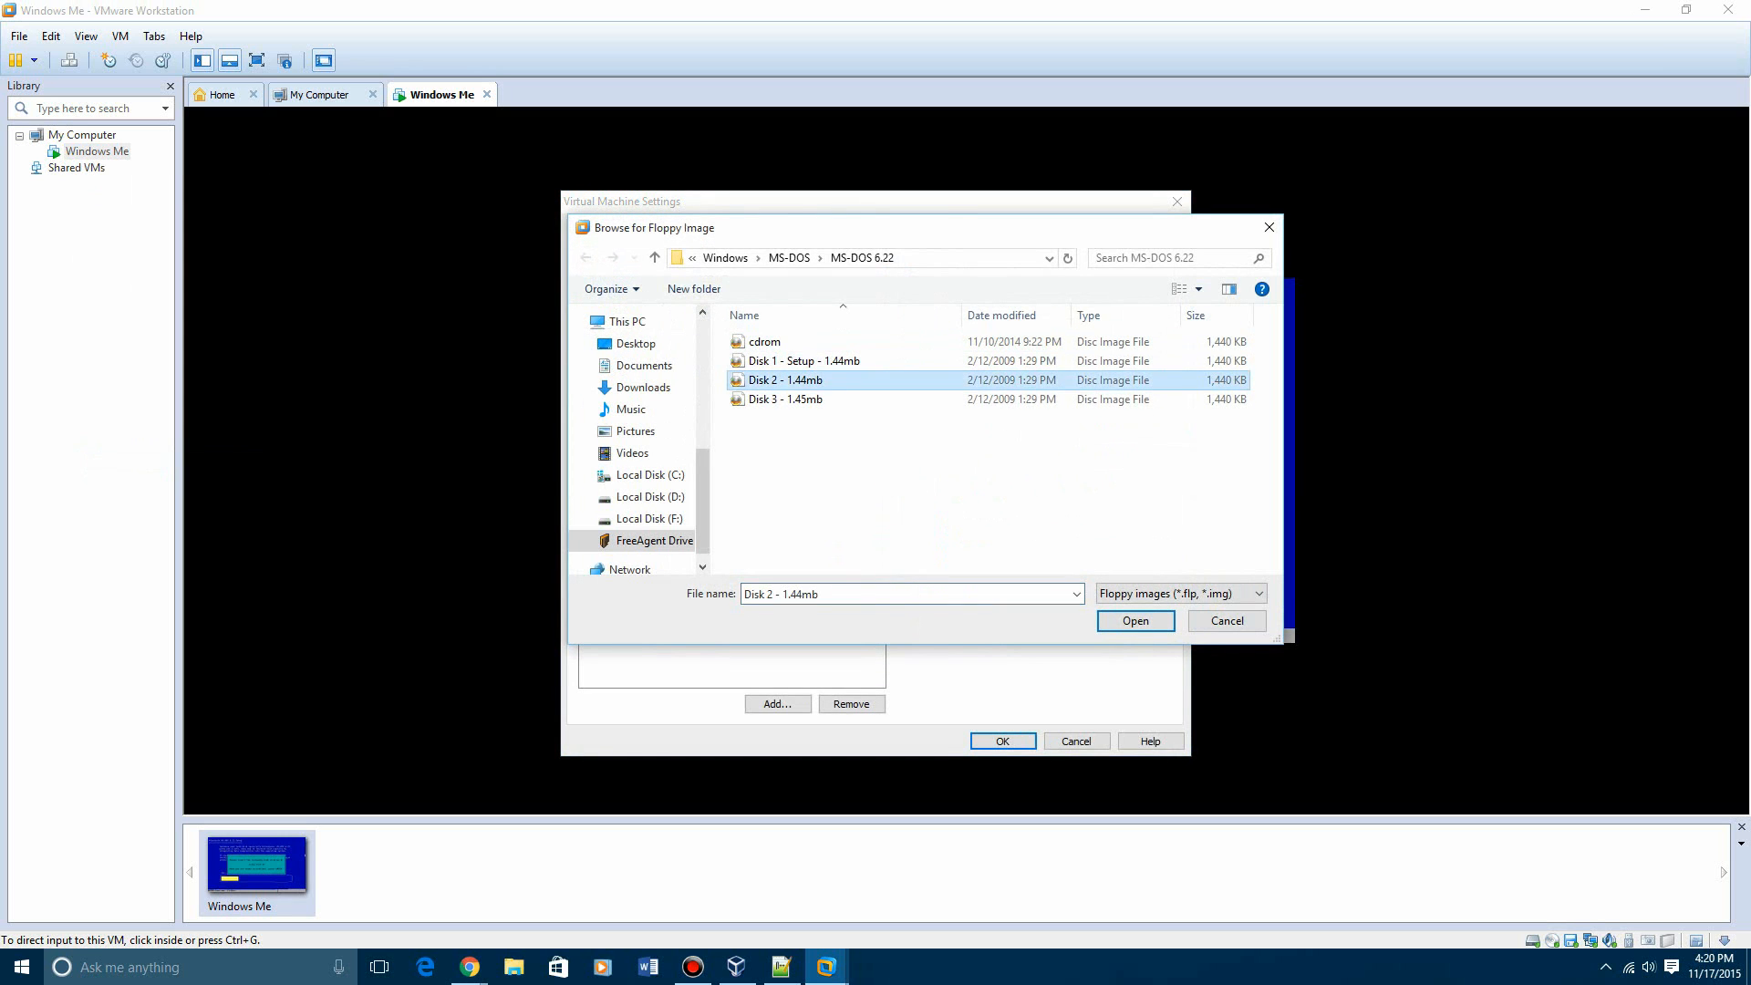
left_click(1134, 621)
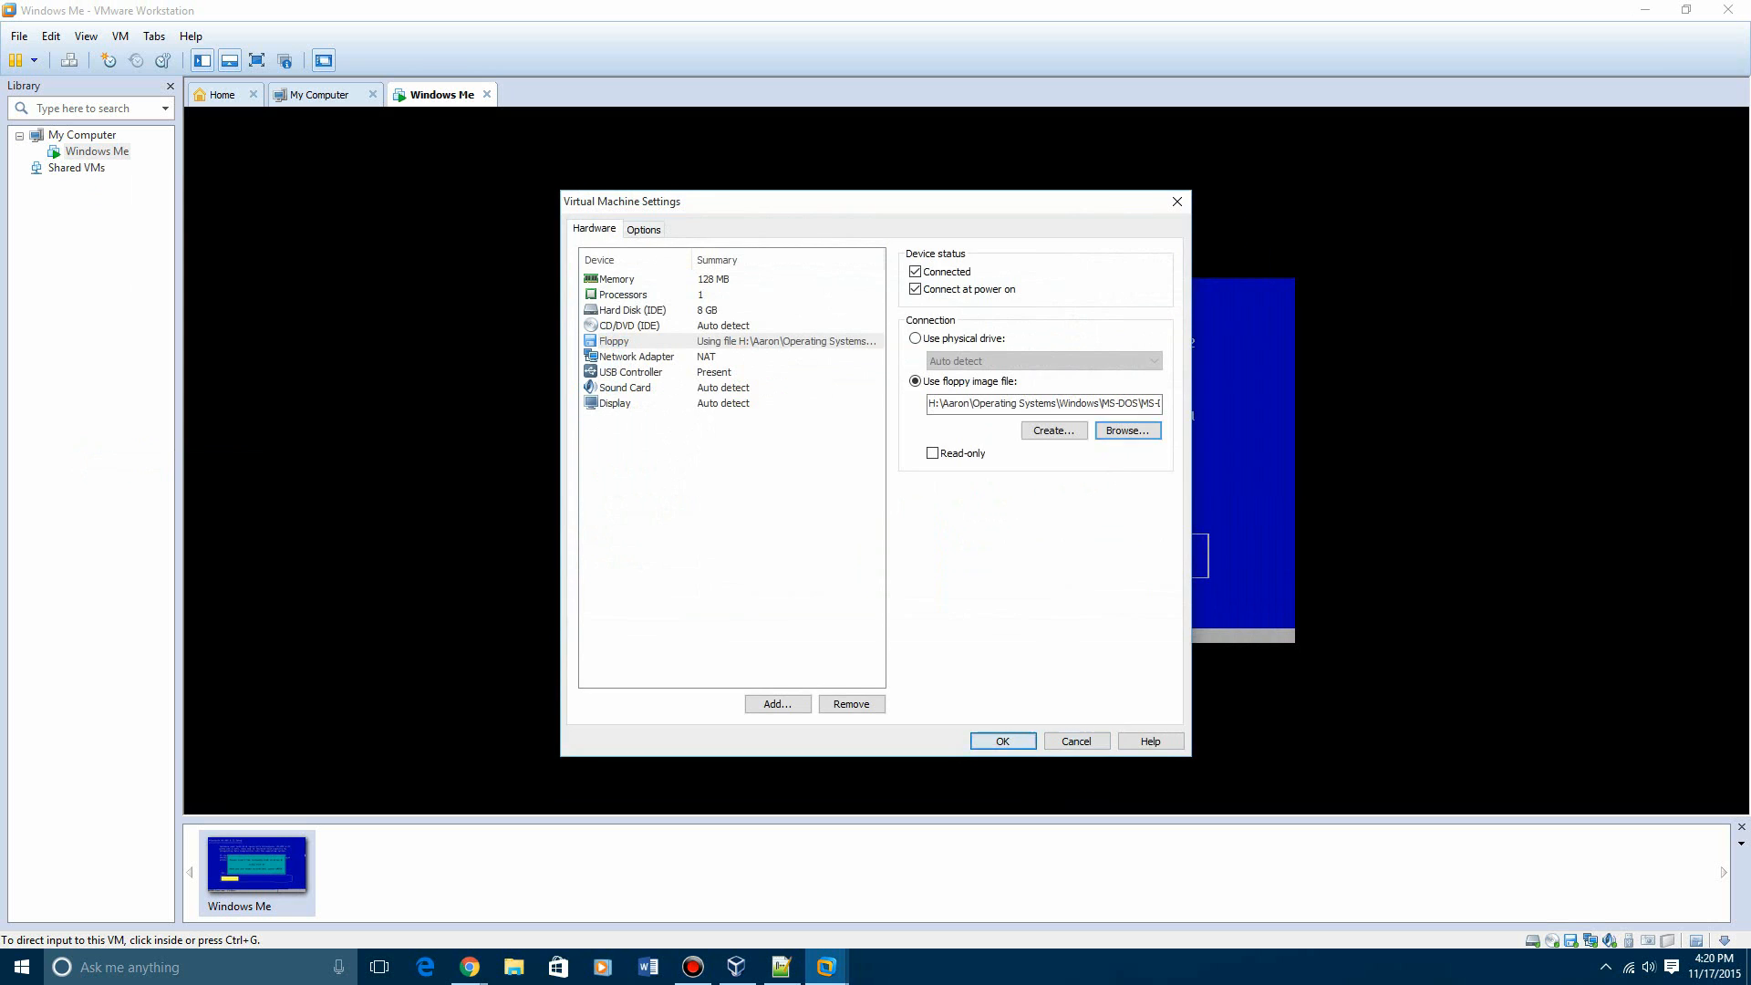
left_click(1000, 740)
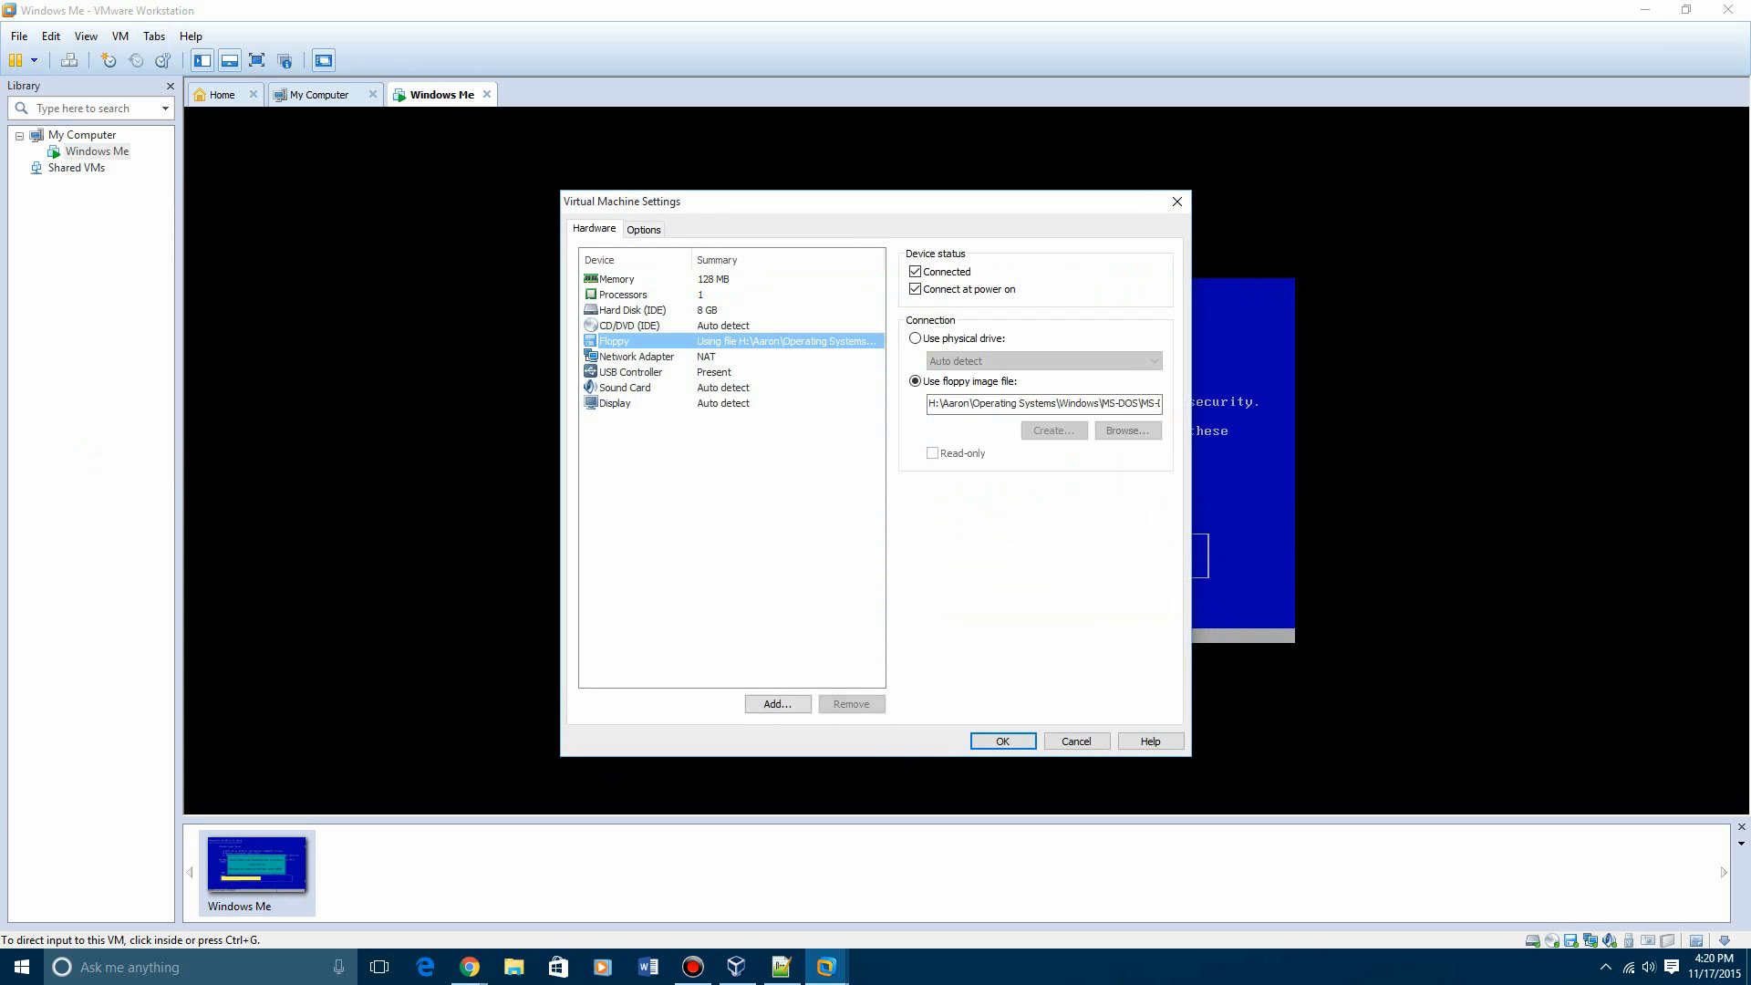
left_click(1125, 430)
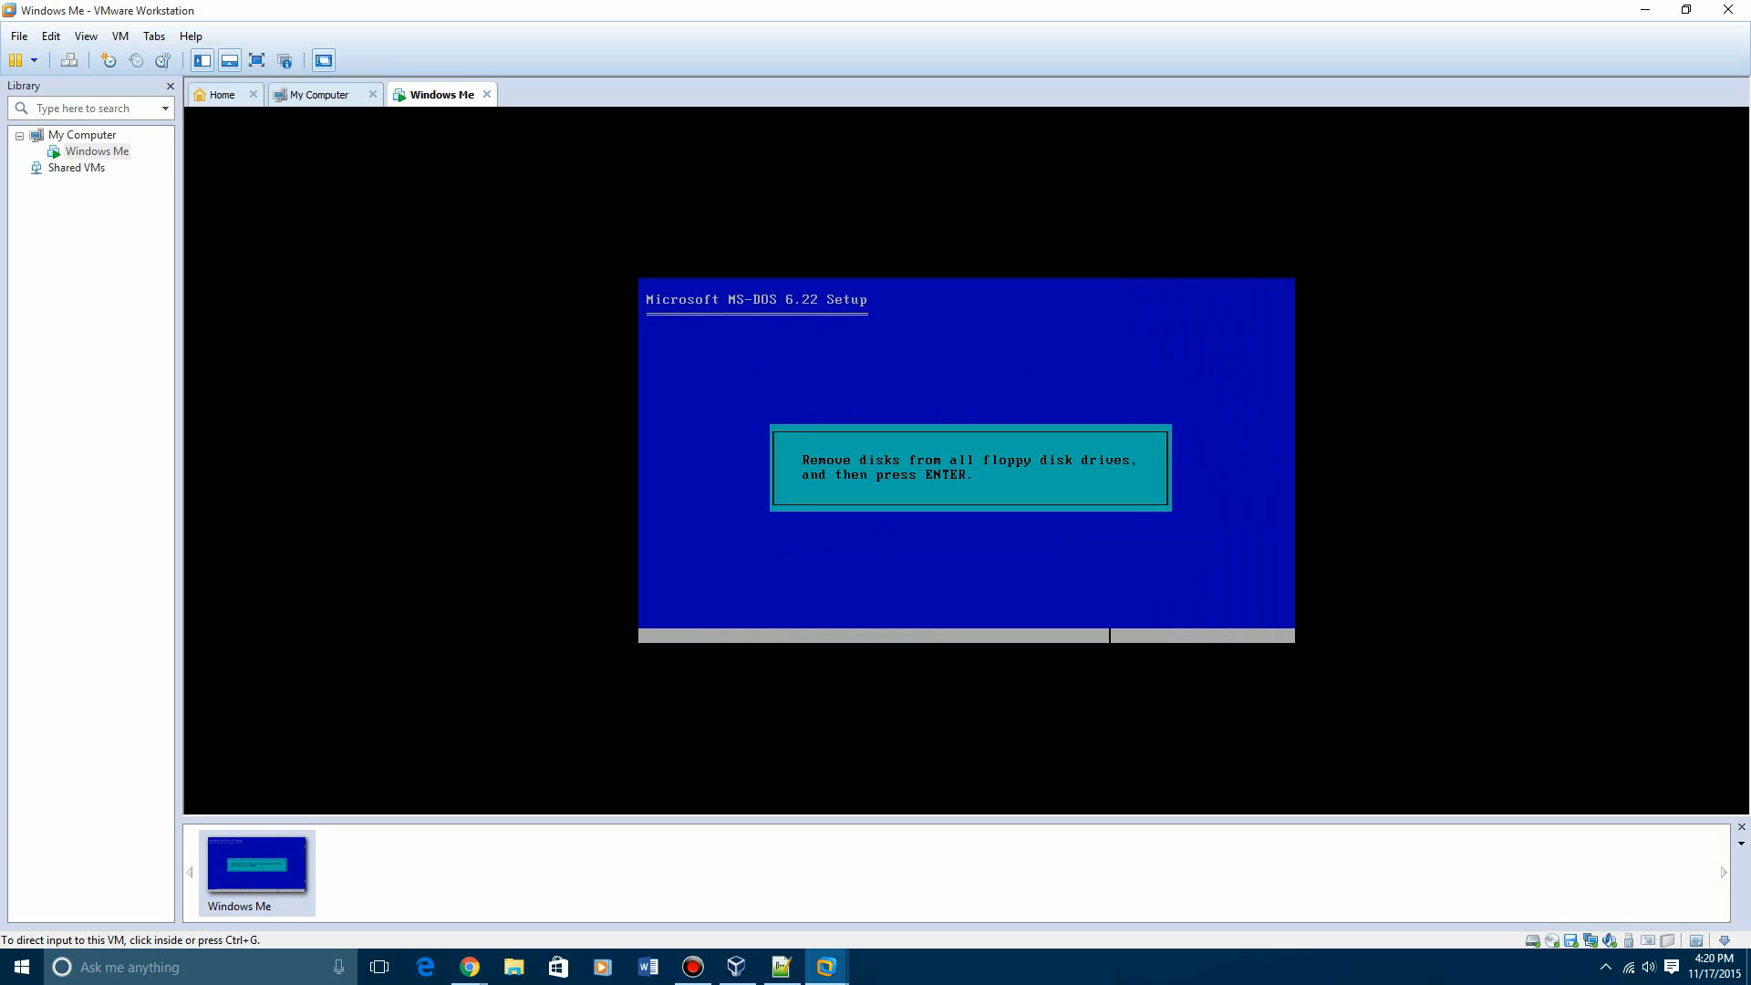
Load the next floppy disk image through VM Settings and apply it
right_click(98, 150)
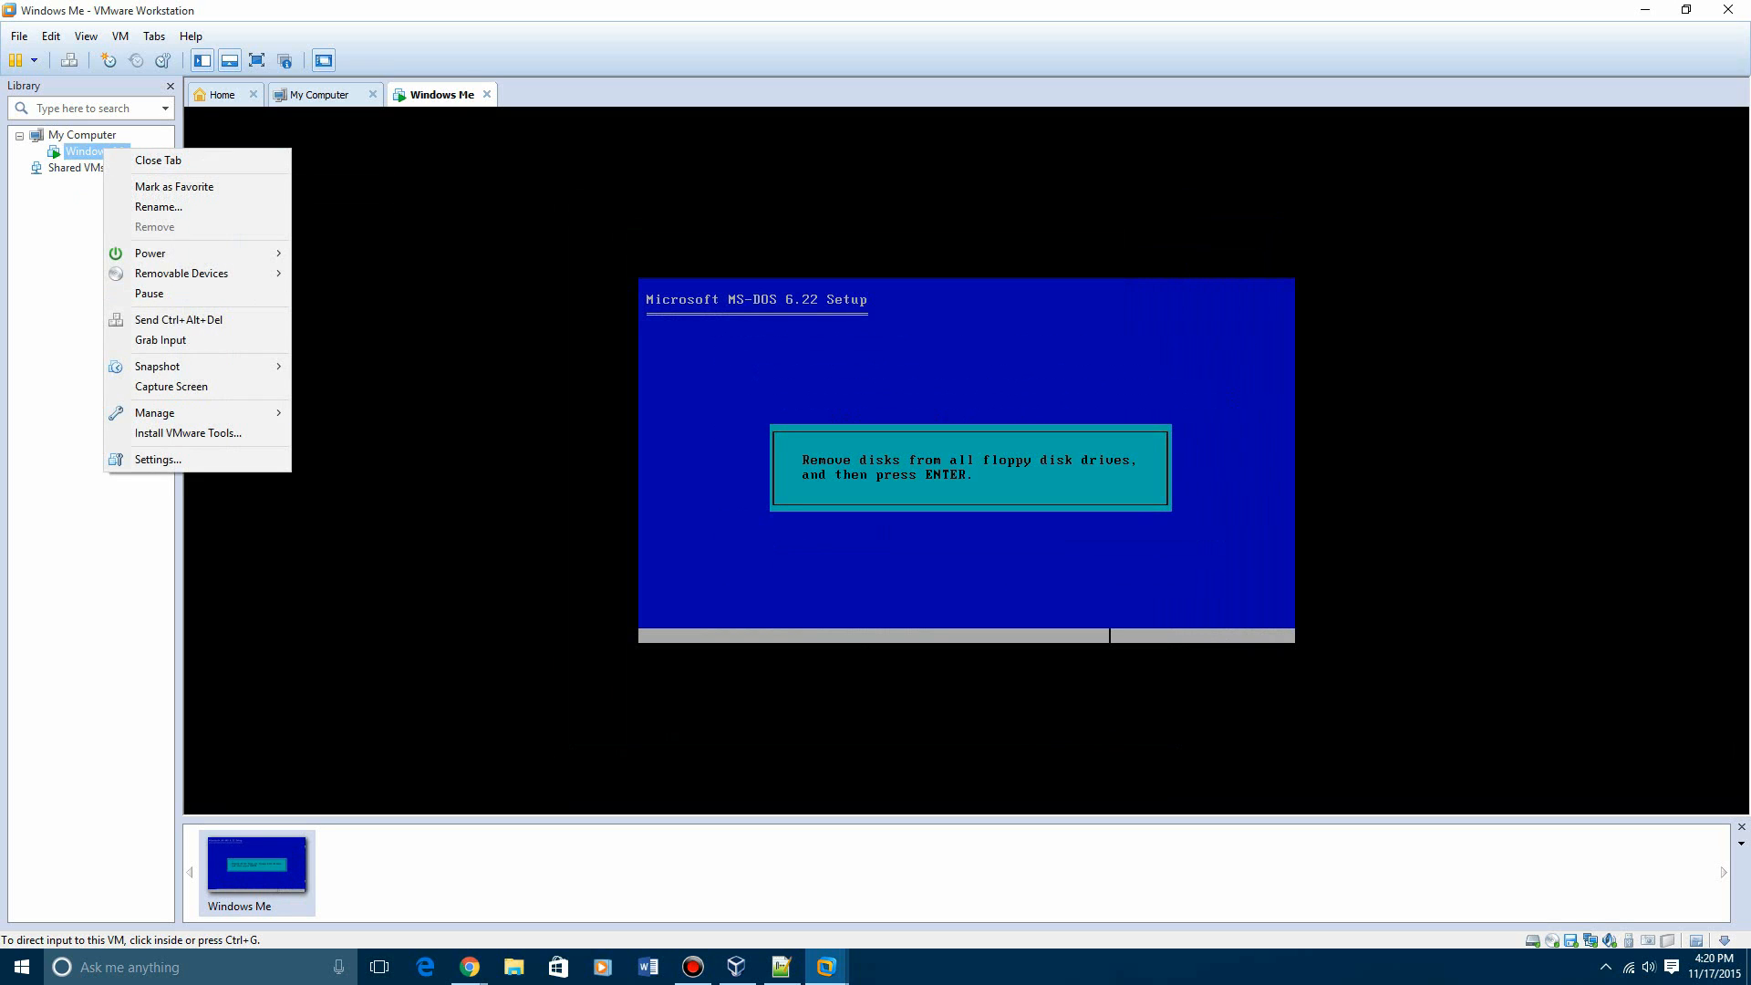
left_click(156, 458)
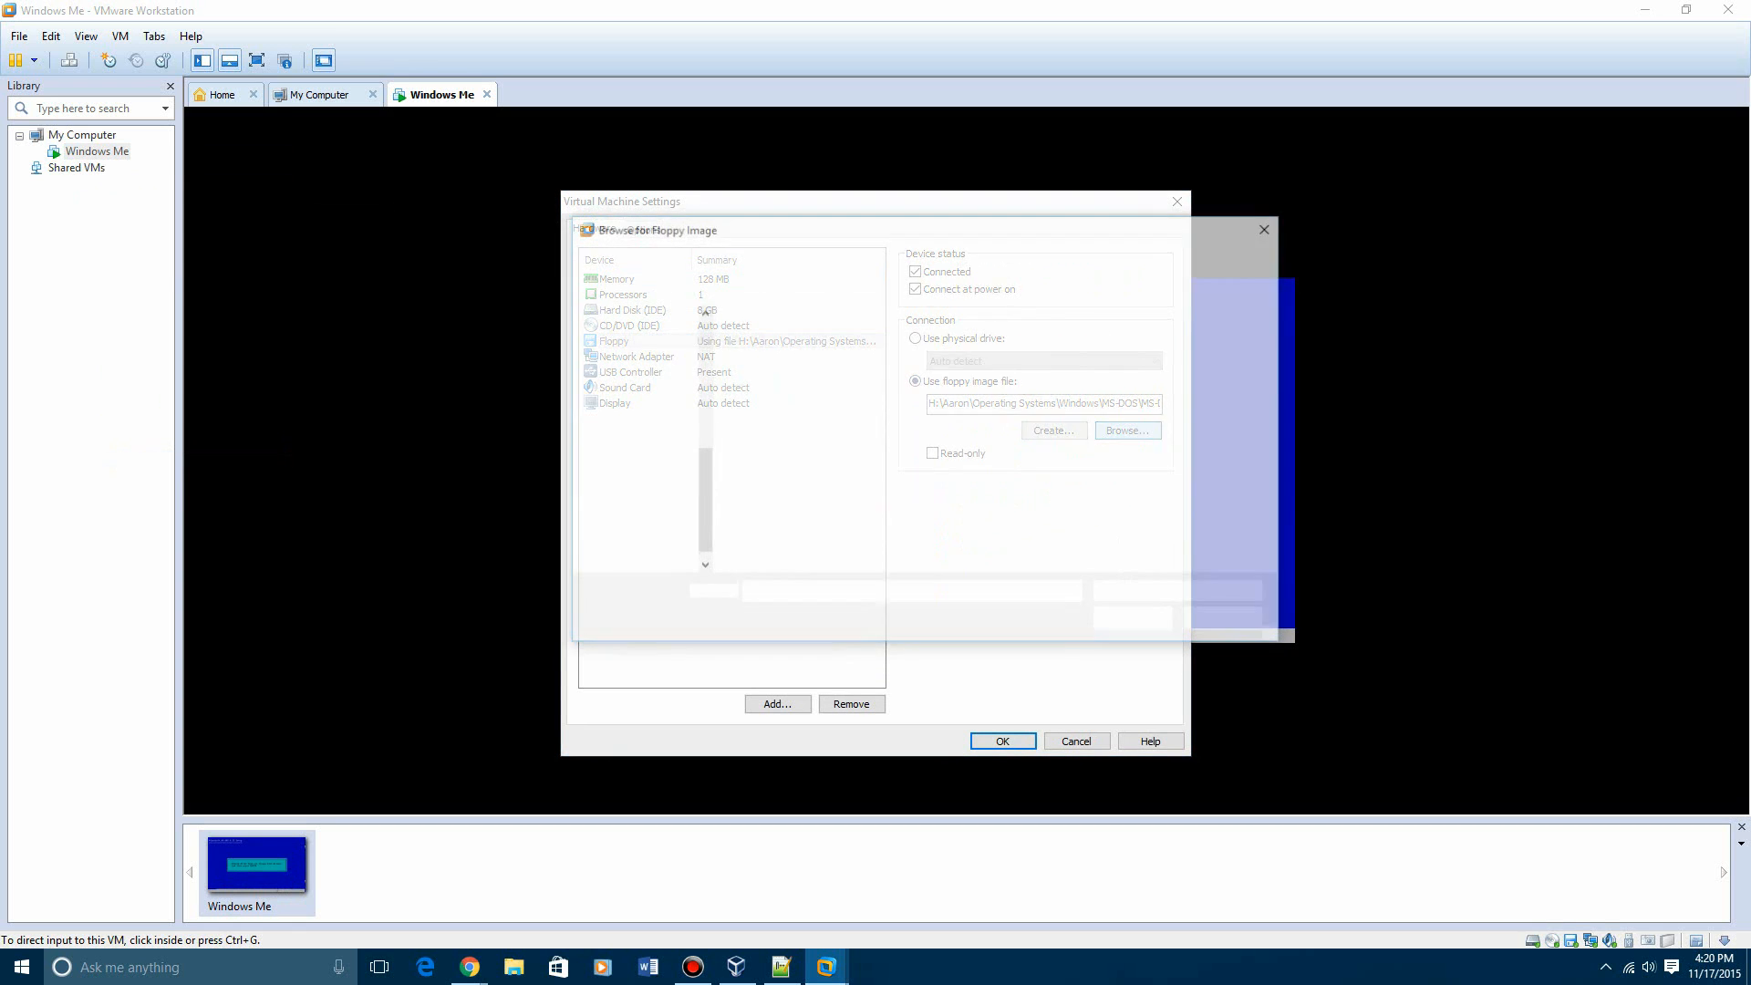
left_click(1127, 430)
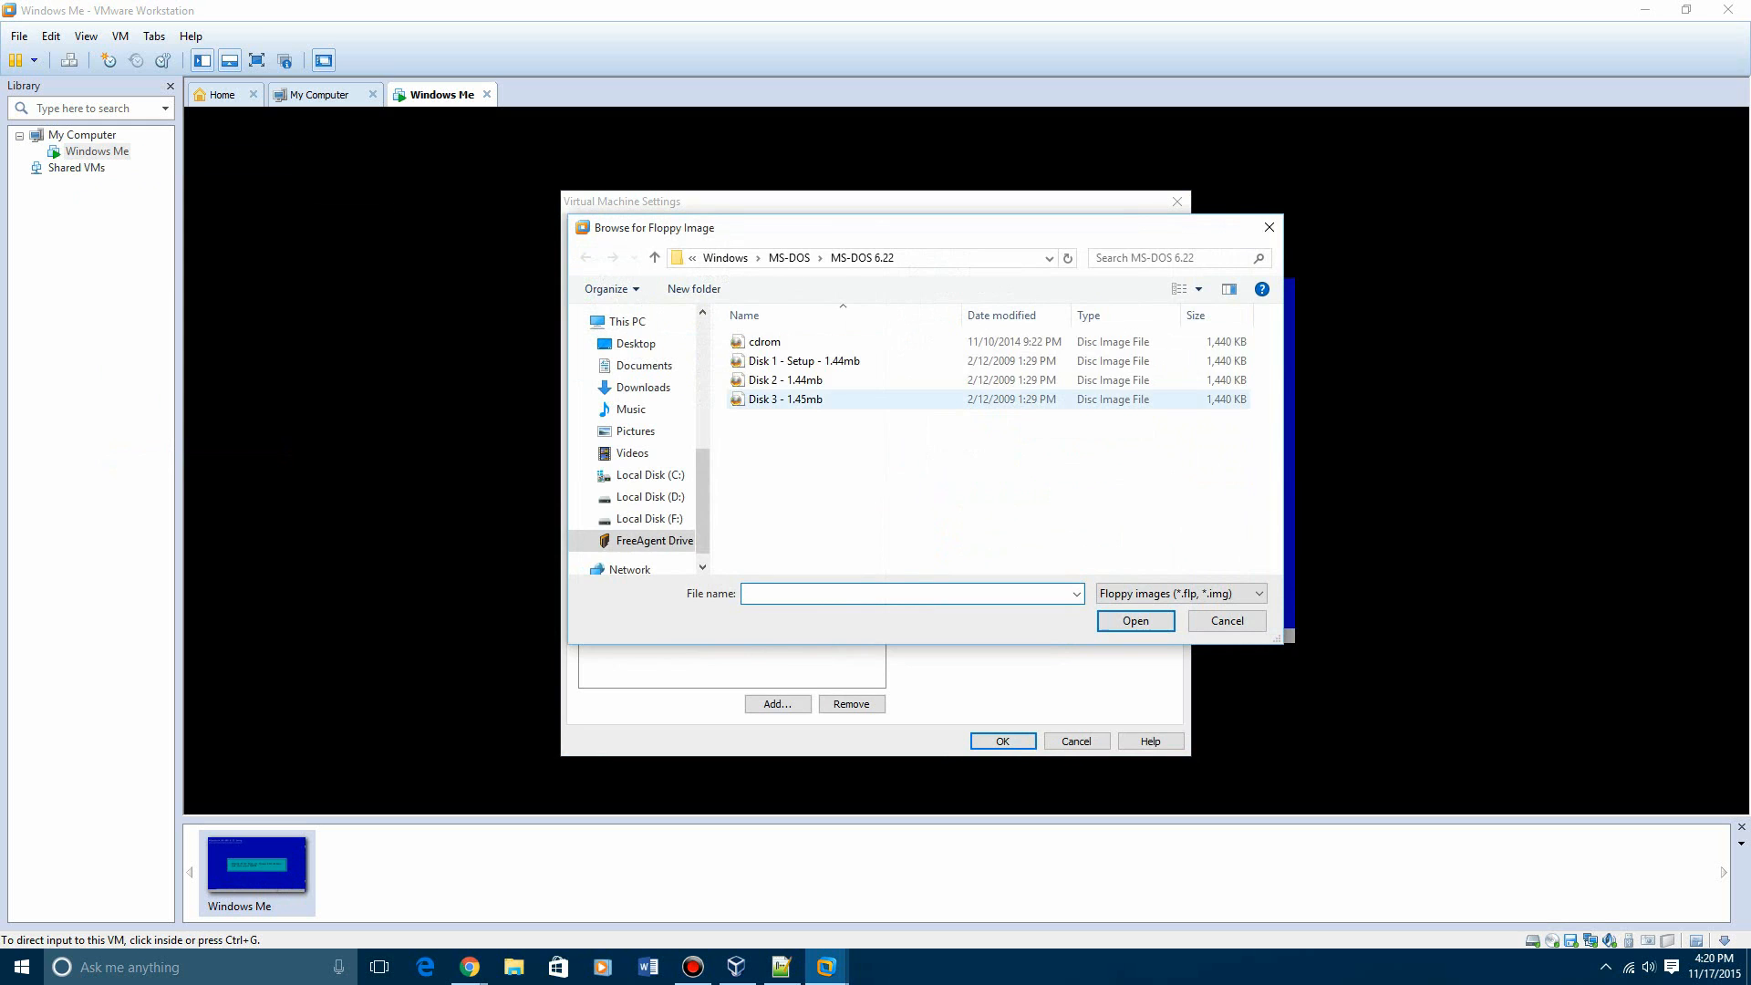
left_click(765, 342)
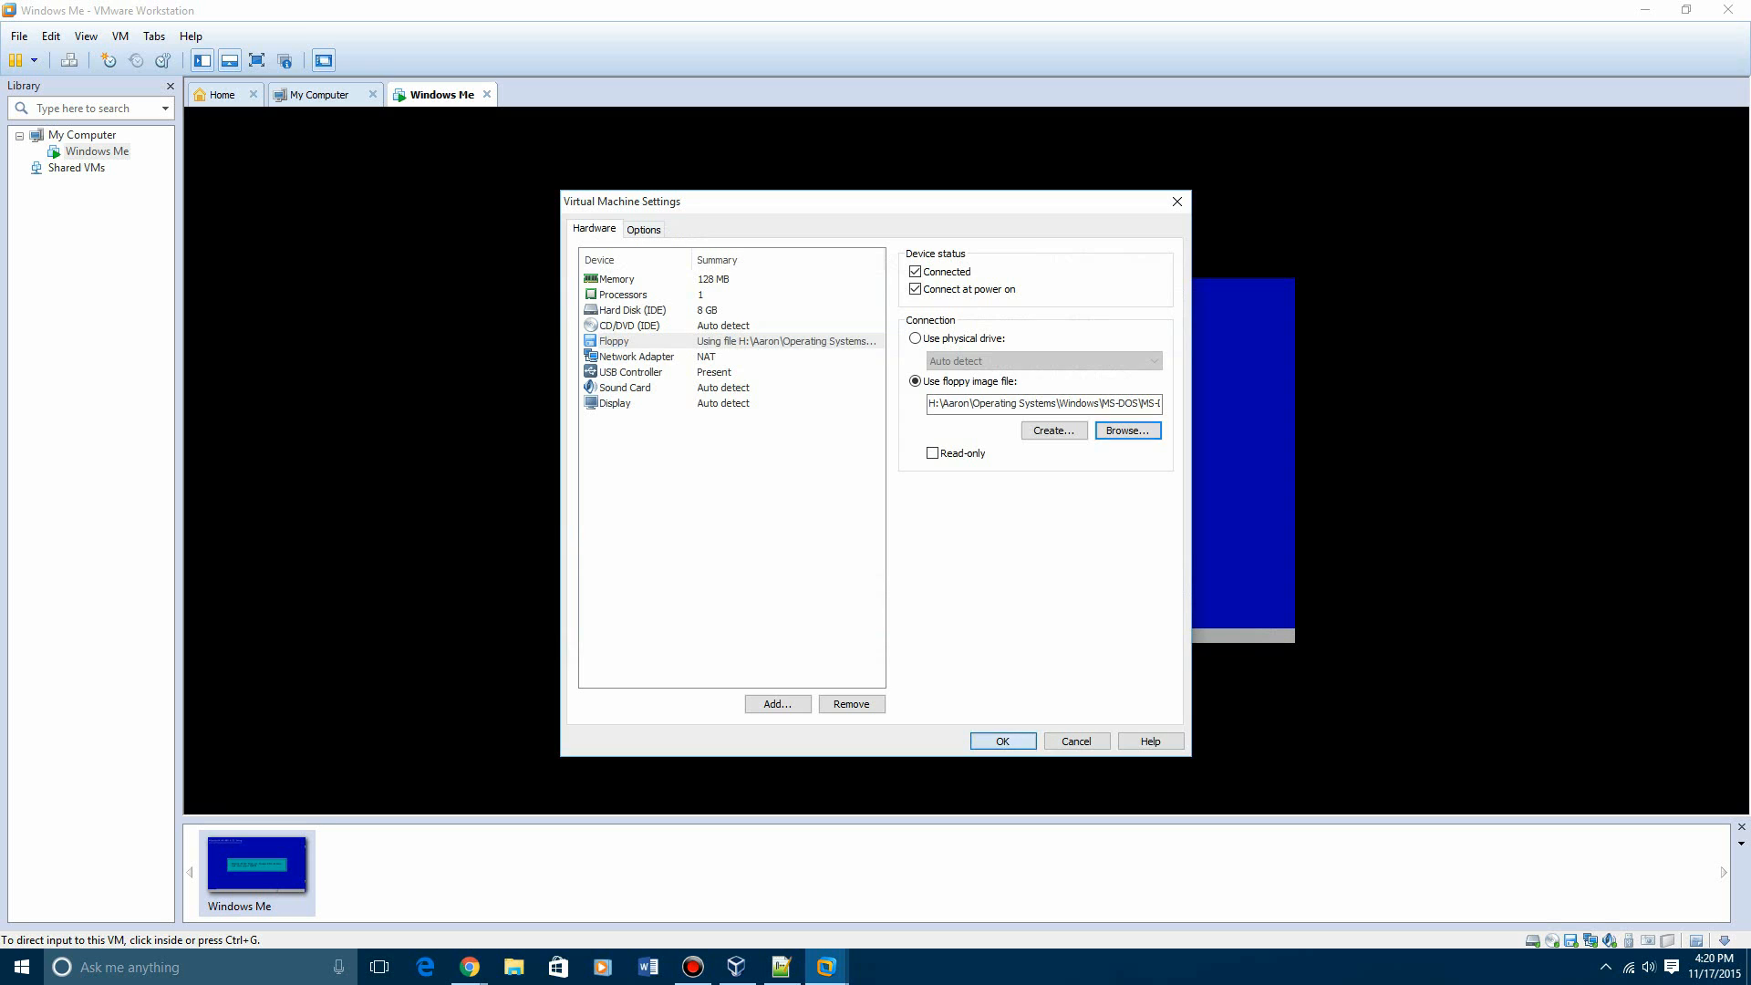
left_click(1001, 741)
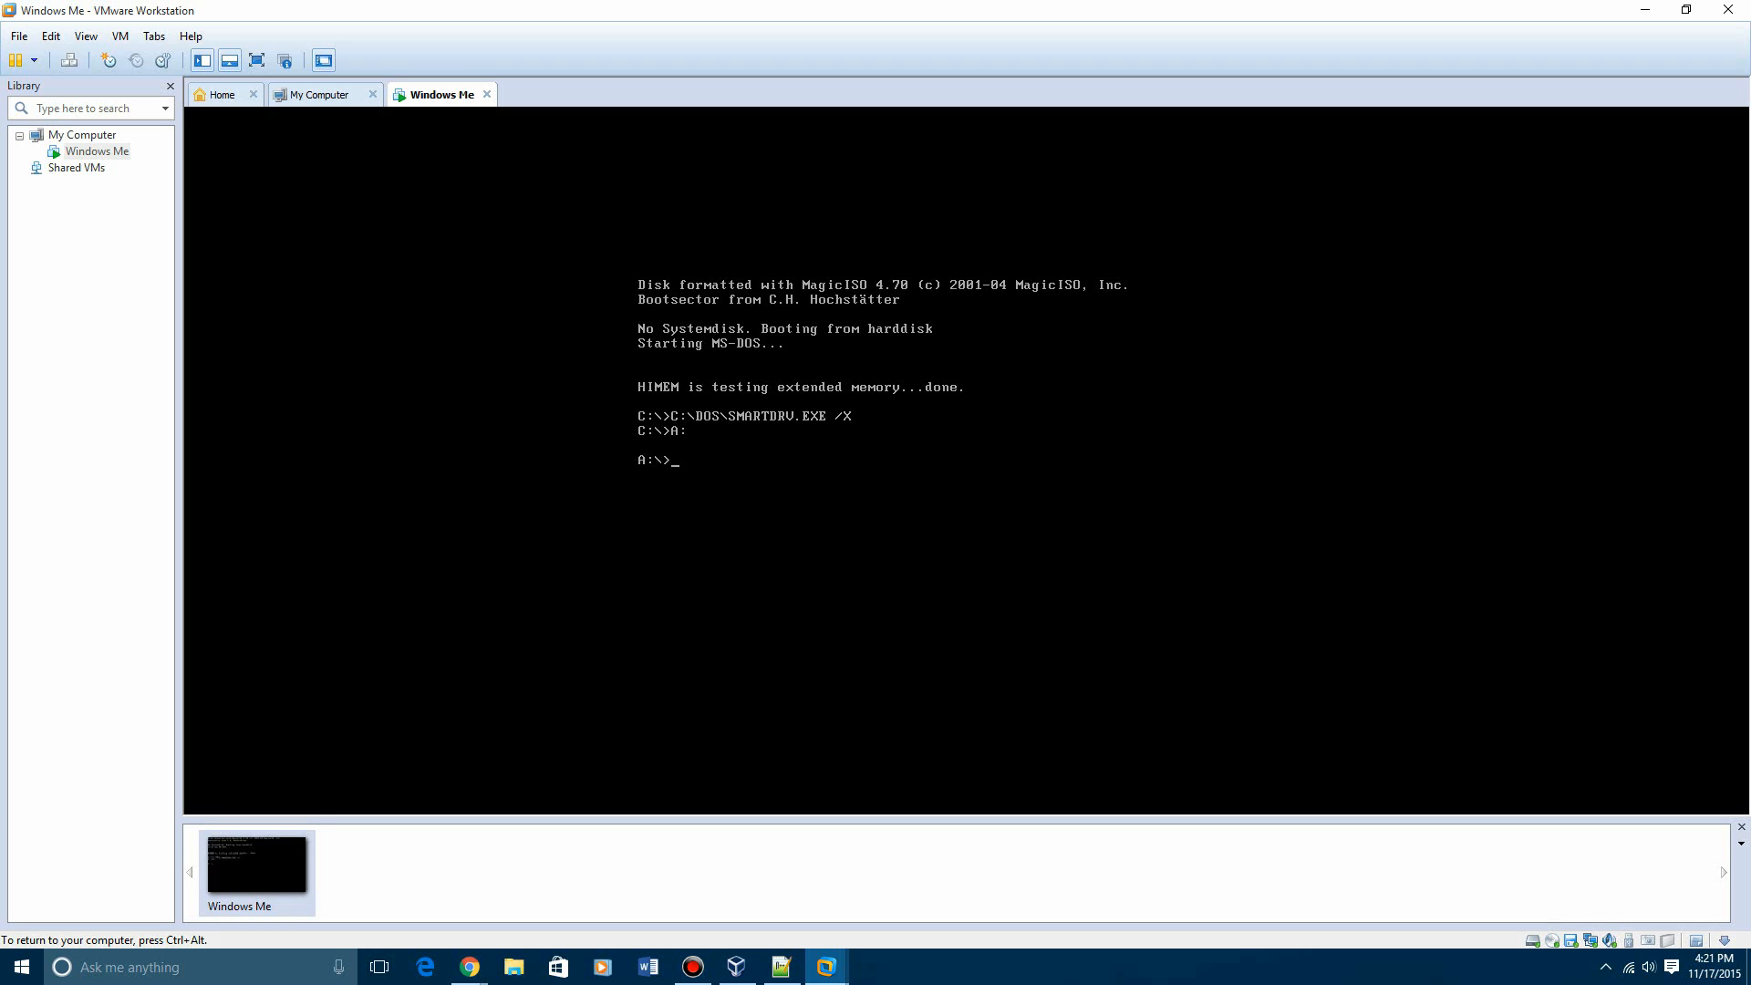
Run setup.bat from the floppy to install the CD driver, then reopen VM settings
type("setup.b")
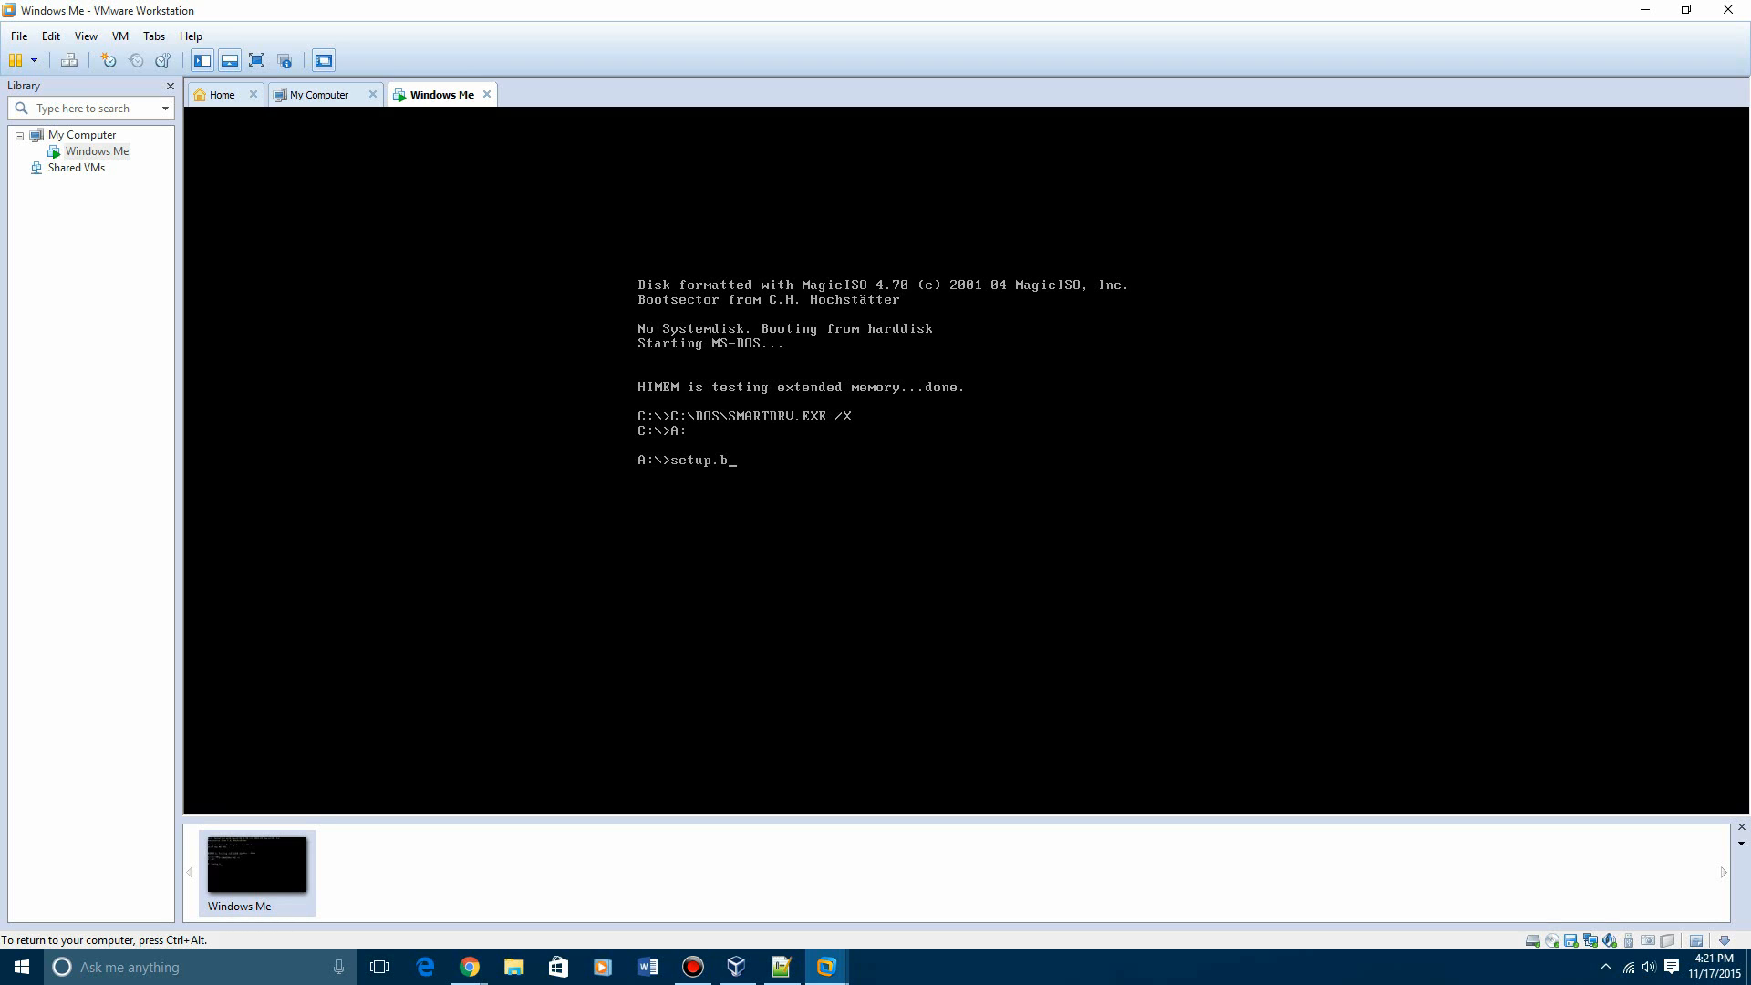
type("at")
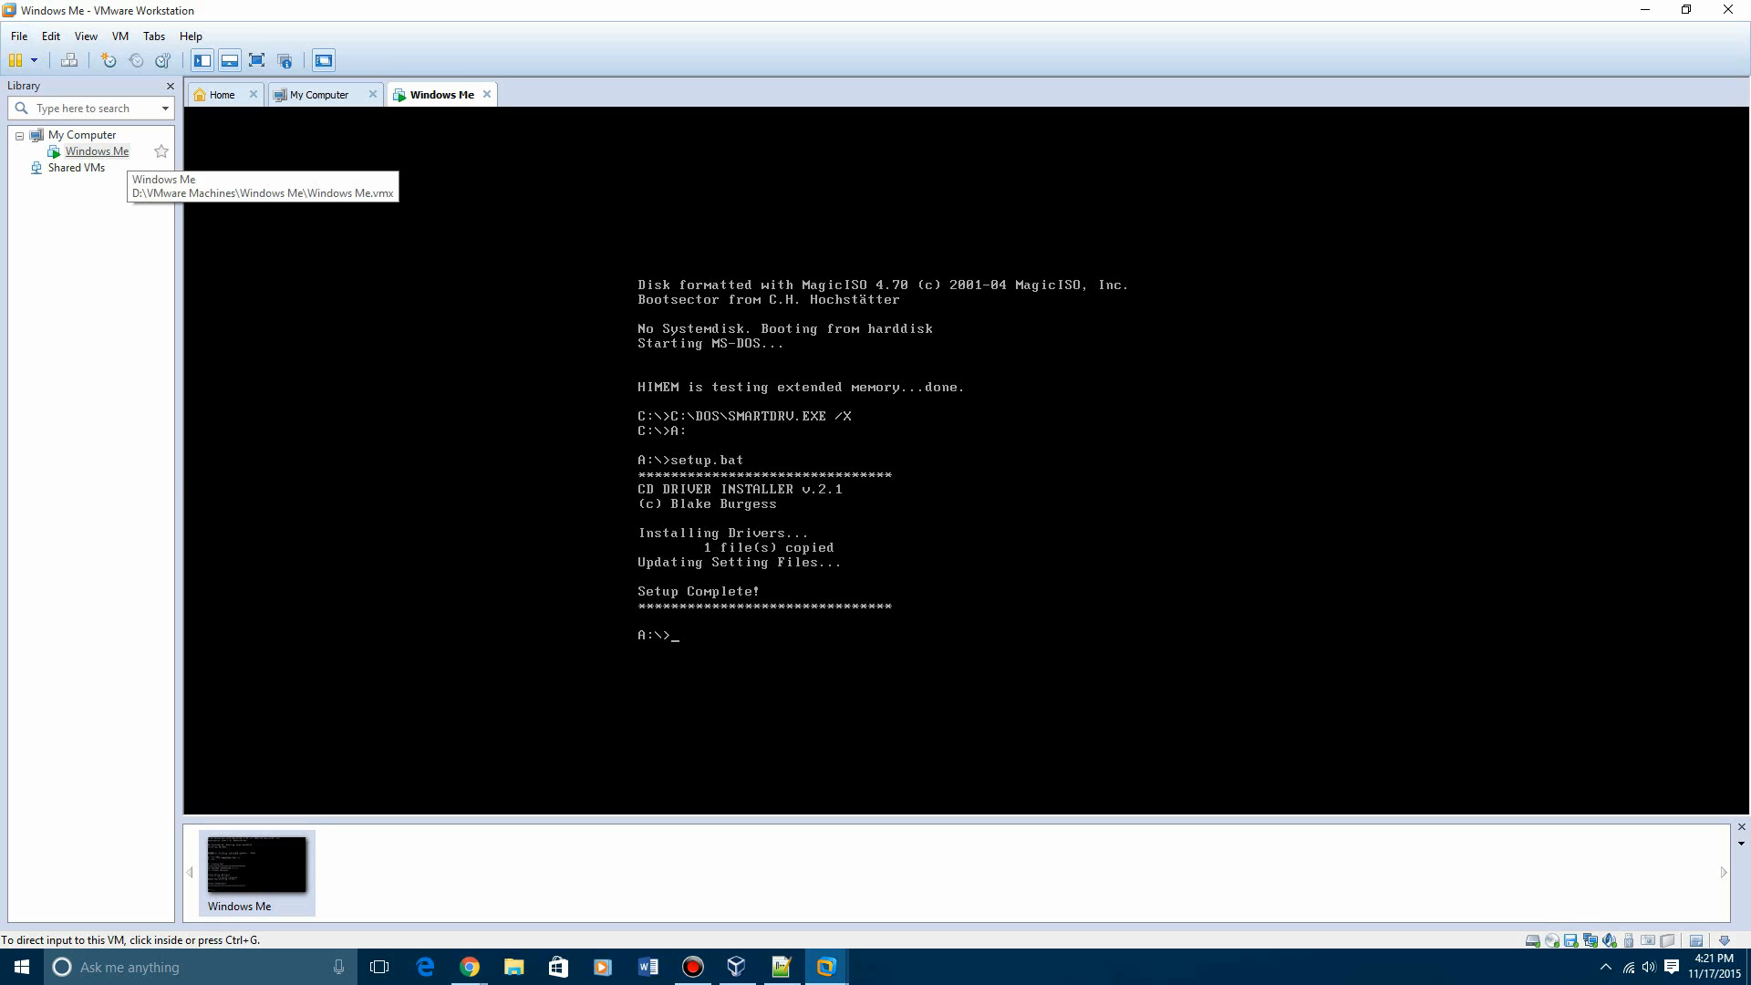
left_click(97, 151)
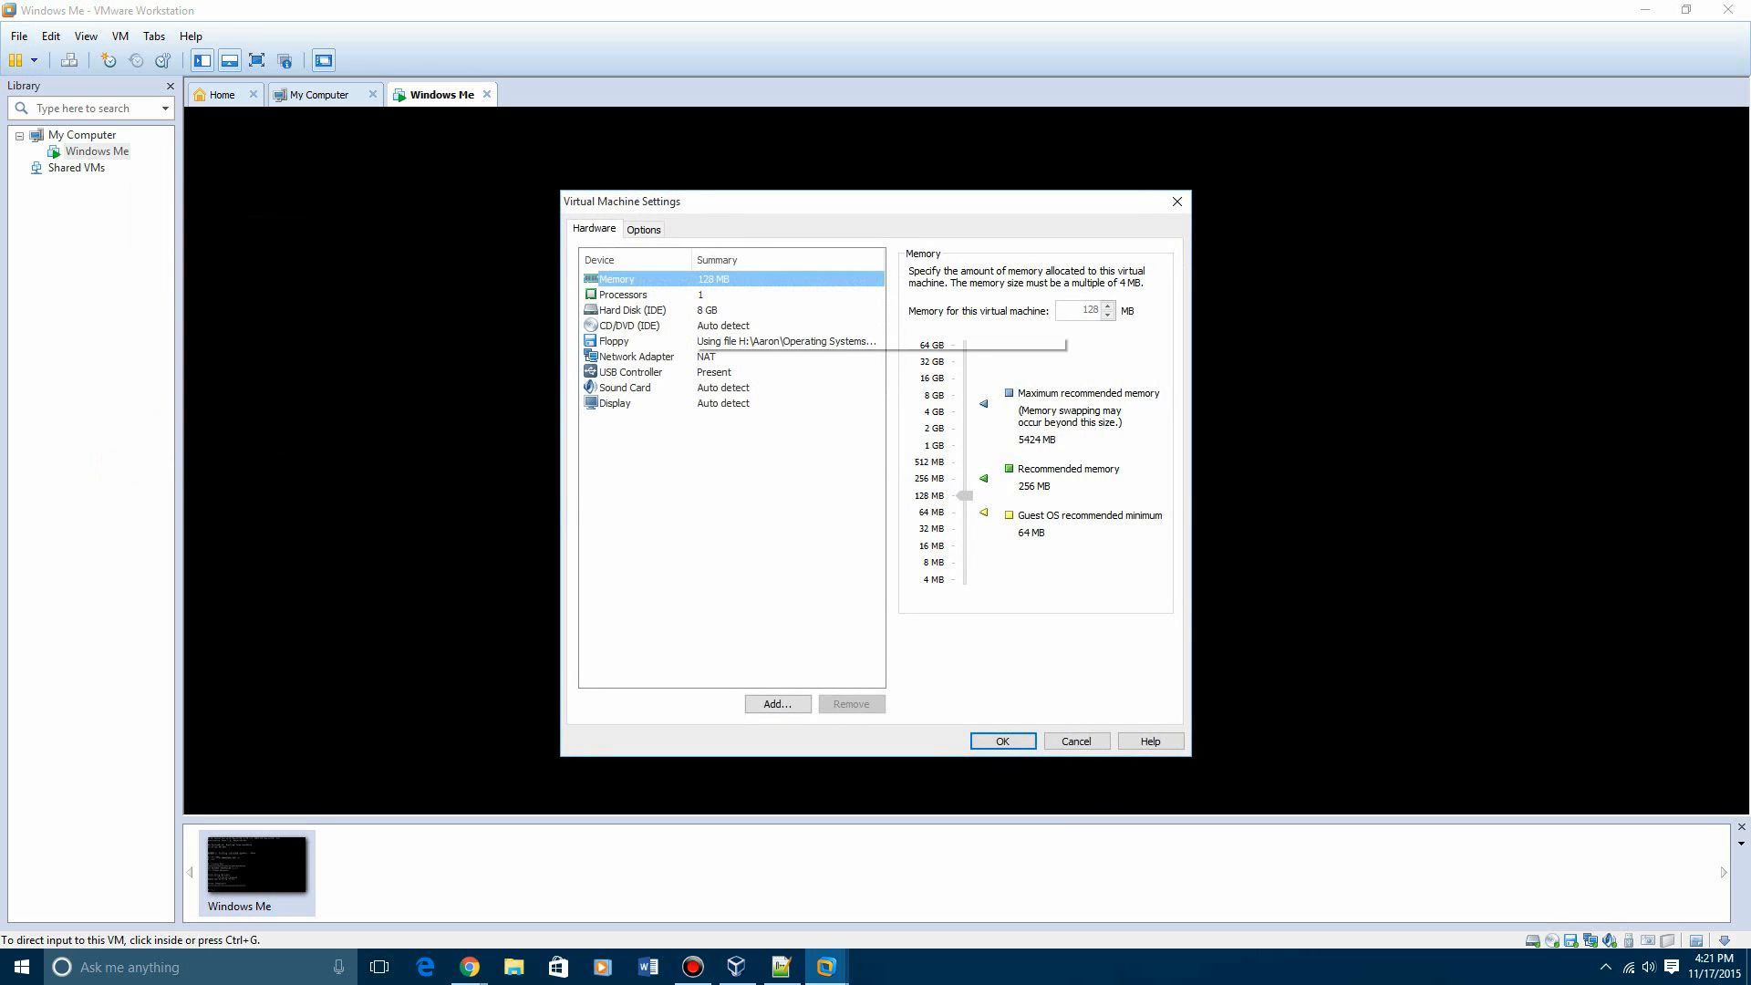
Point the CD/DVD drive at the Windows Me Retail Full ISO and close settings
left_click(615, 340)
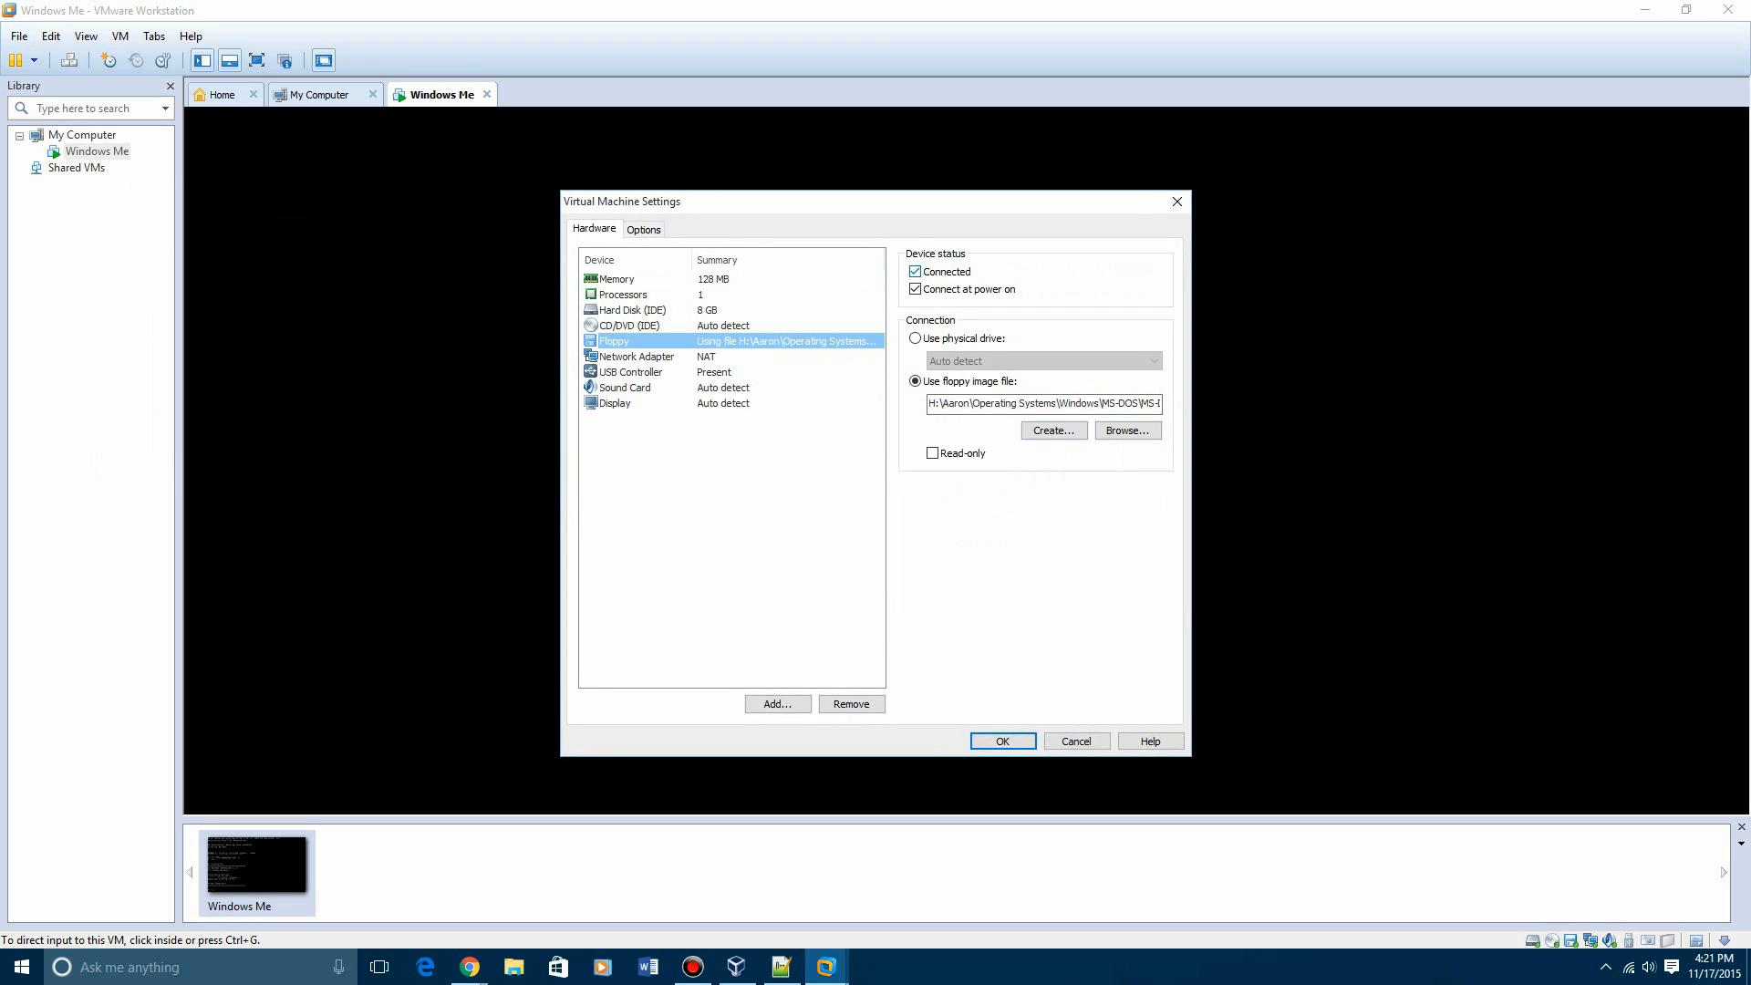
left_click(915, 272)
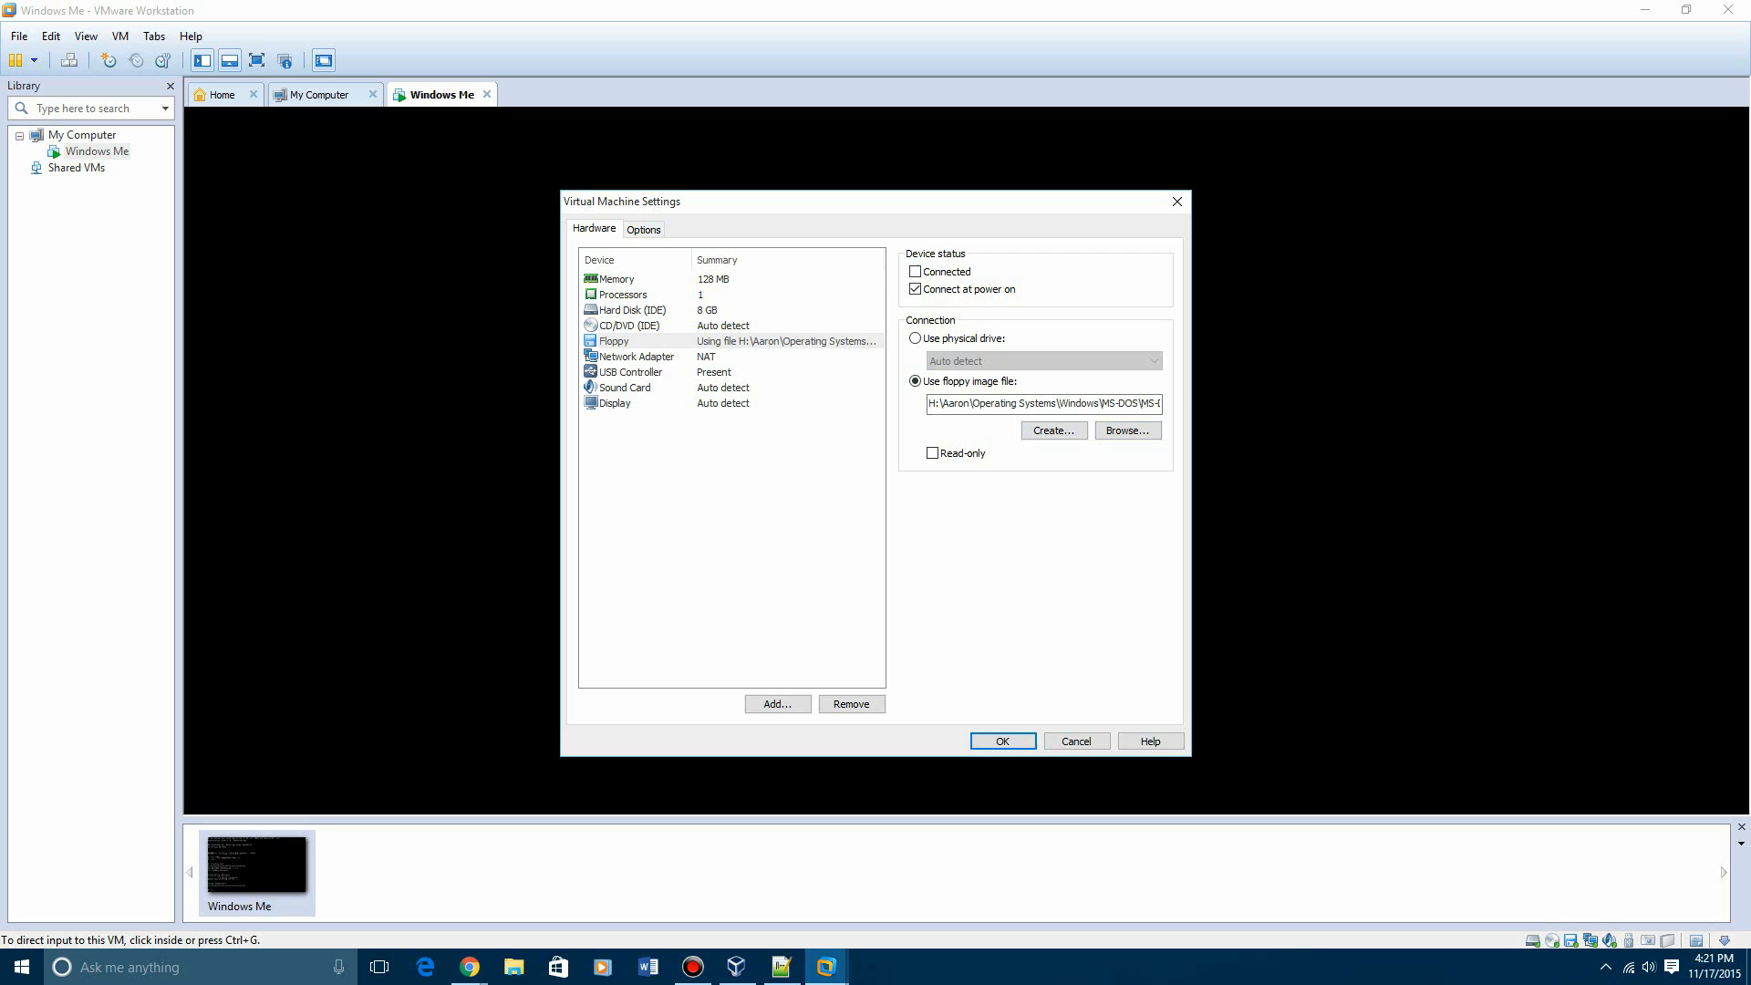
left_click(631, 325)
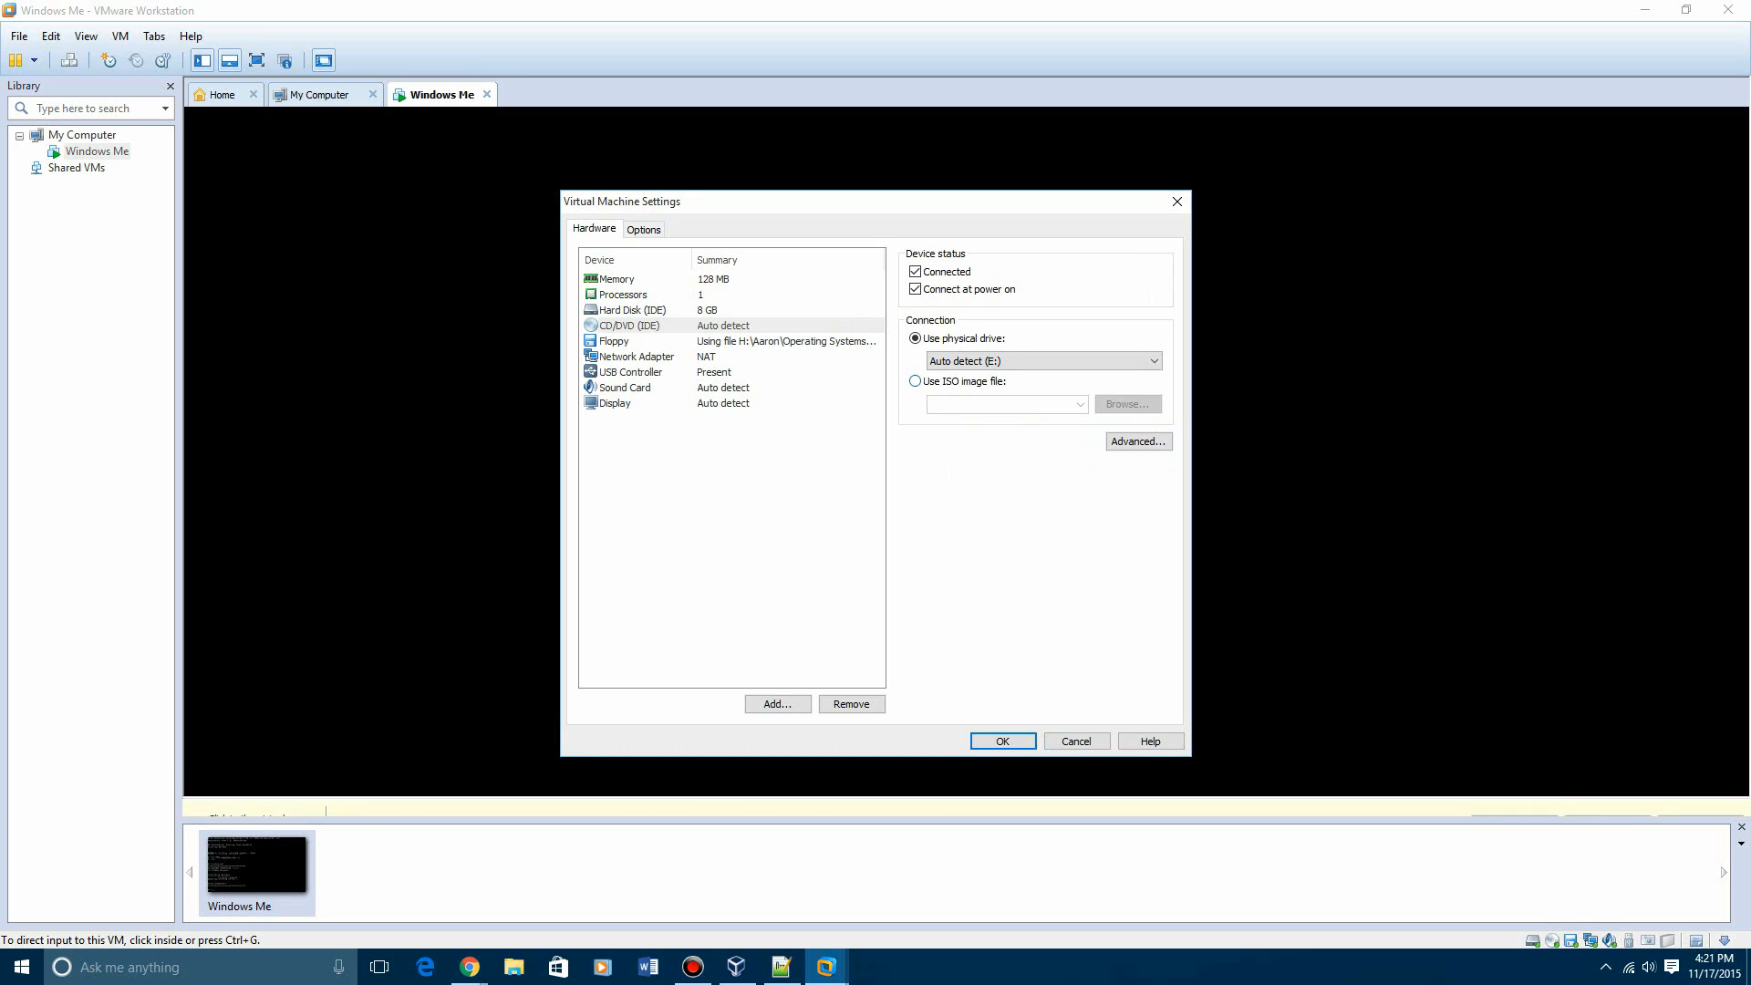
left_click(1127, 404)
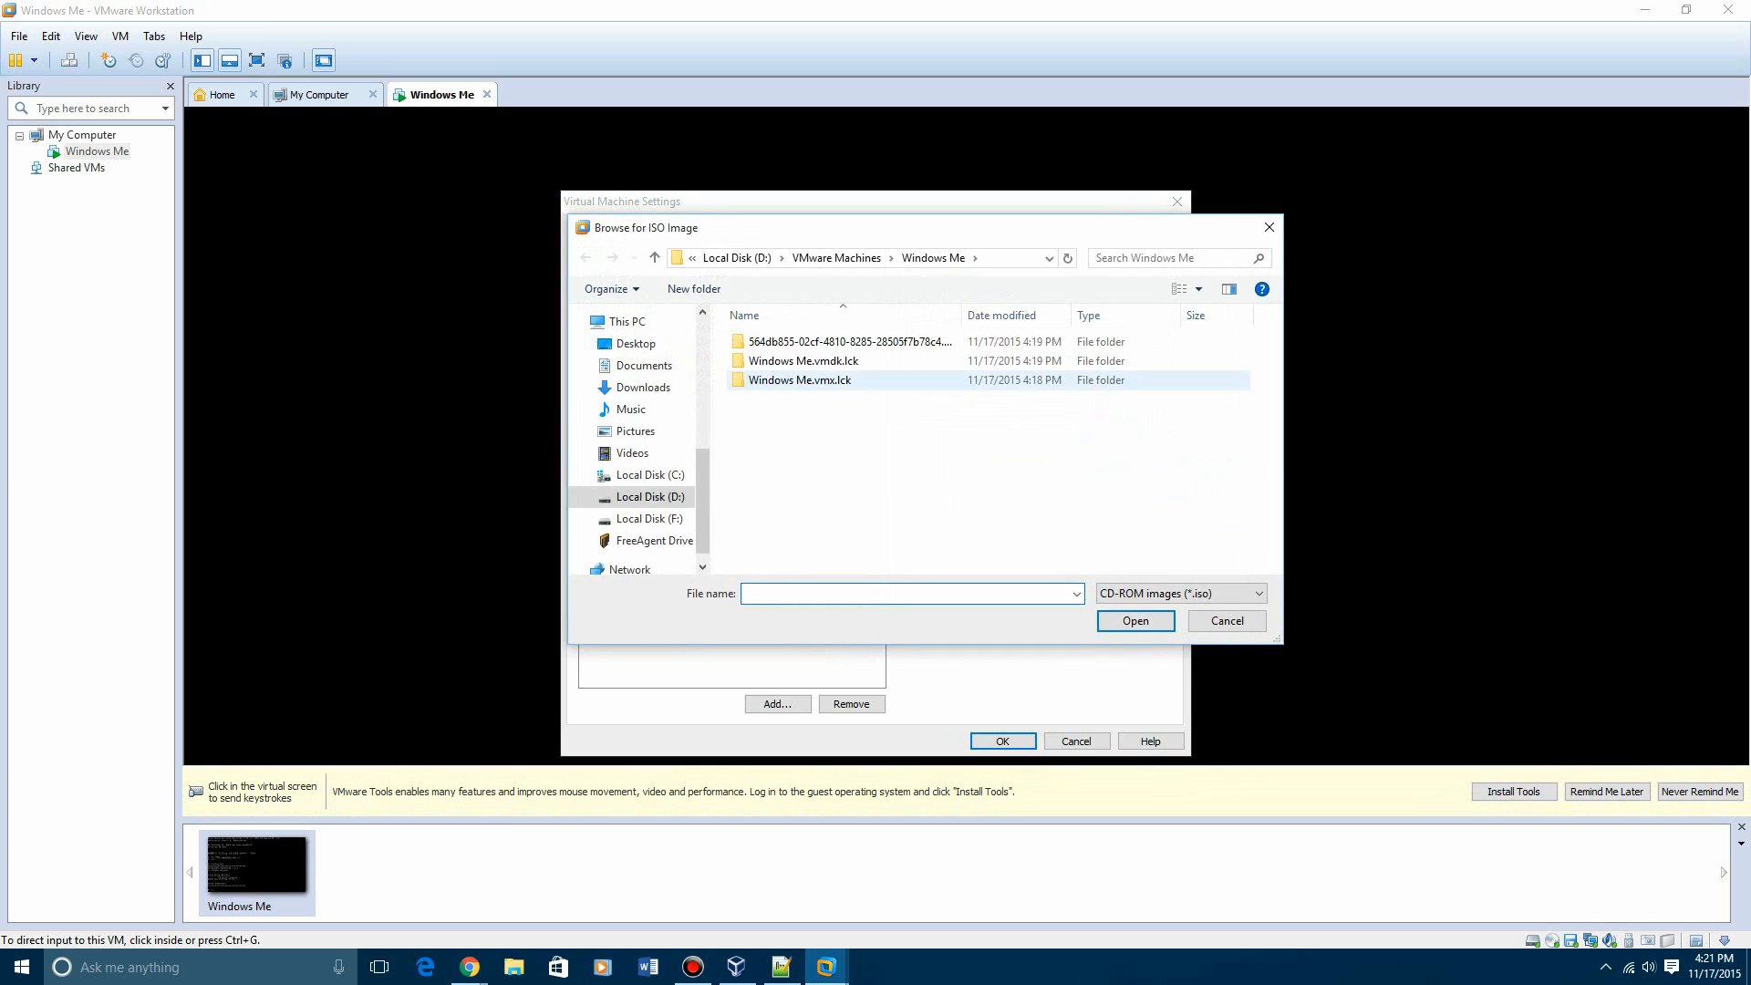
left_click(653, 541)
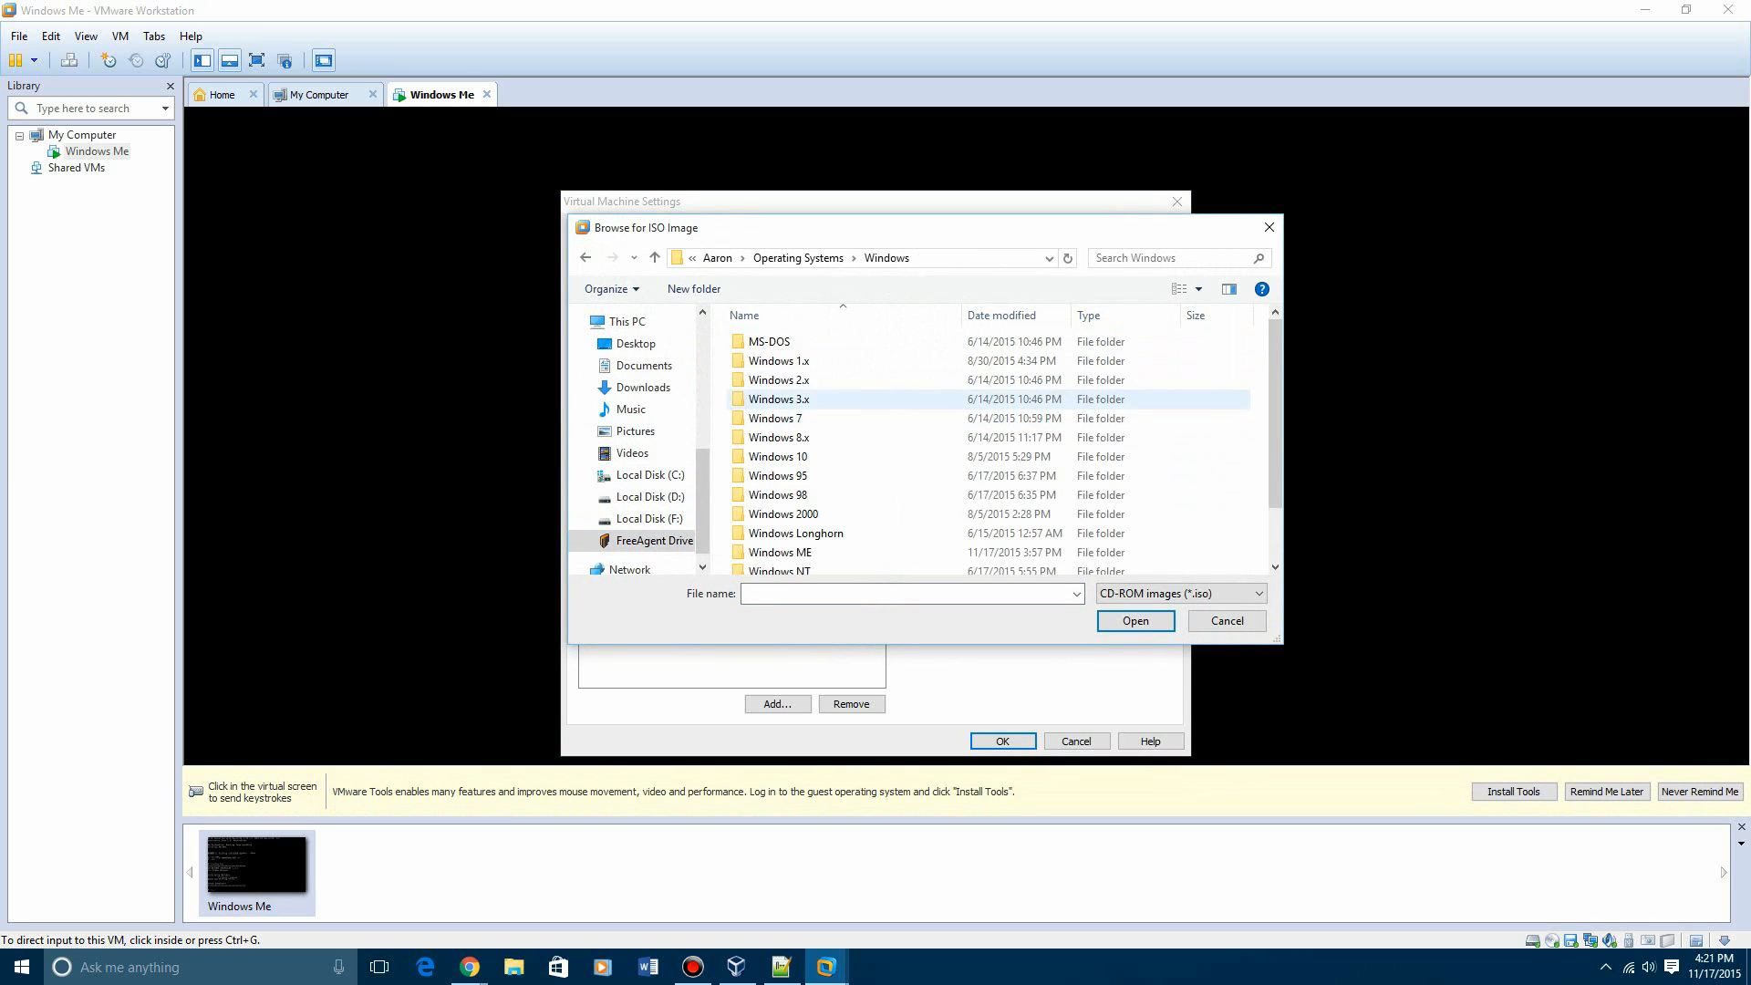
double_click(780, 552)
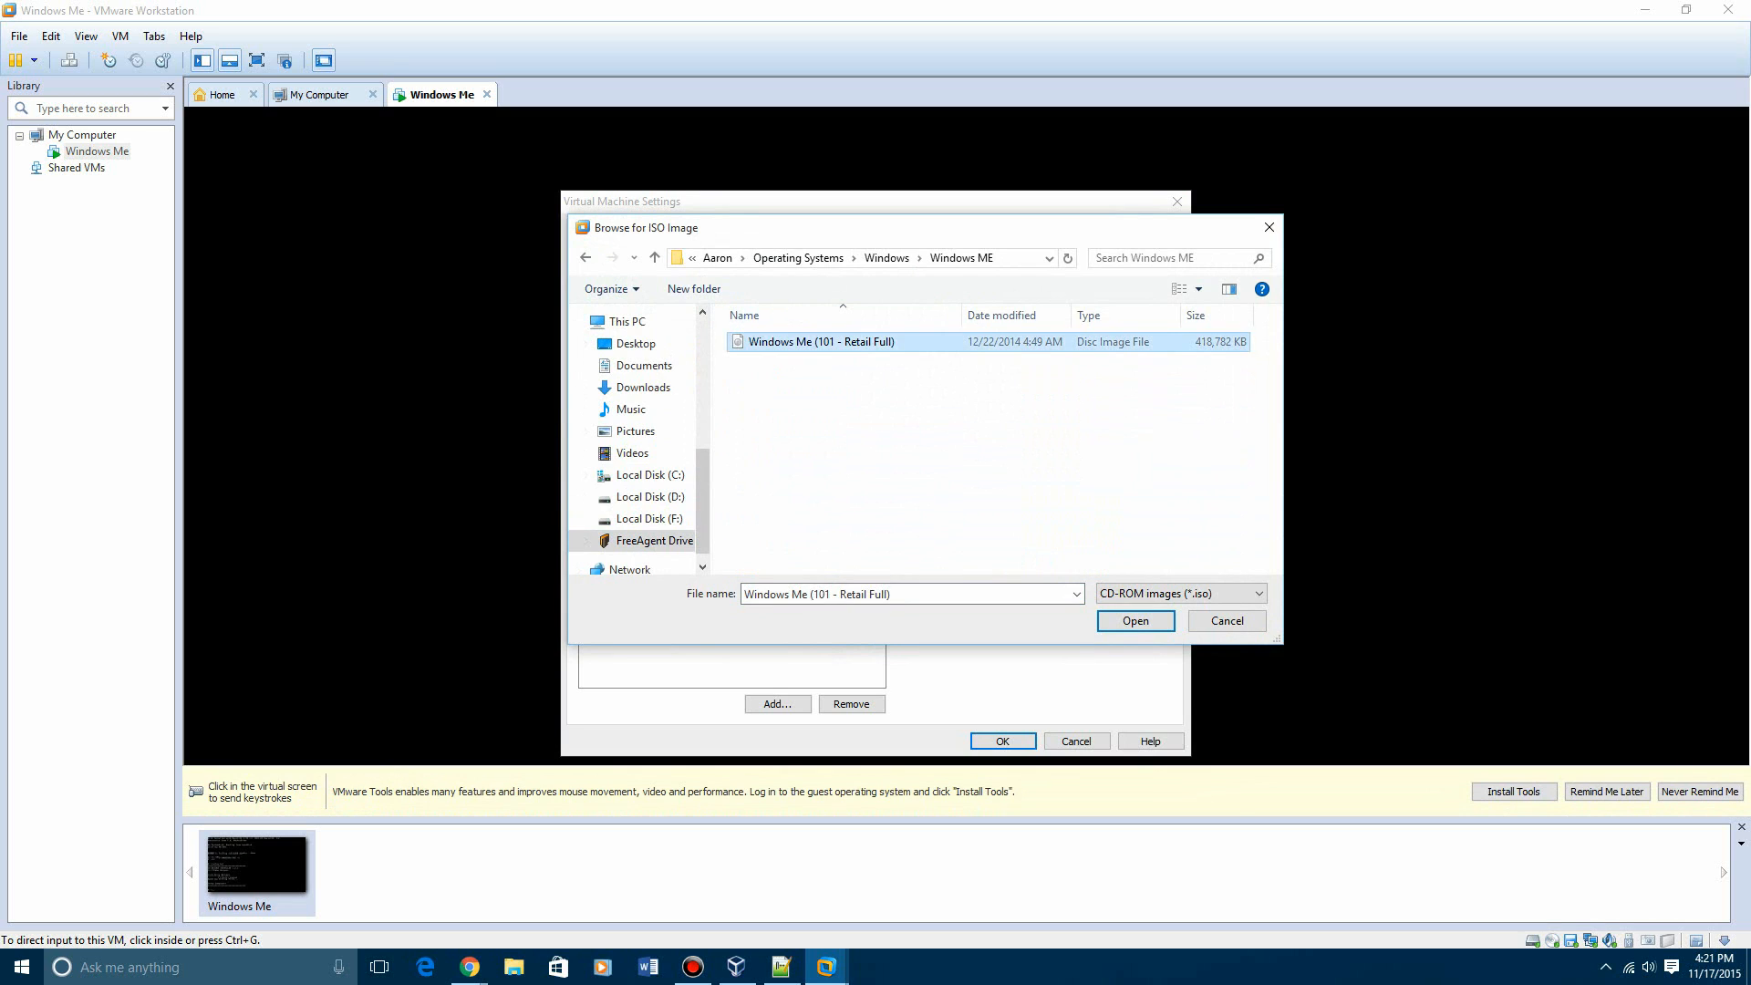
left_click(1134, 620)
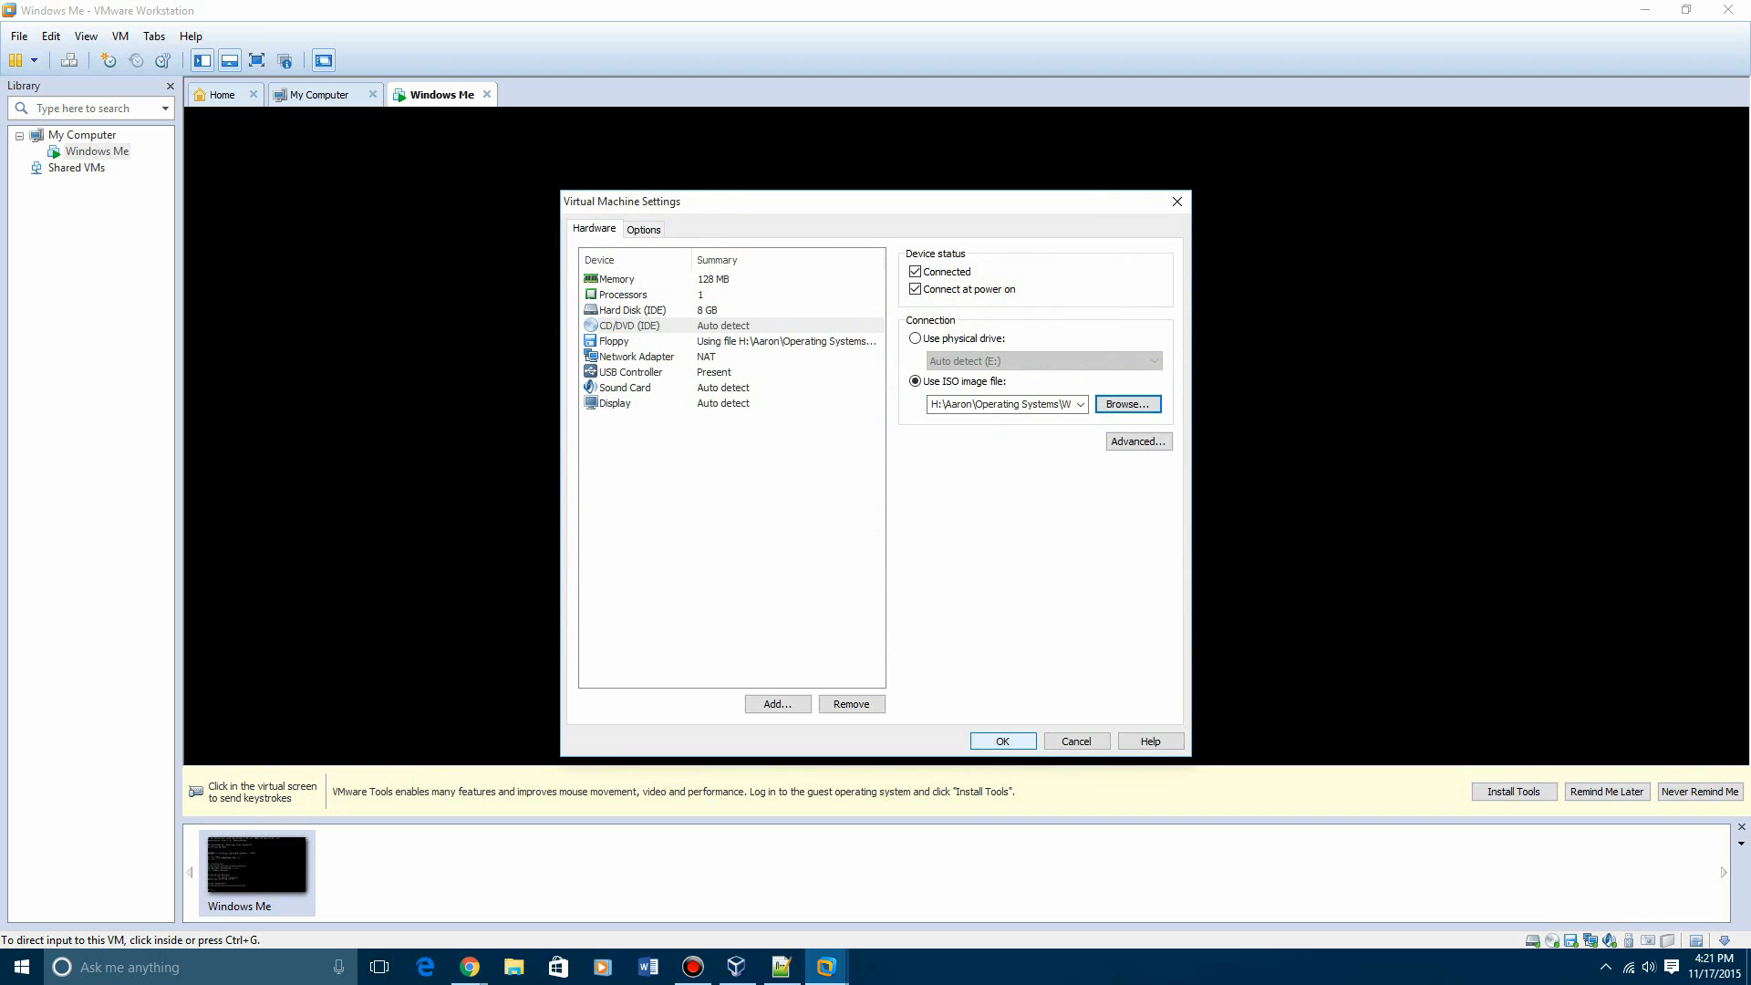
left_click(999, 741)
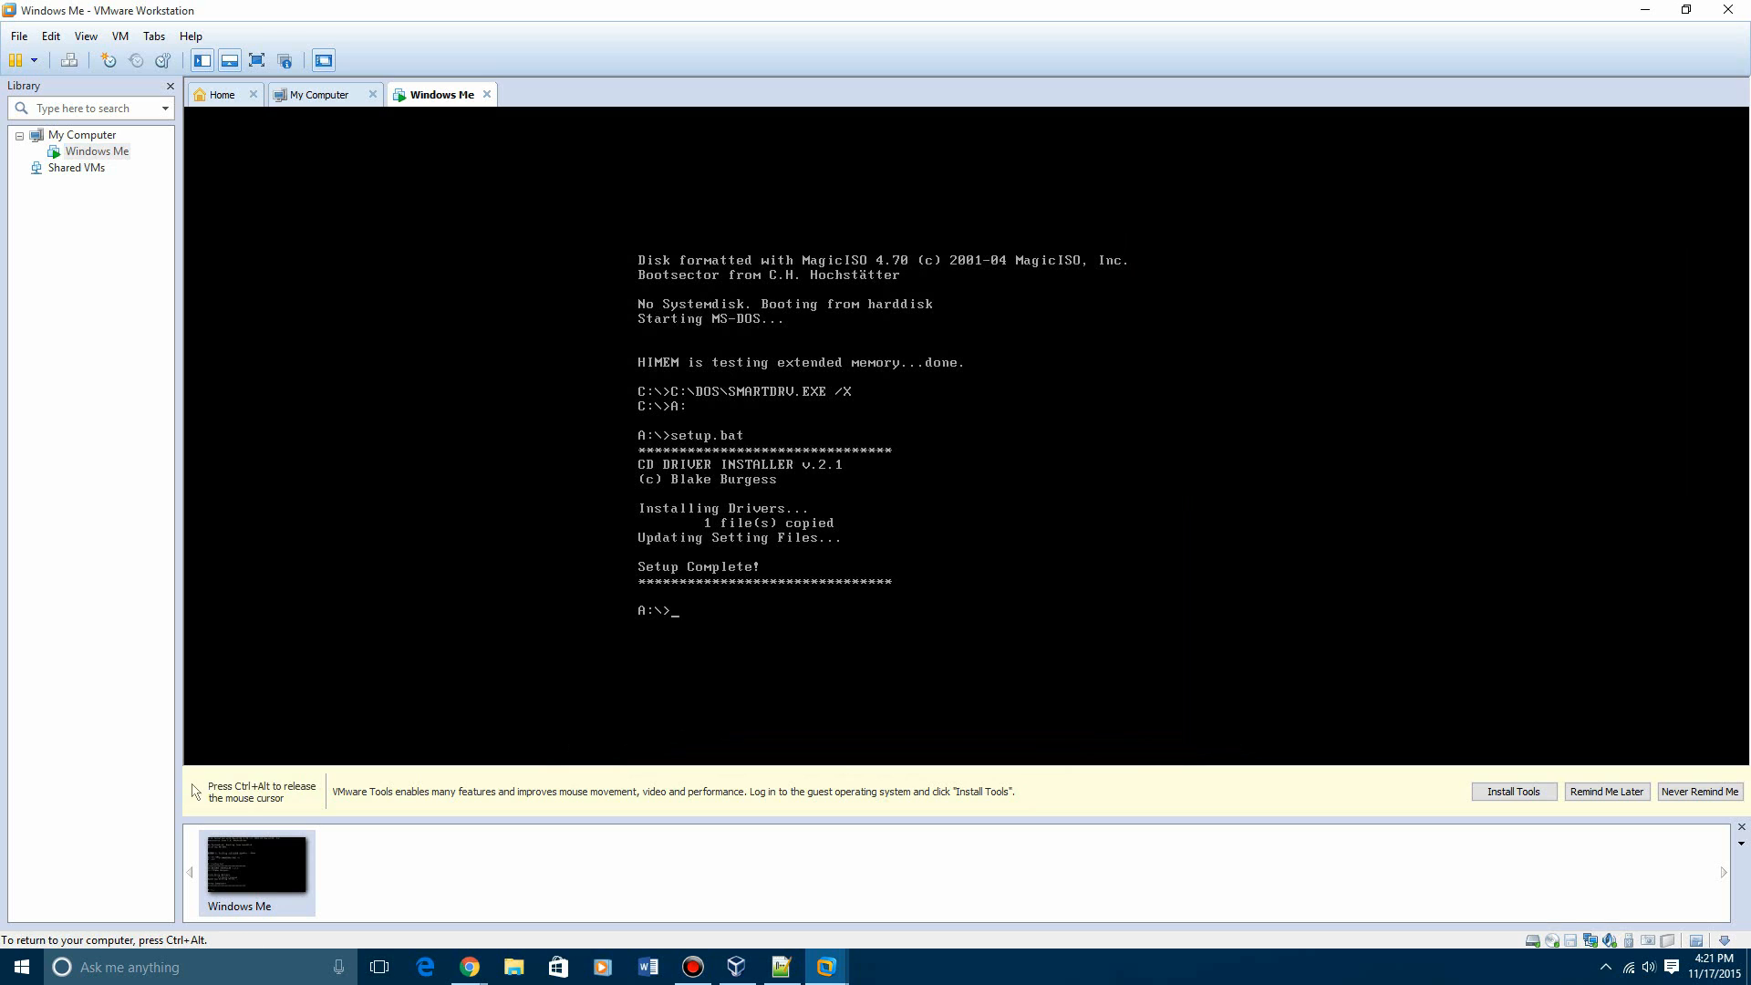
Restart the Windows Me guest so it boots with the CD-ROM driver on drive D:
type("D:")
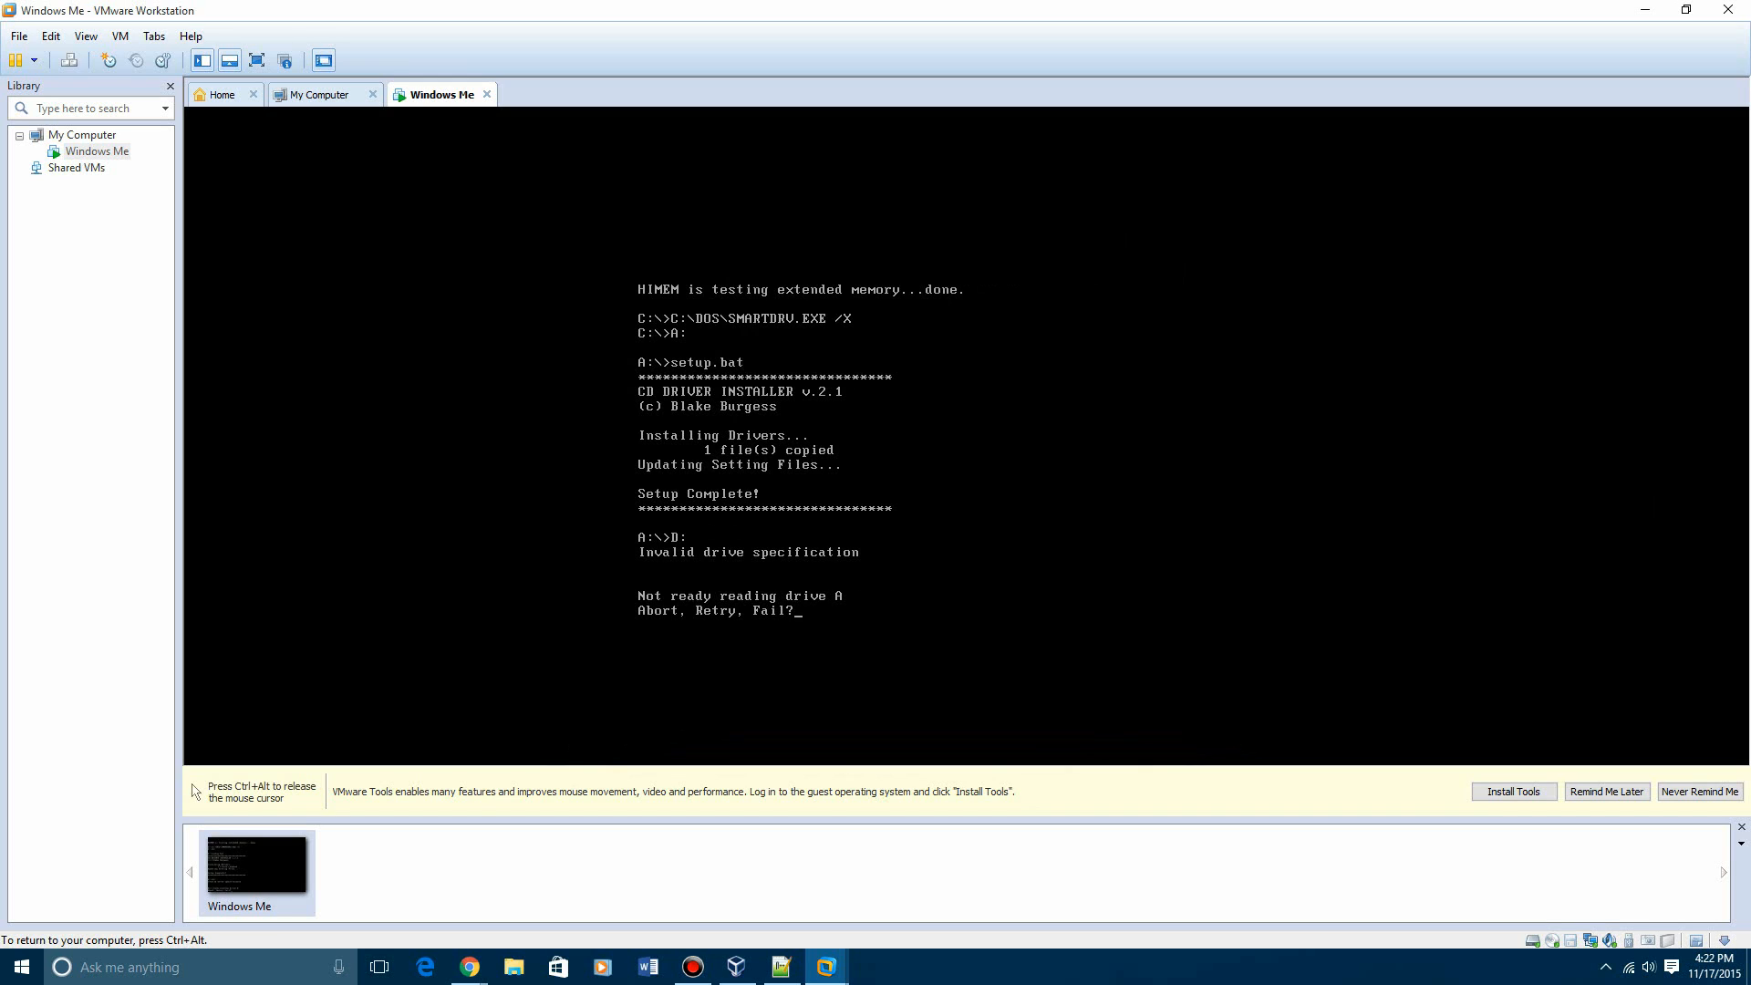
right_click(98, 150)
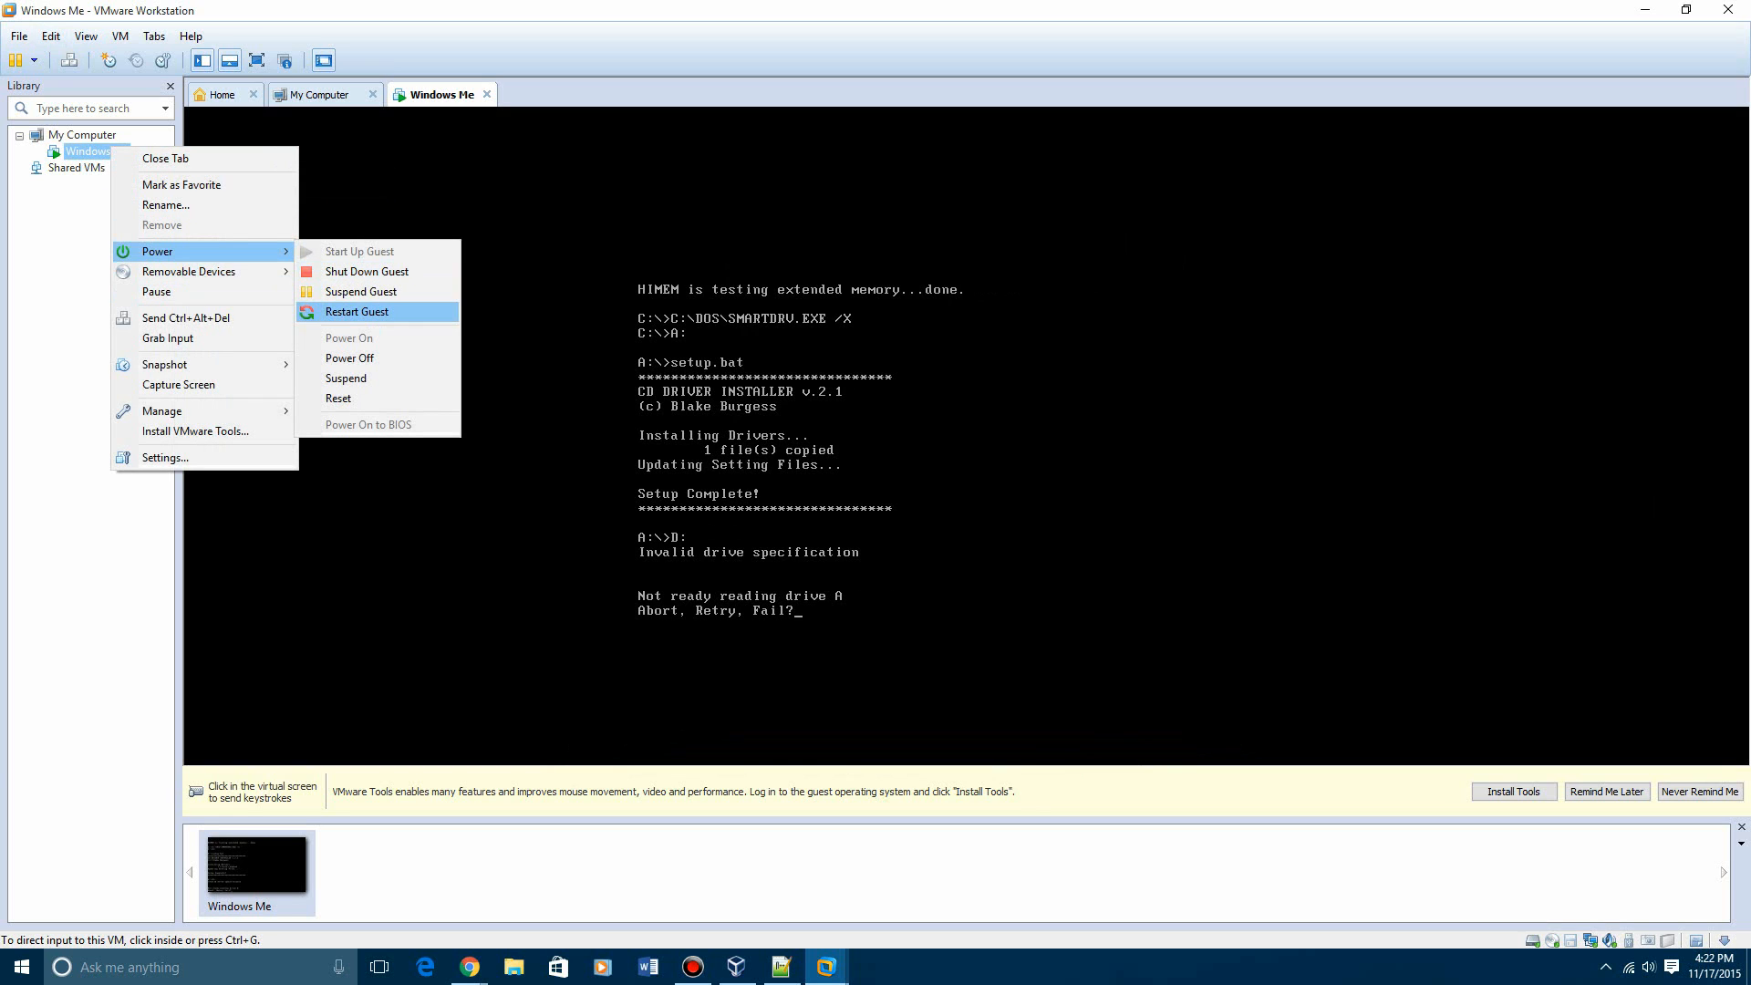
left_click(358, 312)
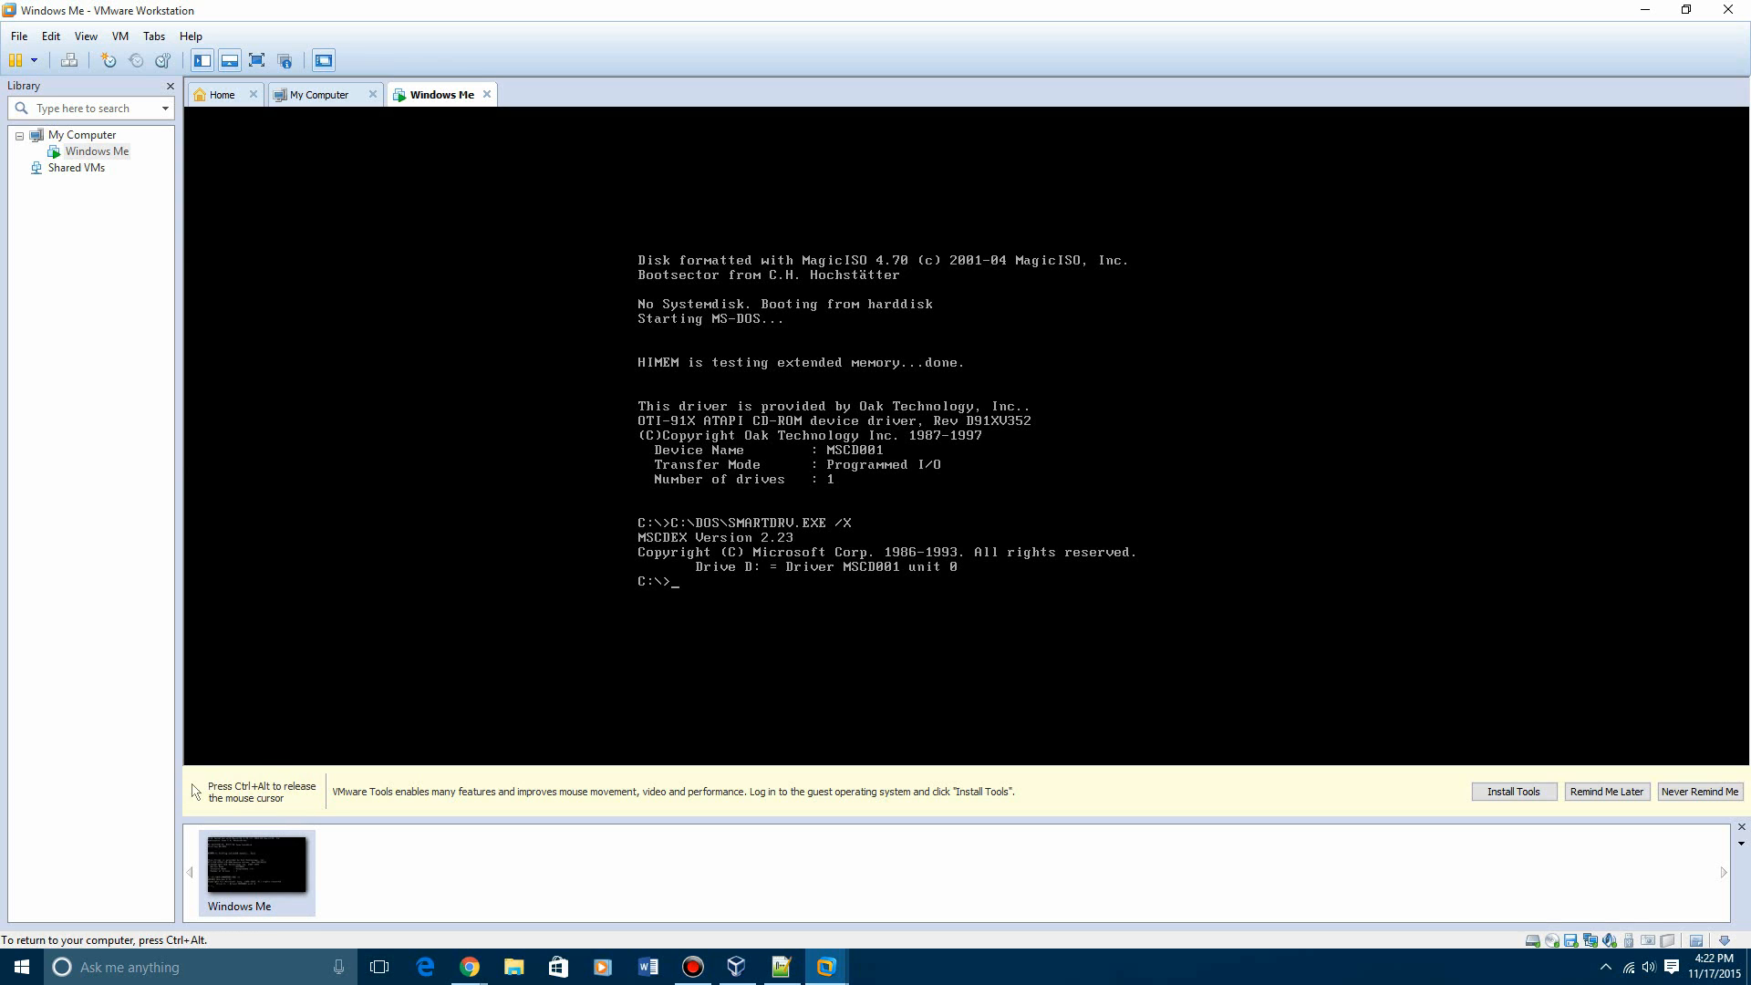
Switch to drive D:, run setup, and continue past the routine system check
type("D:")
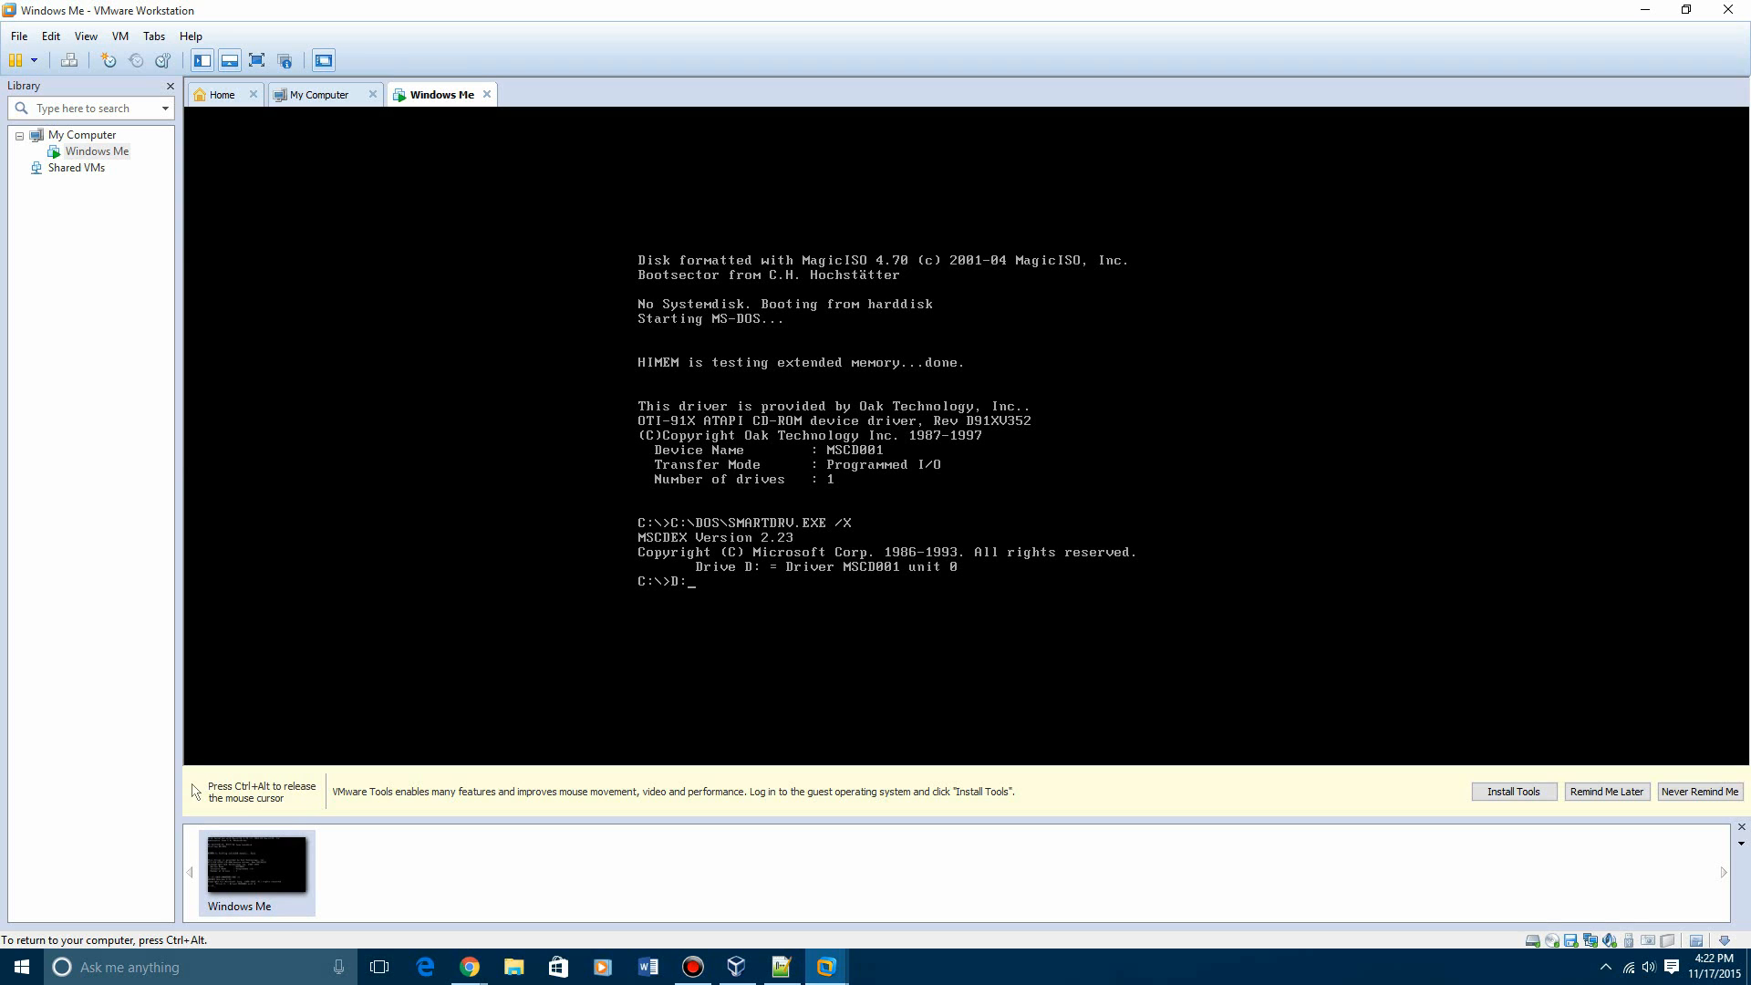
key("enter")
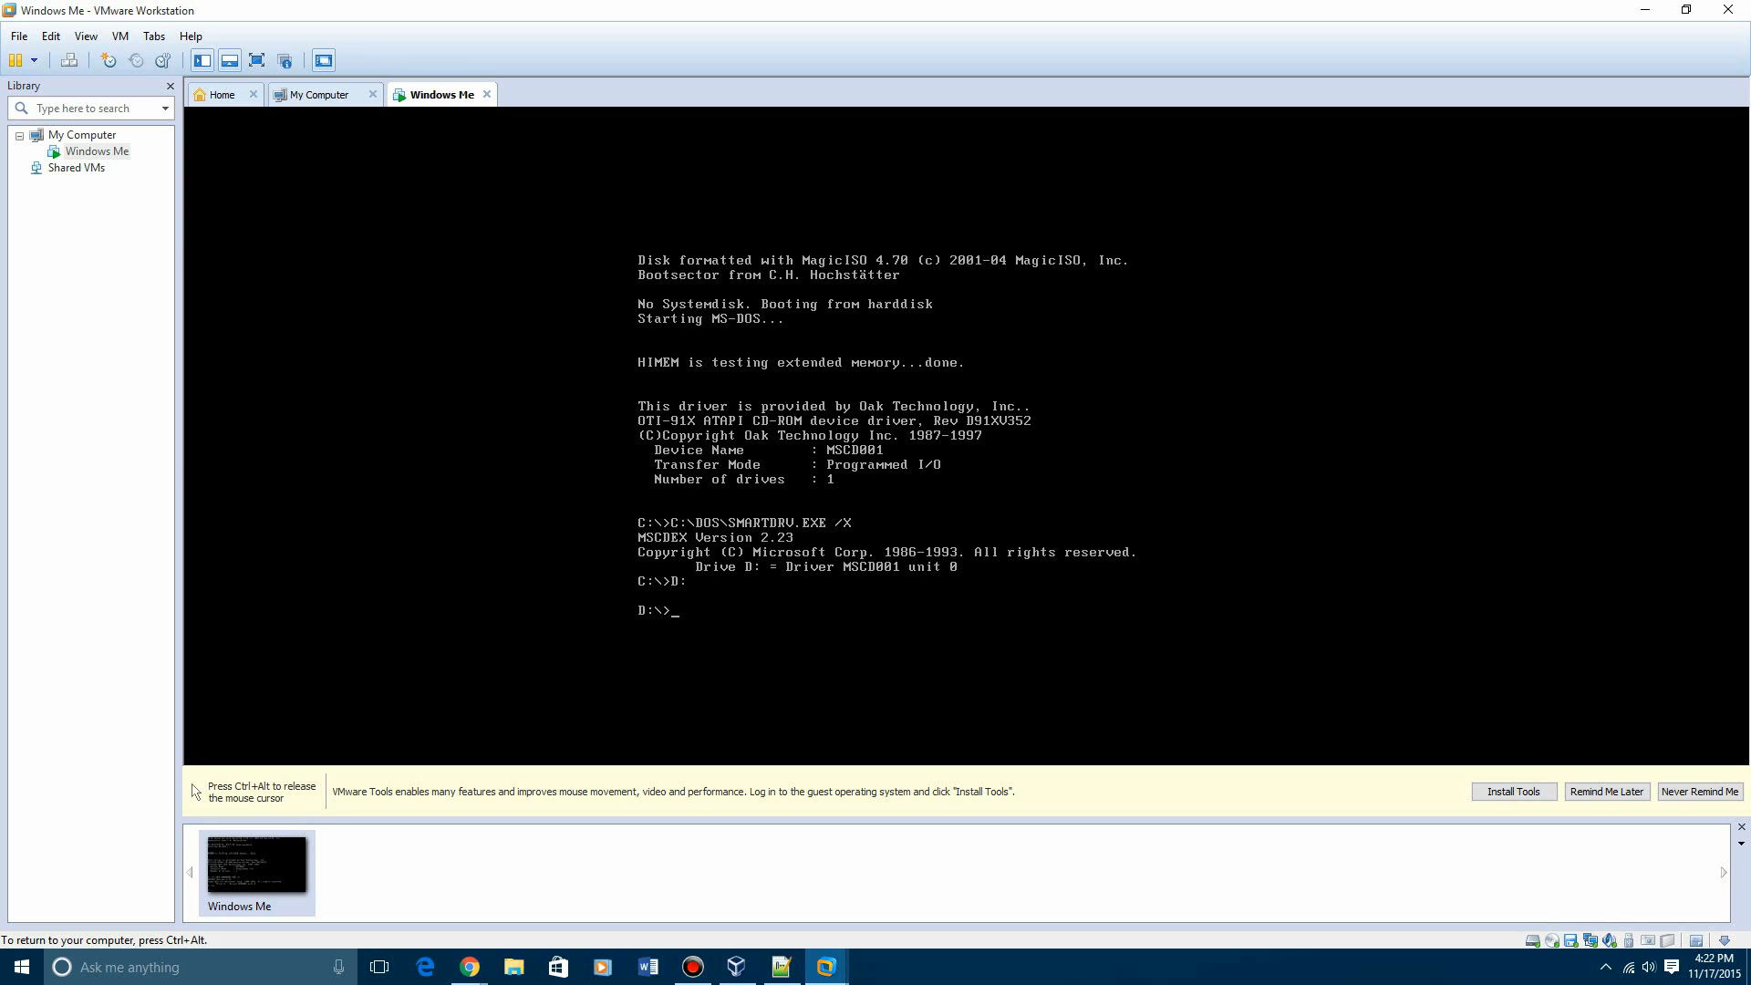
type("setup")
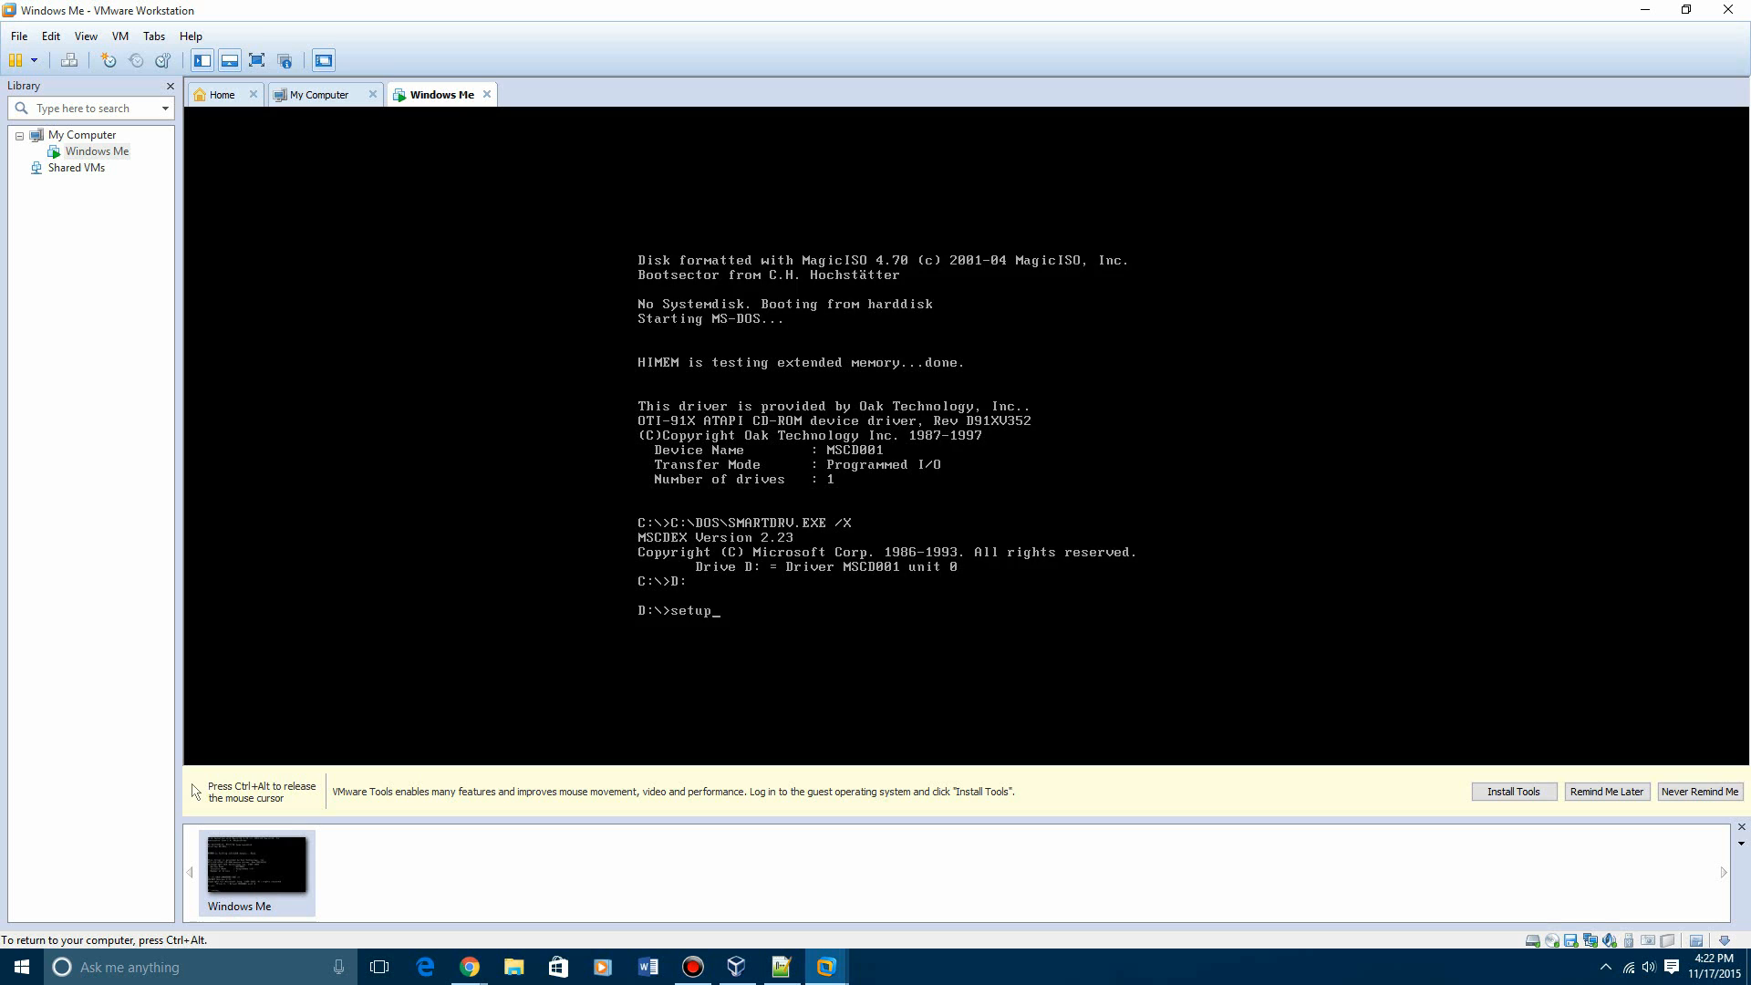
key("enter")
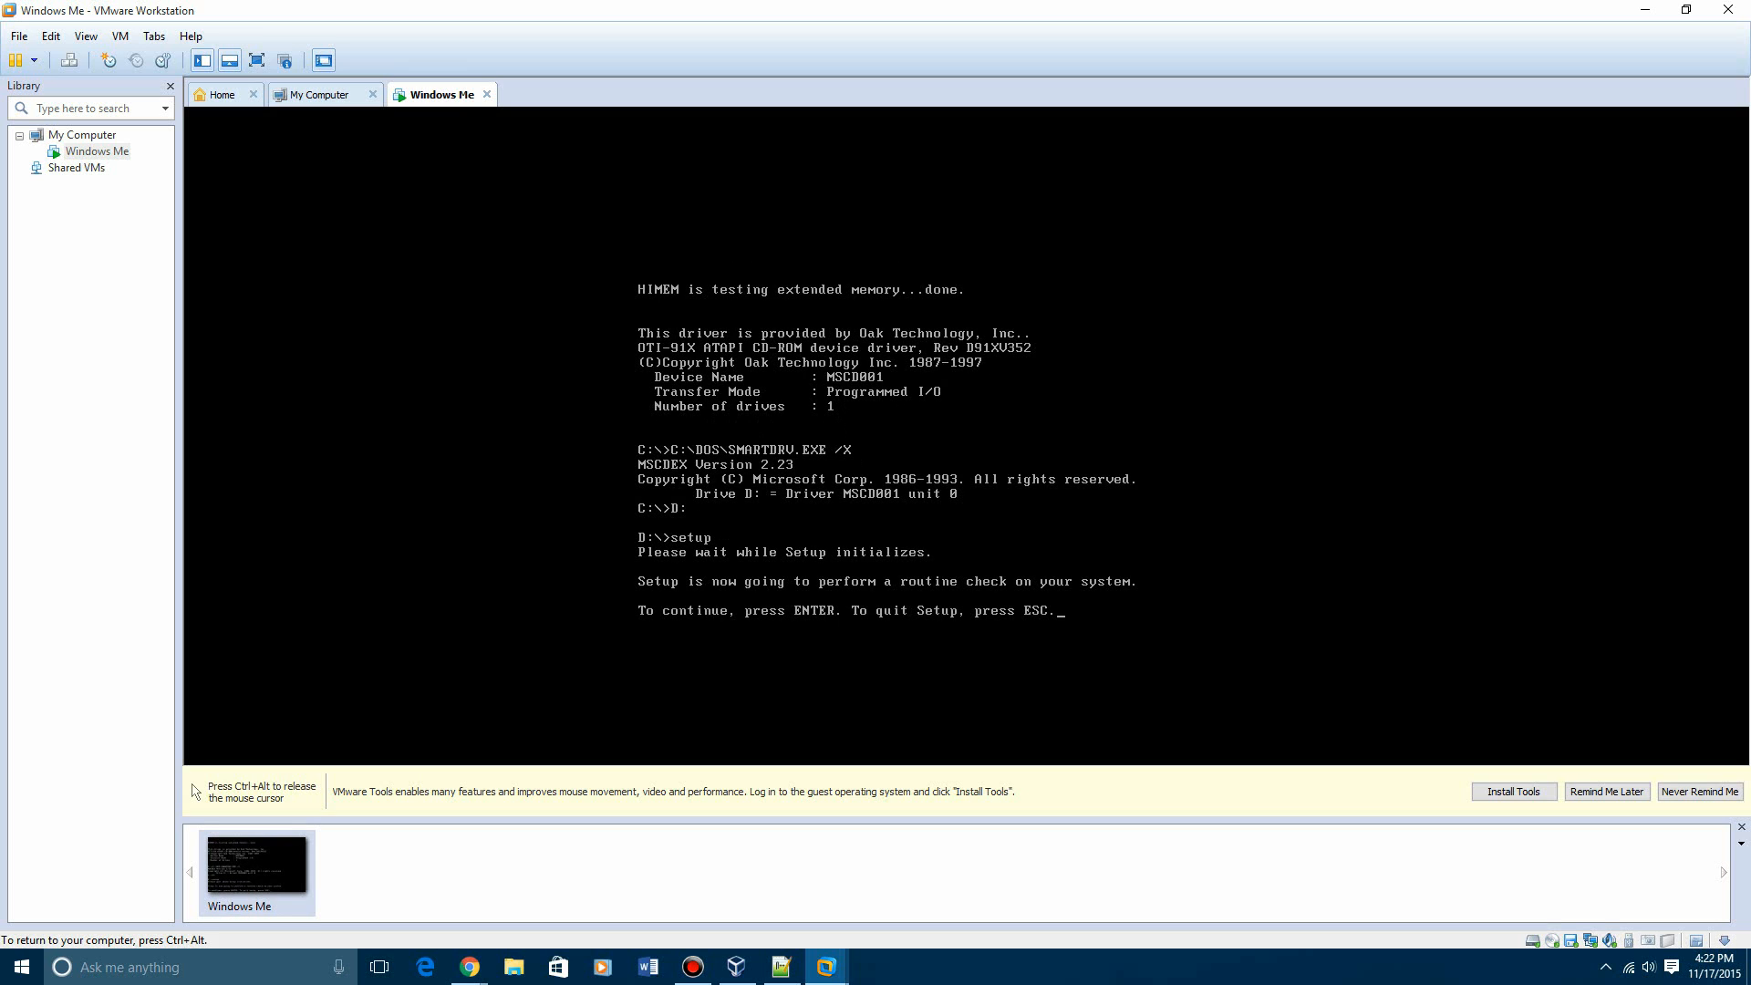
key("enter")
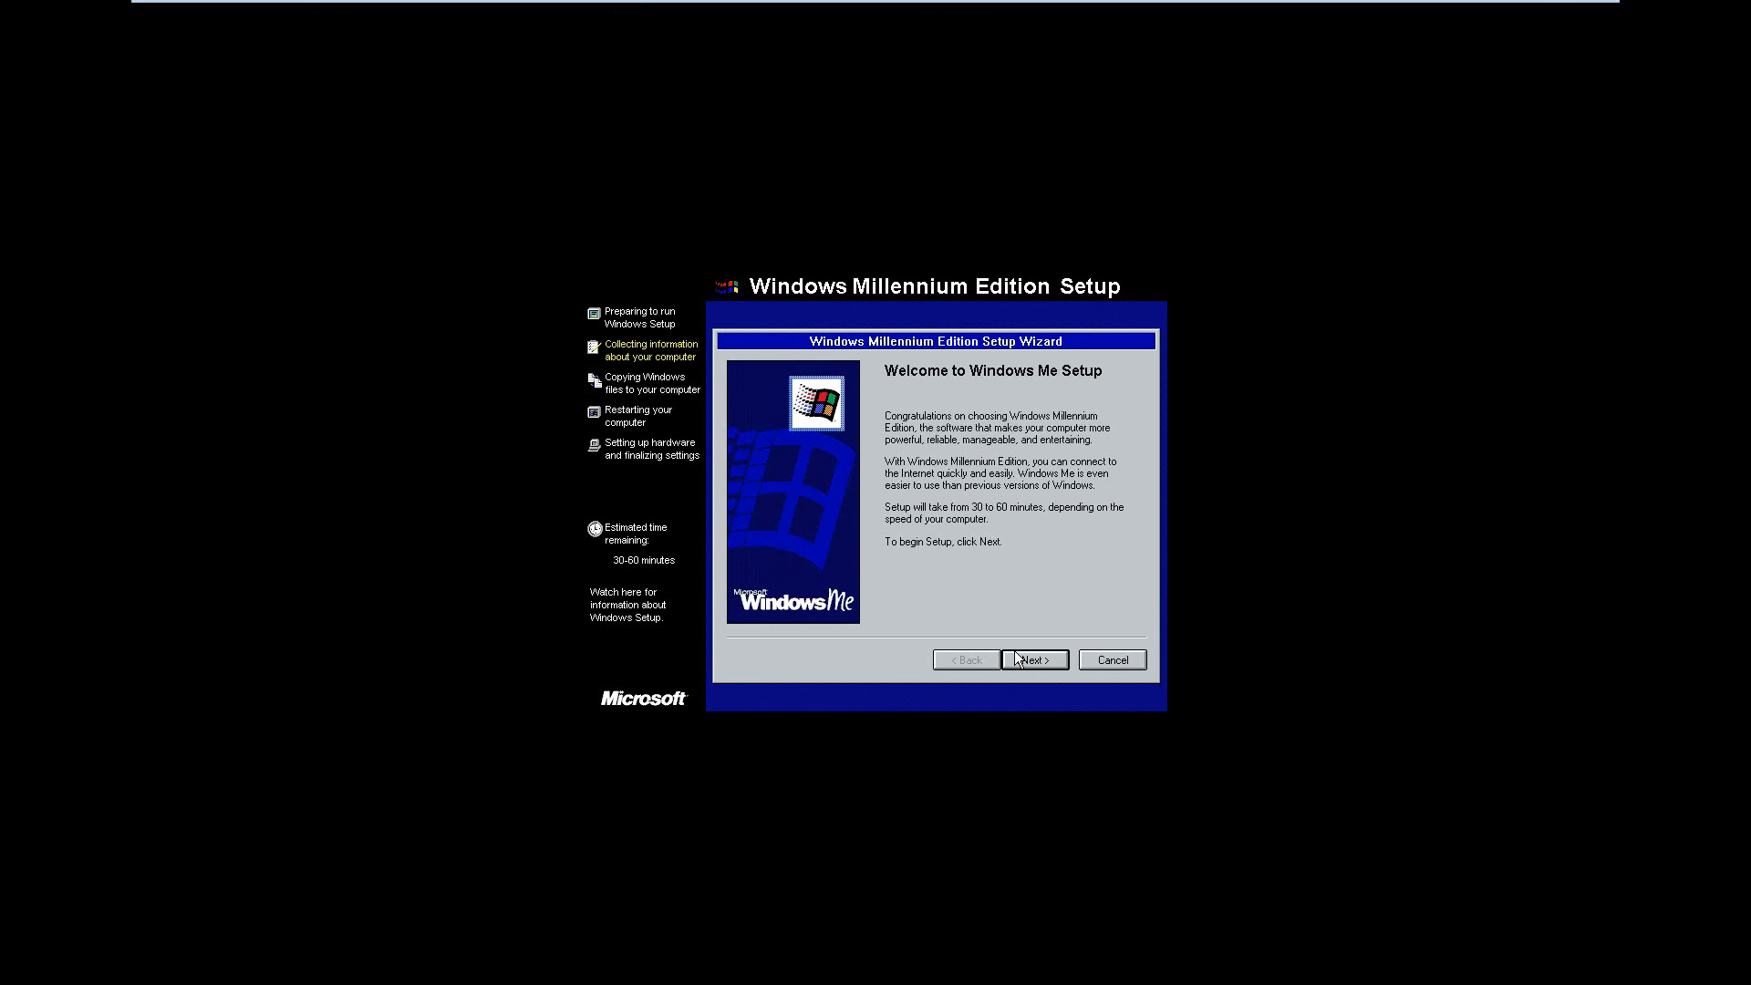
mouse_move(944, 665)
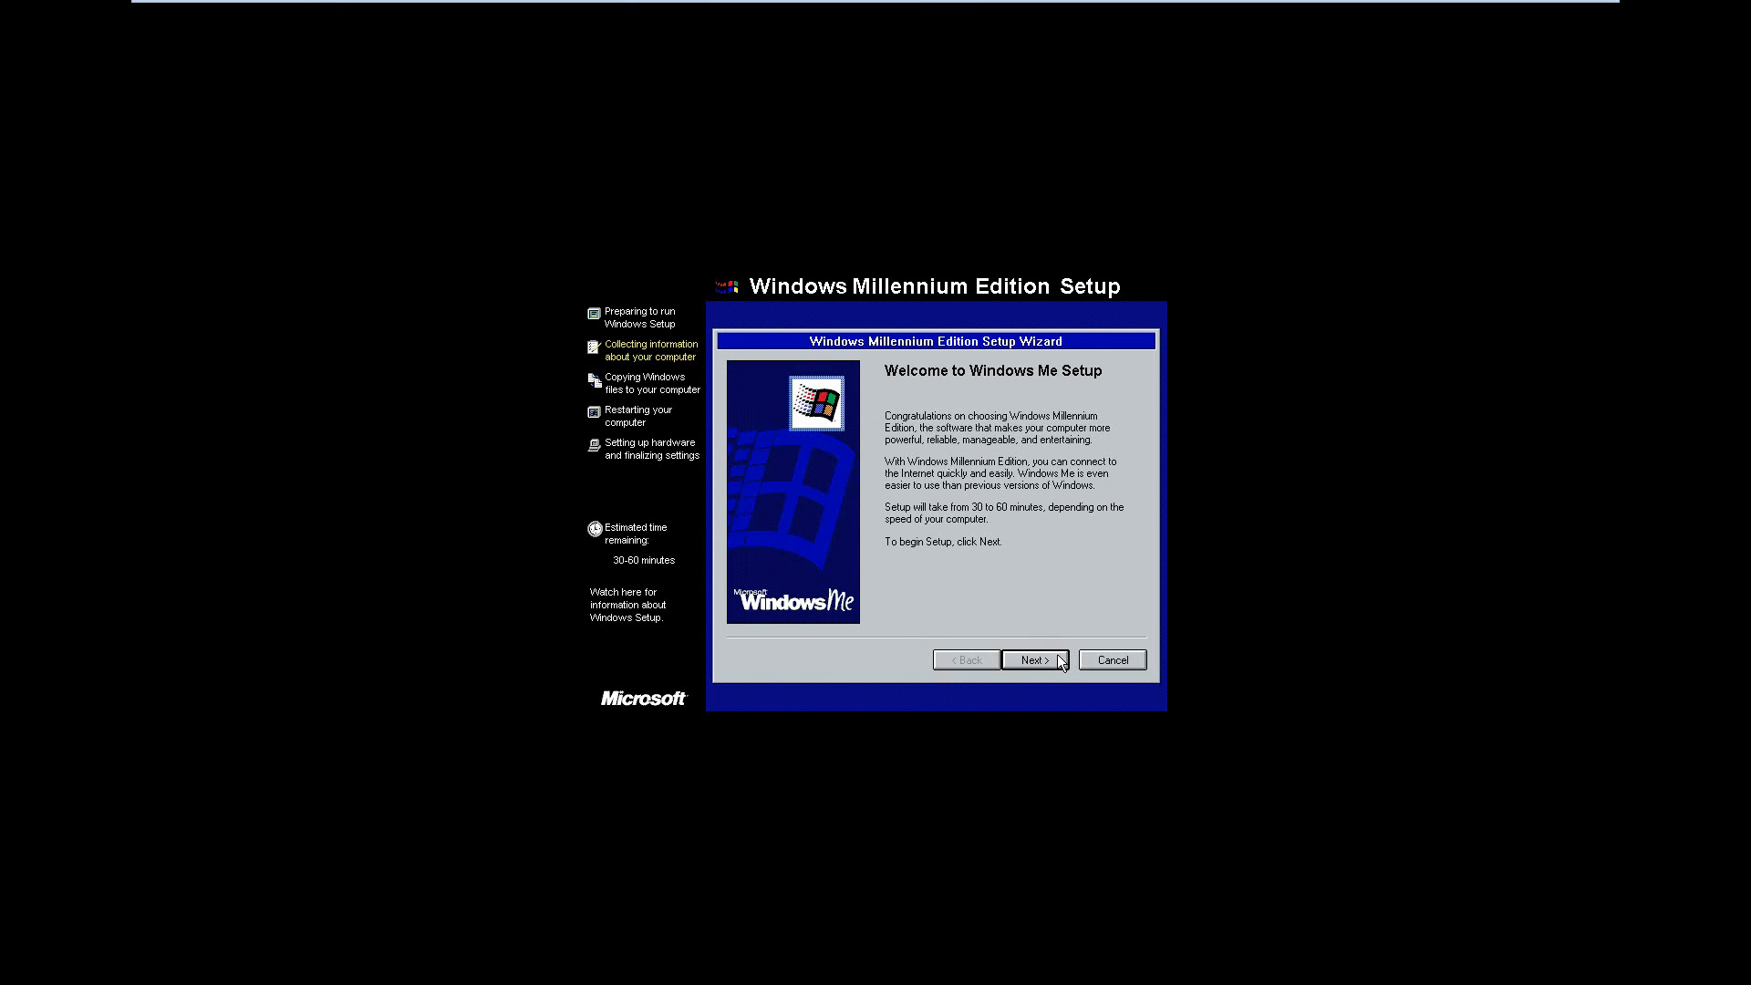
Start the Windows Me wizard, keeping the C:\WINDOWS folder and Typical setup
left_click(1033, 659)
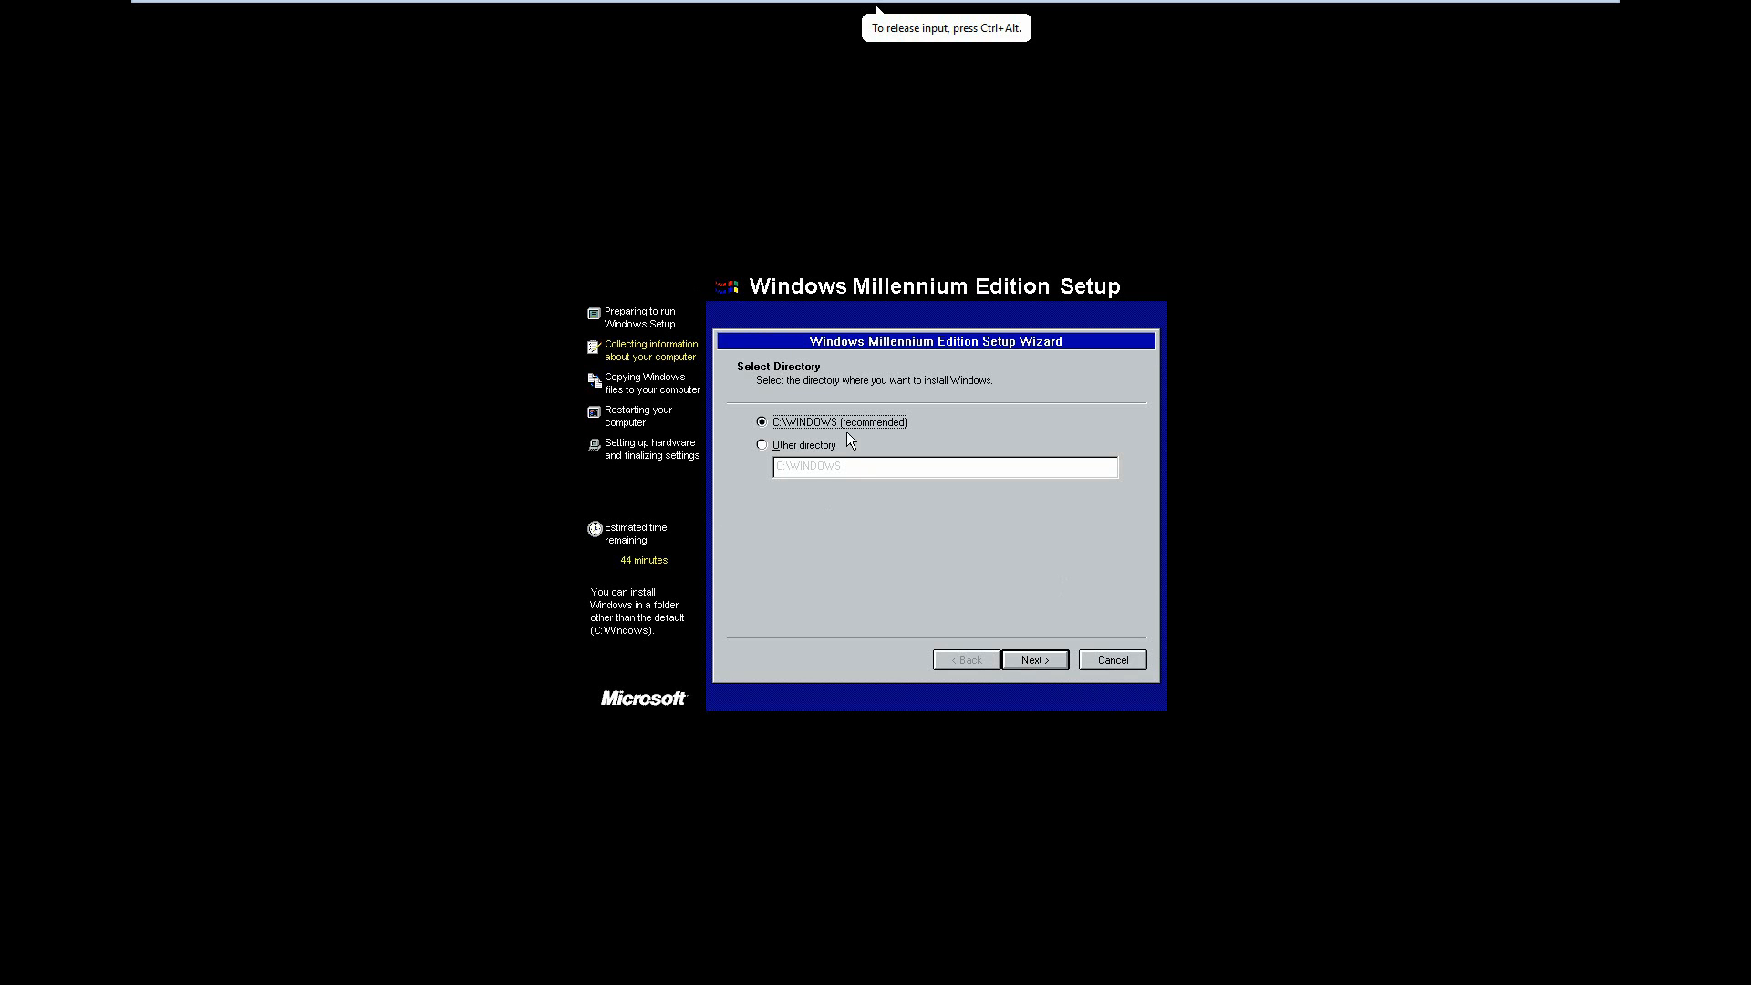
left_click(1032, 658)
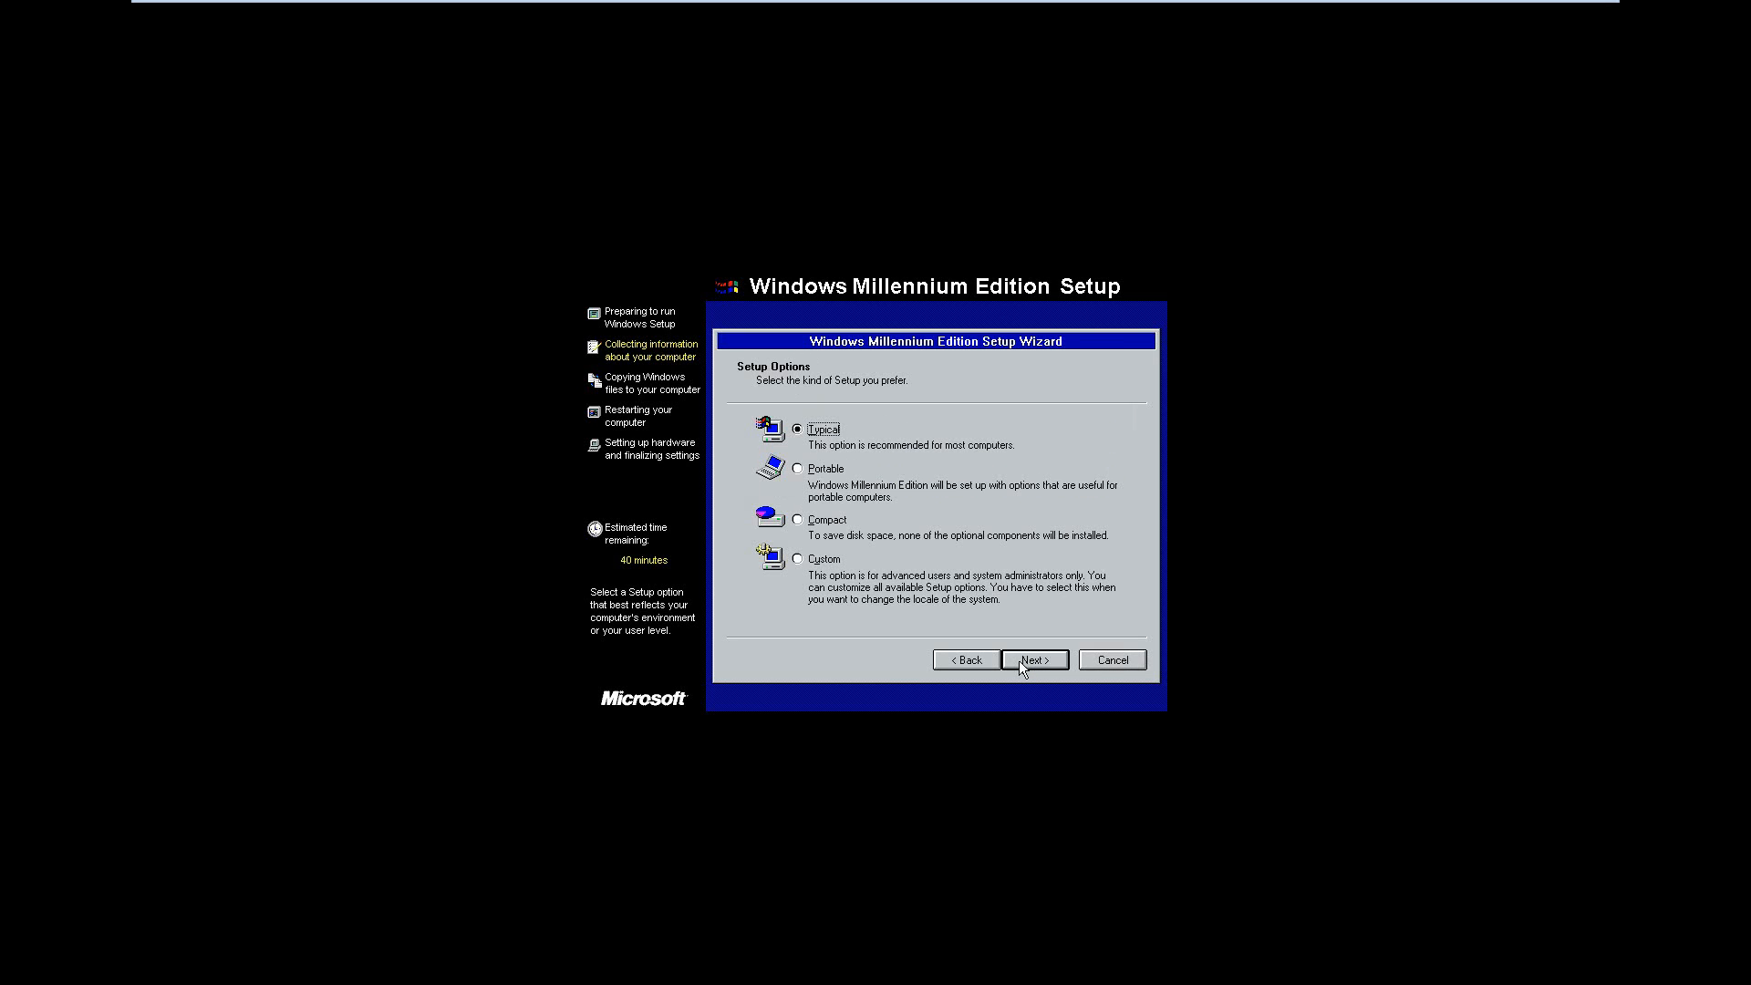
left_click(1031, 659)
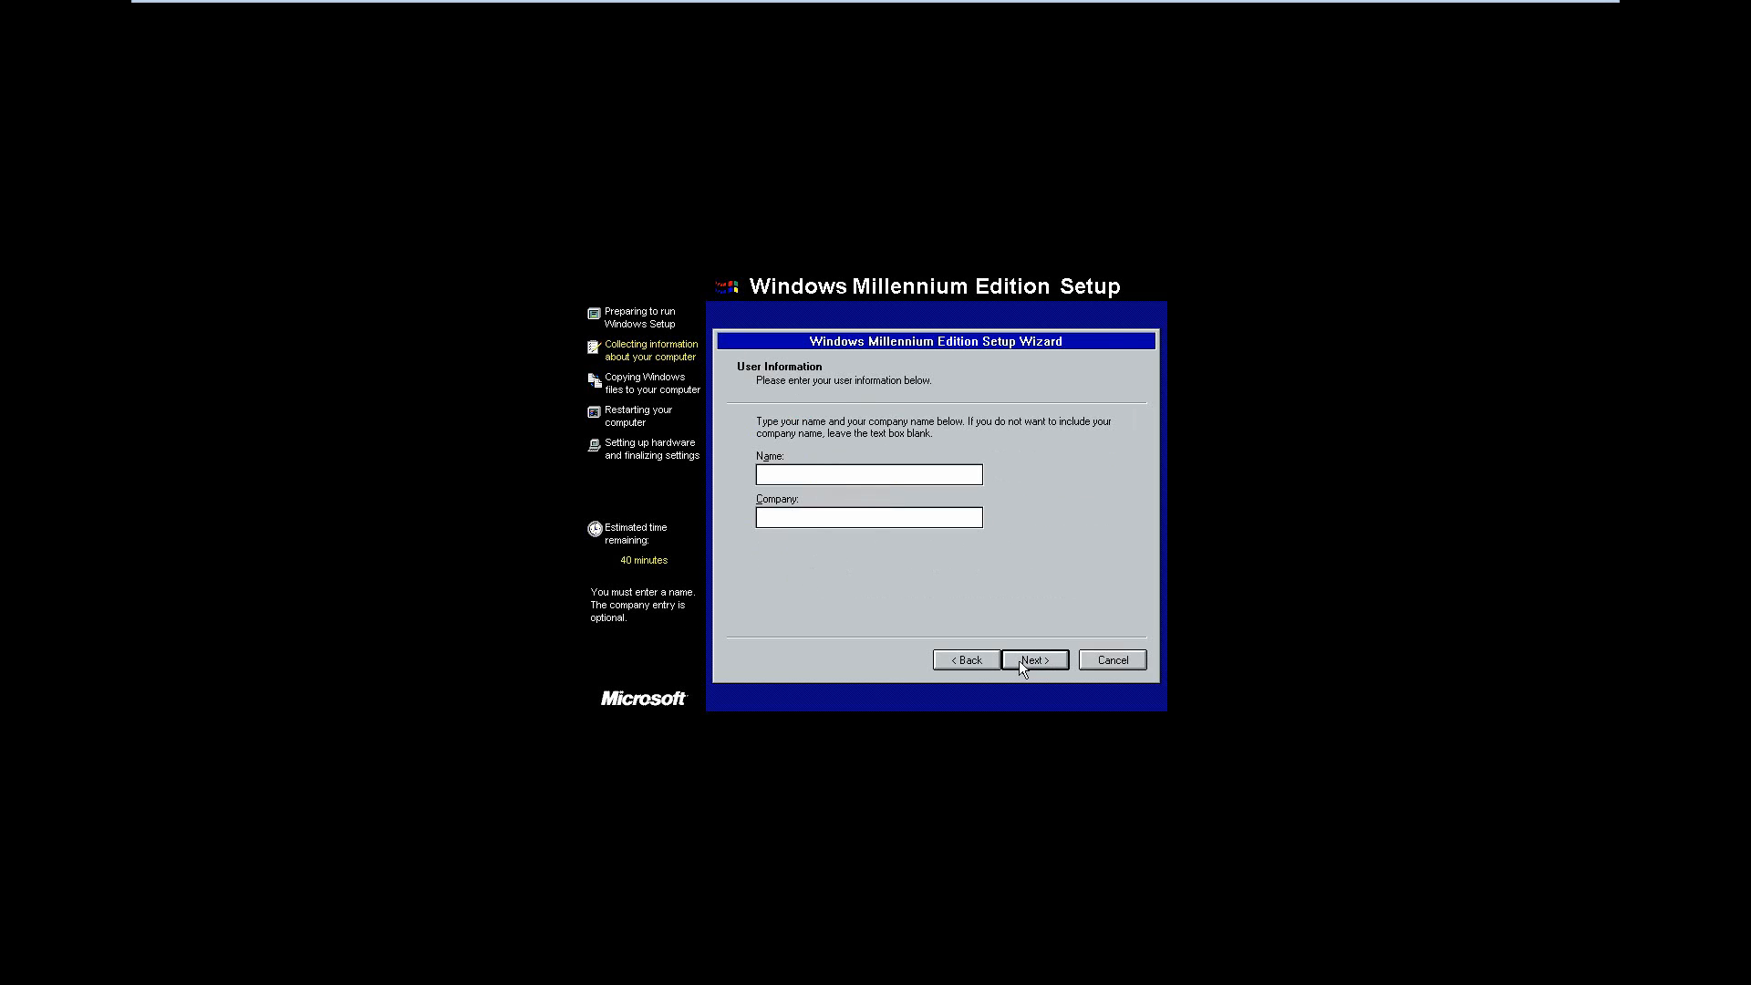
Enter the user name 'Eve' and accept the most common components
type("EverythingEpan")
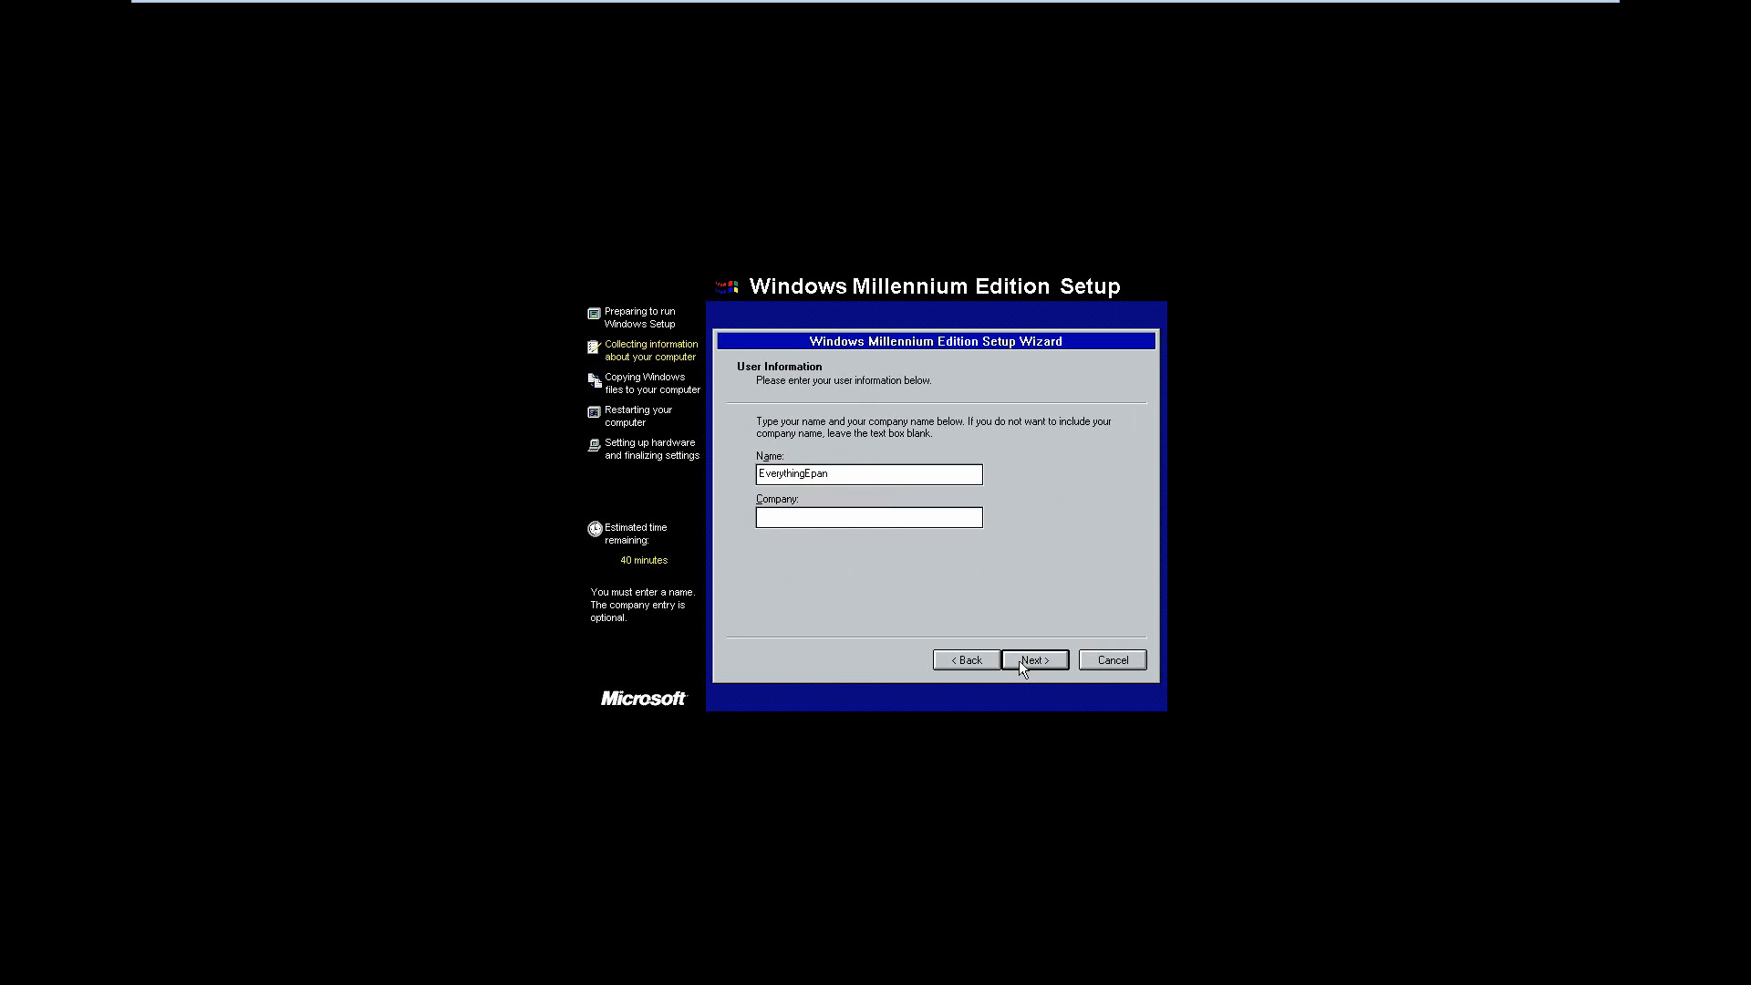
left_click(1031, 659)
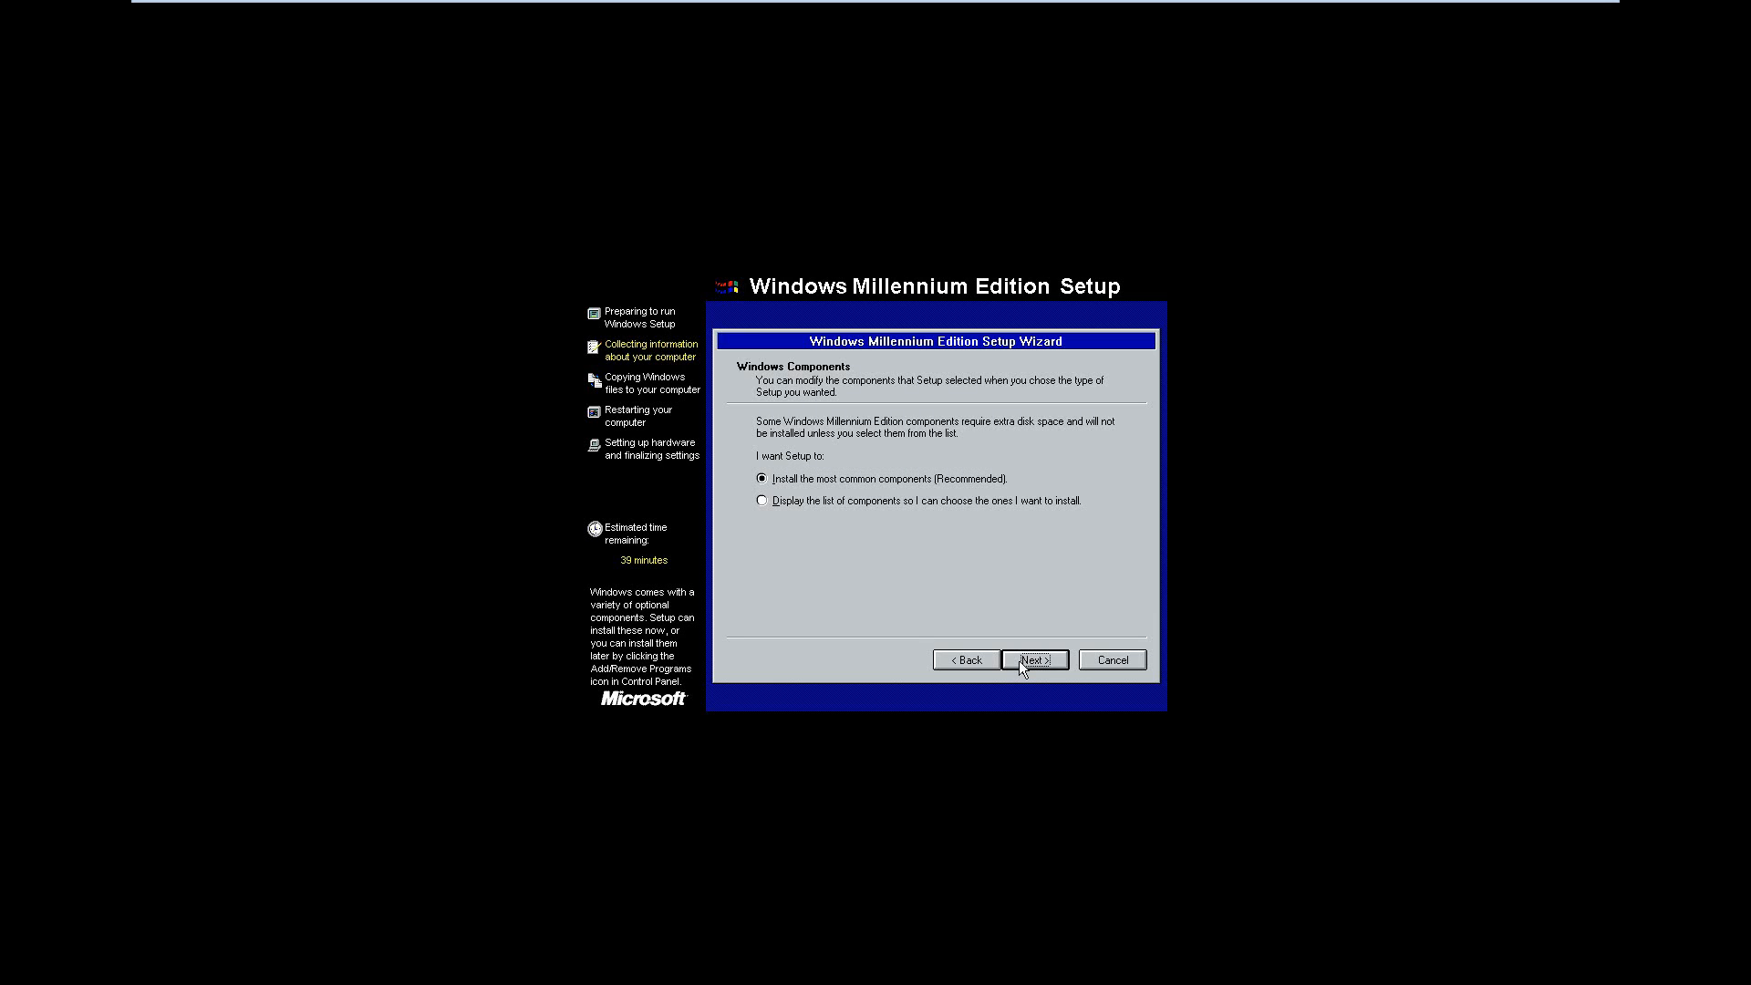
left_click(1033, 659)
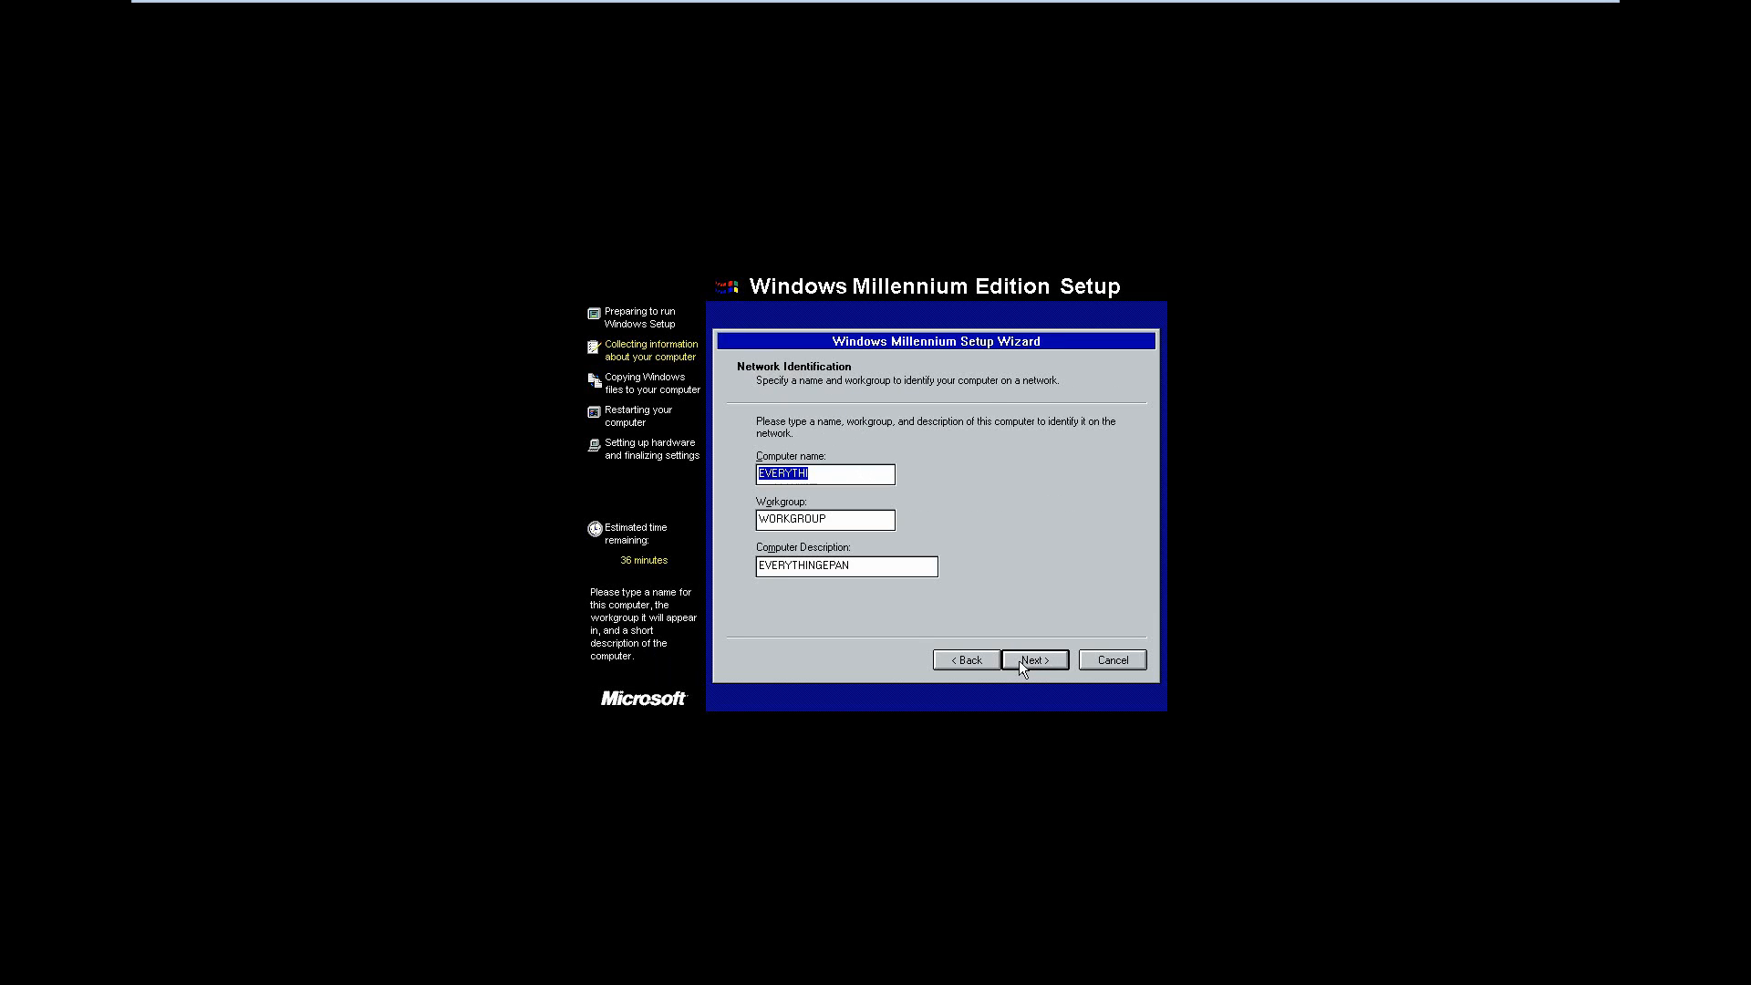
Name the computer 'Me', keep United States, and pick Central Time (US & Canada)
type("Me-PC")
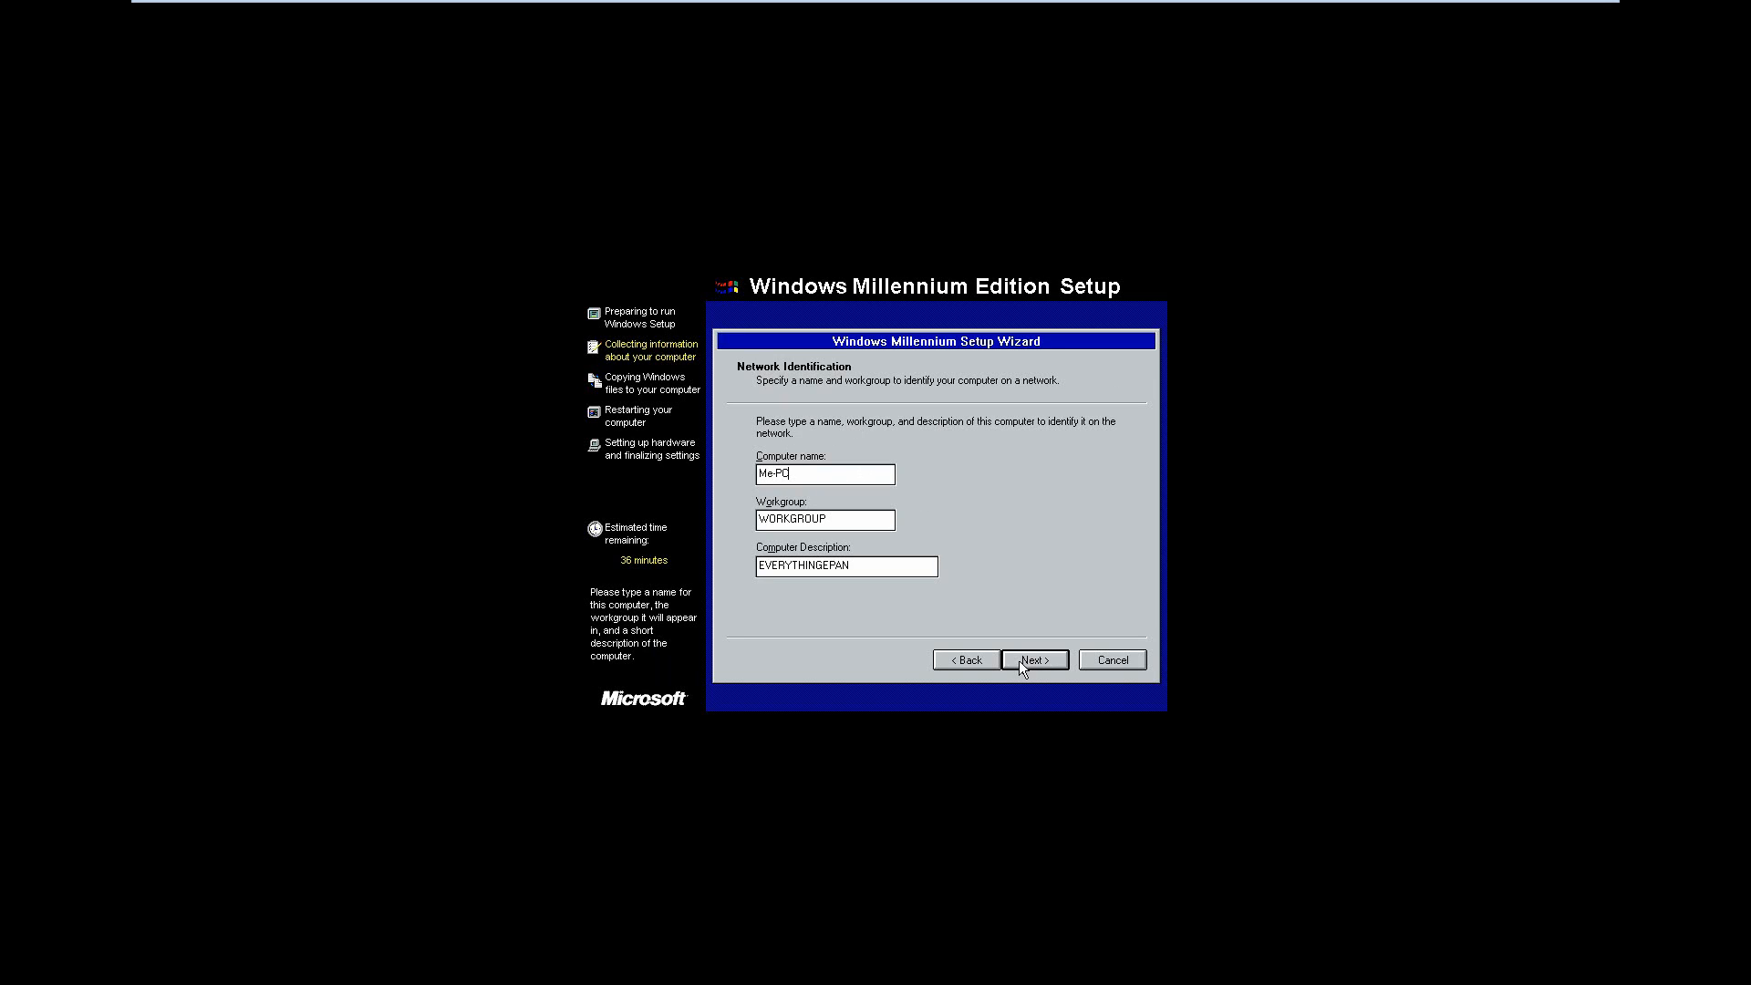
left_click(1031, 659)
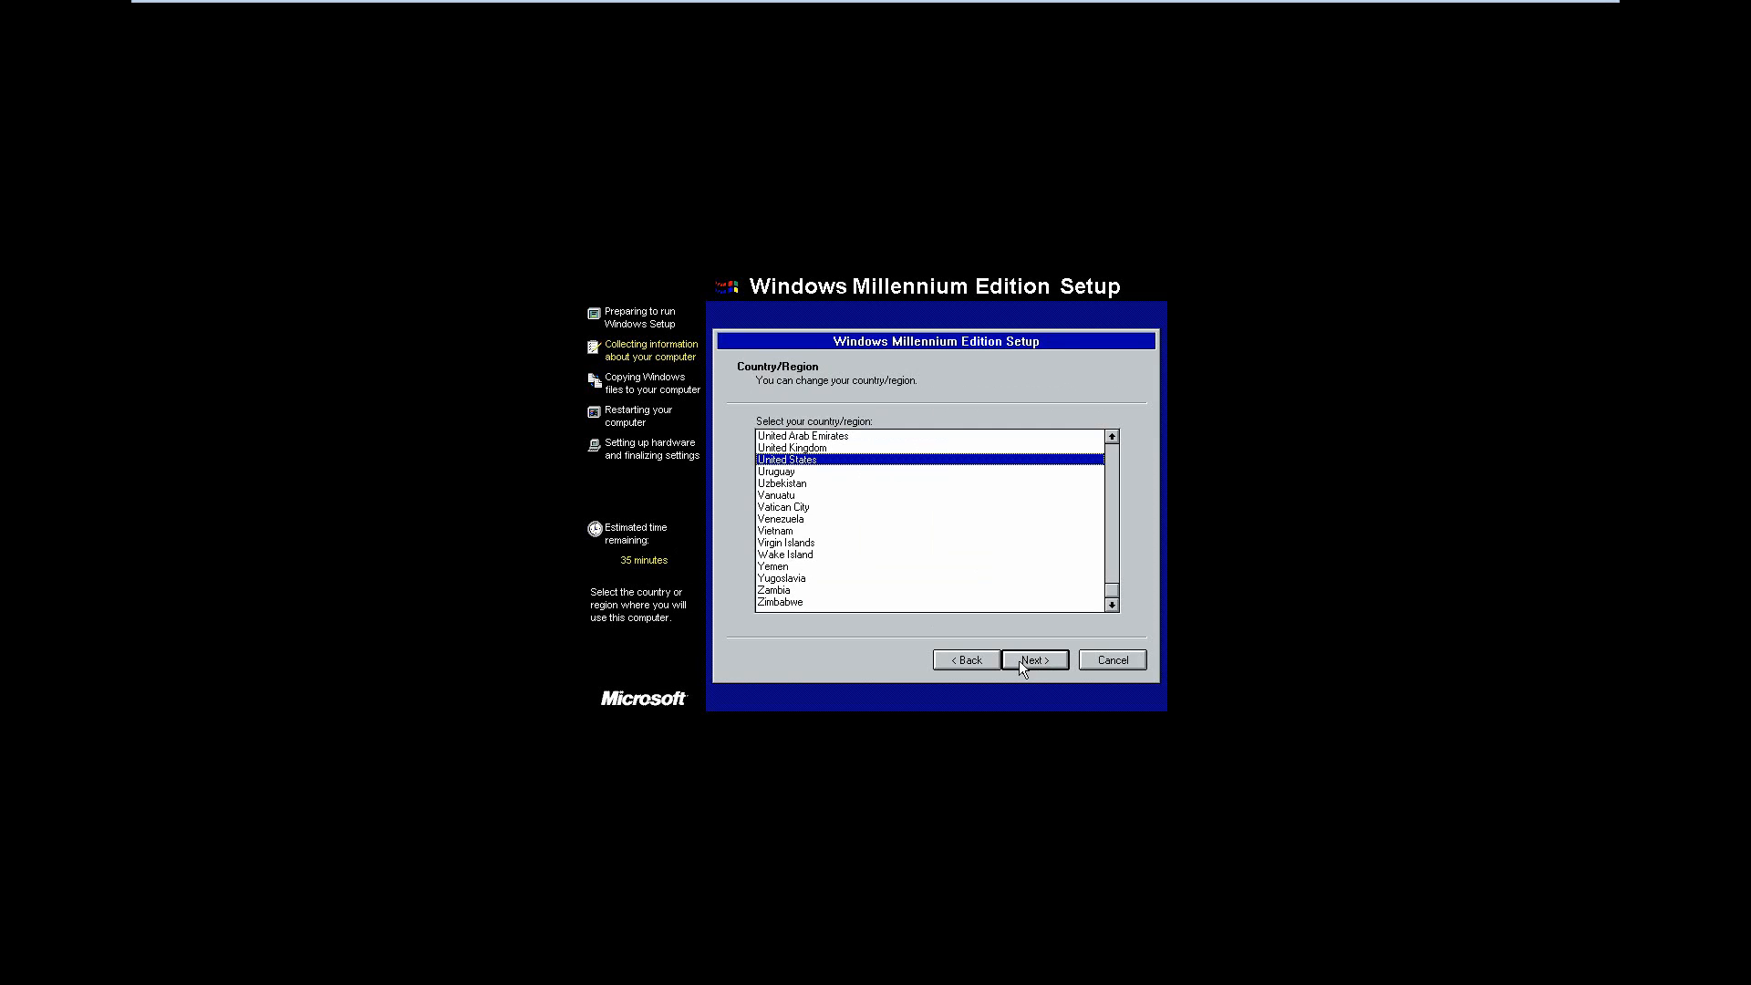
left_click(1032, 658)
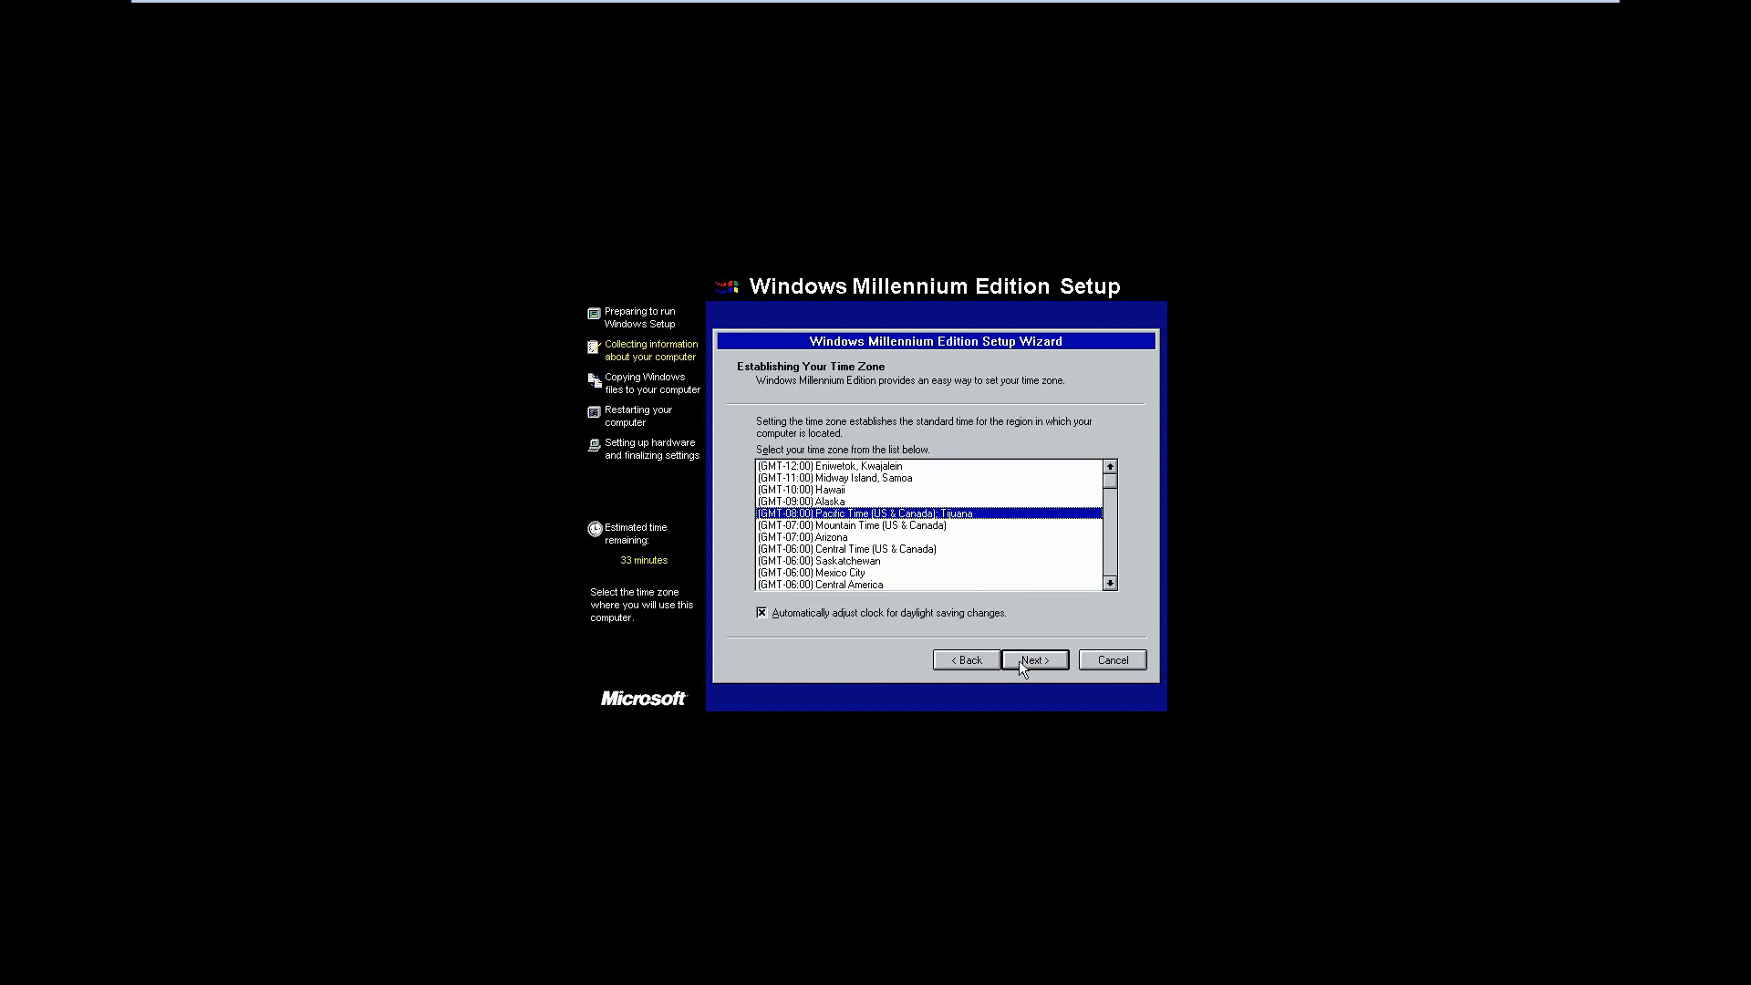
mouse_move(914, 551)
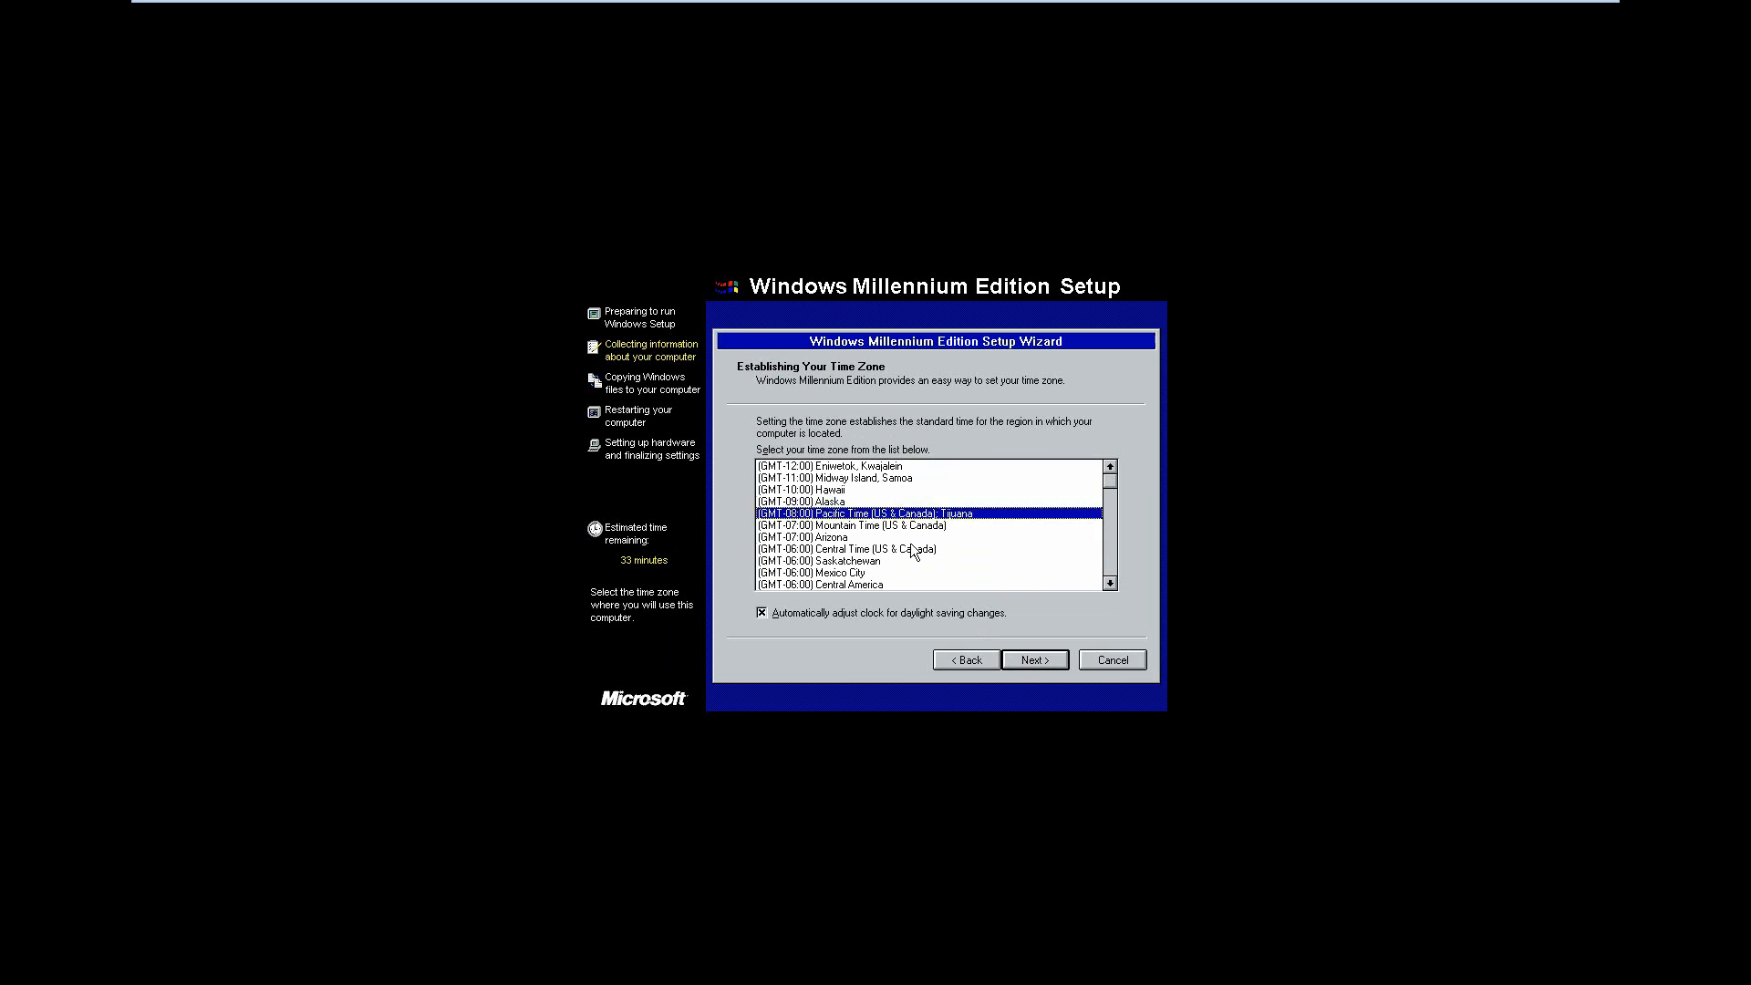
left_click(849, 548)
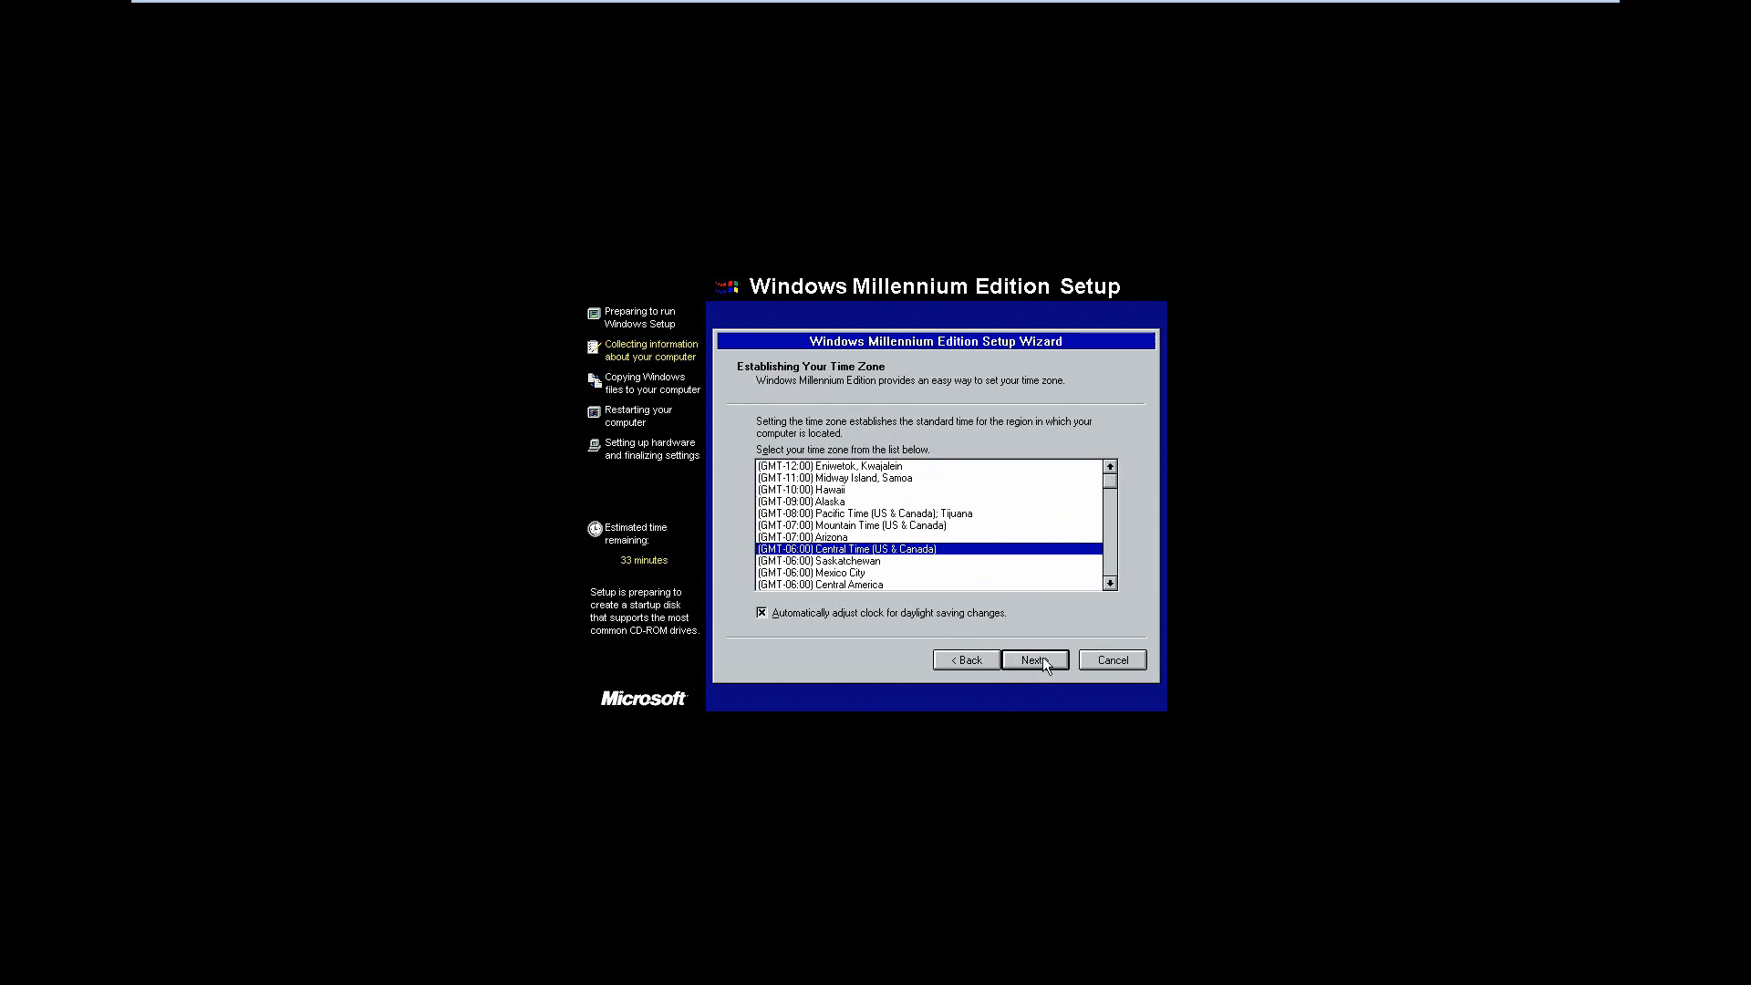
left_click(1031, 658)
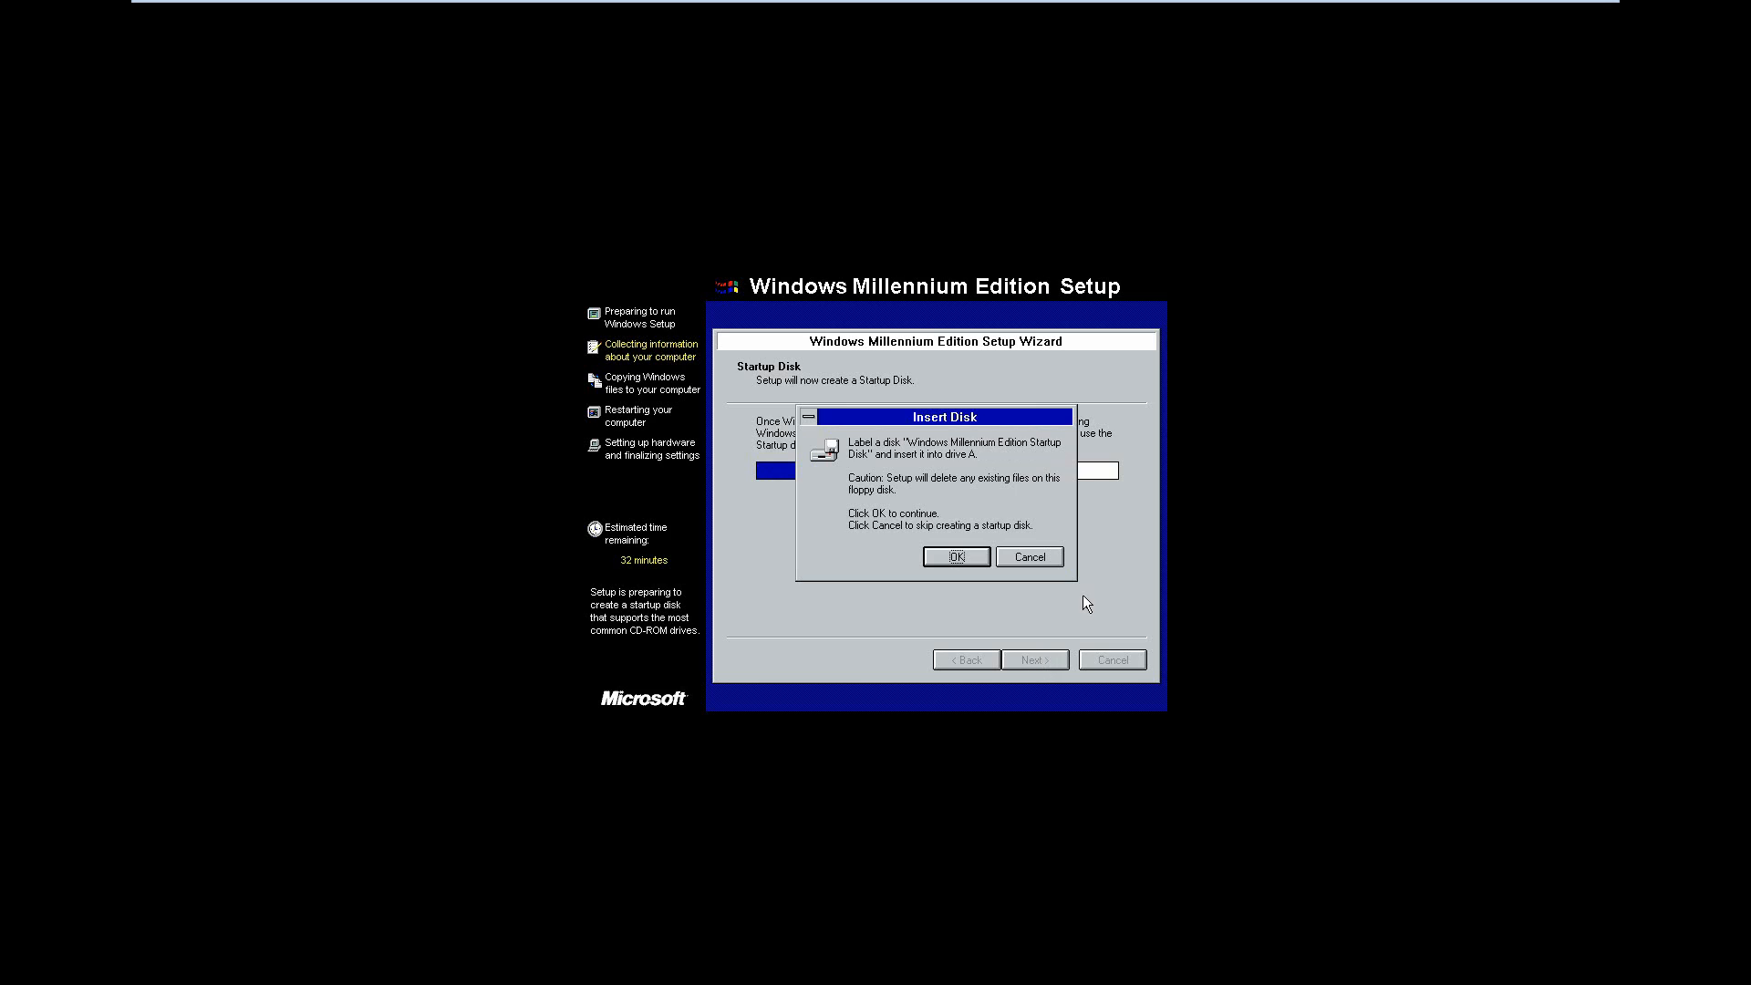
mouse_move(918, 602)
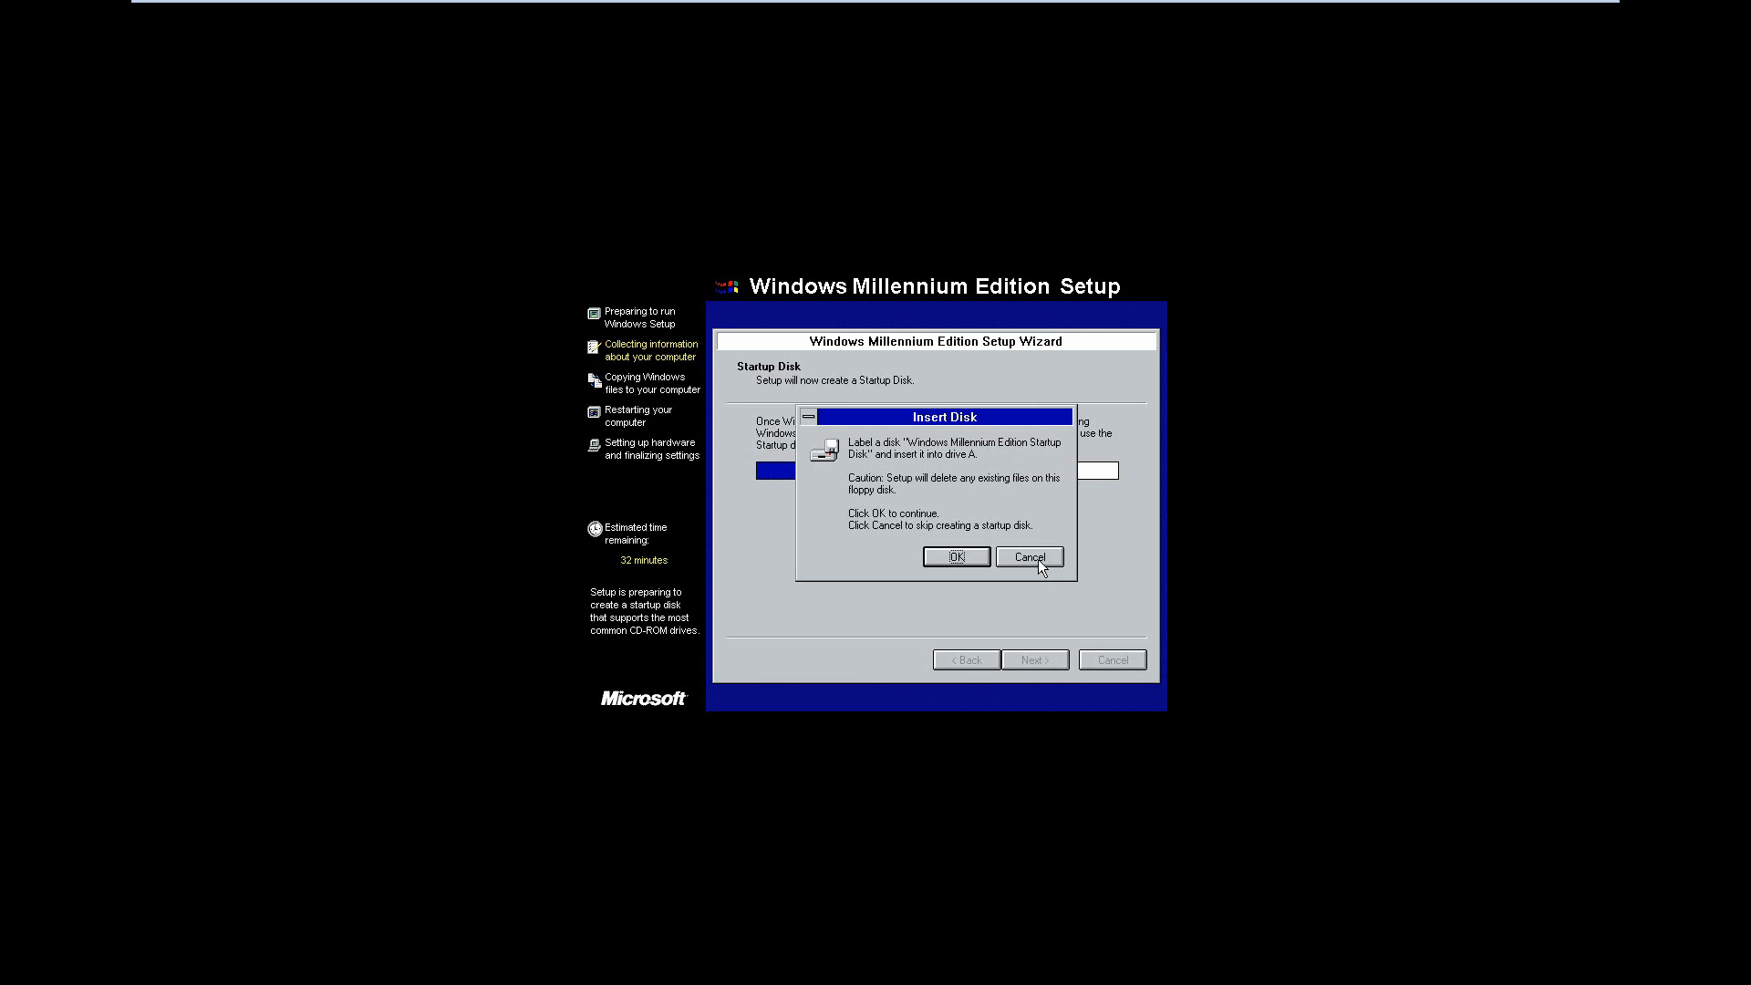
Decline the startup disk, dismiss the disk-removal message, and start copying files
left_click(956, 557)
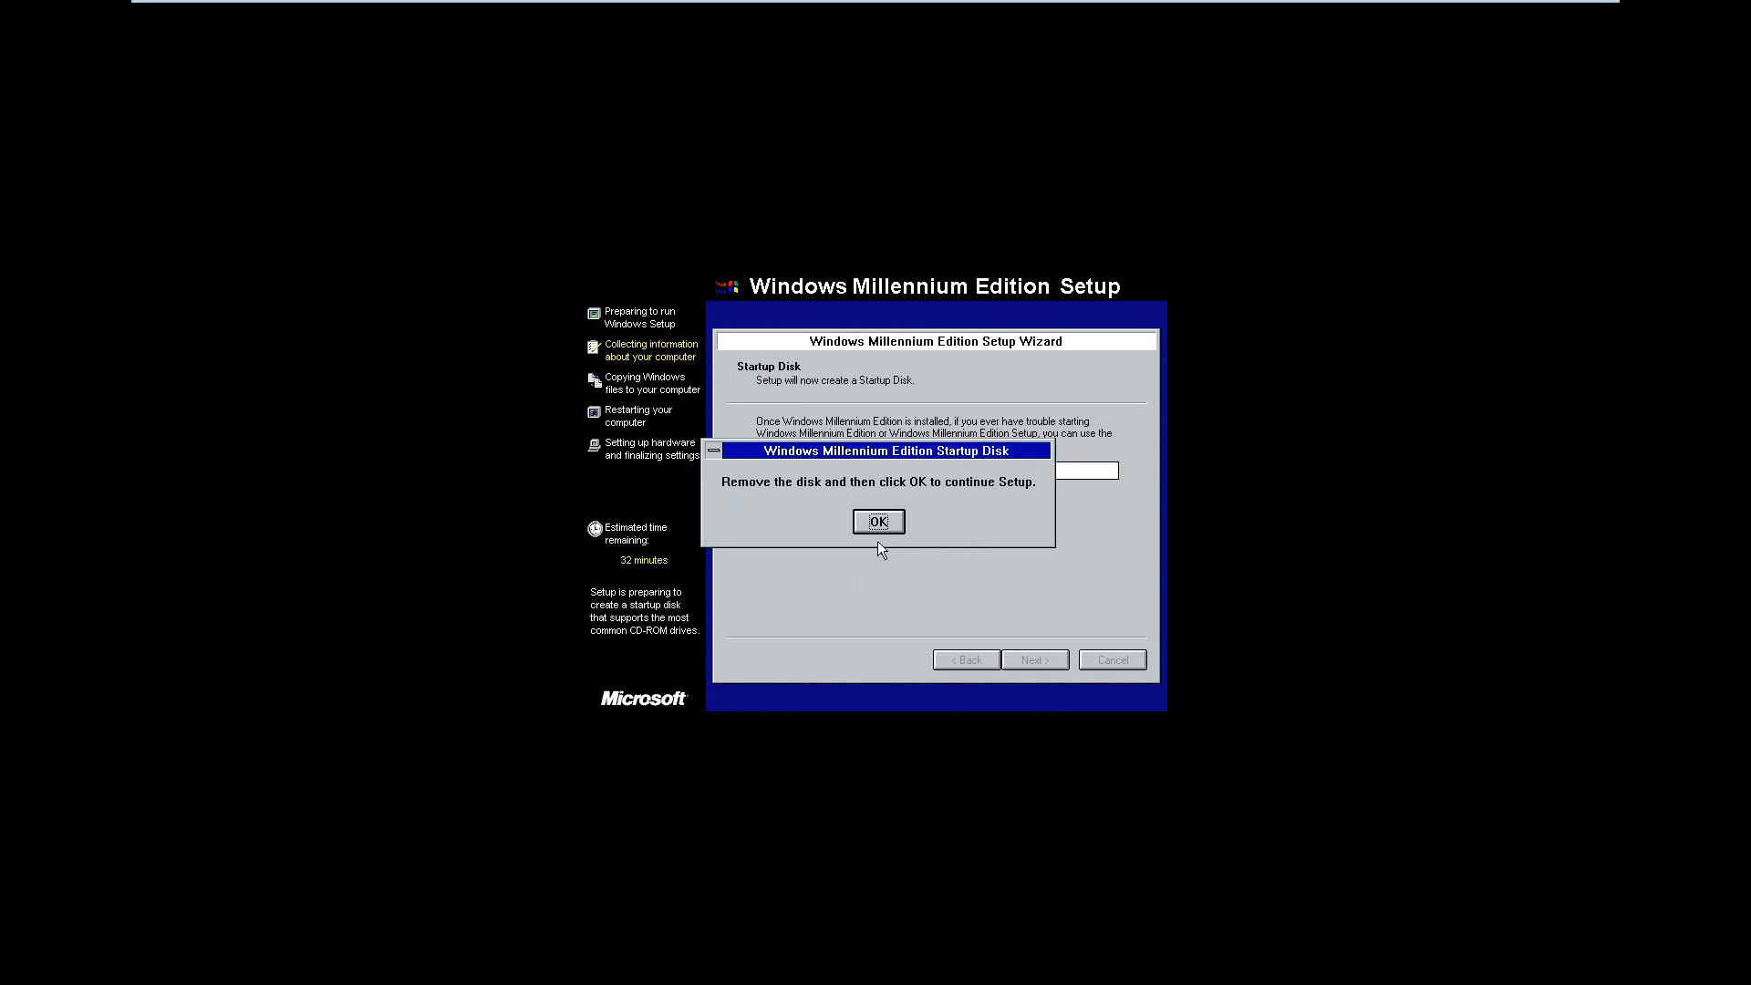
left_click(878, 522)
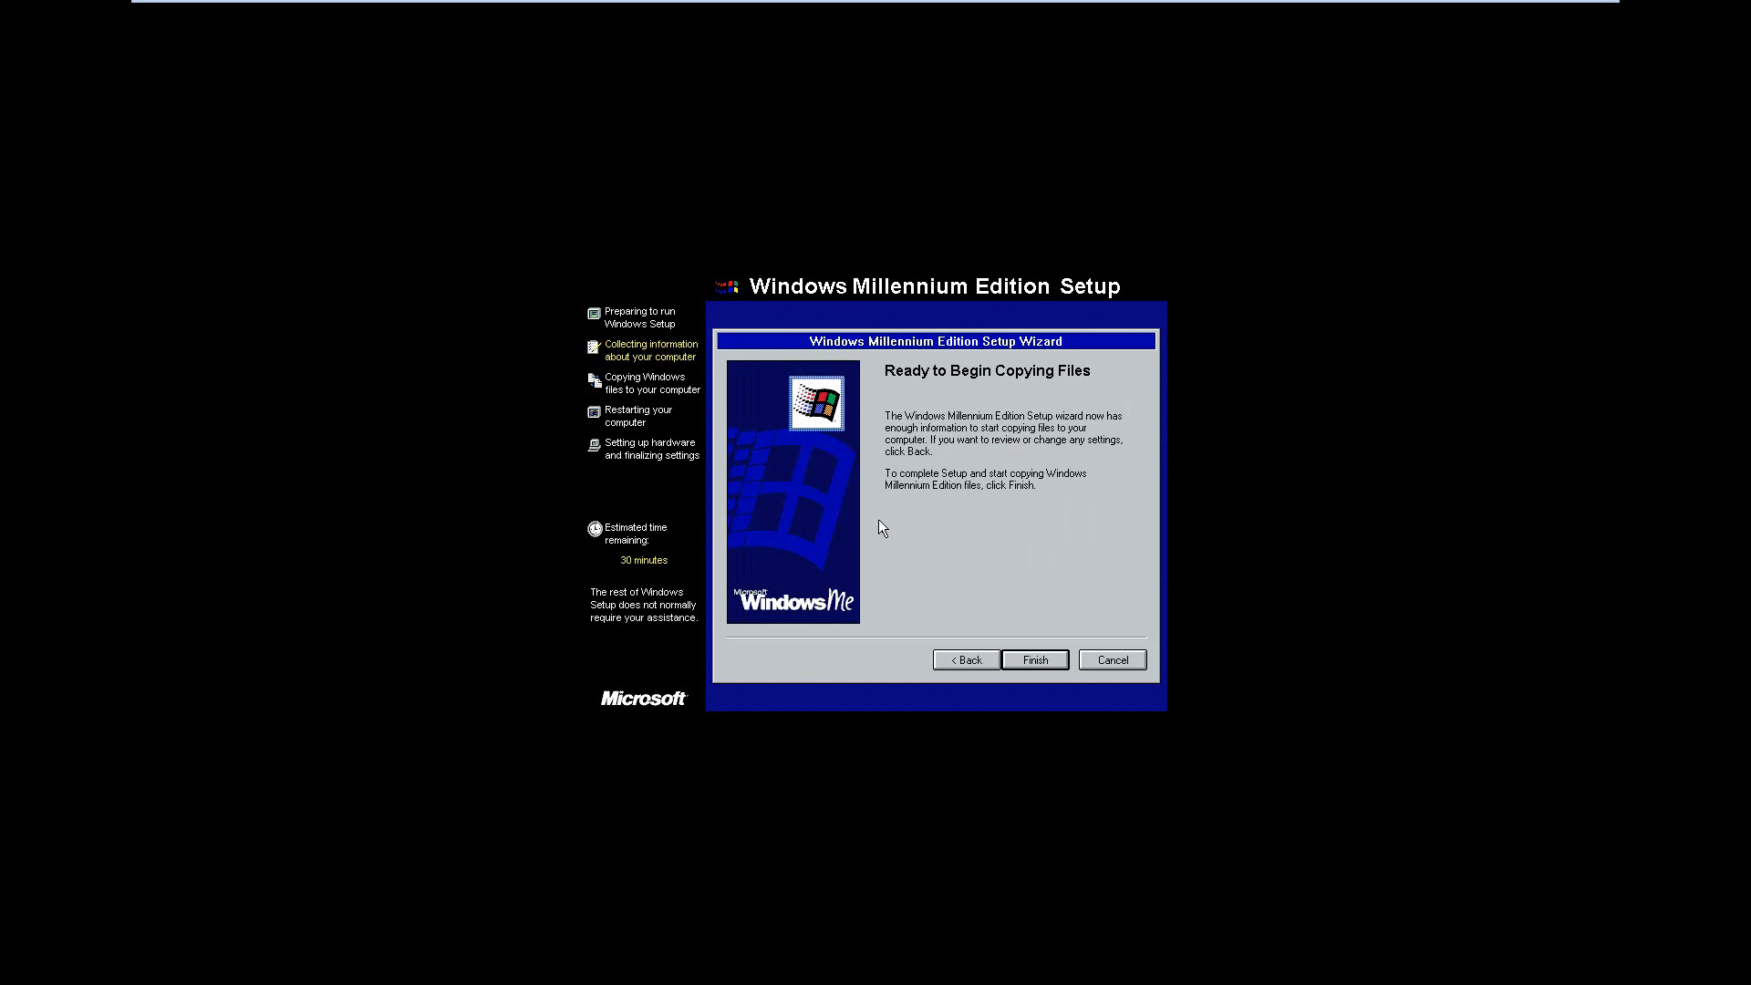
left_click(1033, 659)
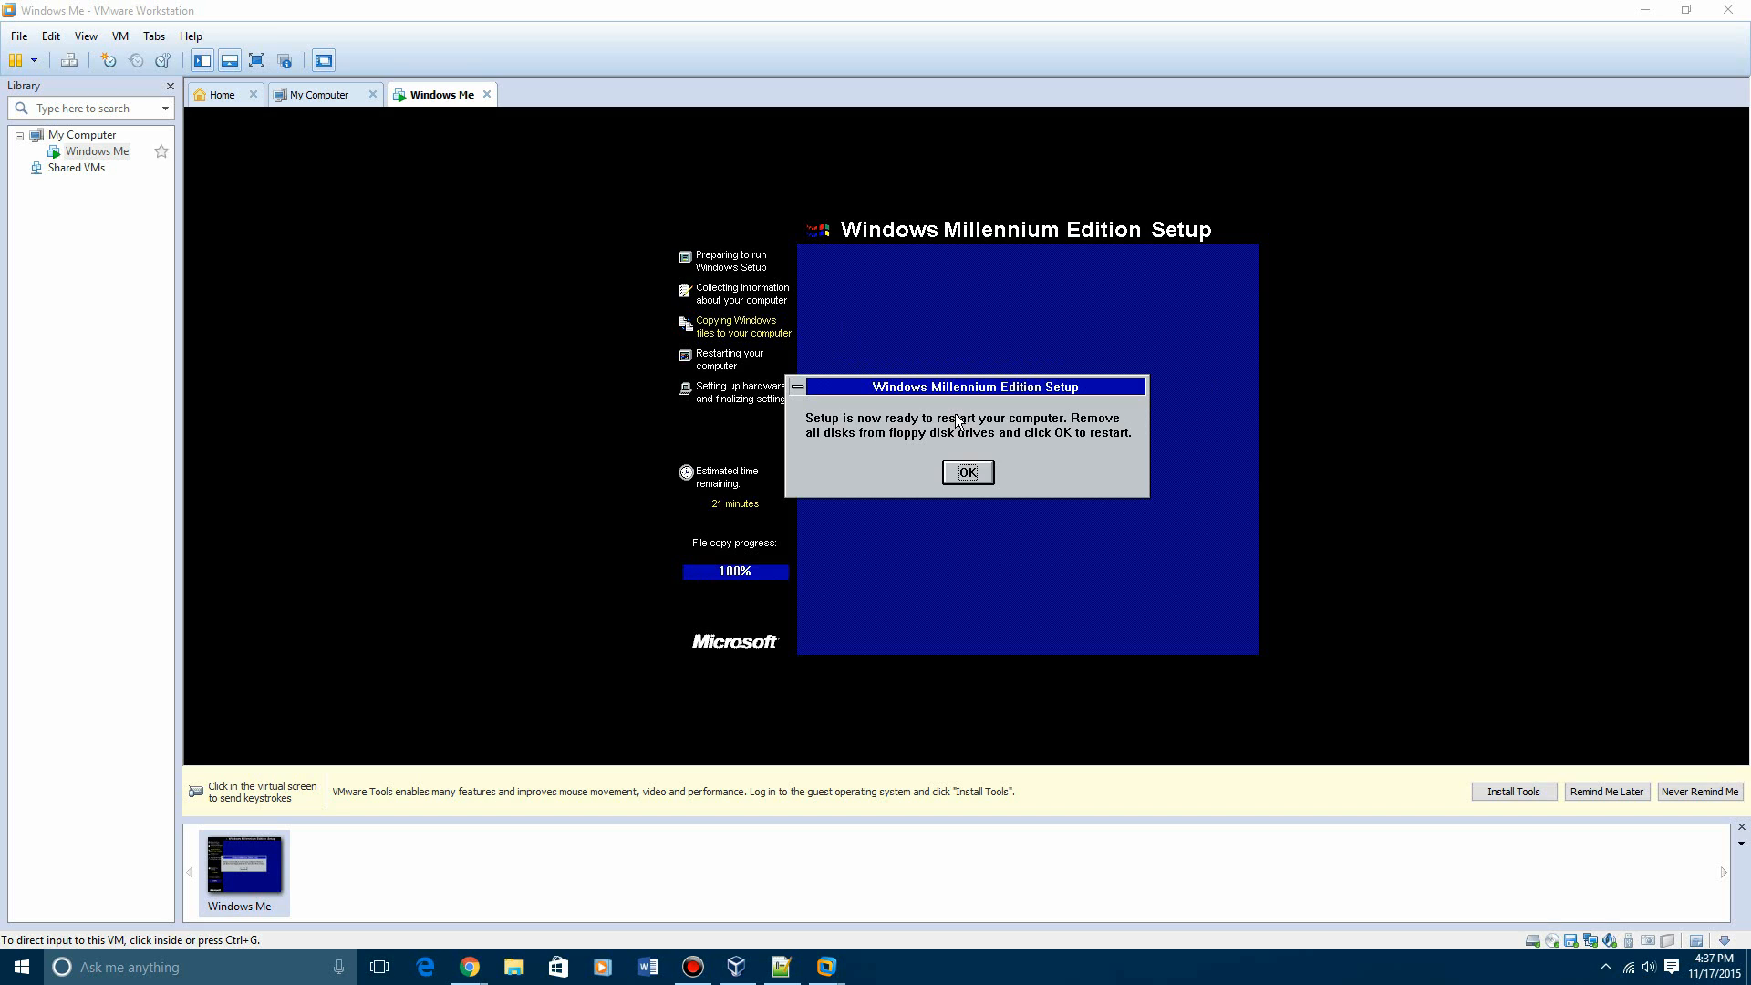
Disconnect the VM's floppy drive in Settings, then acknowledge setup's restart notice
left_click(98, 150)
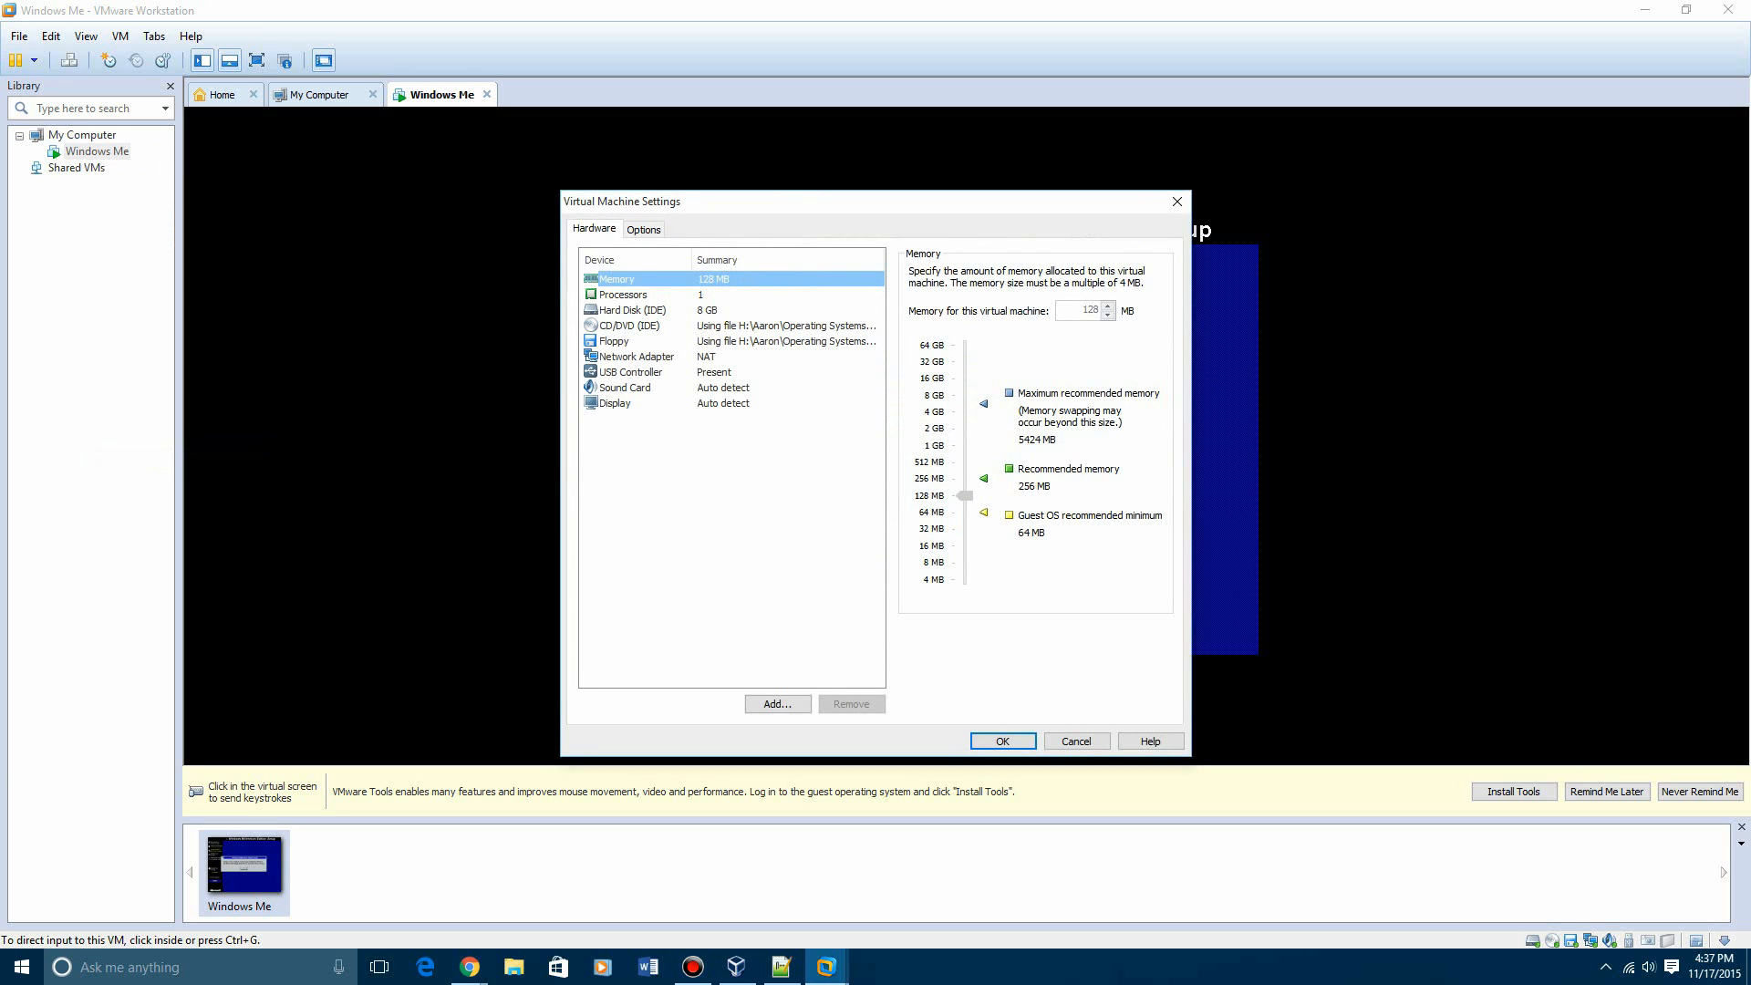
left_click(616, 340)
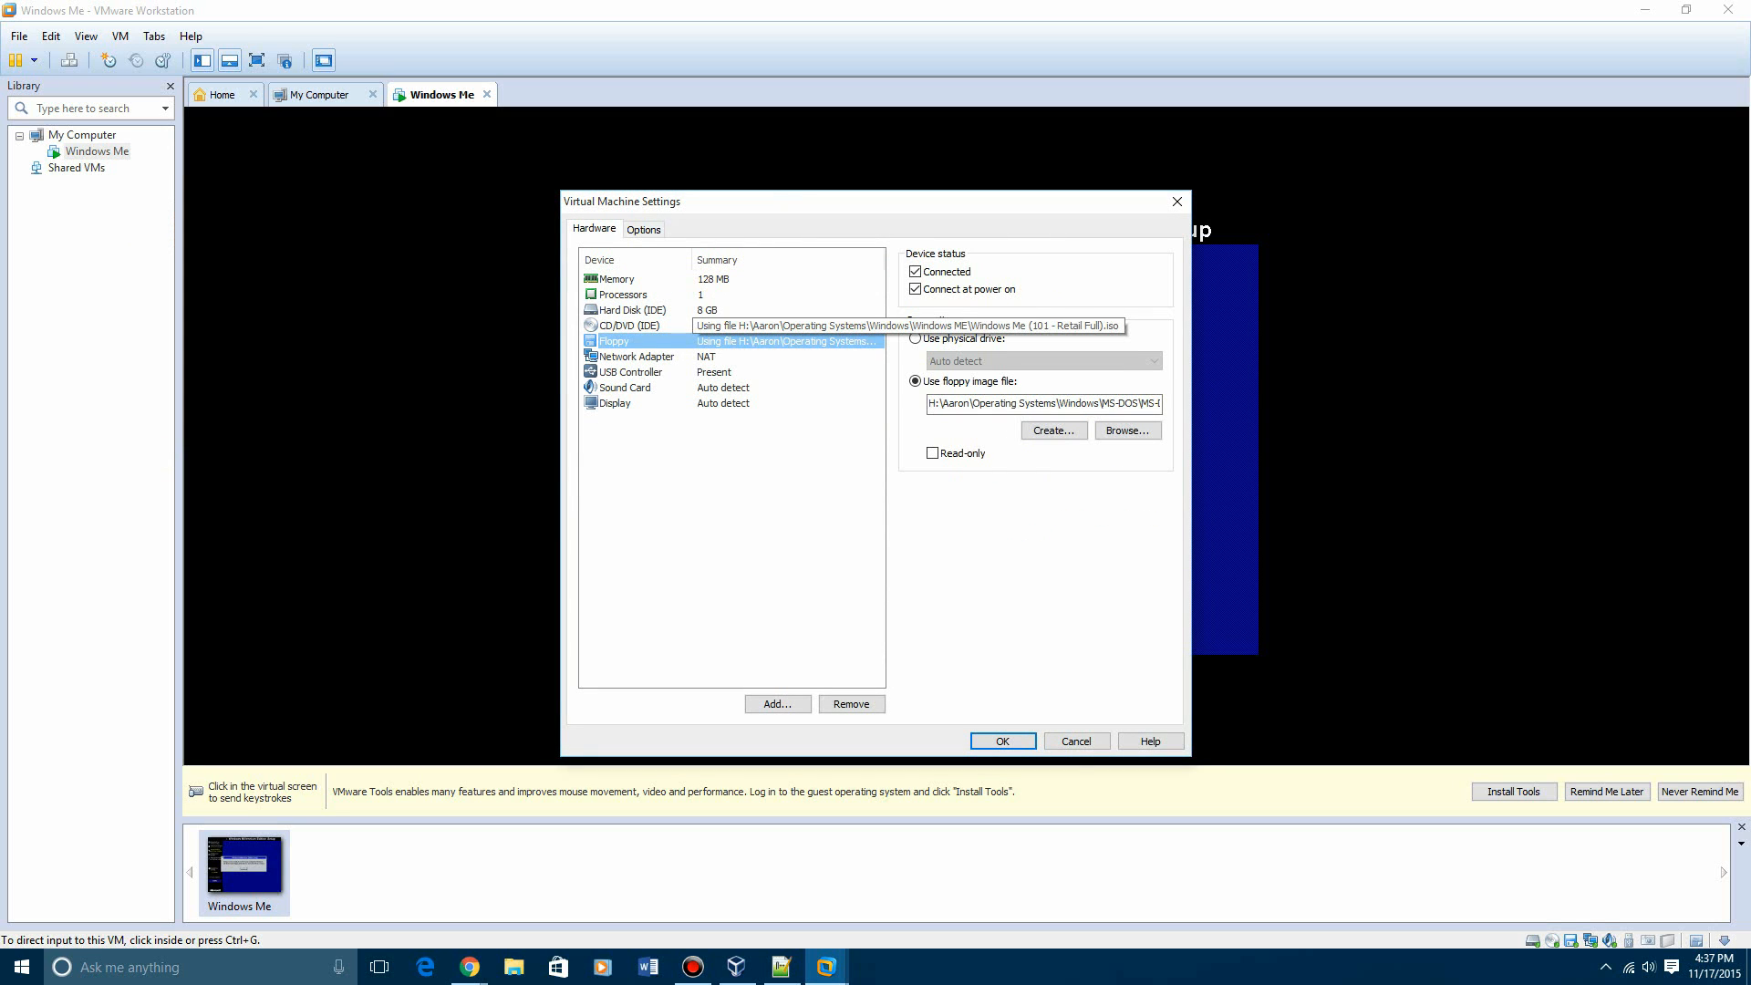
left_click(915, 272)
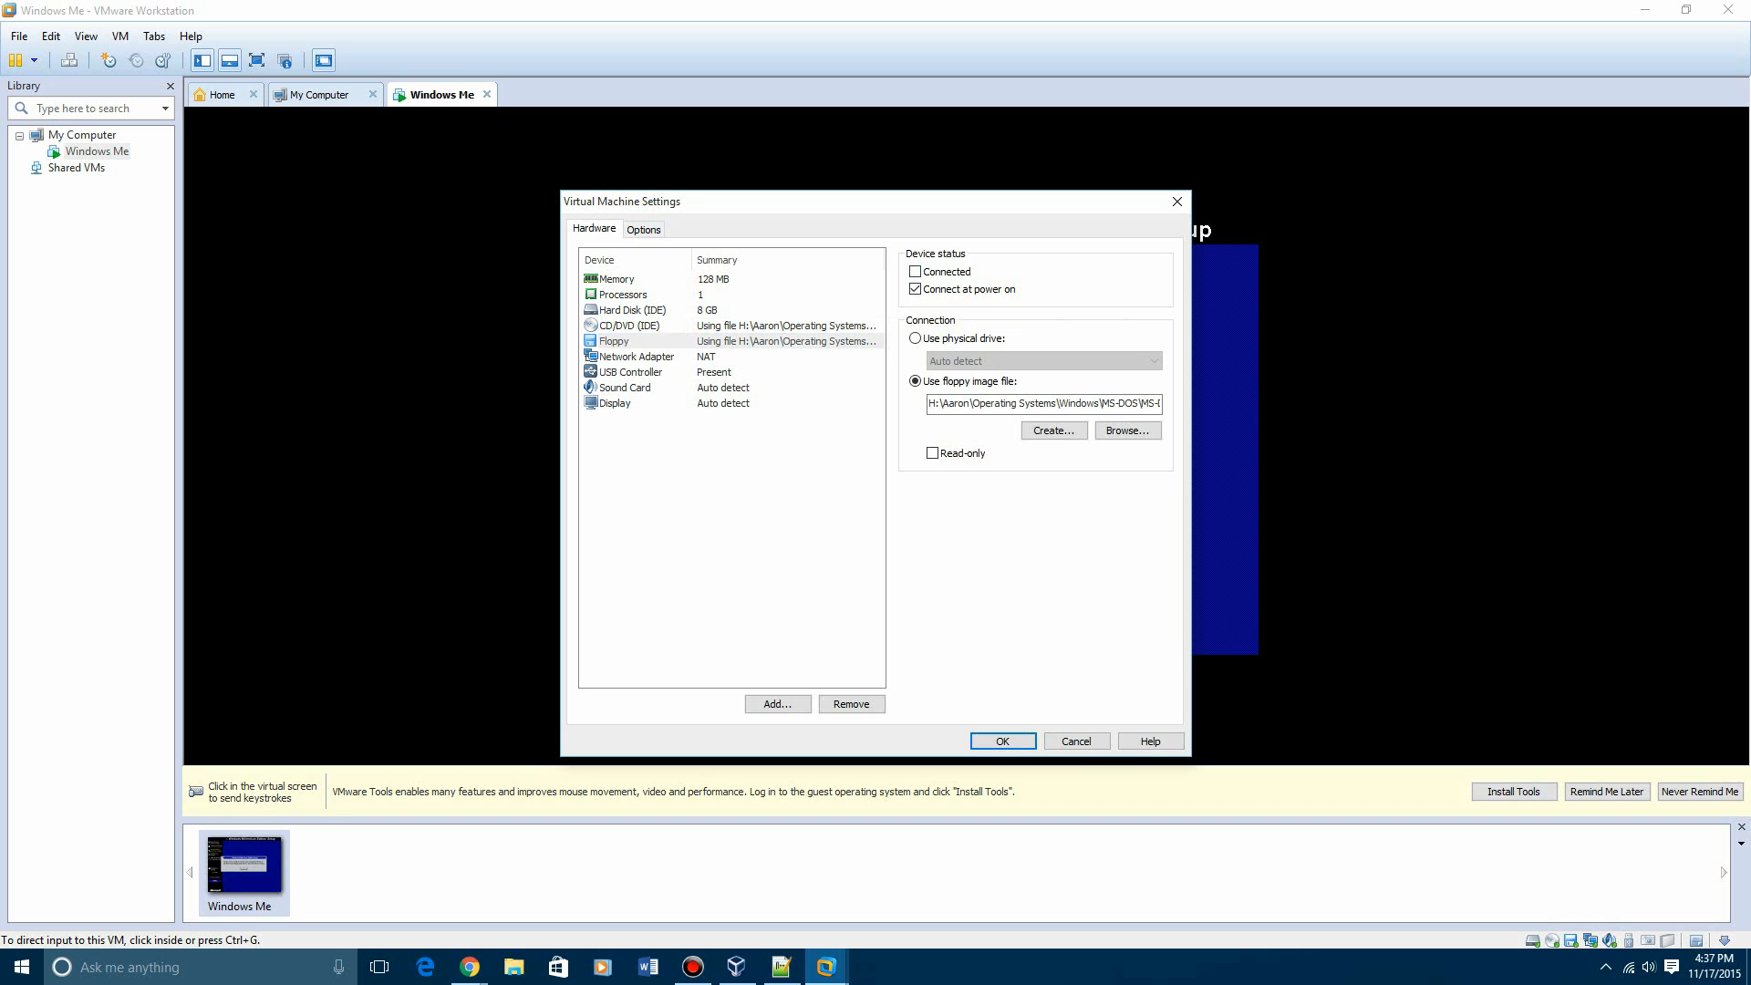
left_click(633, 325)
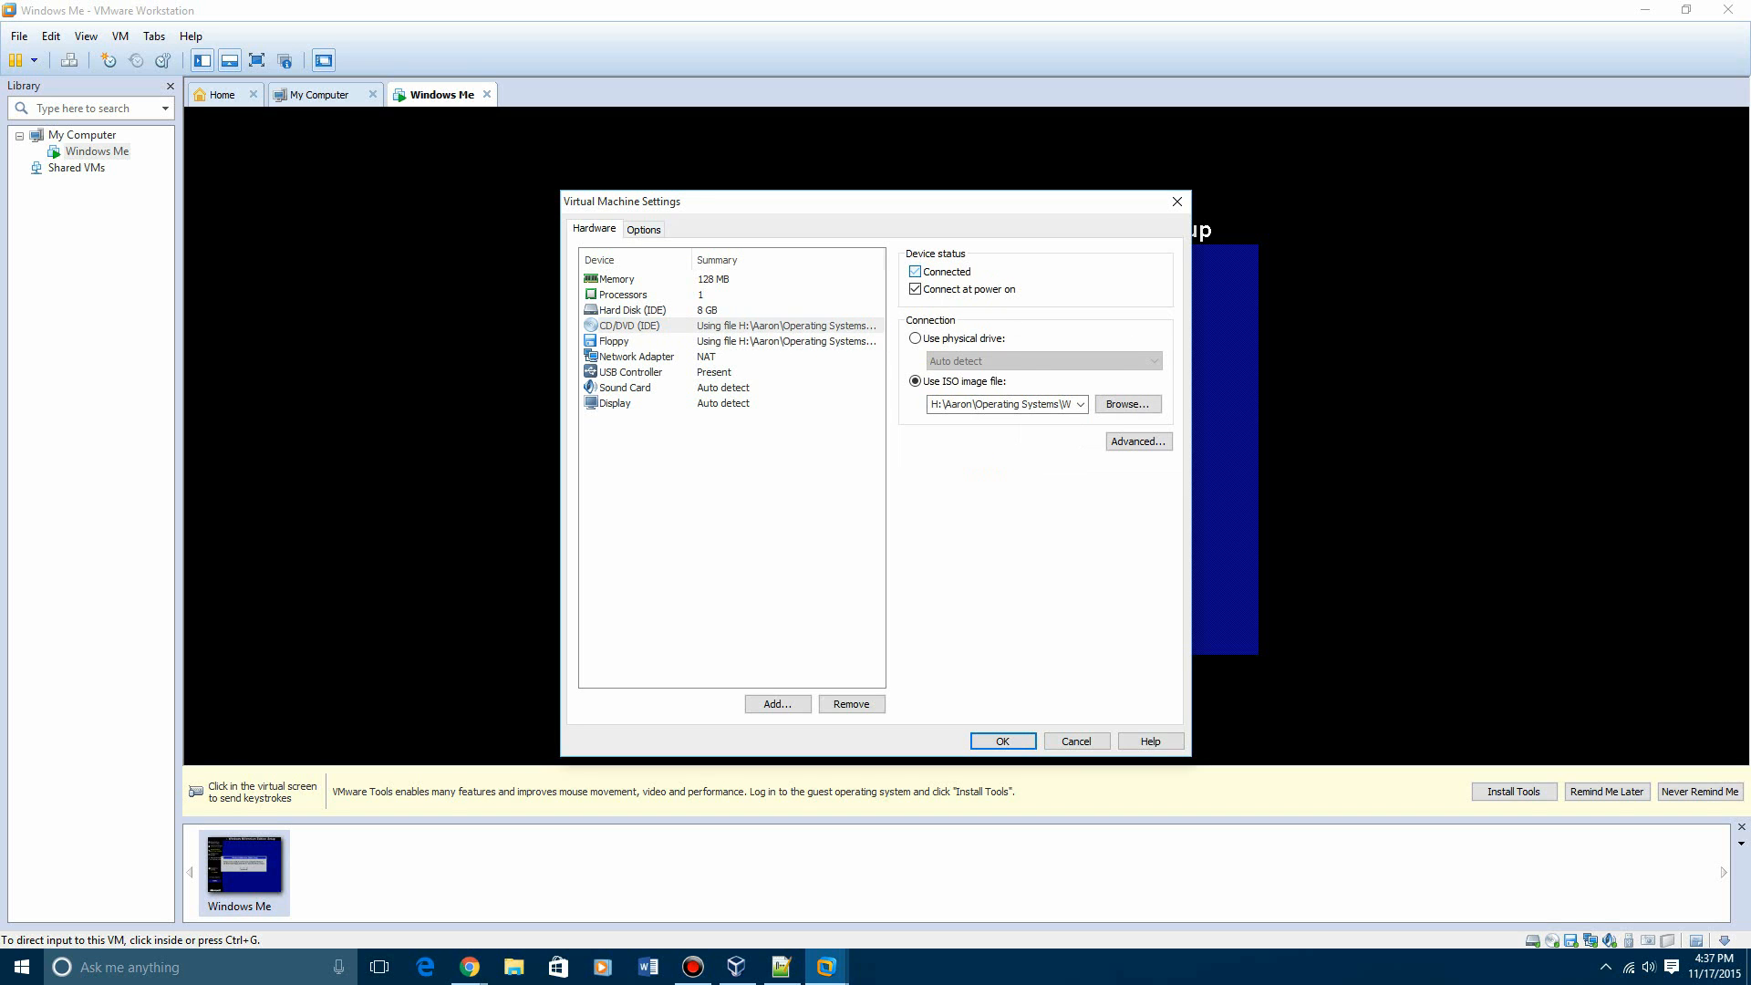
left_click(1000, 741)
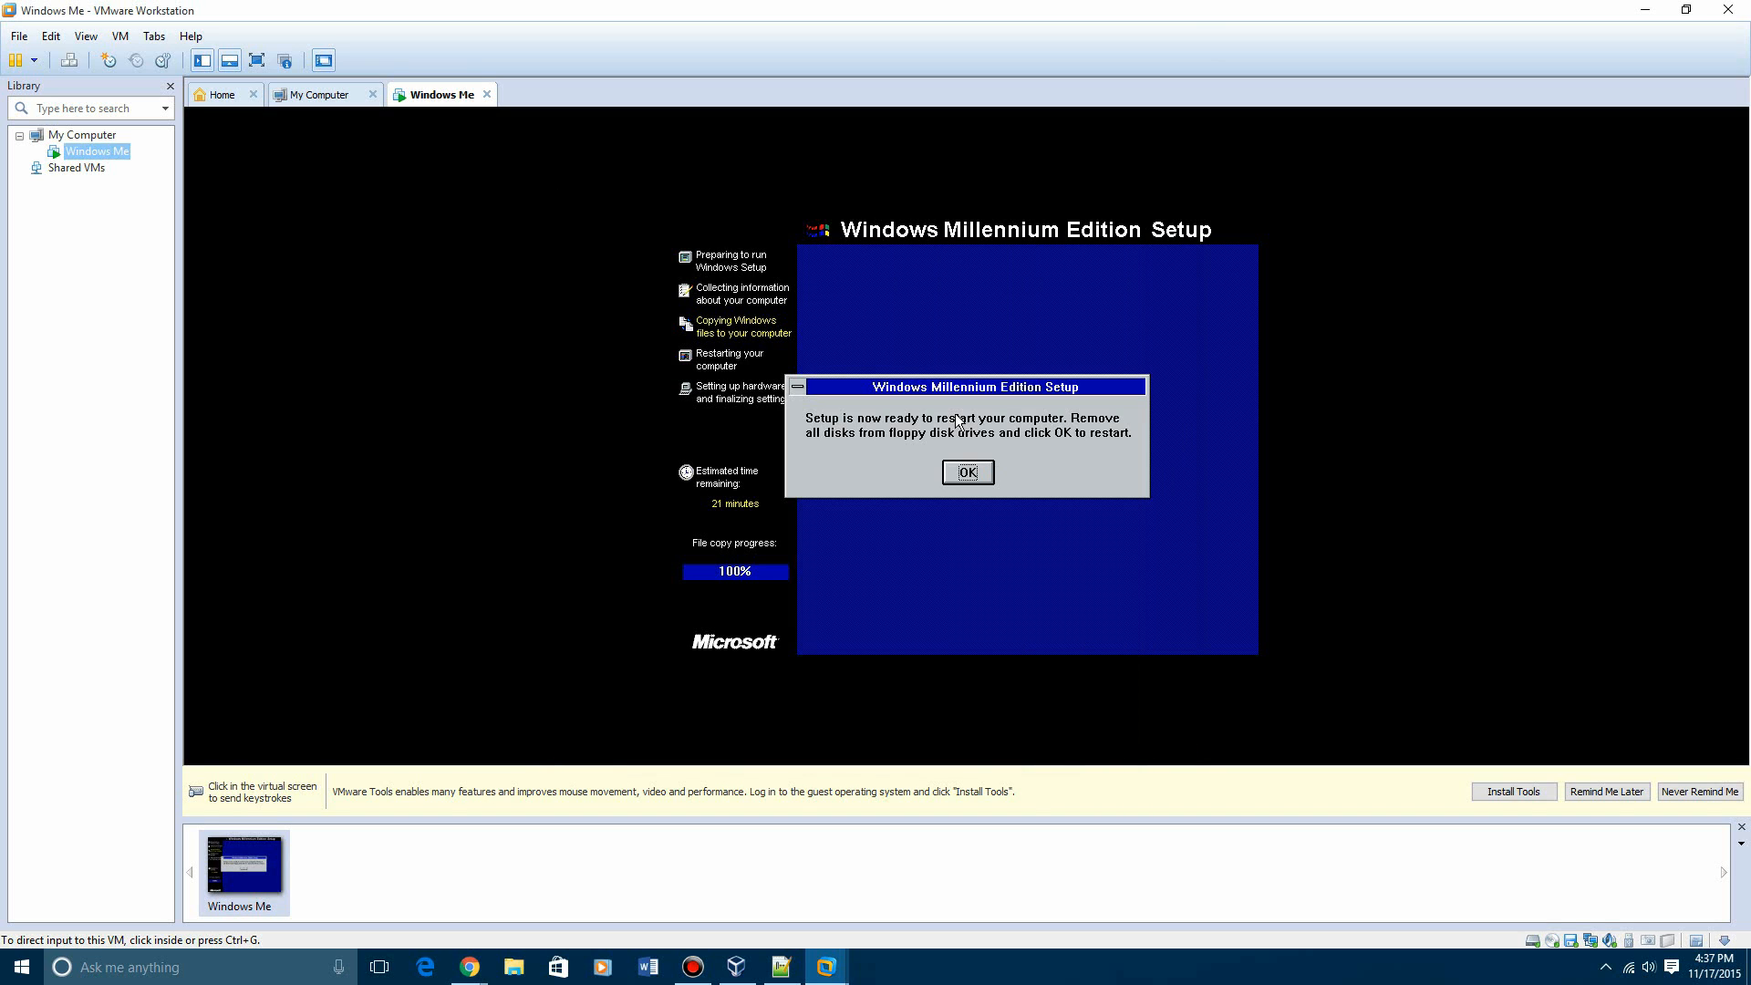
left_click(966, 471)
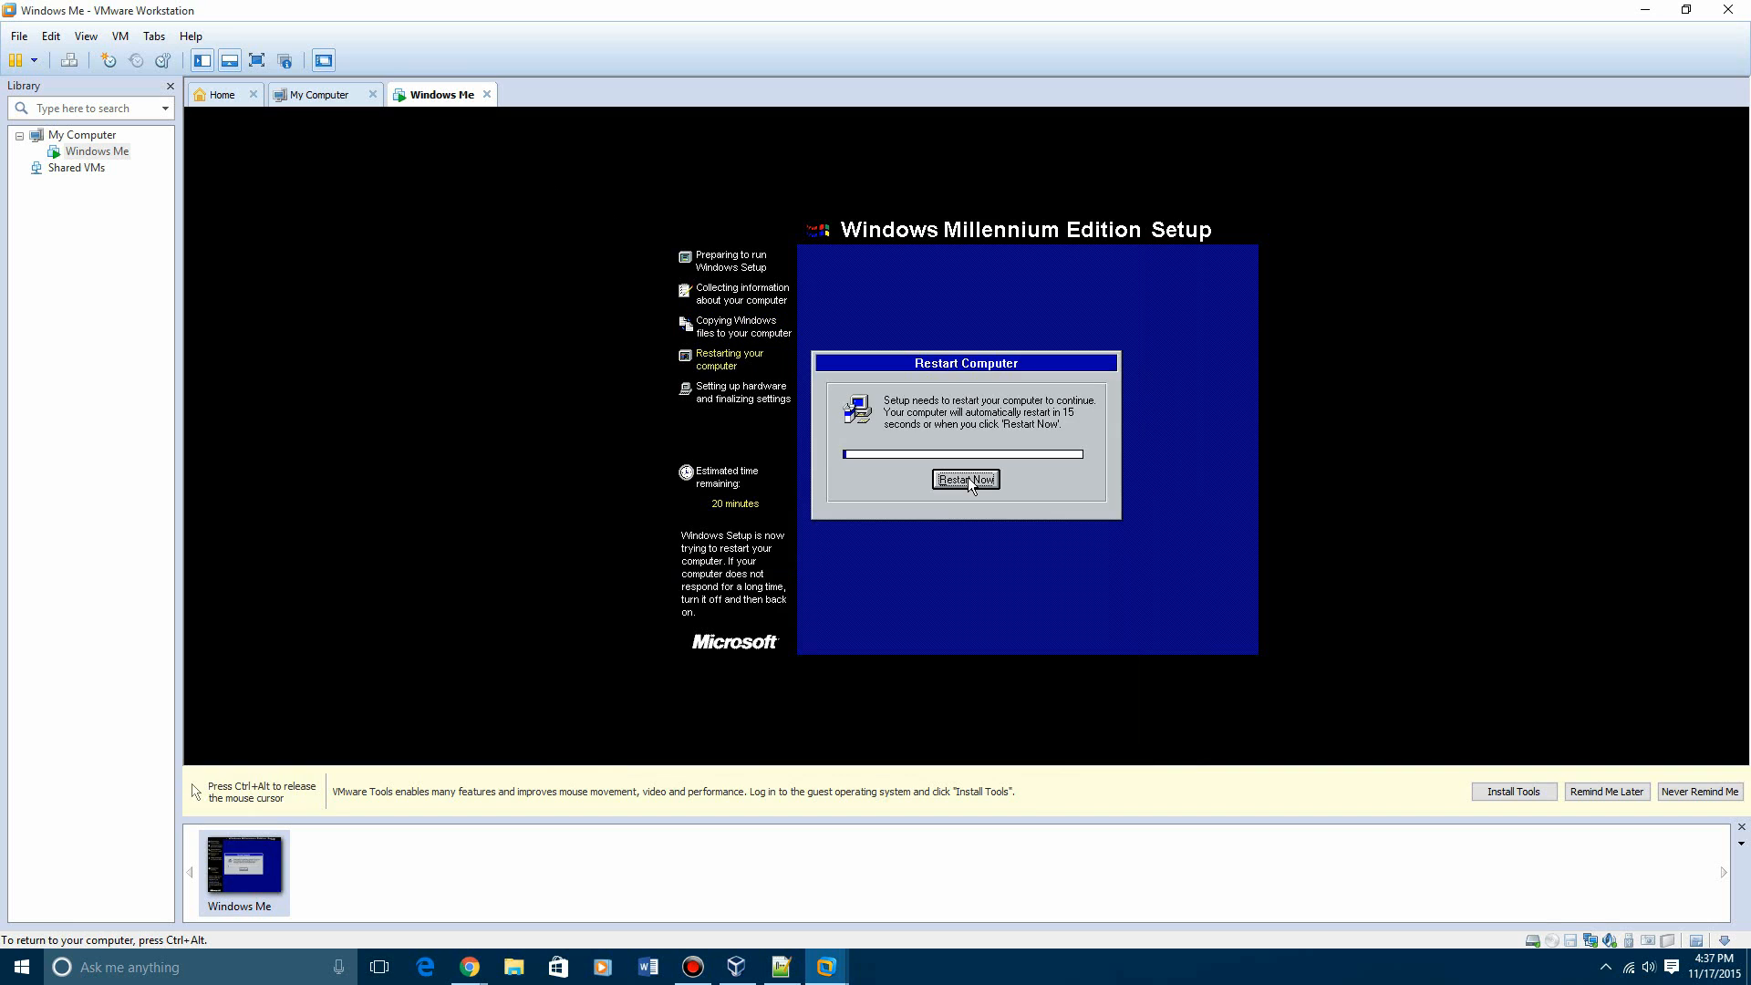
Restart the Windows Me virtual machine immediately from the Restart Computer dialog
left_click(965, 478)
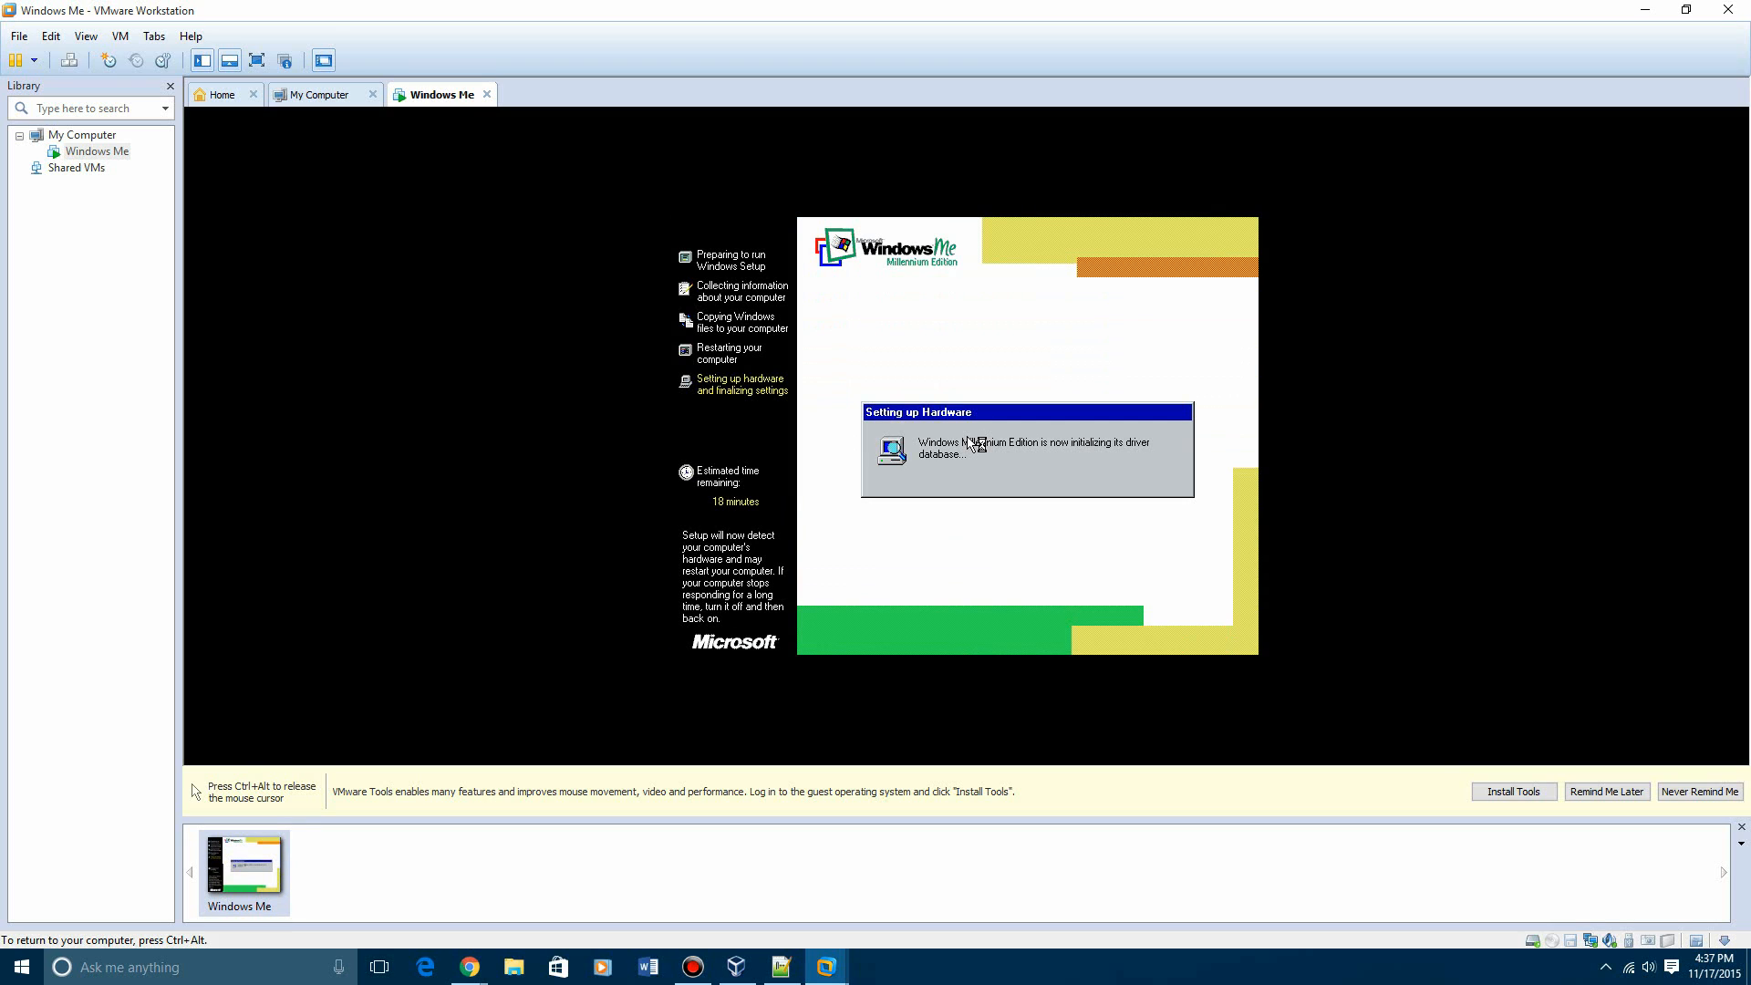
mouse_move(971, 456)
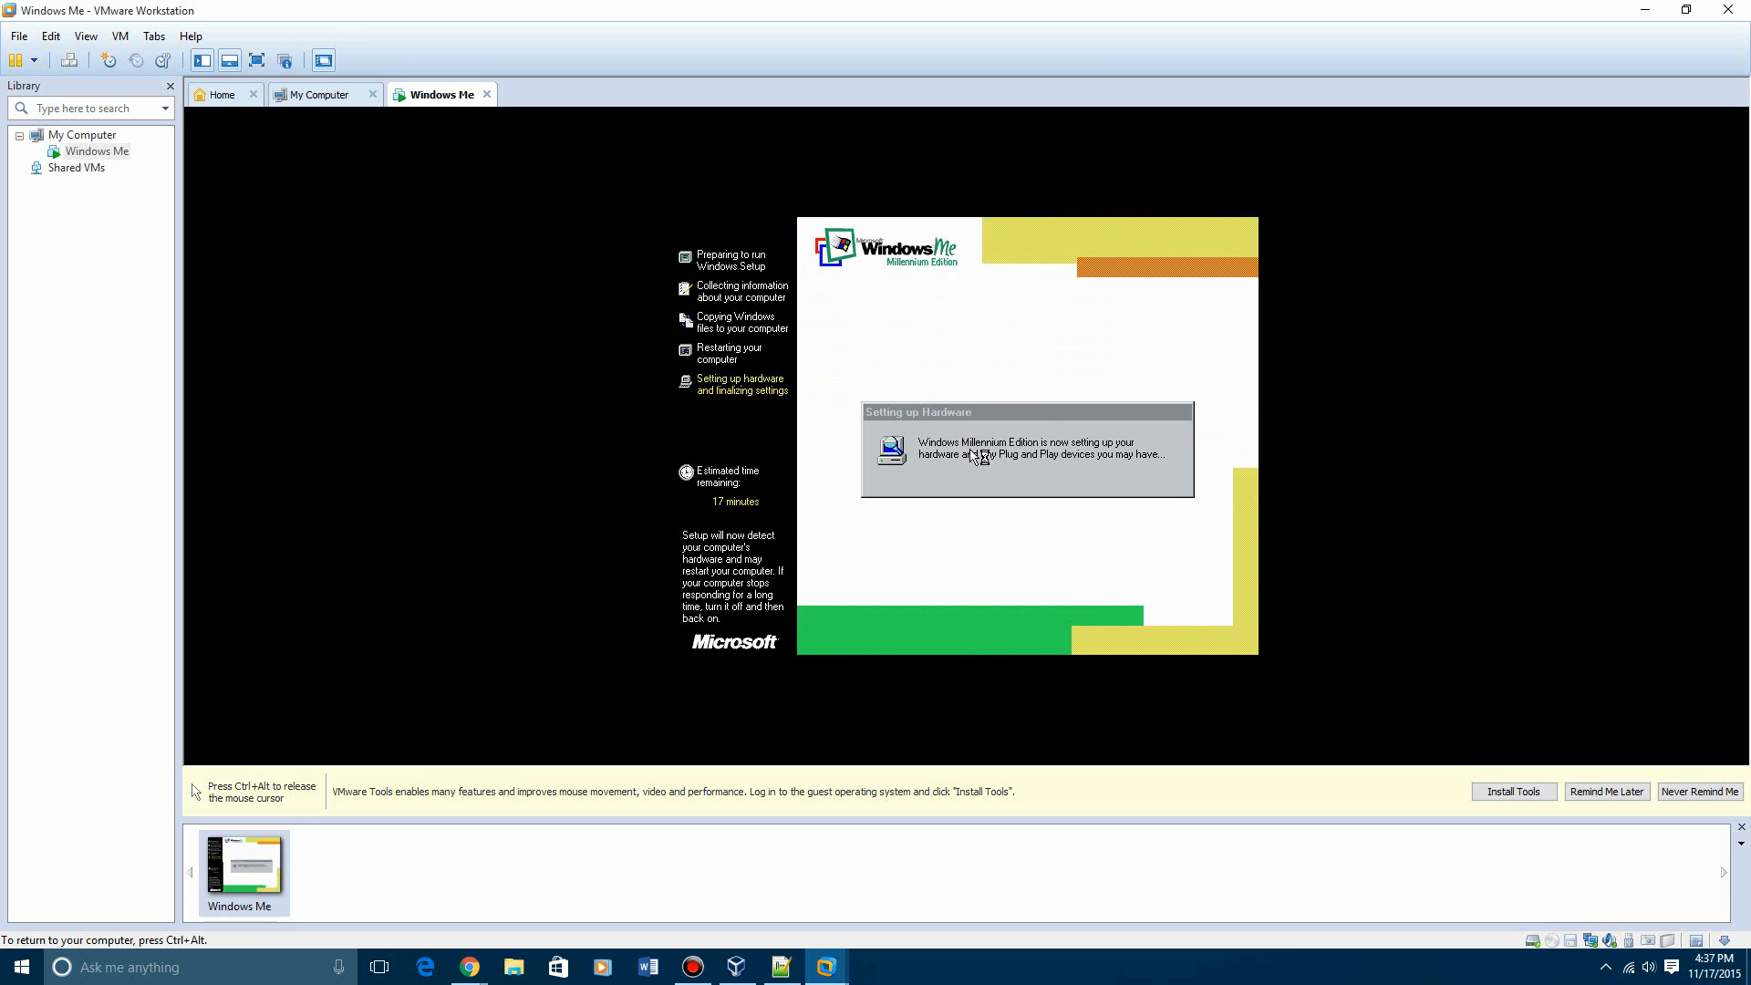
mouse_move(964, 471)
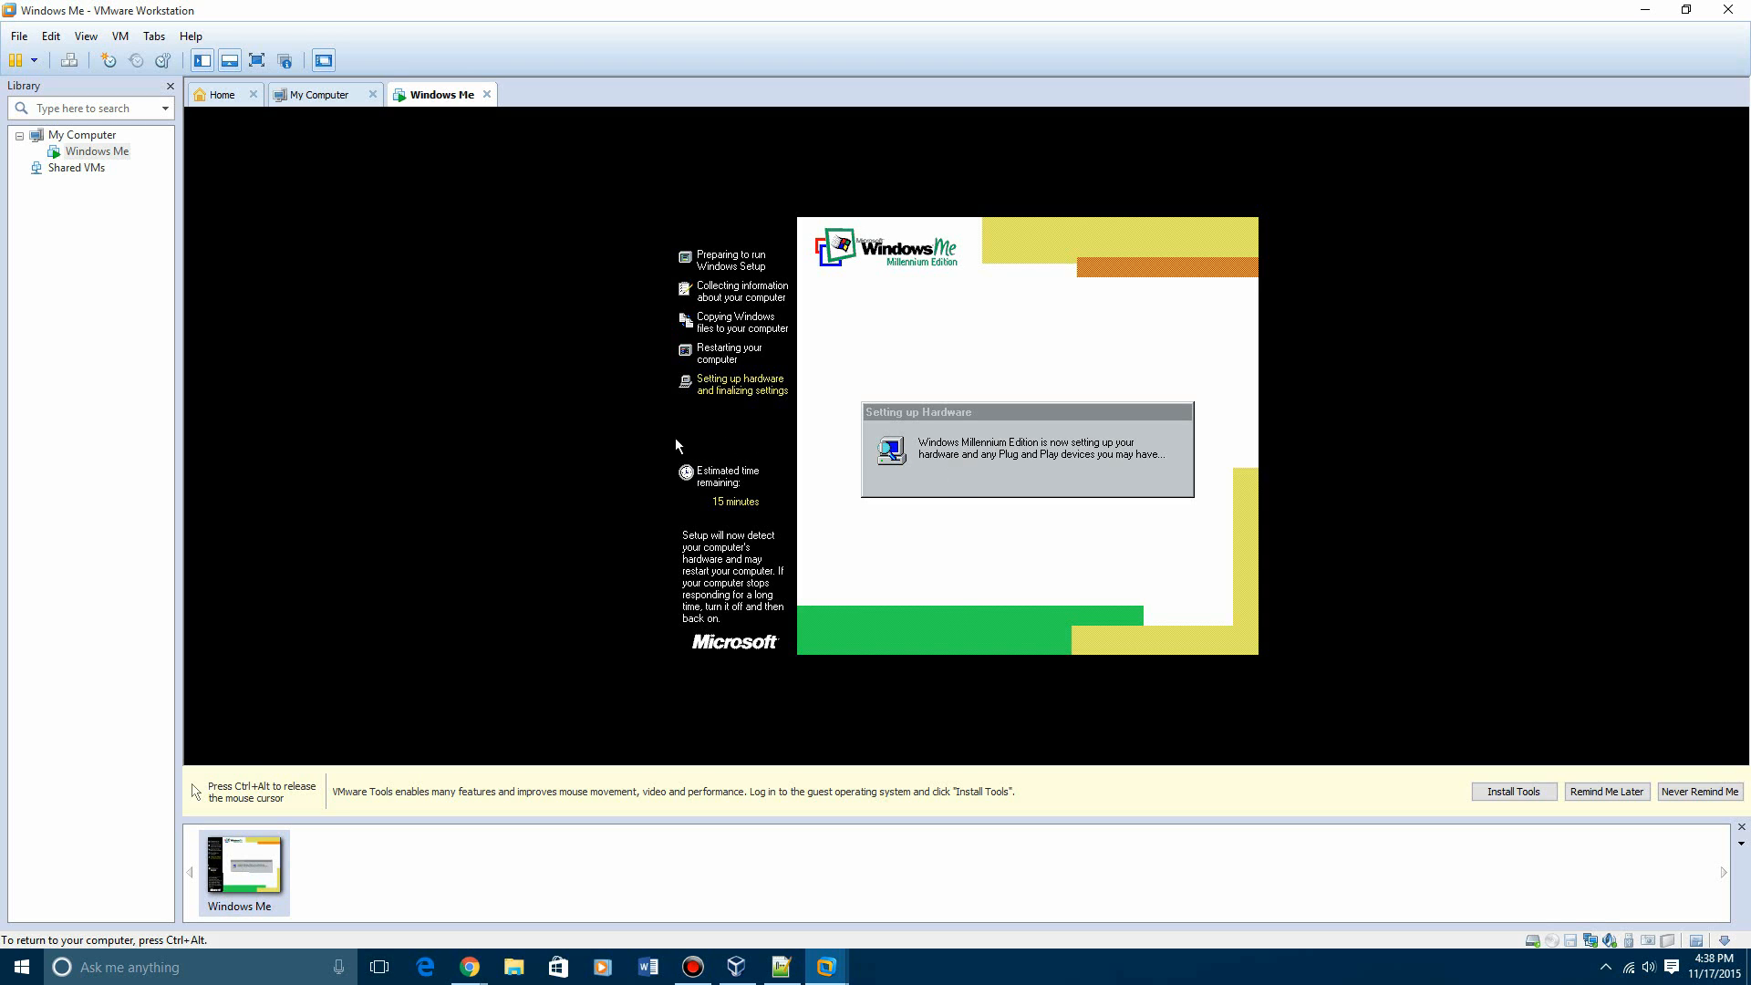
mouse_move(765, 509)
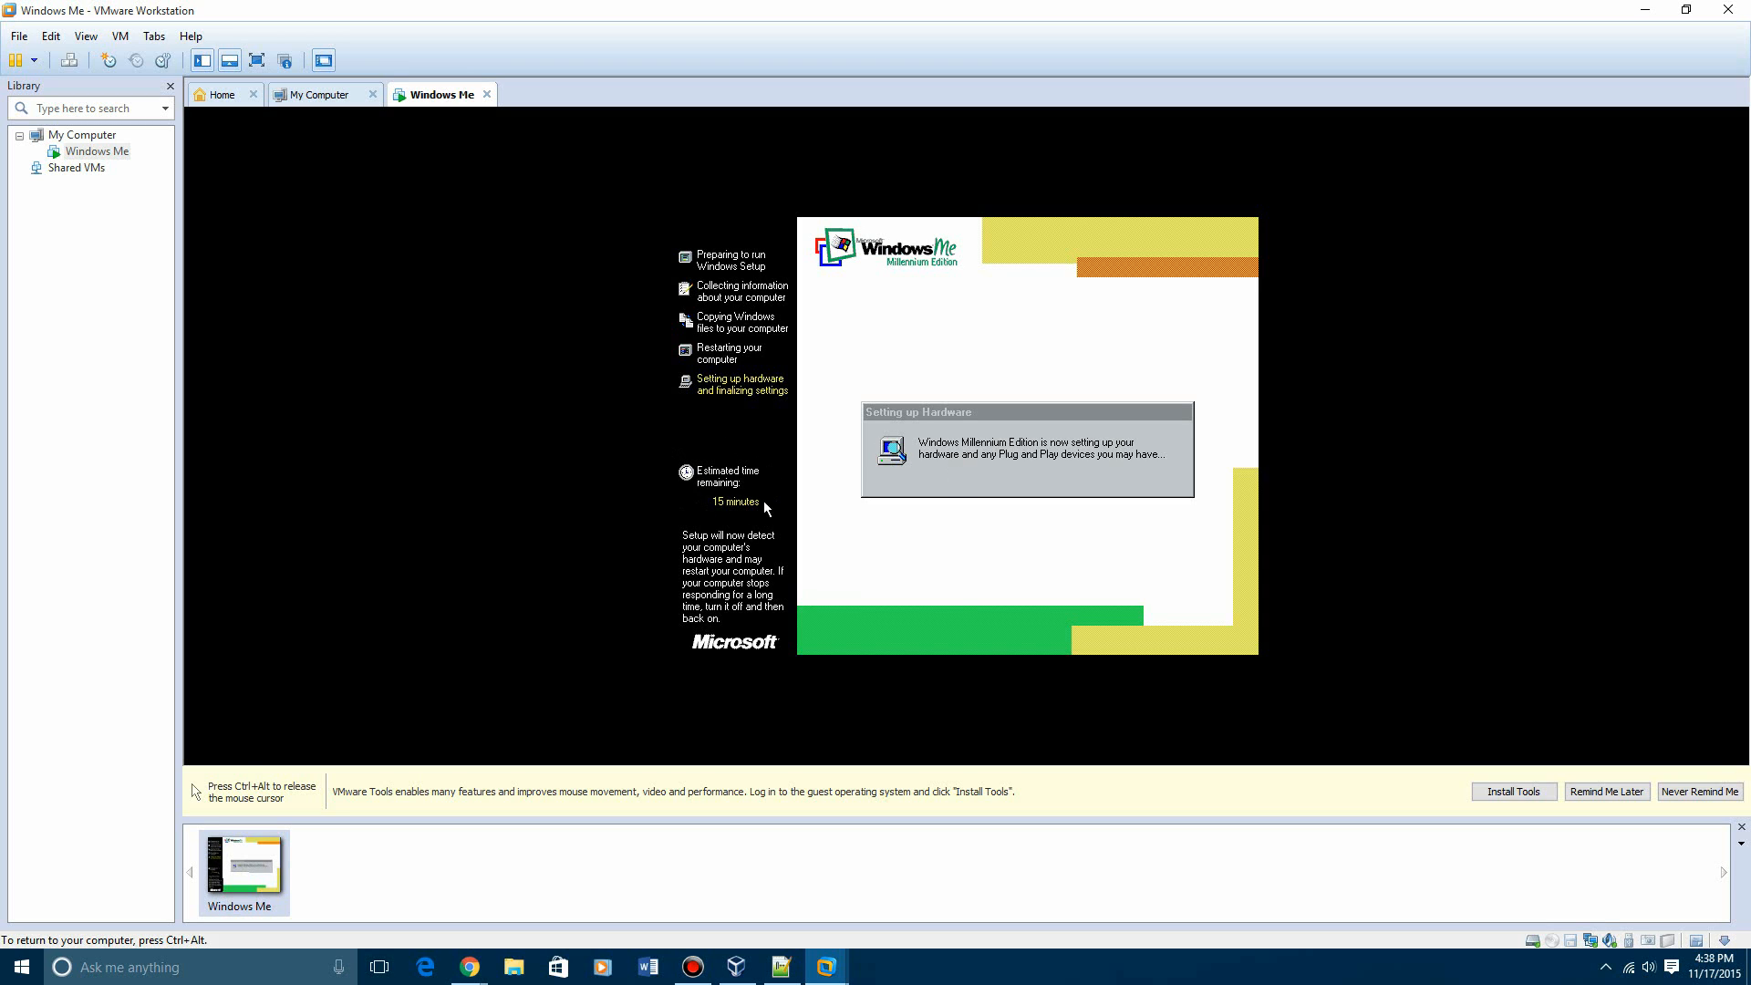
mouse_move(775, 516)
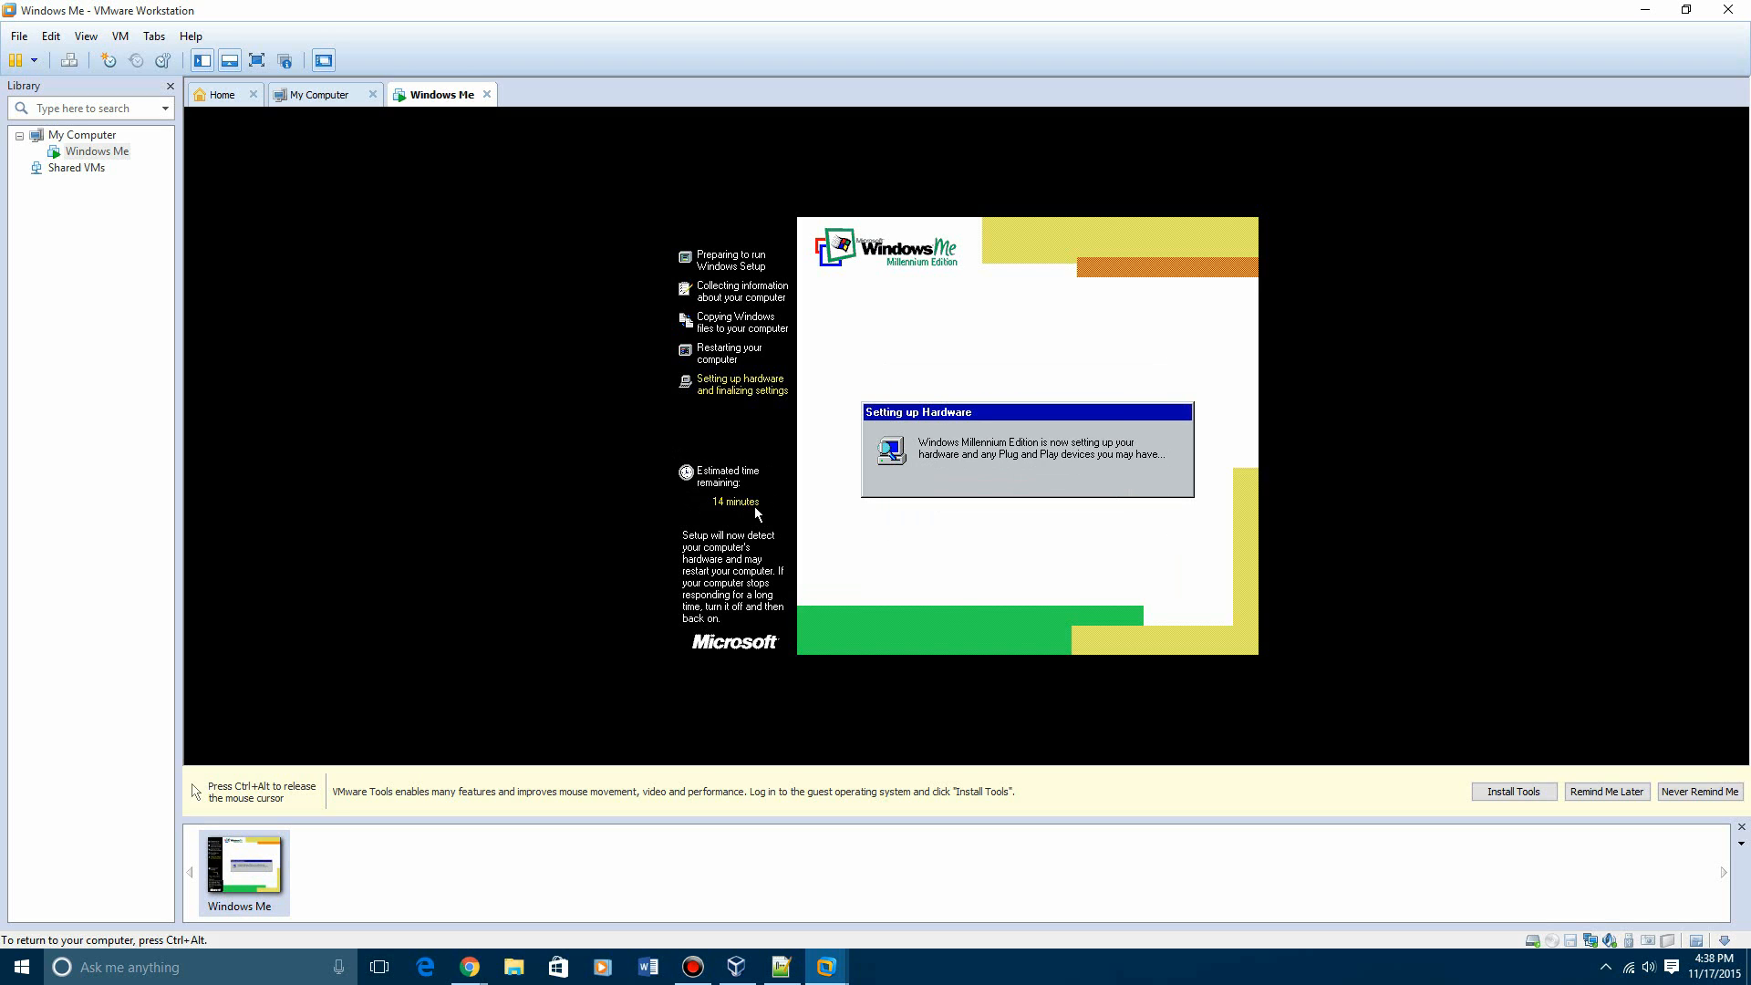
mouse_move(763, 504)
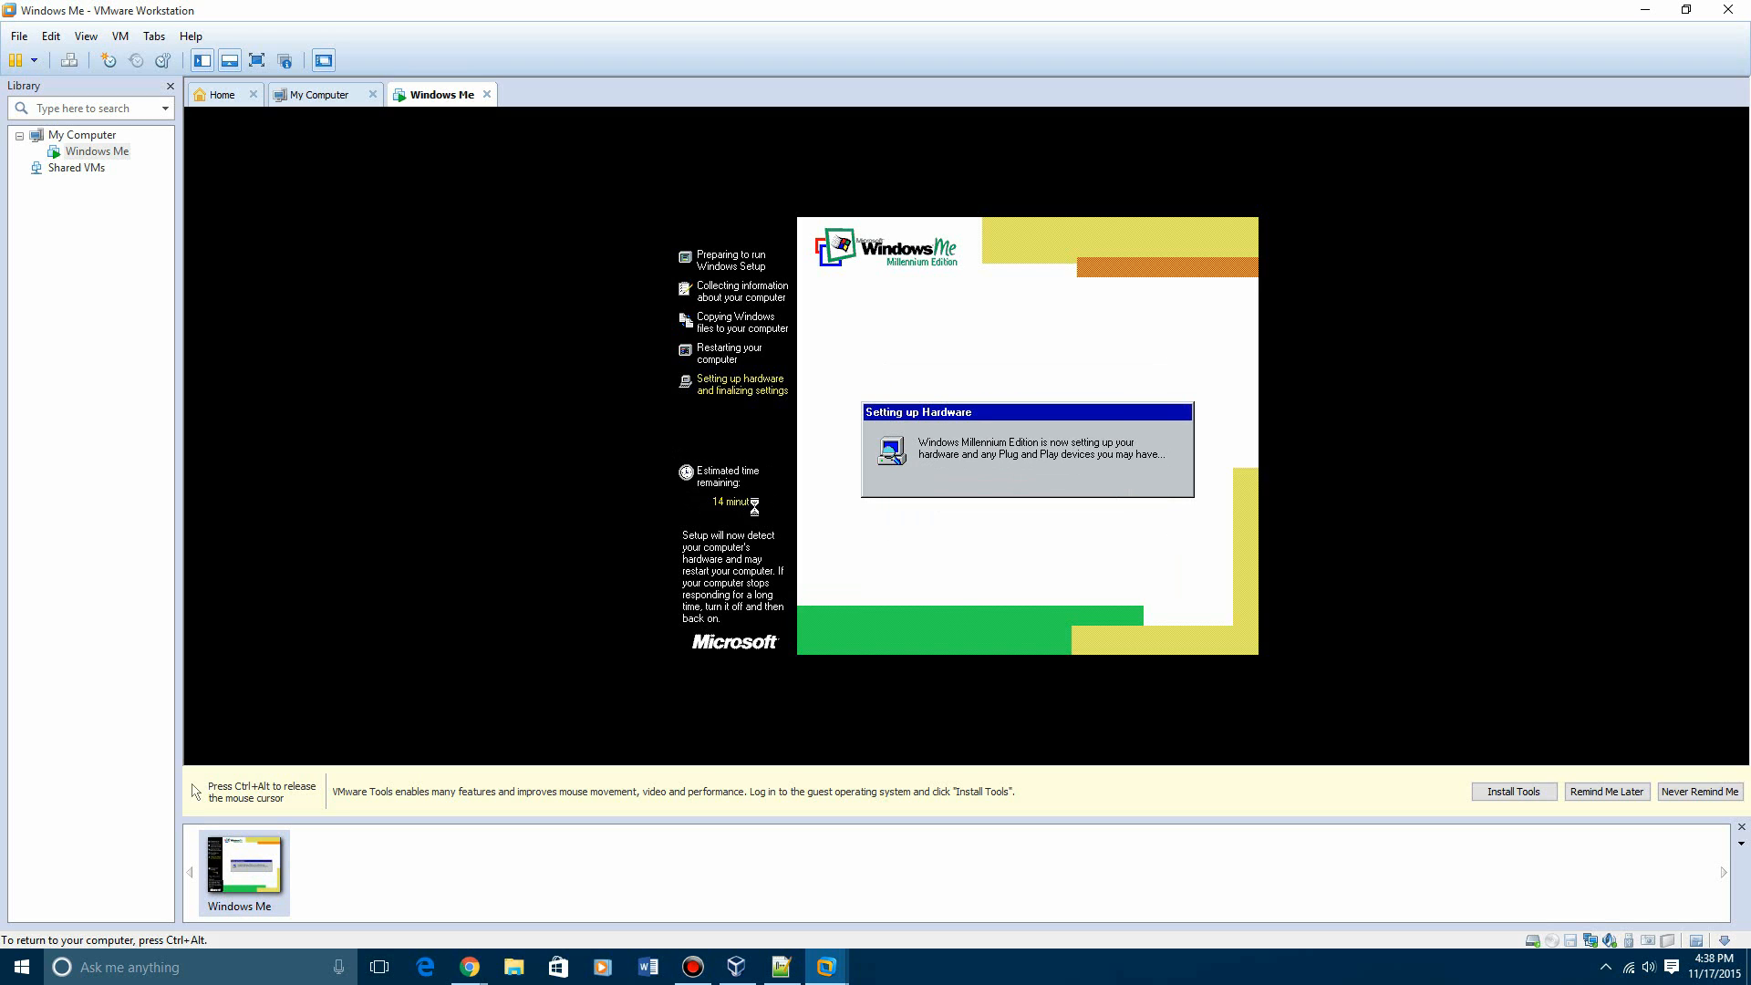
mouse_move(757, 513)
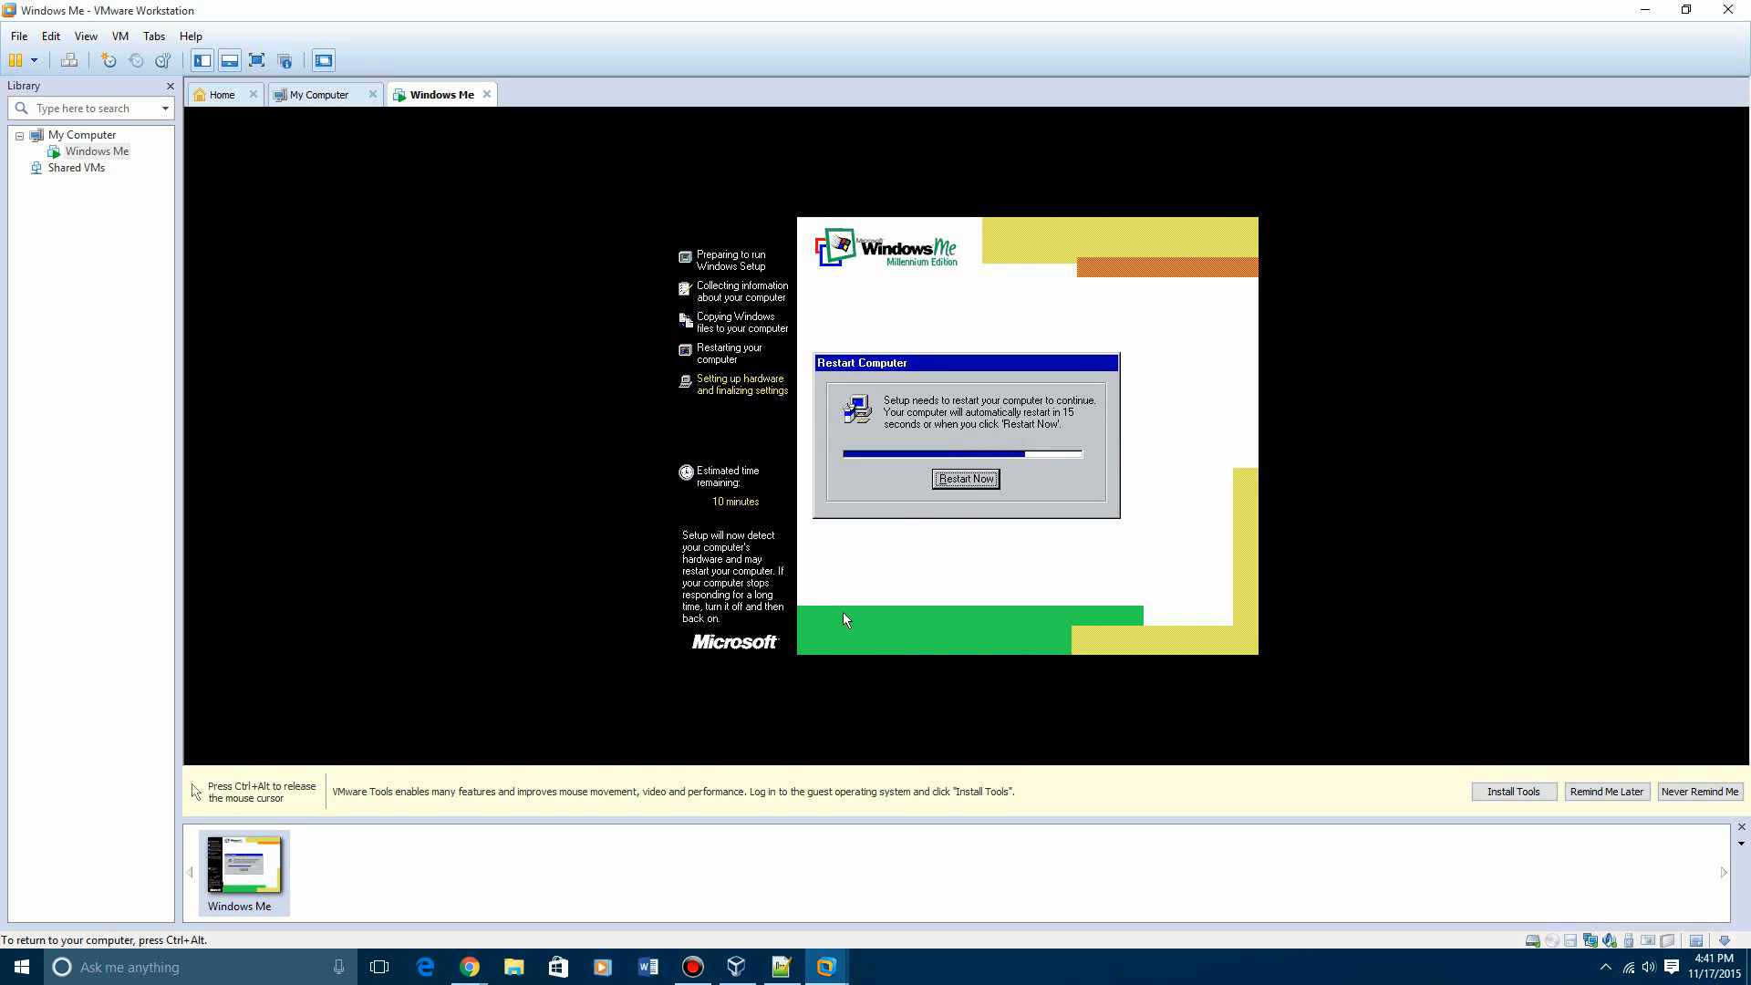
left_click(965, 478)
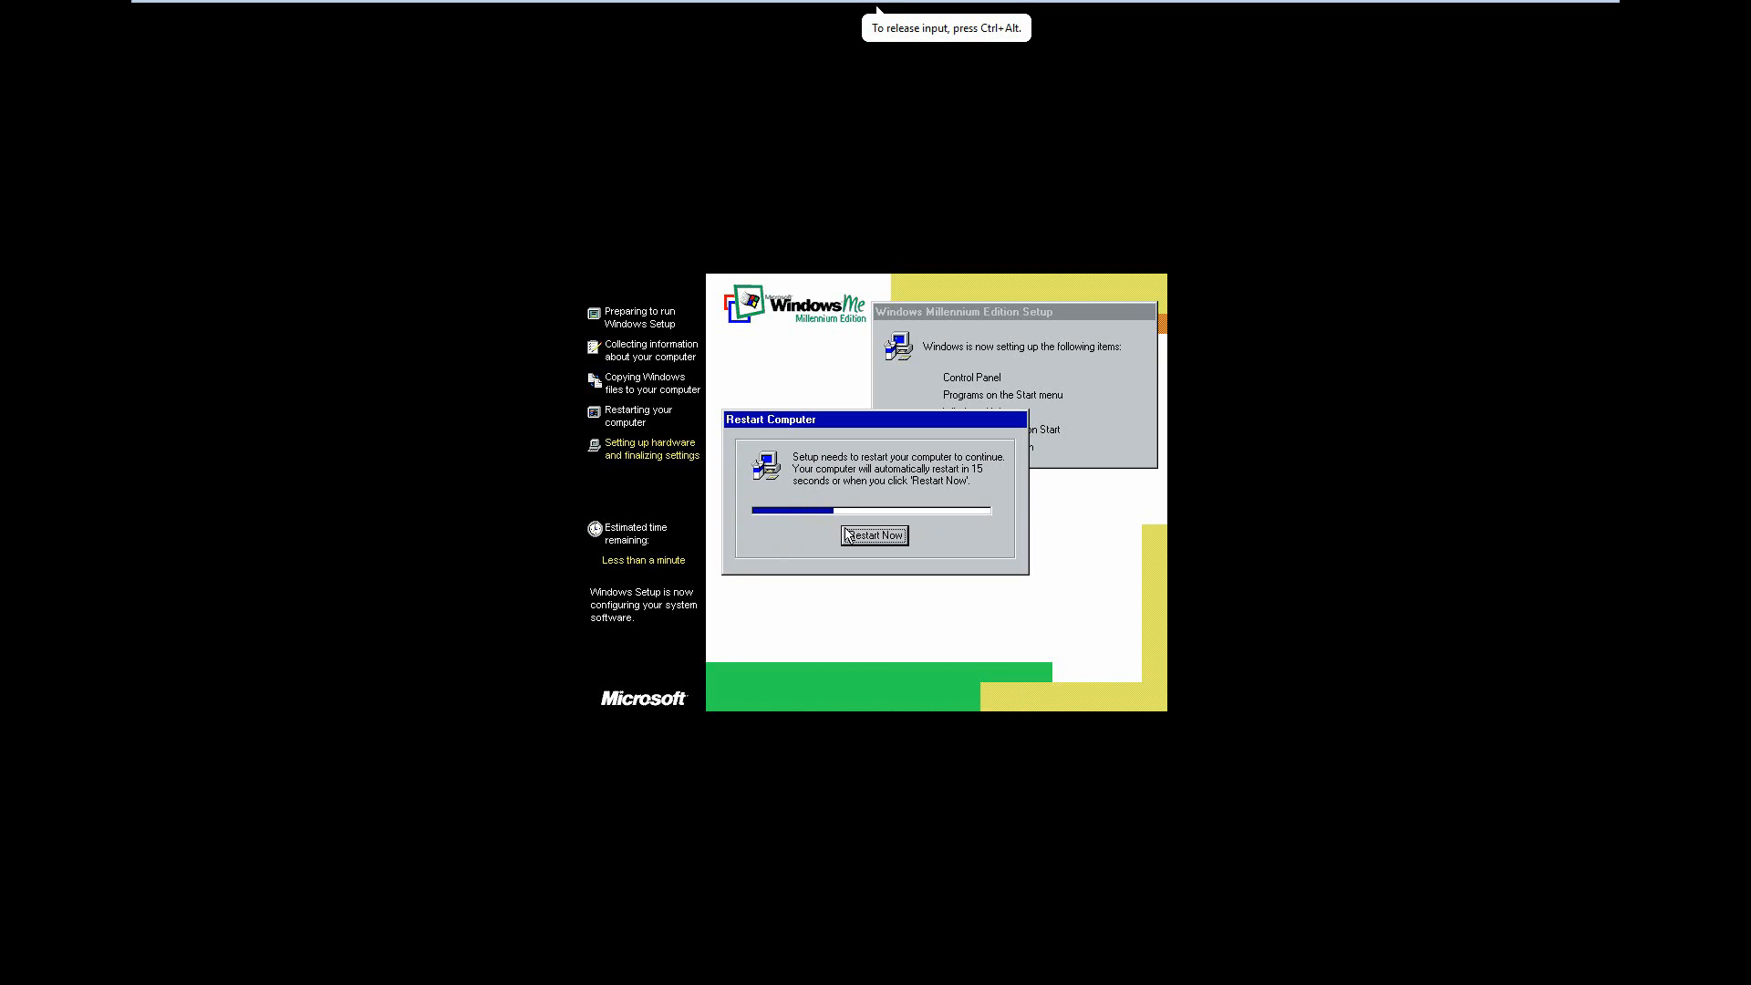
Reach the Enter Windows Password logon prompt with a user name filled in
left_click(875, 535)
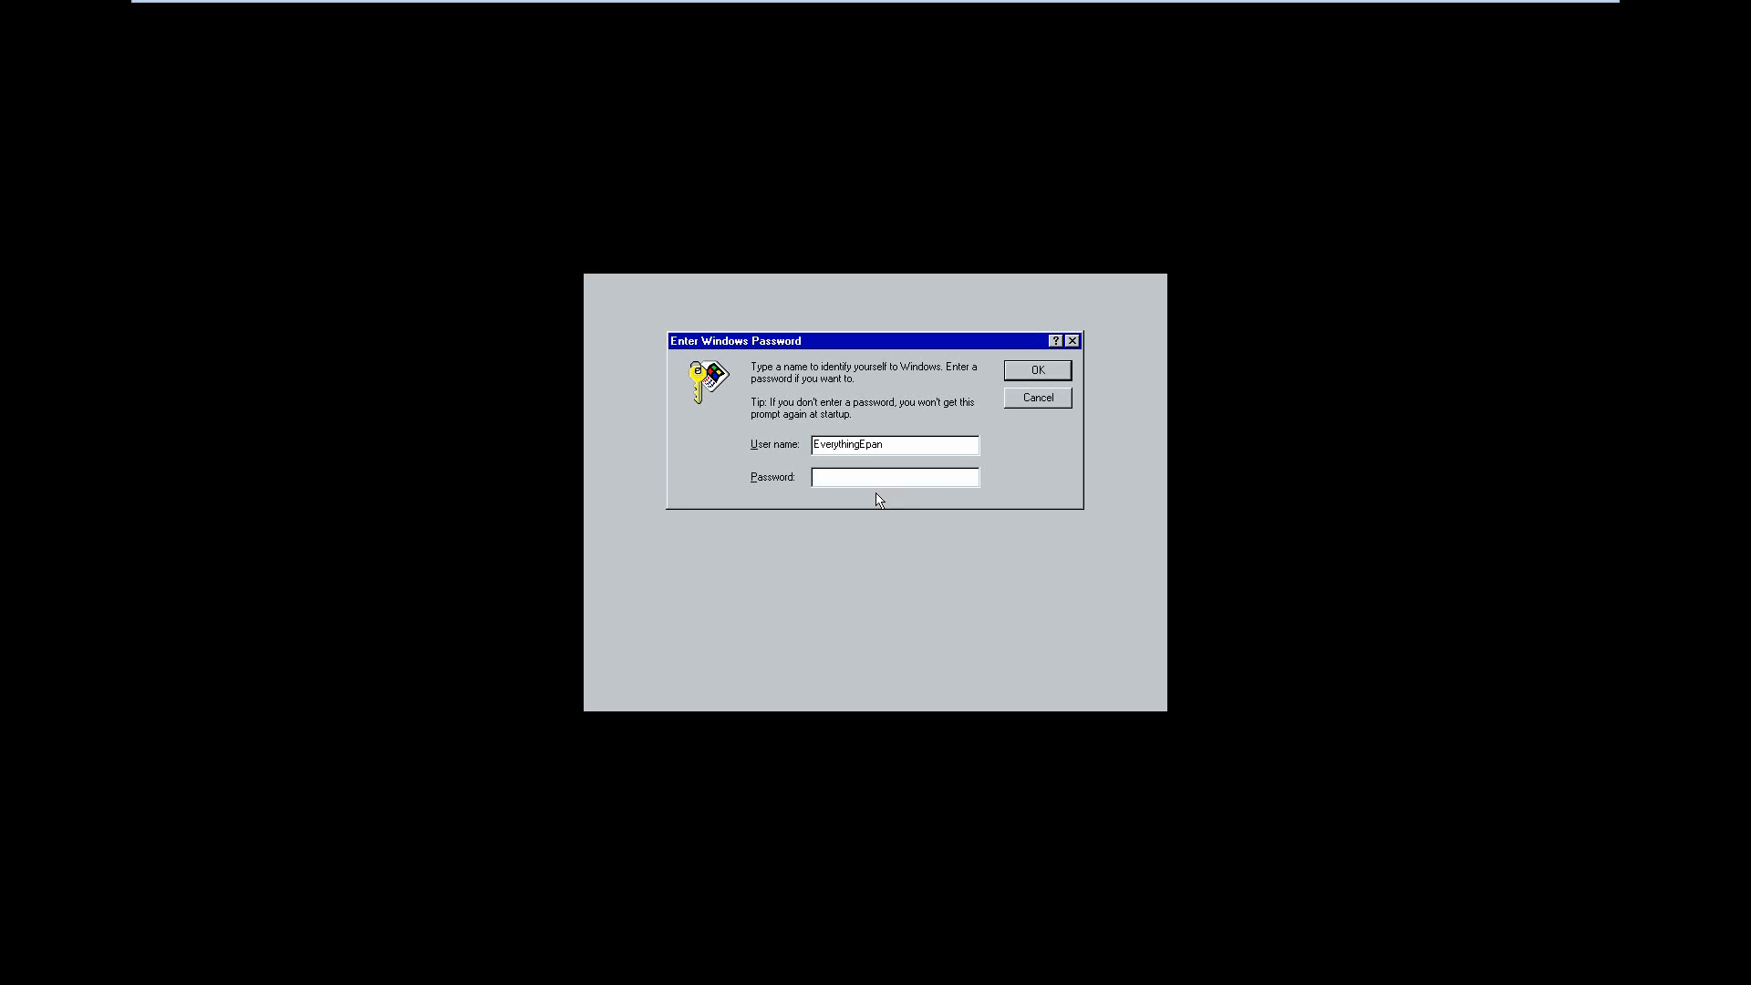
Submit the Windows Me logon with the password field left blank
left_click(894, 477)
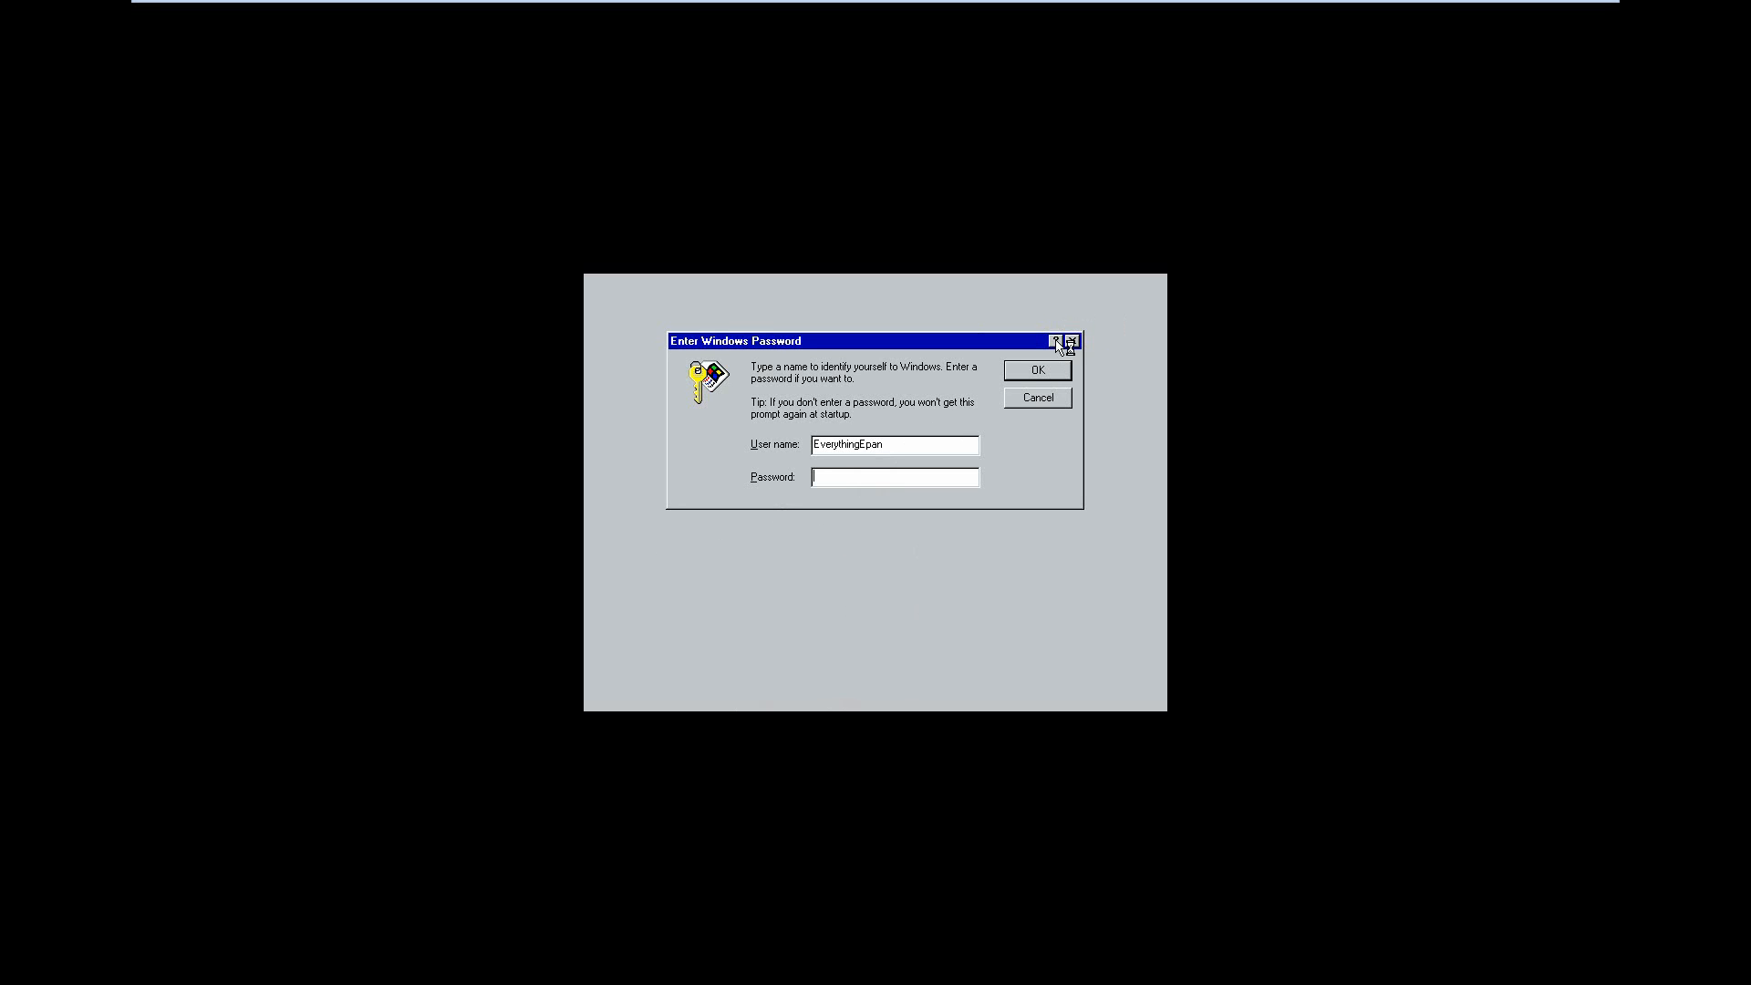
mouse_move(1036, 375)
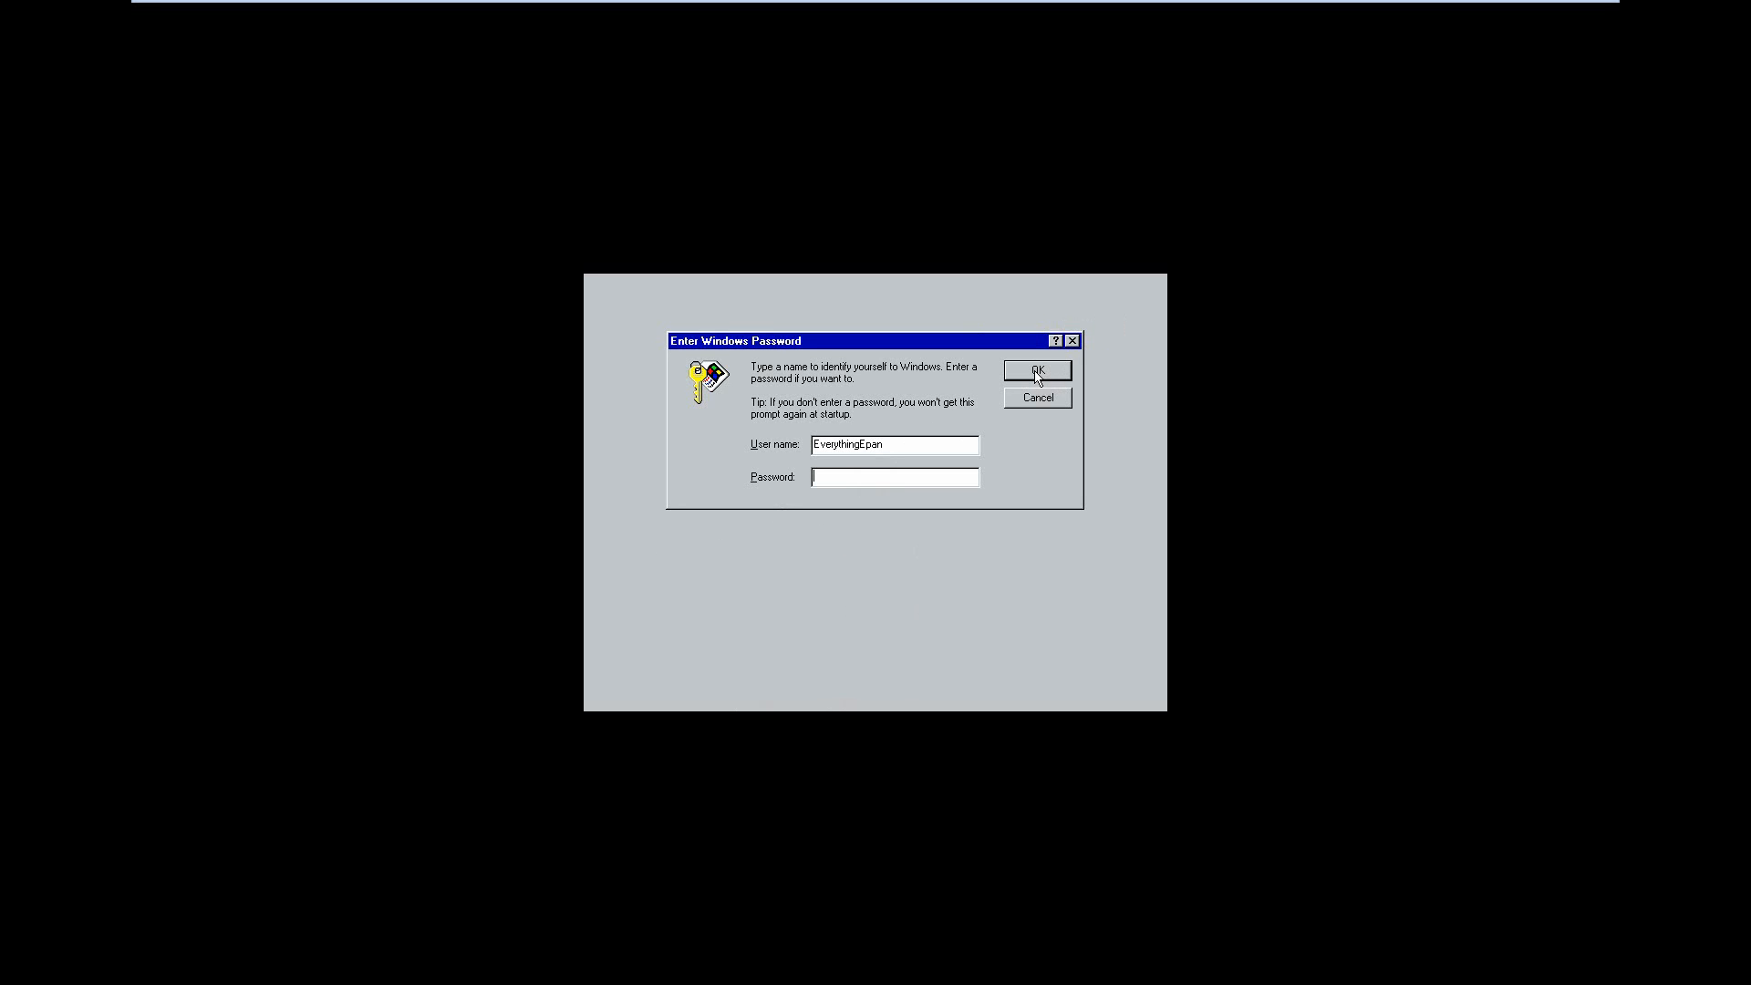
left_click(1035, 369)
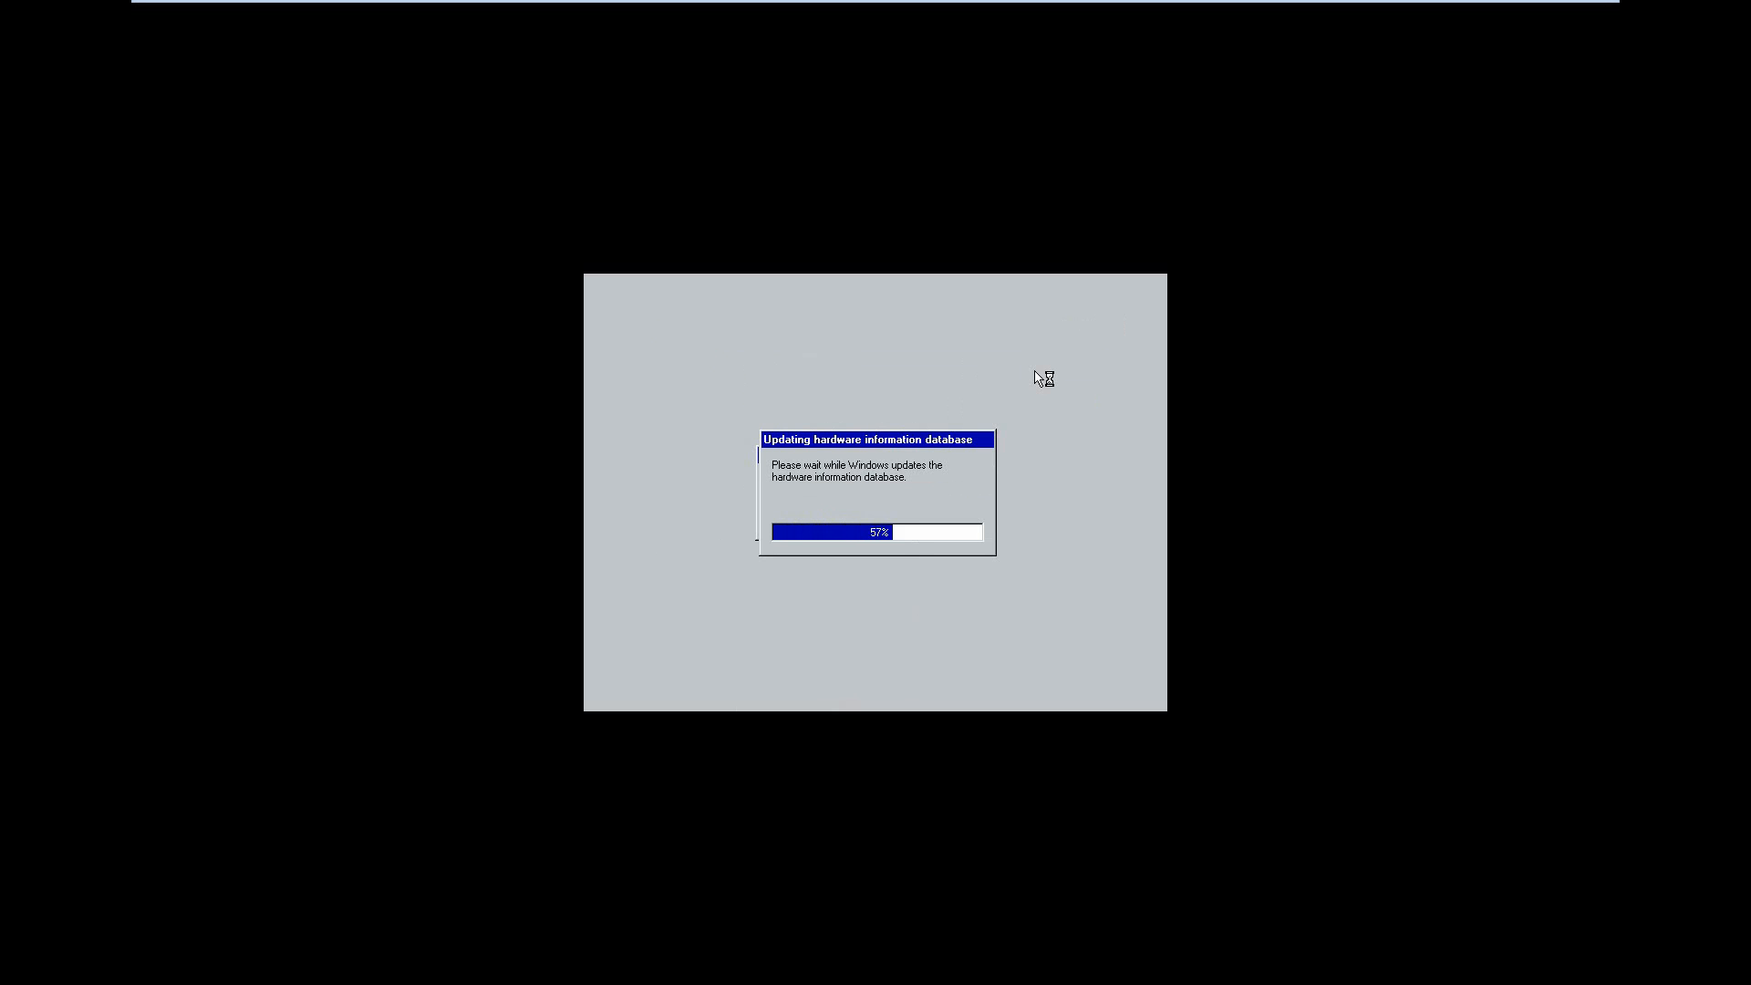